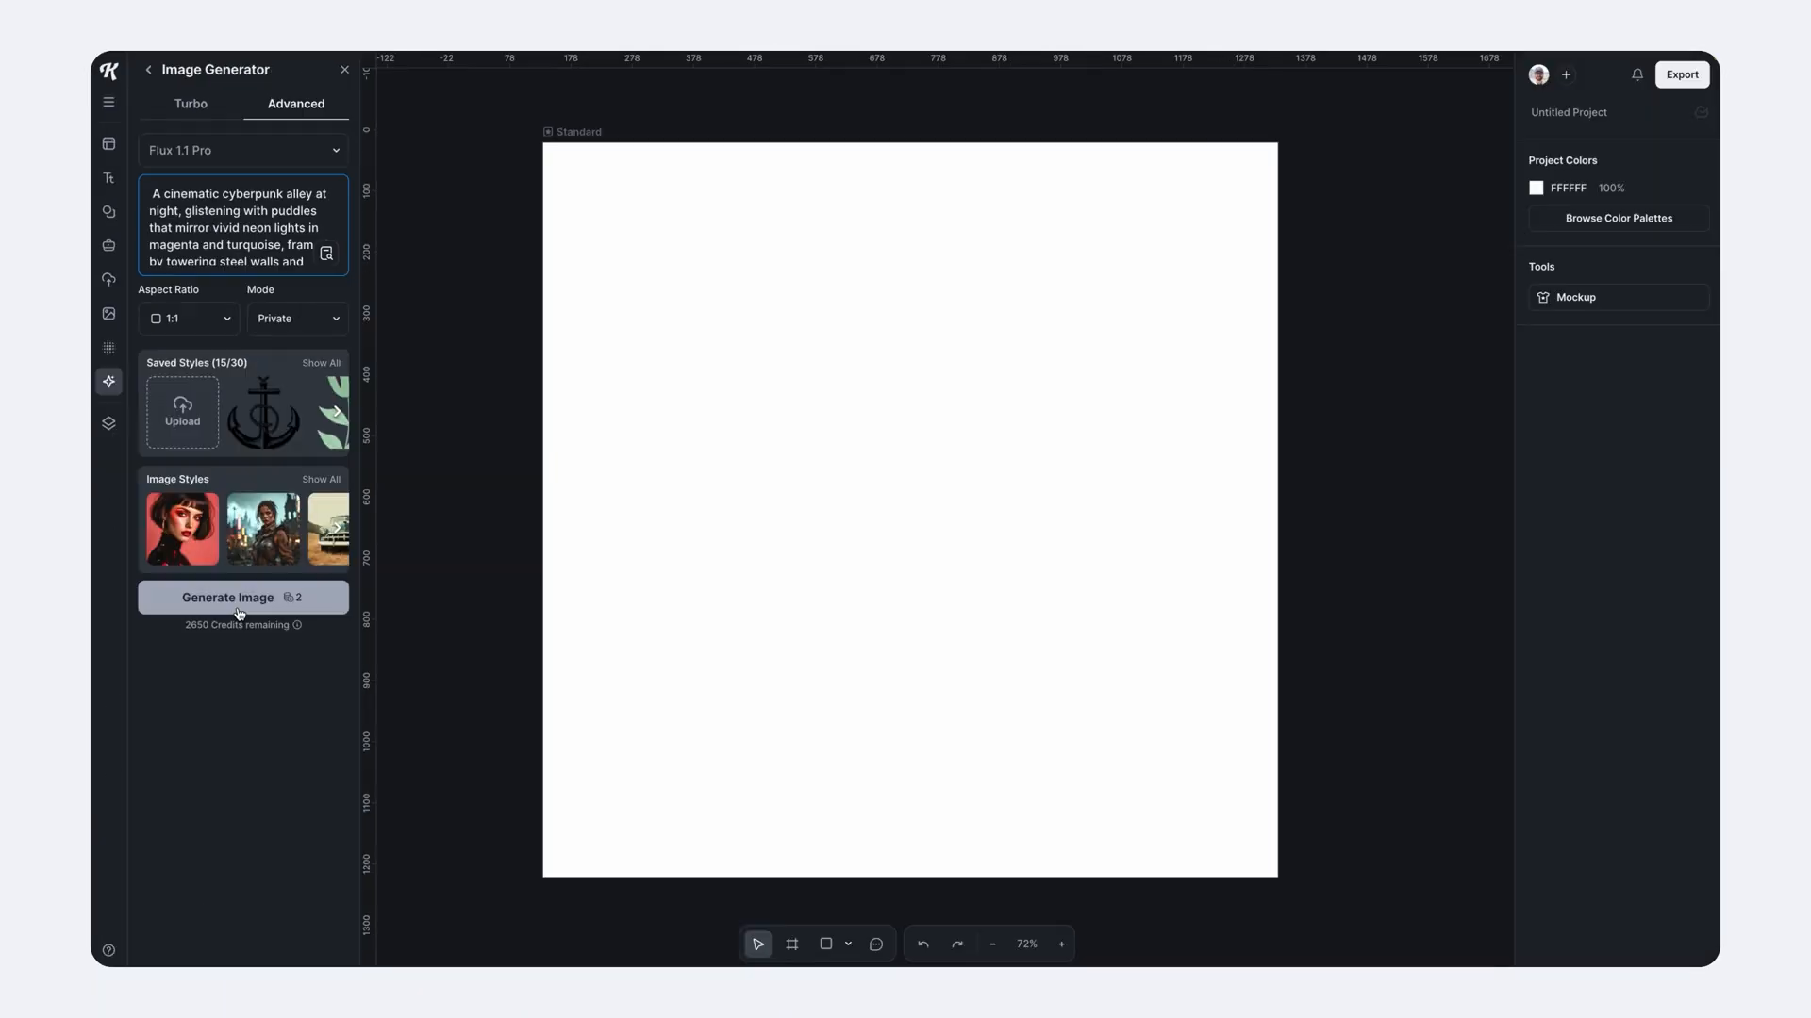
- Empty the prompt box of the Flux 1.1 Pro image generator
{"action": "left_click", "coordinate": [243, 598]}
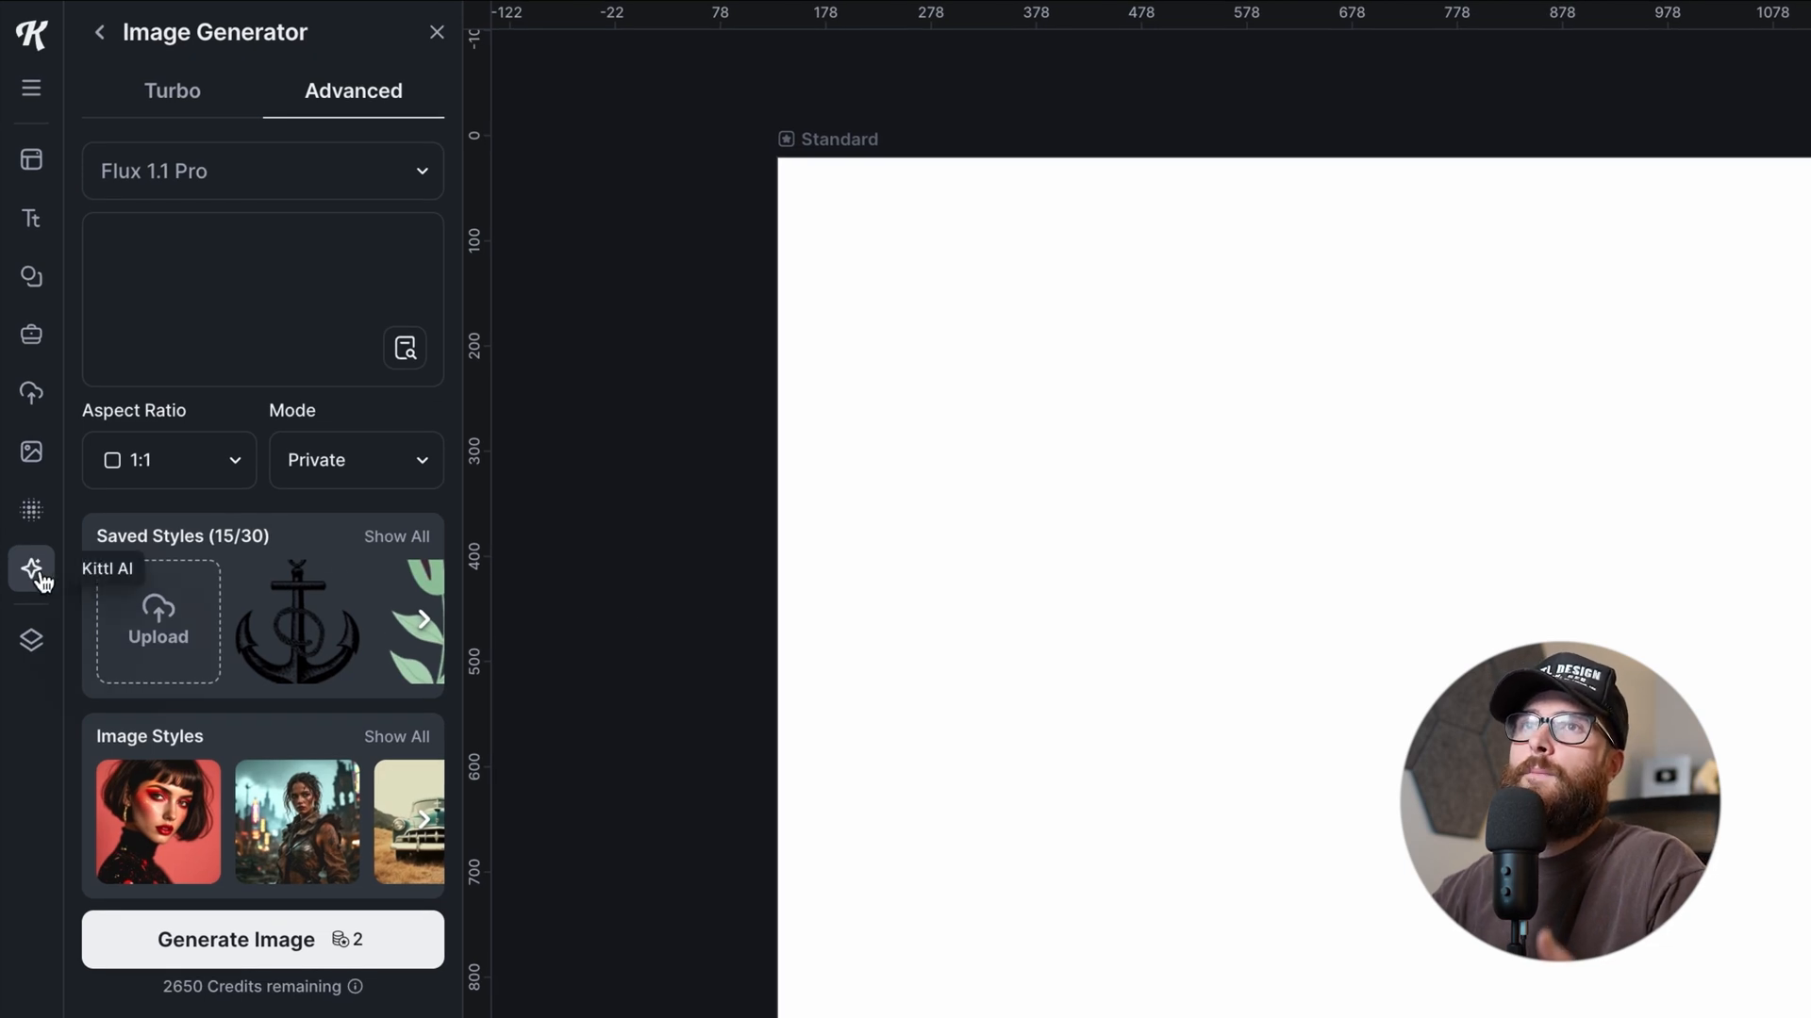
{"action": "left_click", "coordinate": [100, 32]}
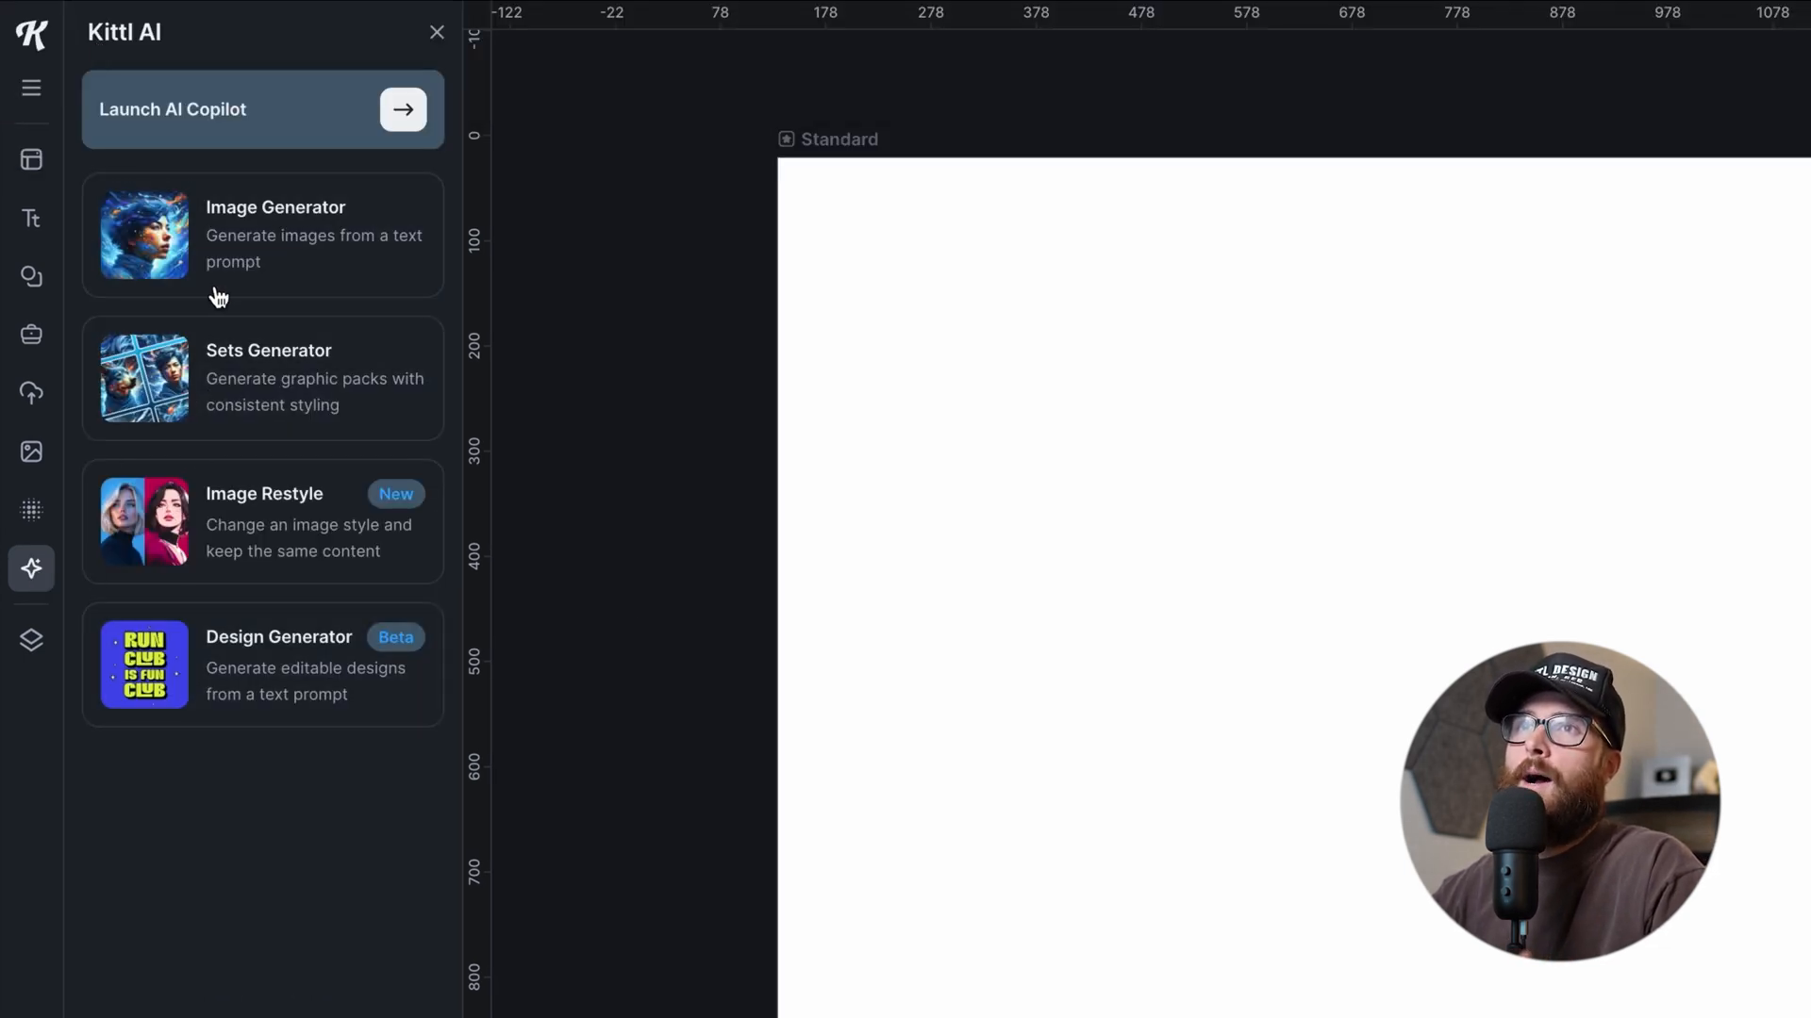
{"action": "left_click", "coordinate": [275, 230]}
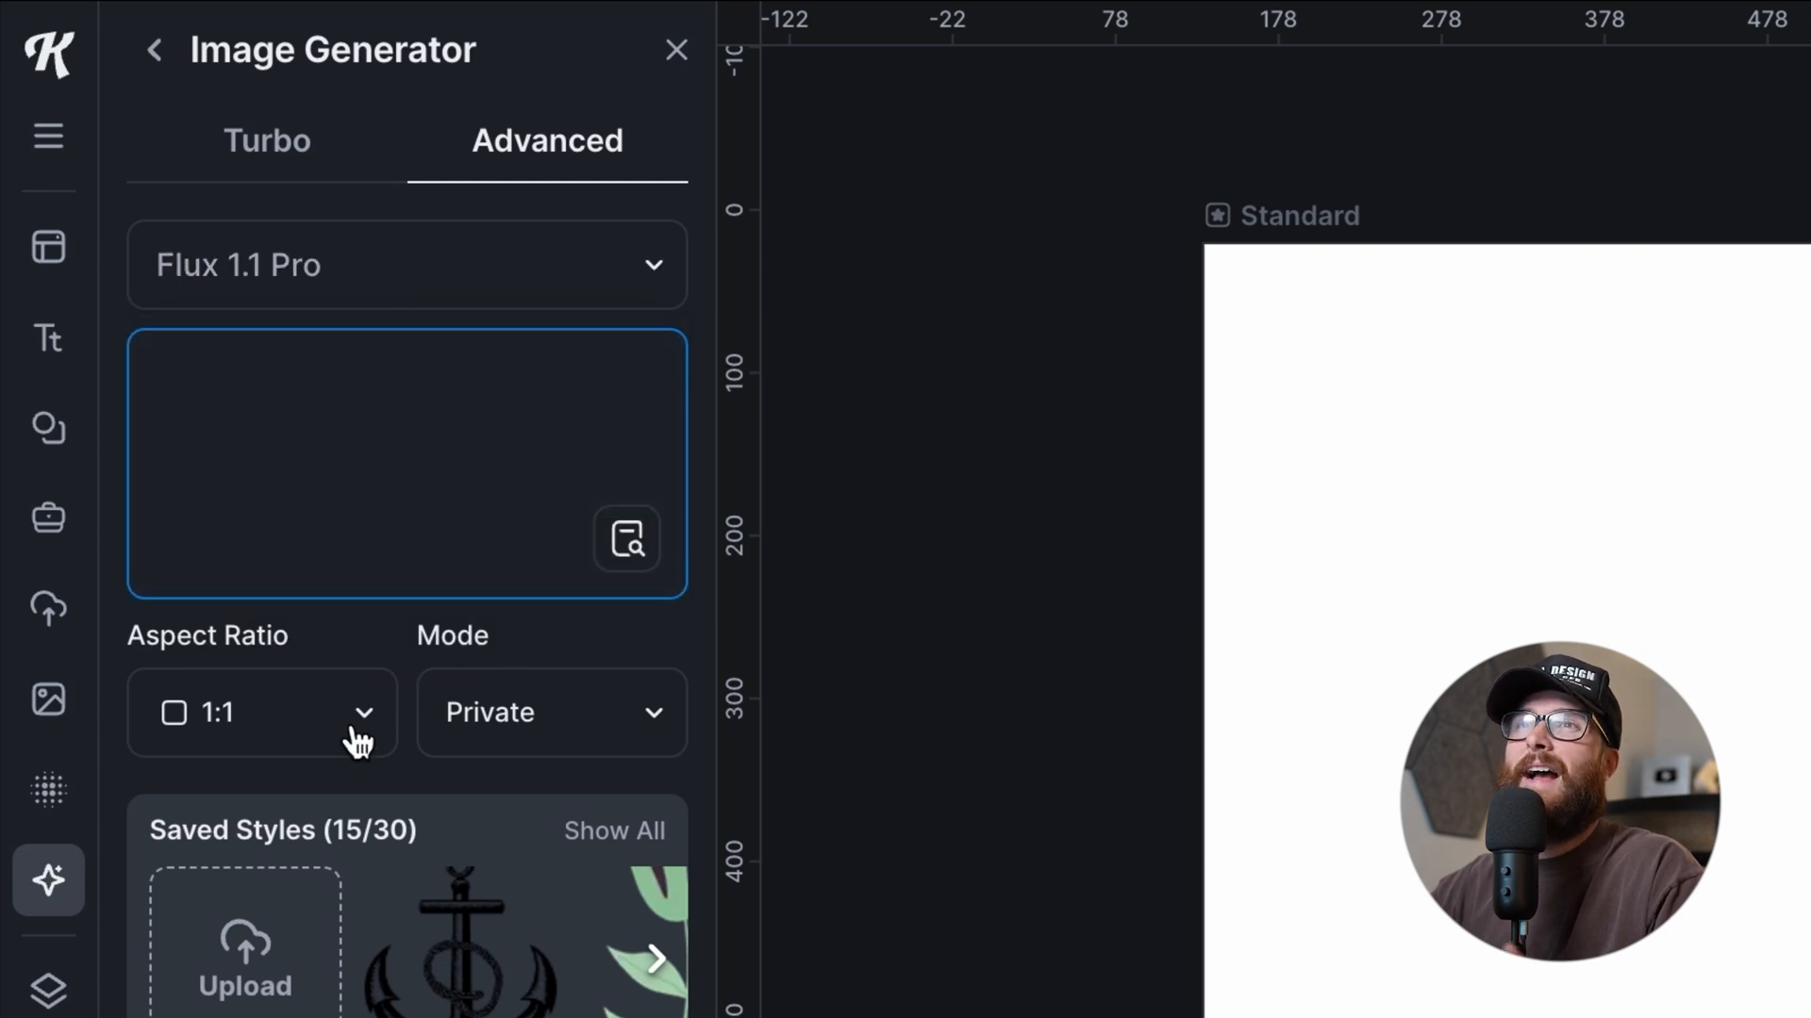
{"action": "left_click", "coordinate": [549, 712]}
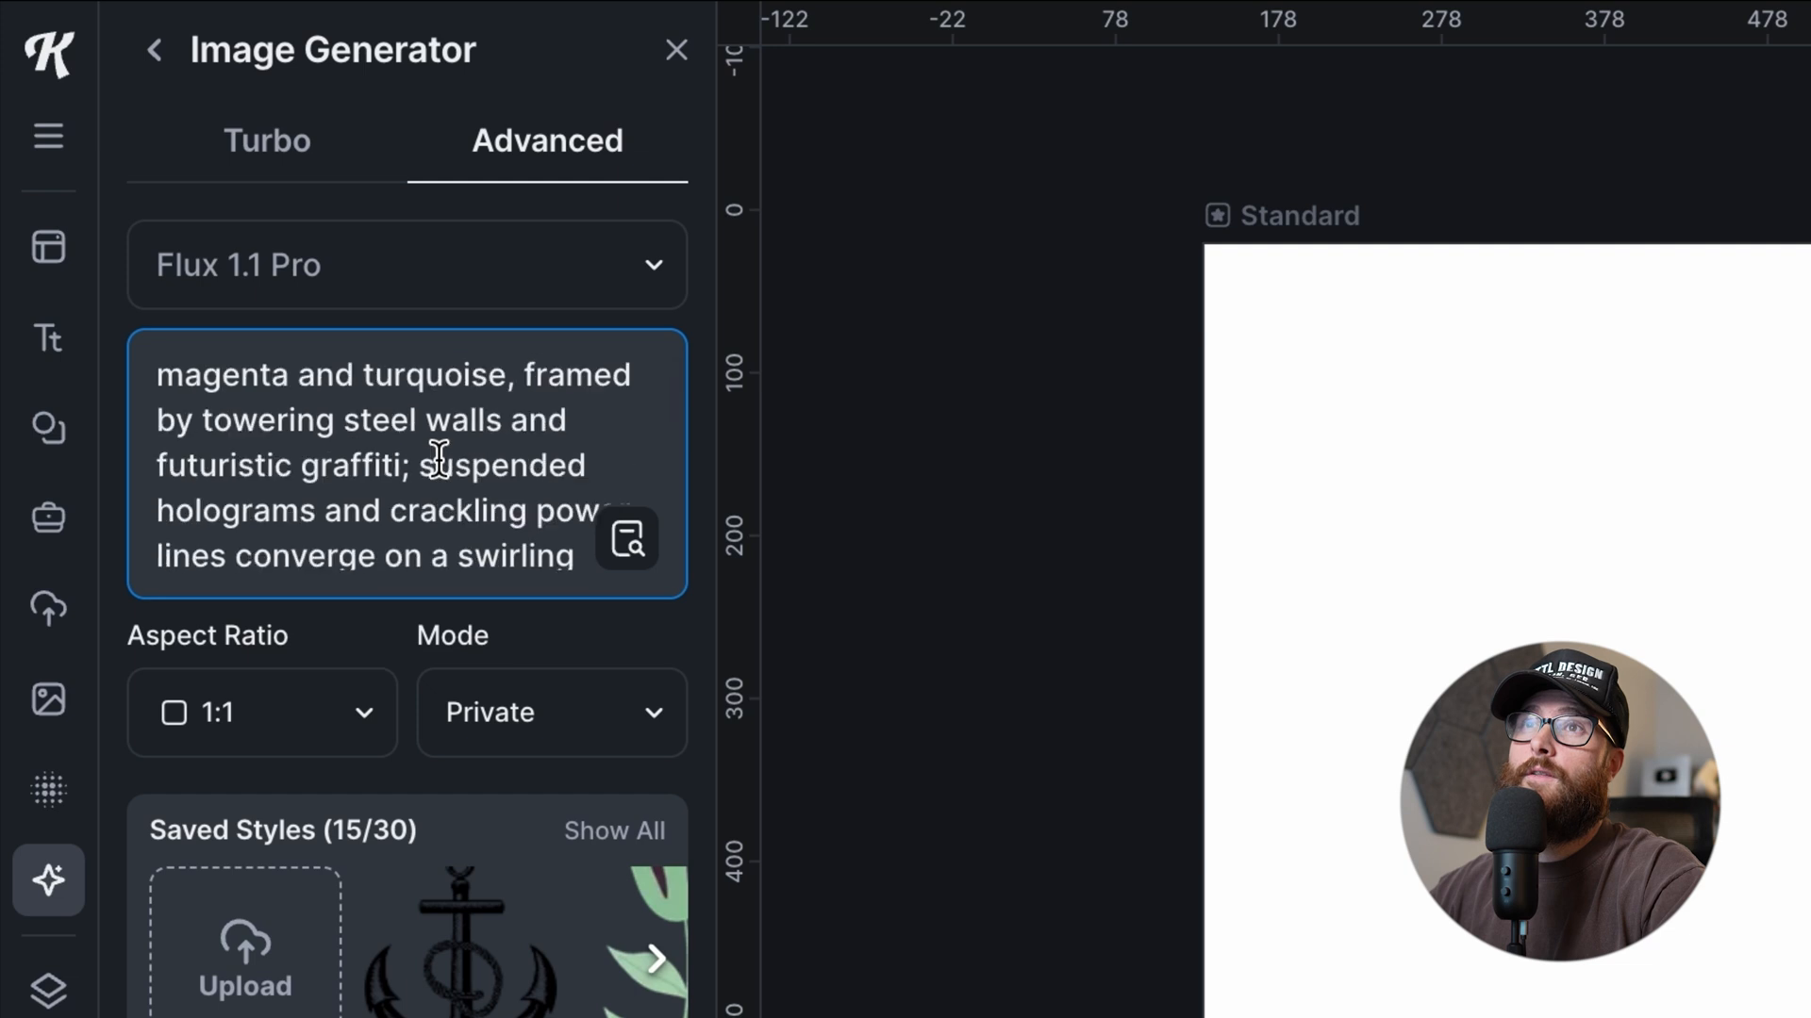
- Scroll through the pasted rain-soaked neon cyberpunk alley prompt
{"action": "scroll", "scroll_direction": "down", "scroll_amount": 3}
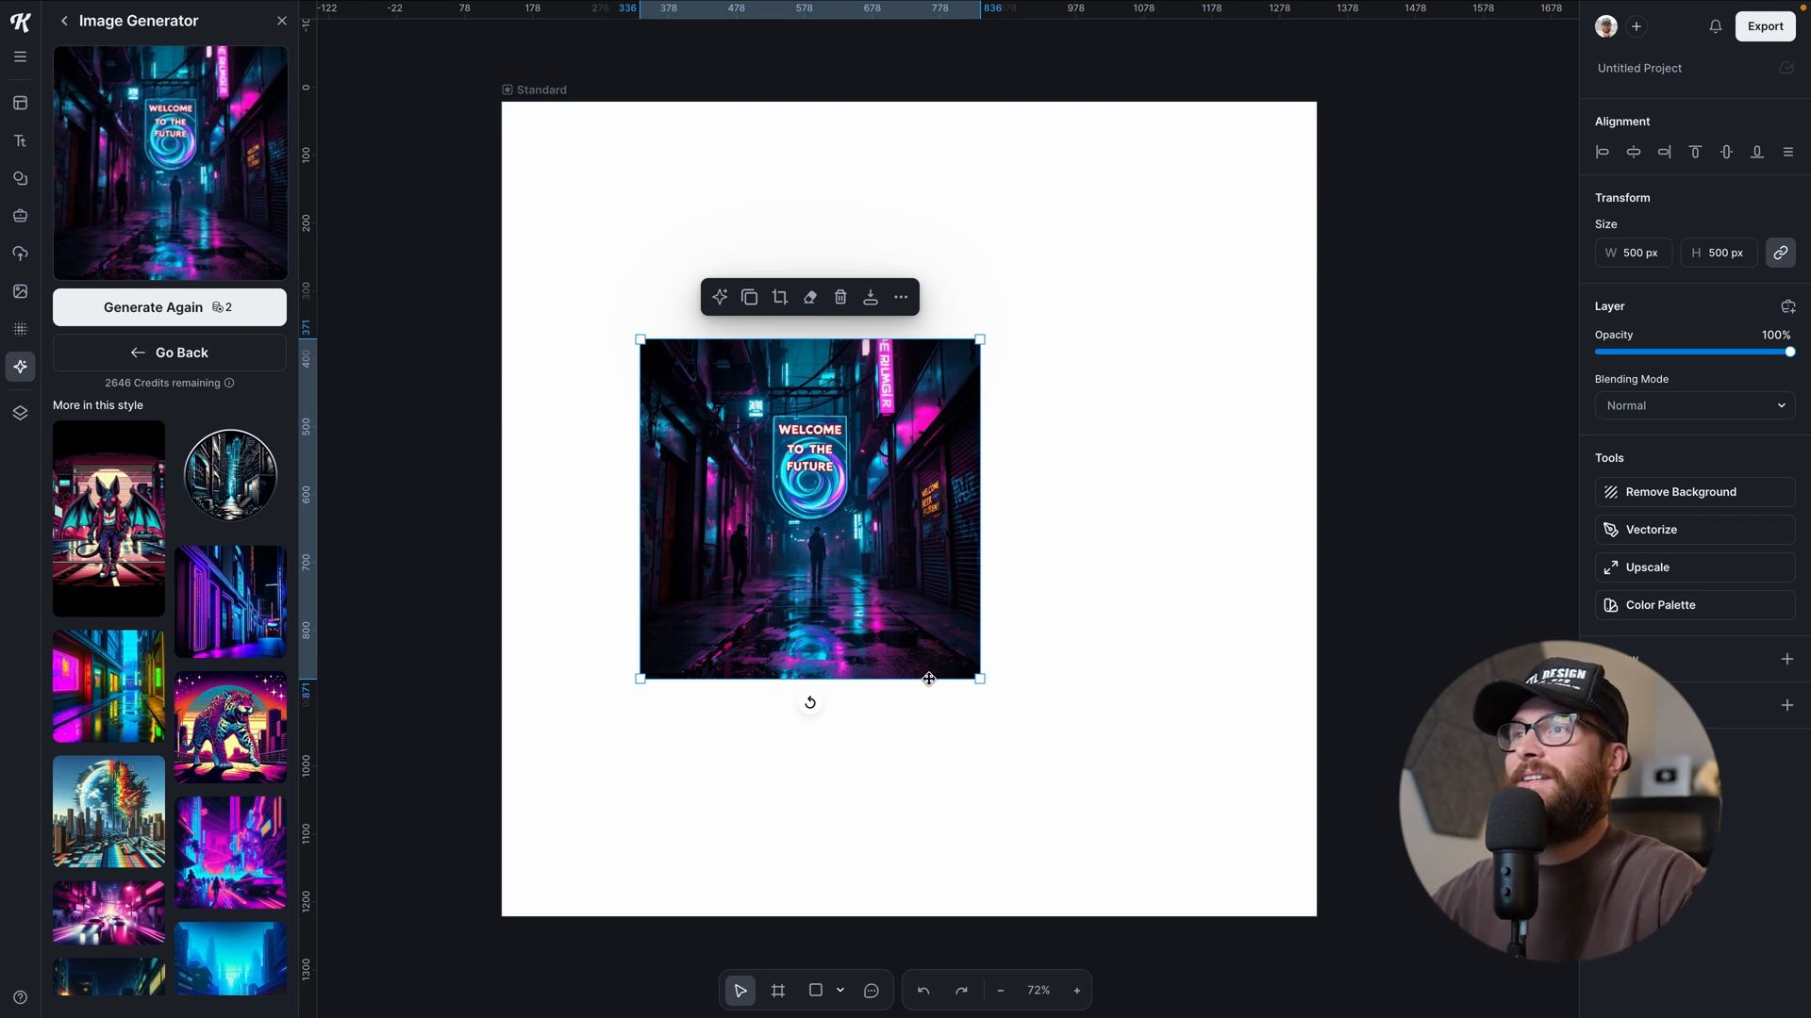
- Scale the generated alley image to 1024 px and generate a second variation
{"action": "left_click_drag", "start_coordinate": [980, 677], "coordinate": [1043, 740]}
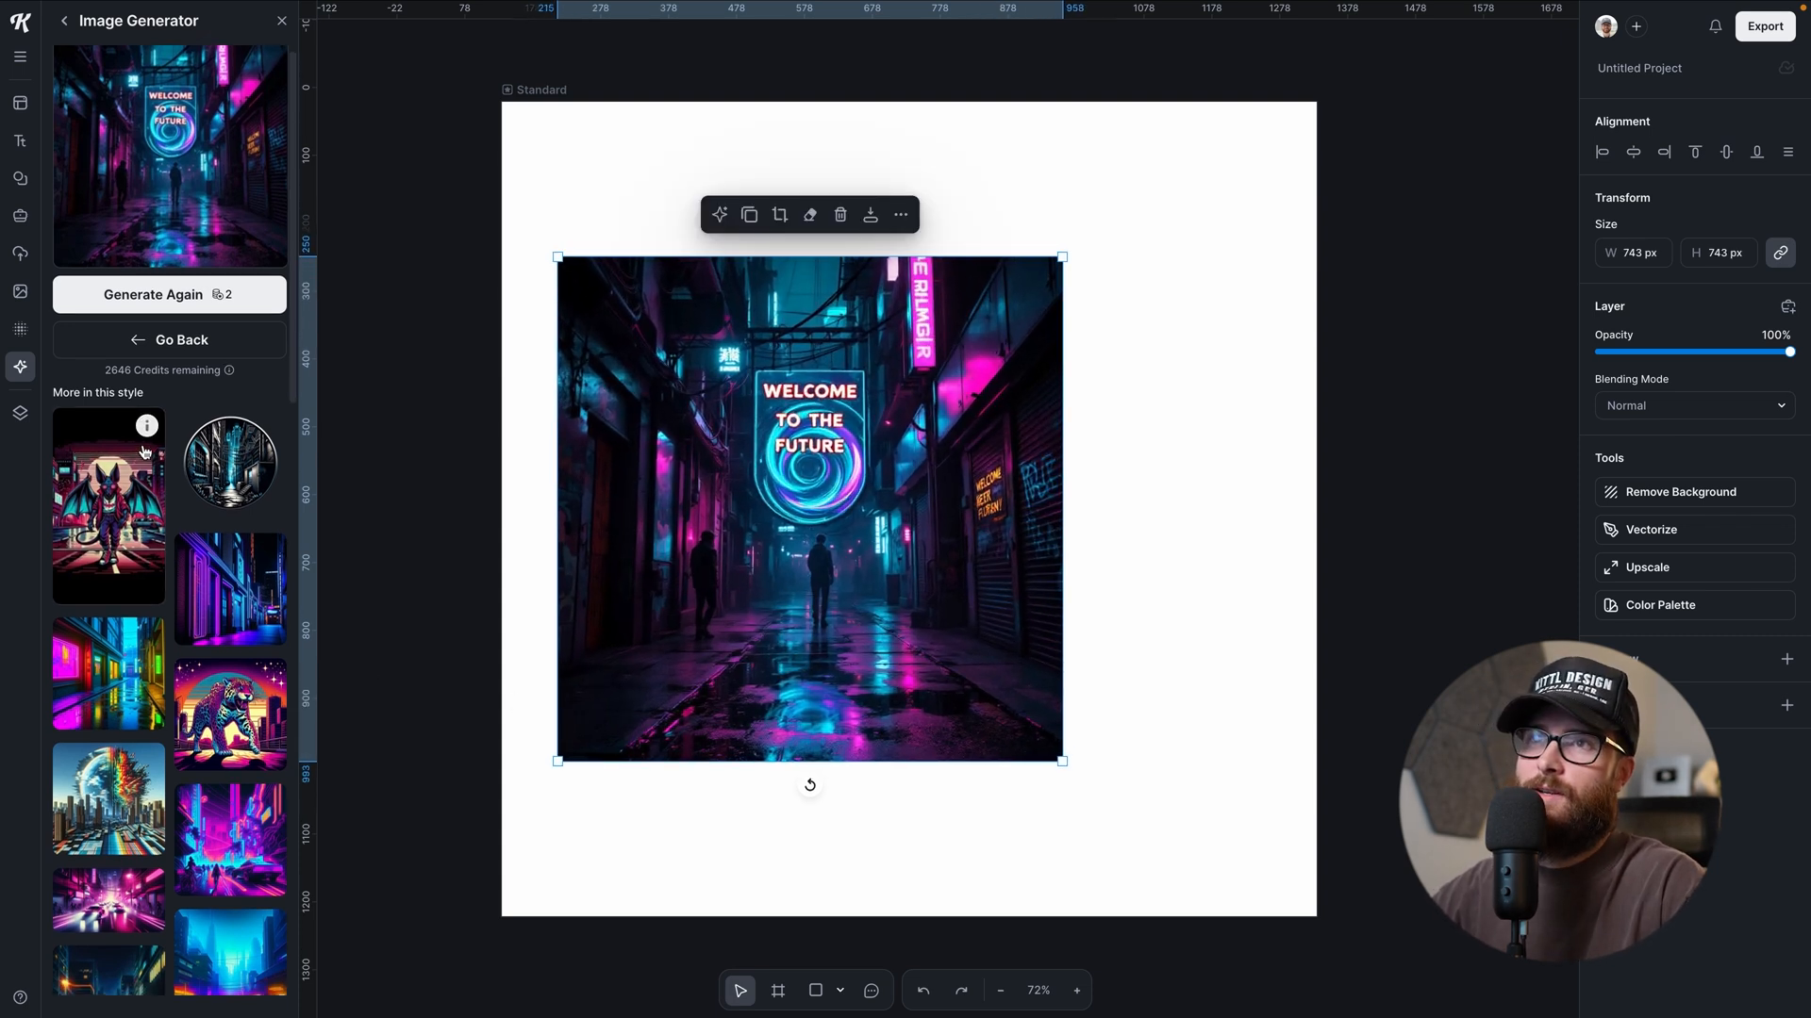
{"action": "scroll", "scroll_direction": "down", "scroll_amount": 3}
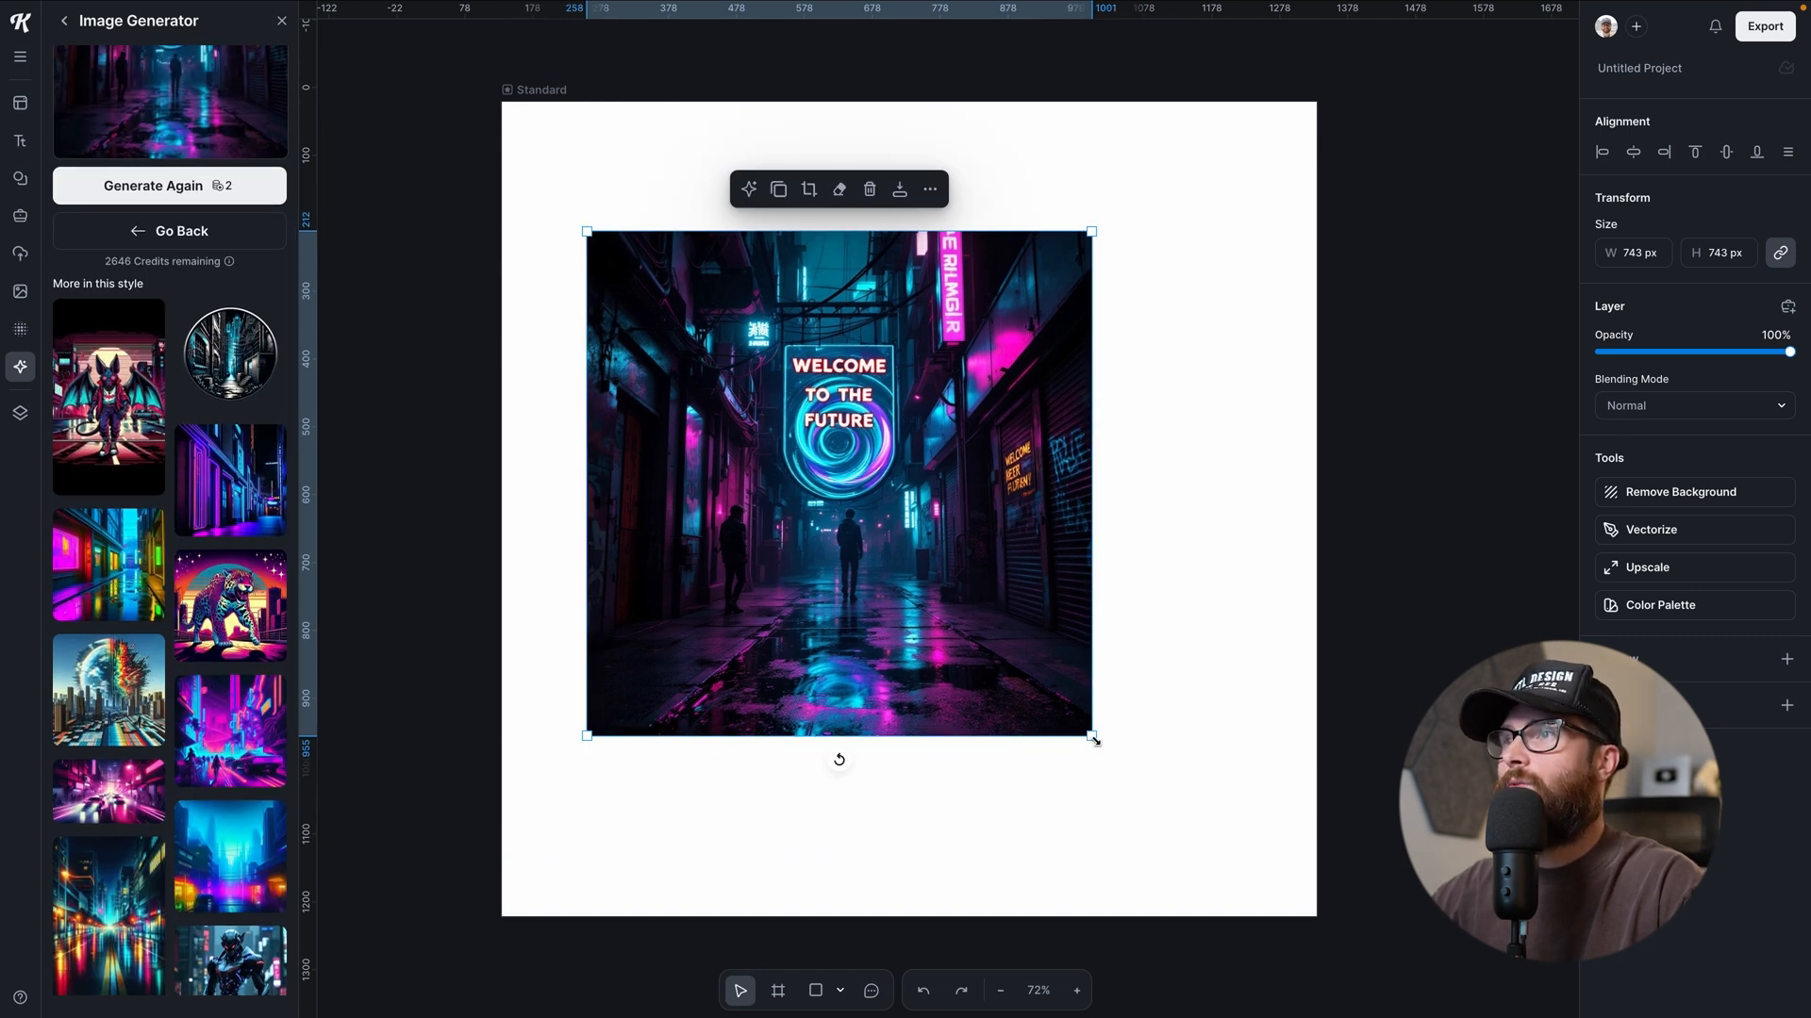
{"action": "left_click_drag", "start_coordinate": [1092, 739], "coordinate": [1190, 832]}
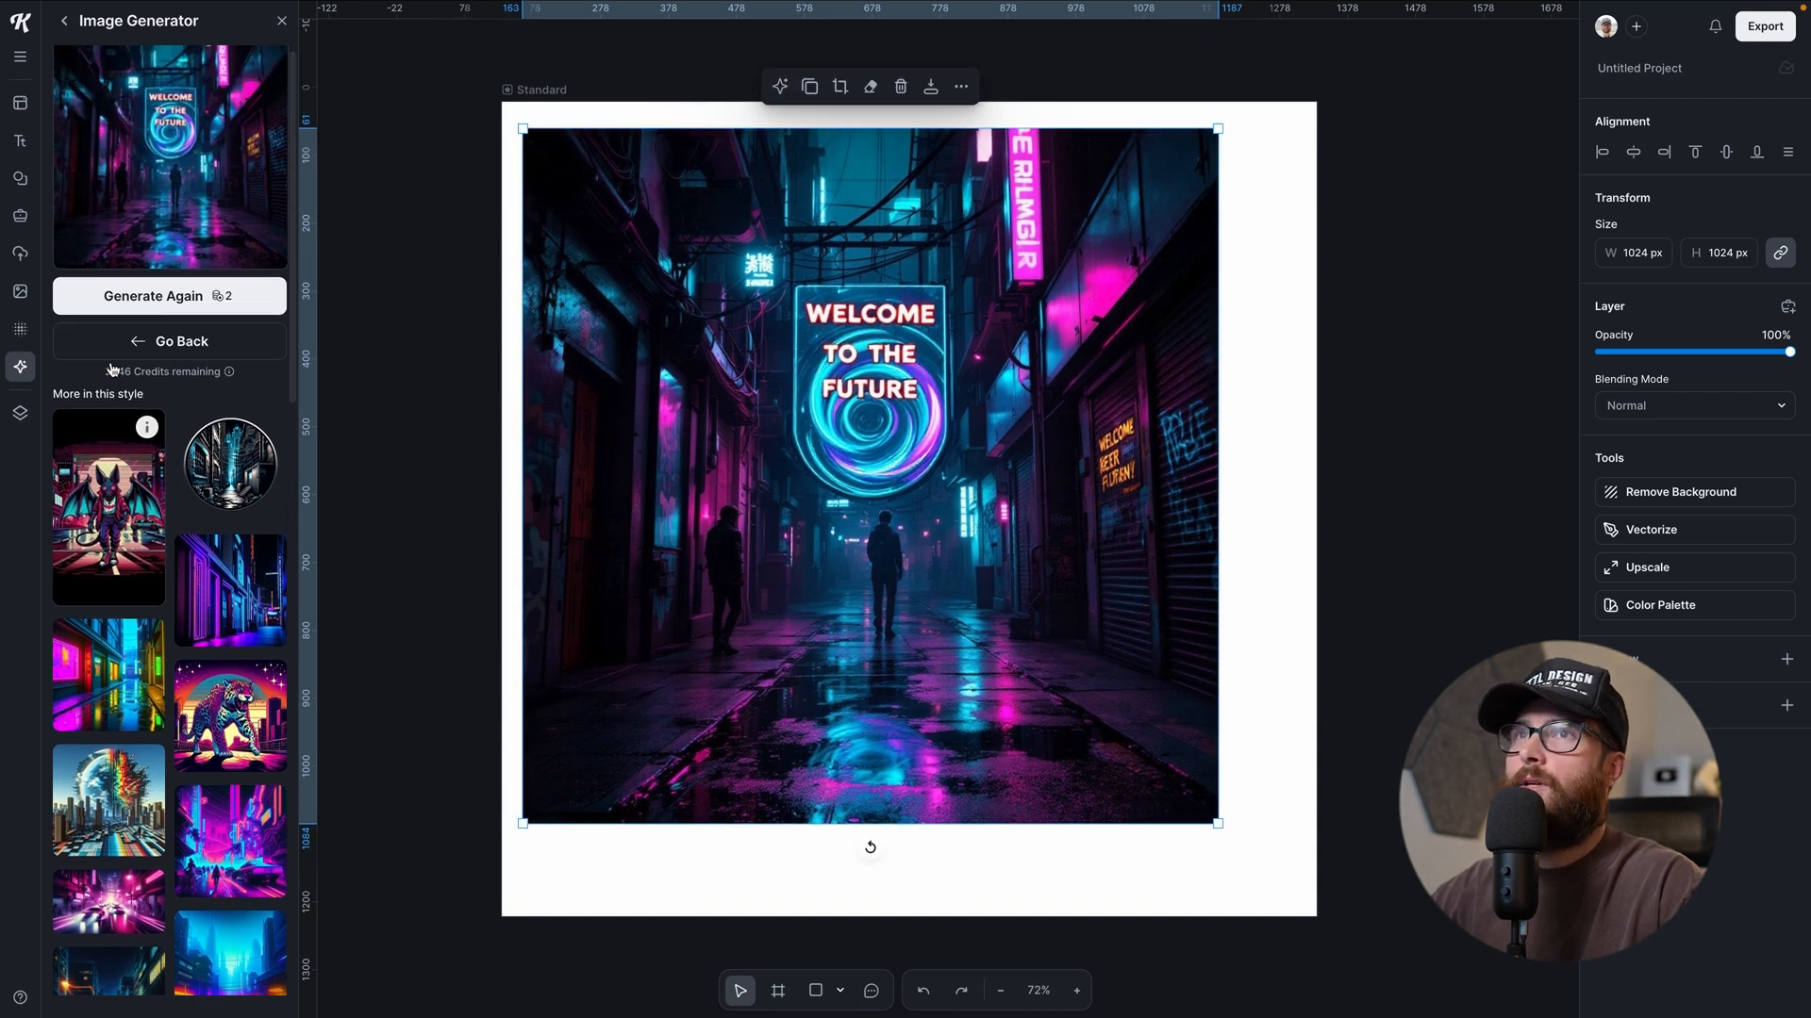
{"action": "left_click", "coordinate": [168, 296]}
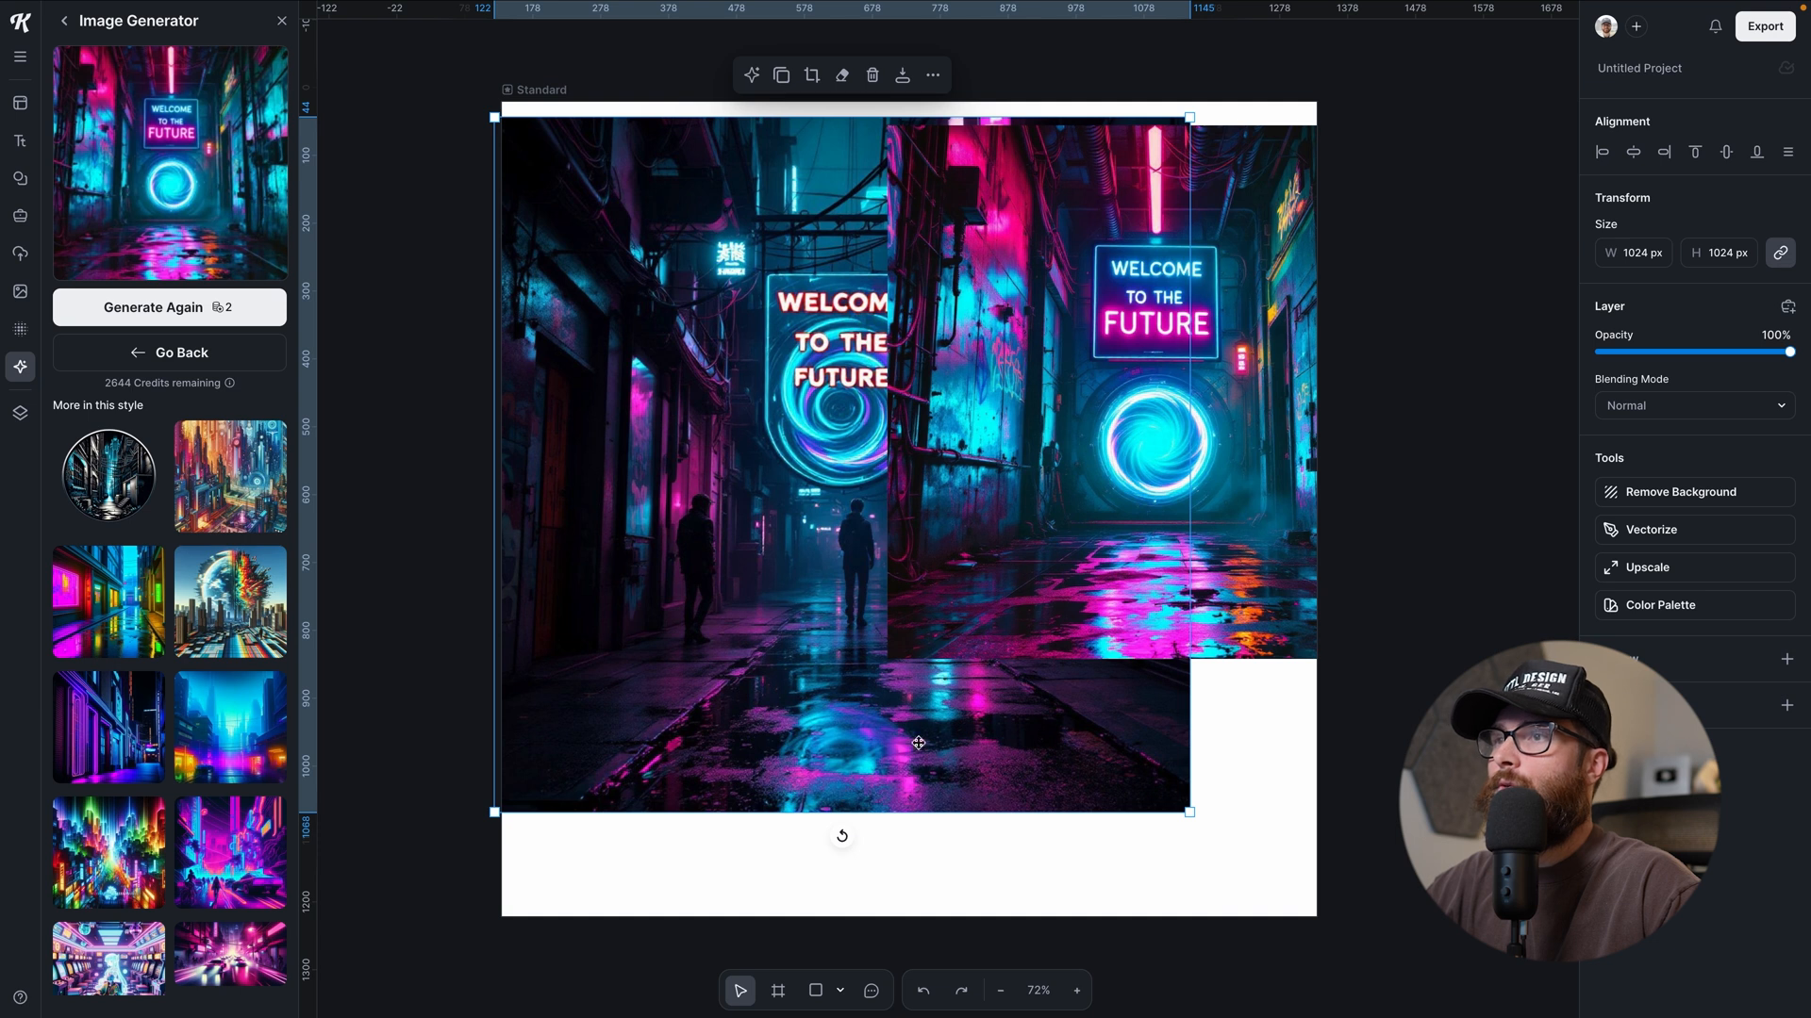
- Shrink both alley images to about 500 px and place them side by side
{"action": "left_click", "coordinate": [775, 867]}
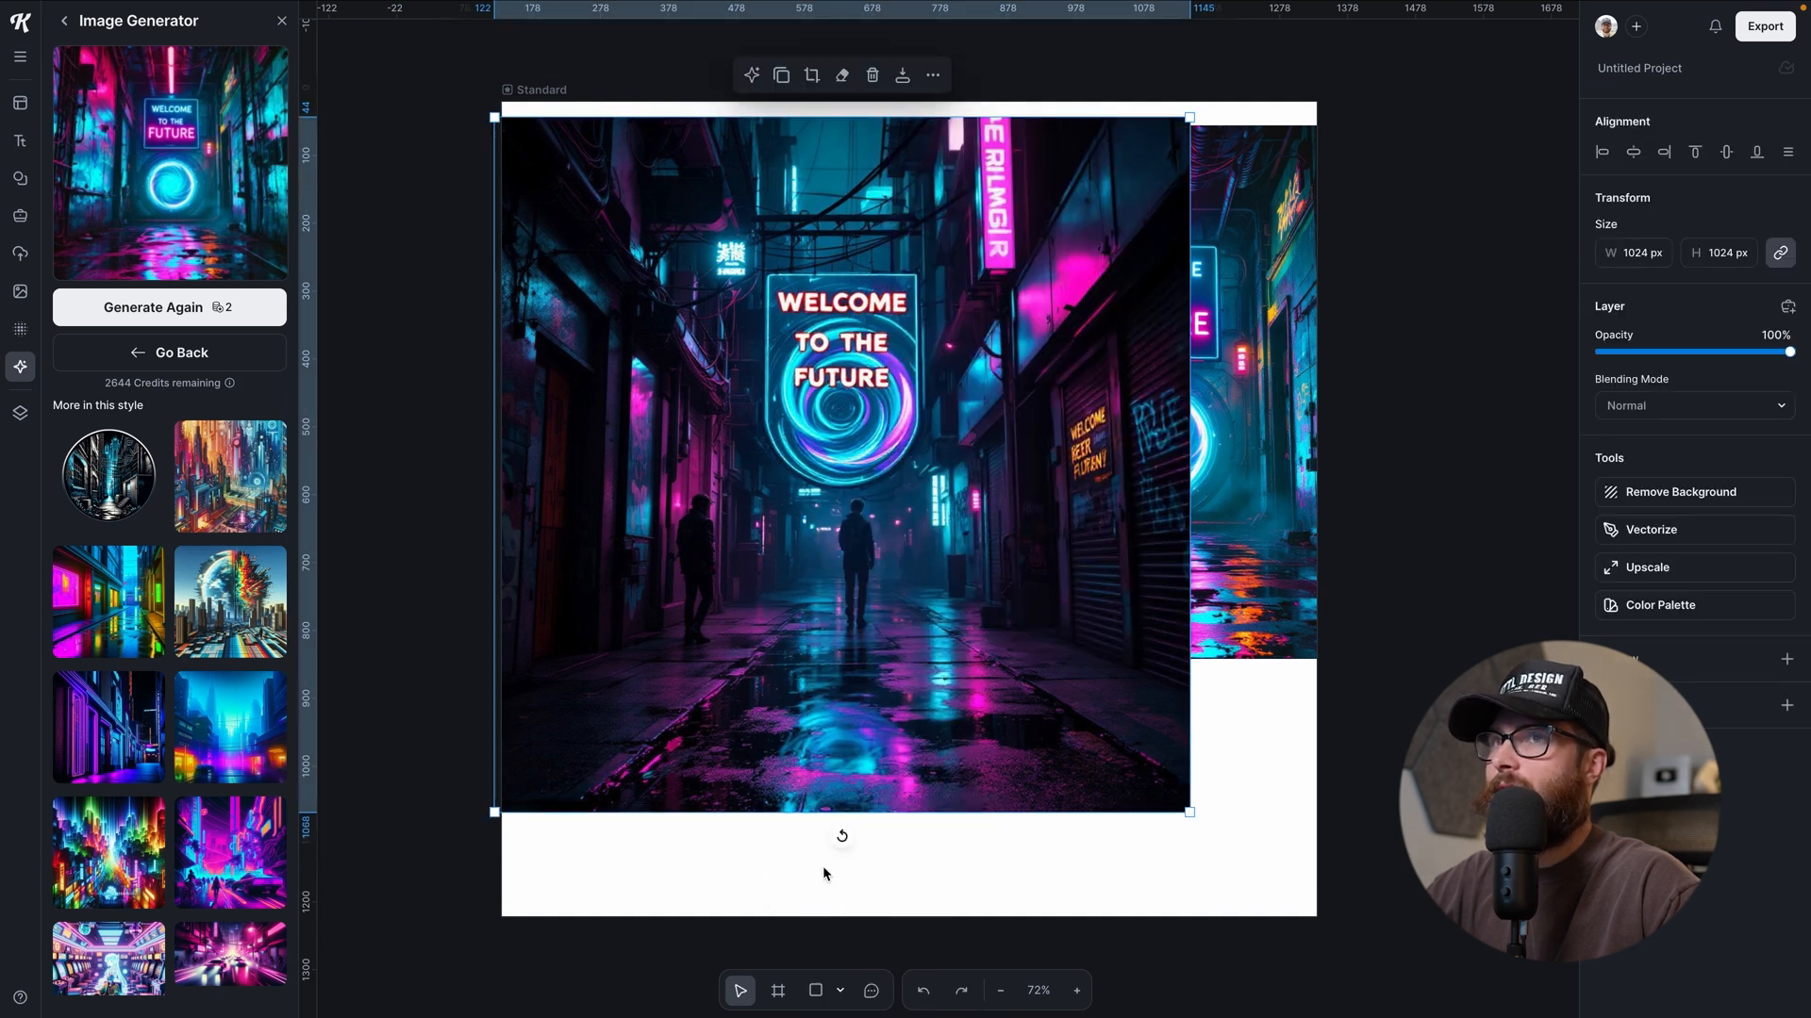
{"action": "left_click_drag", "start_coordinate": [1190, 811], "coordinate": [964, 590]}
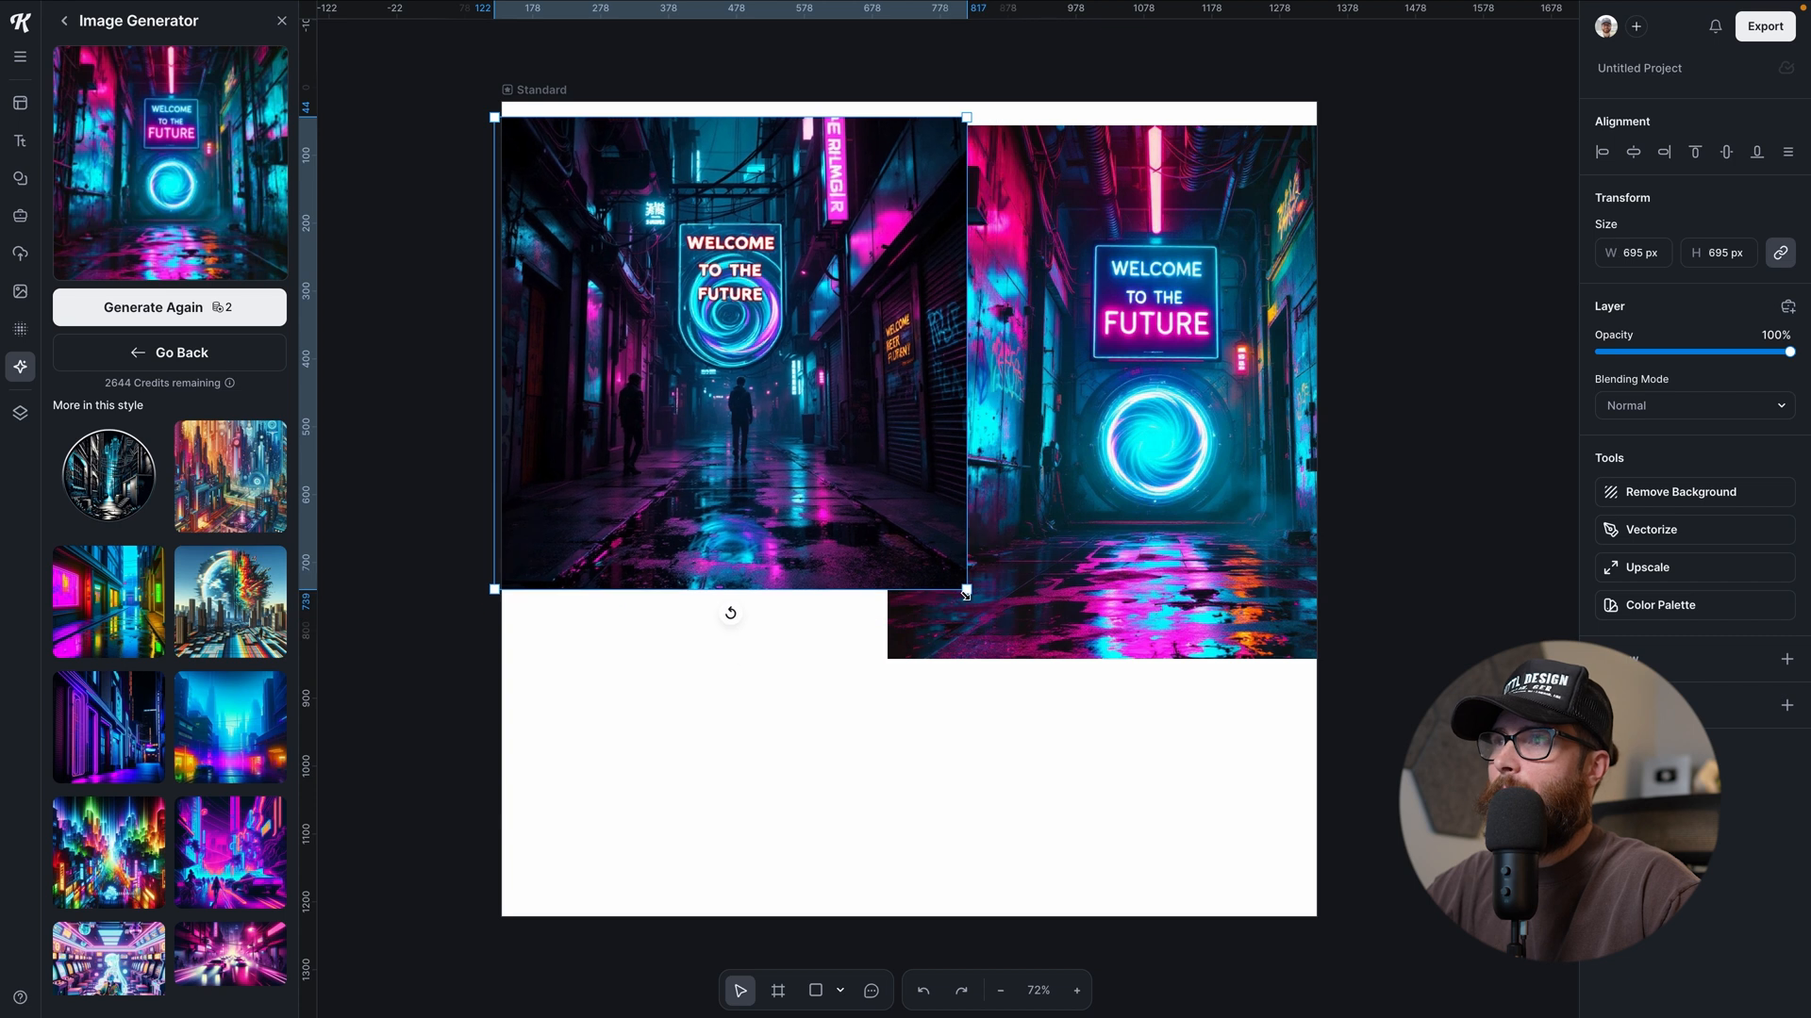
{"action": "left_click_drag", "start_coordinate": [965, 592], "coordinate": [1430, 653]}
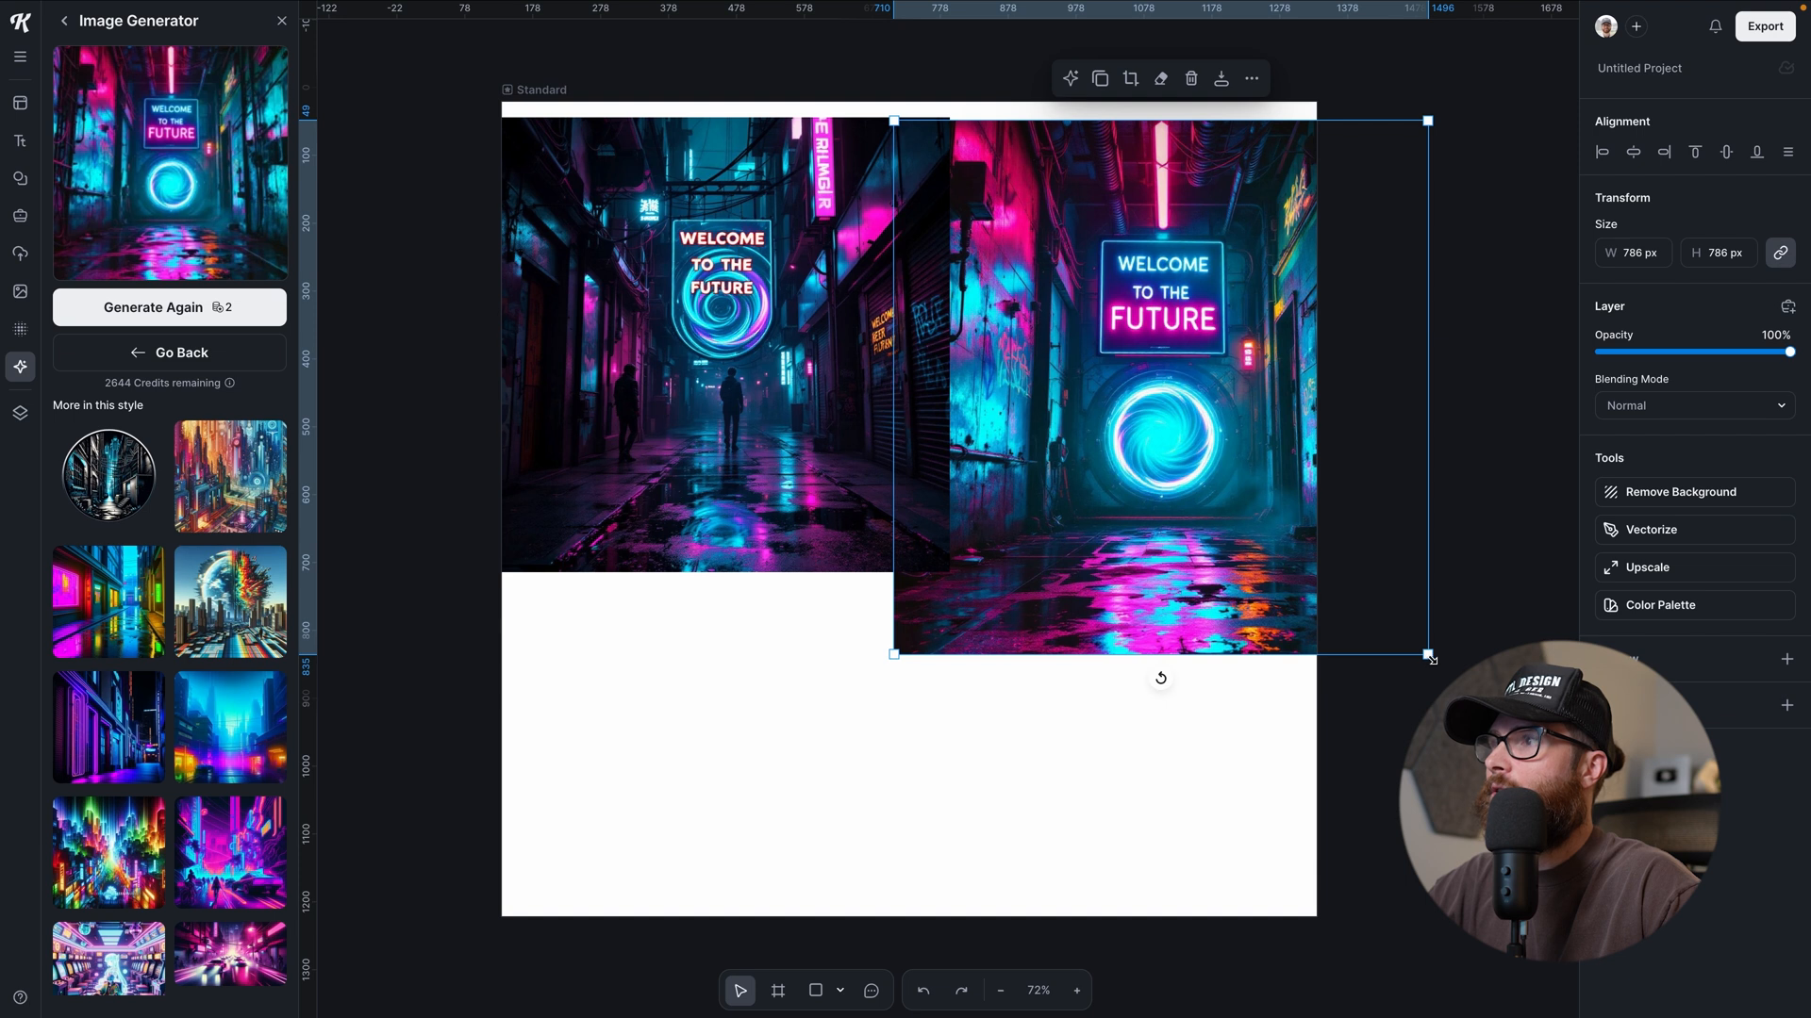
{"action": "left_click_drag", "start_coordinate": [1428, 655], "coordinate": [1306, 532]}
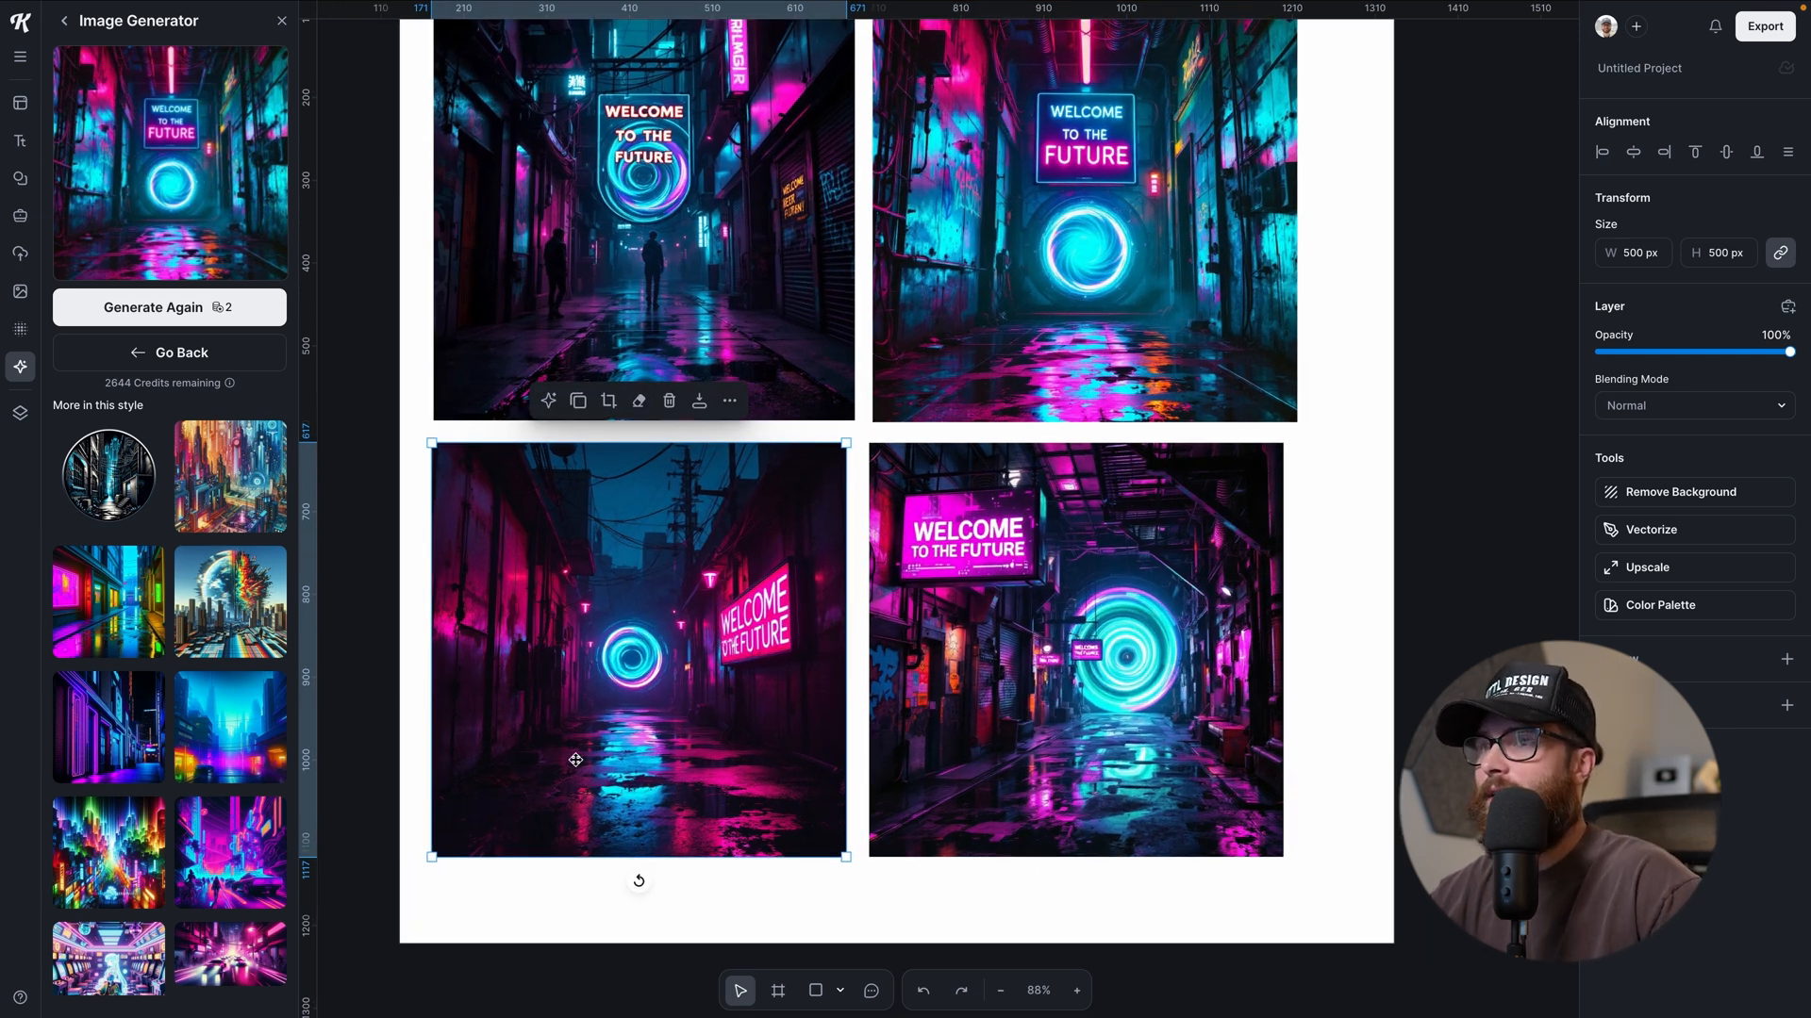
{"action": "mouse_move", "coordinate": [1020, 722]}
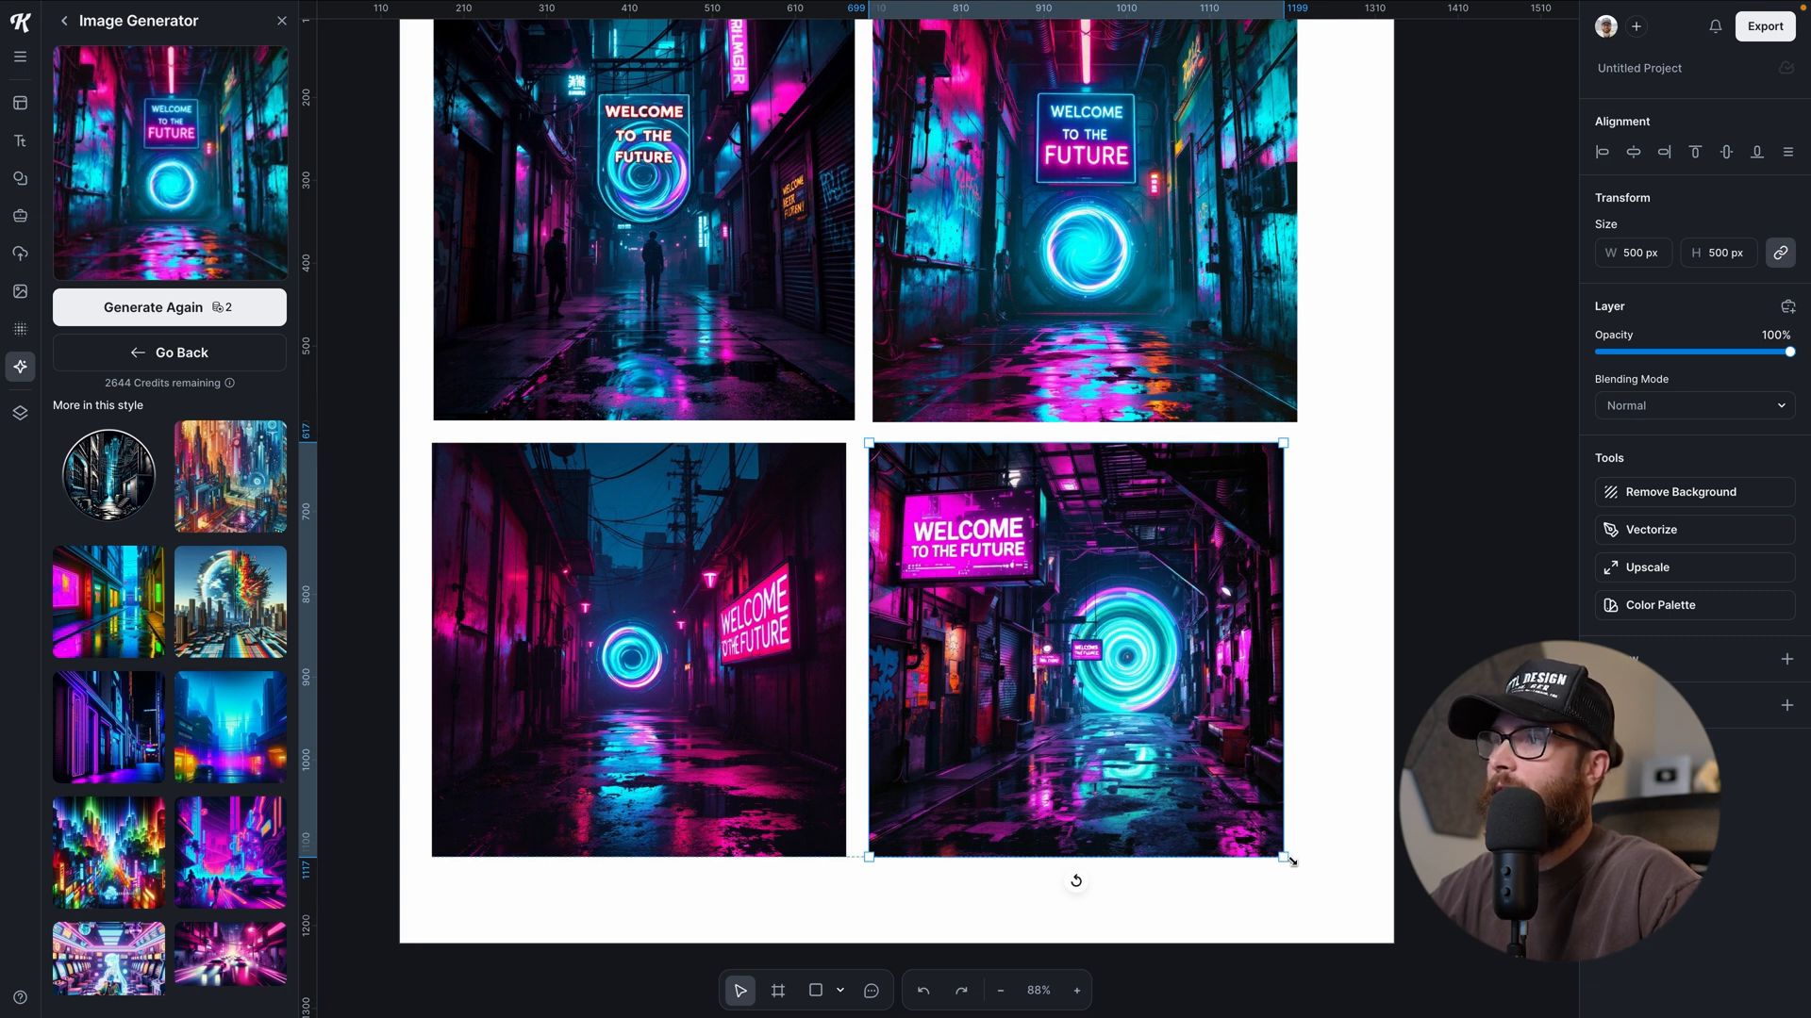
- Nudge the bottom-right alley image larger and go back to the prompt form
{"action": "left_click_drag", "start_coordinate": [1290, 860], "coordinate": [1298, 870]}
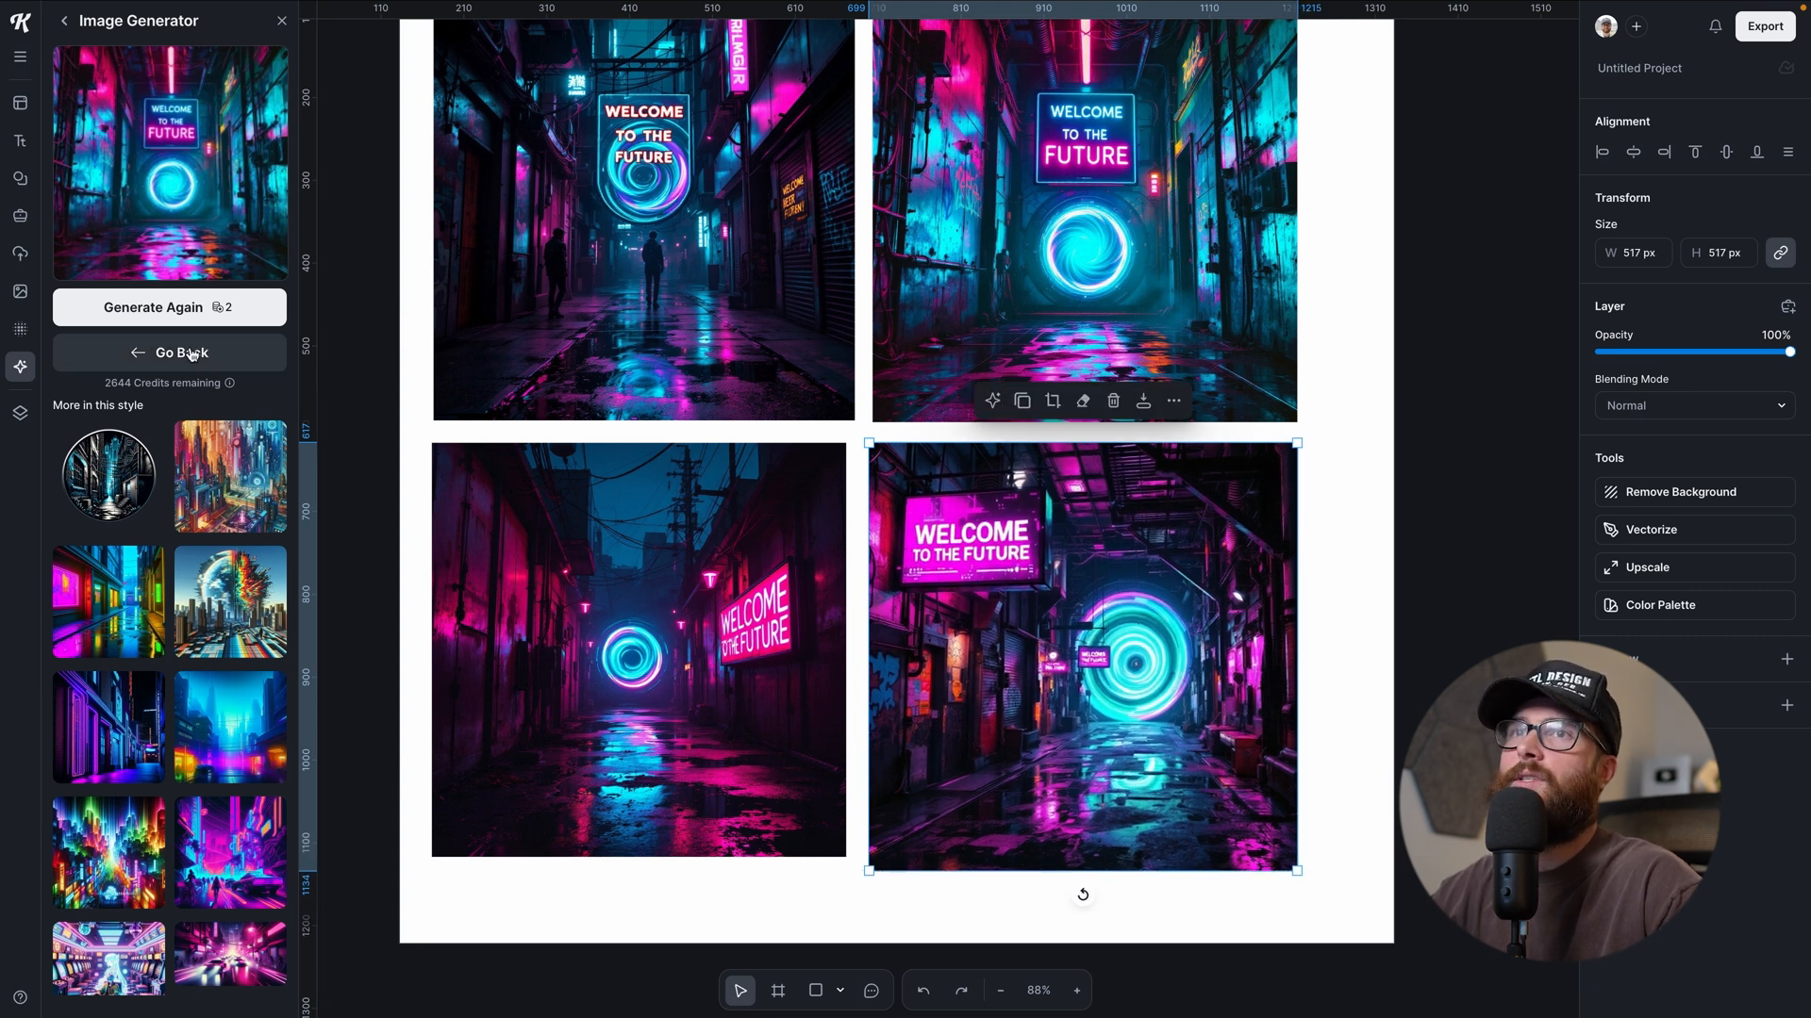
{"action": "left_click", "coordinate": [167, 352]}
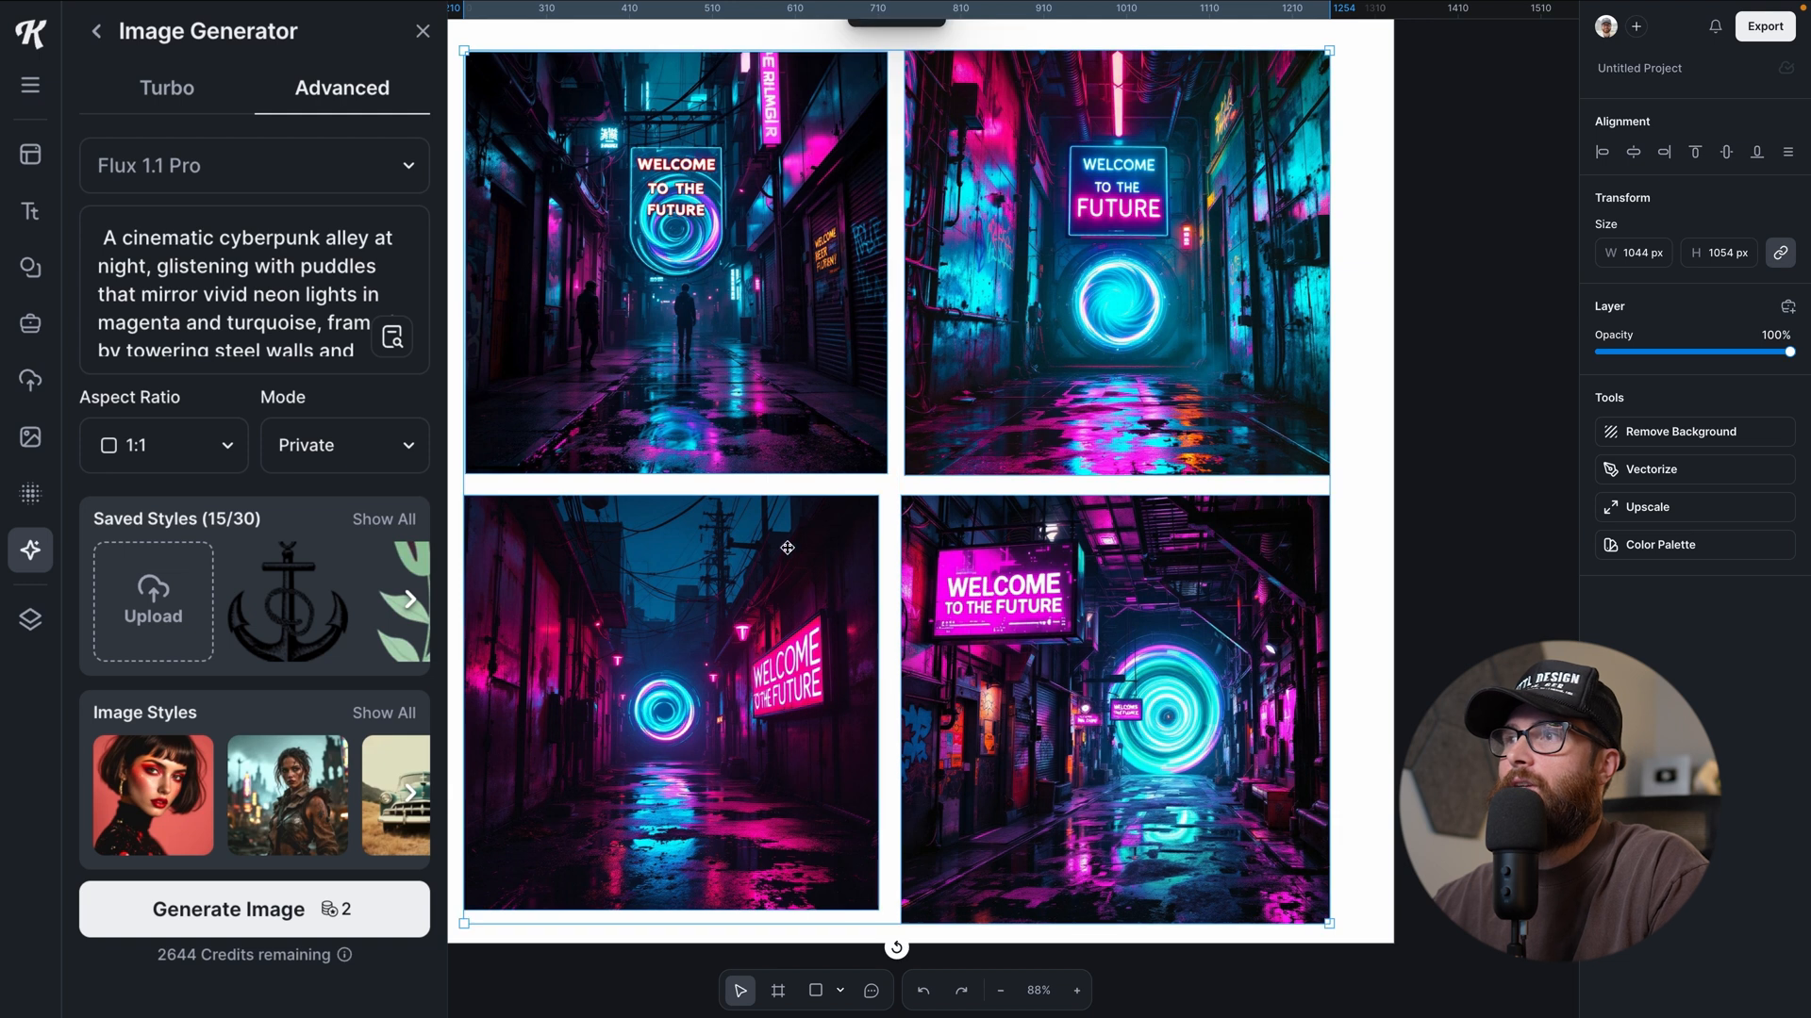
{"action": "mouse_move", "coordinate": [358, 432]}
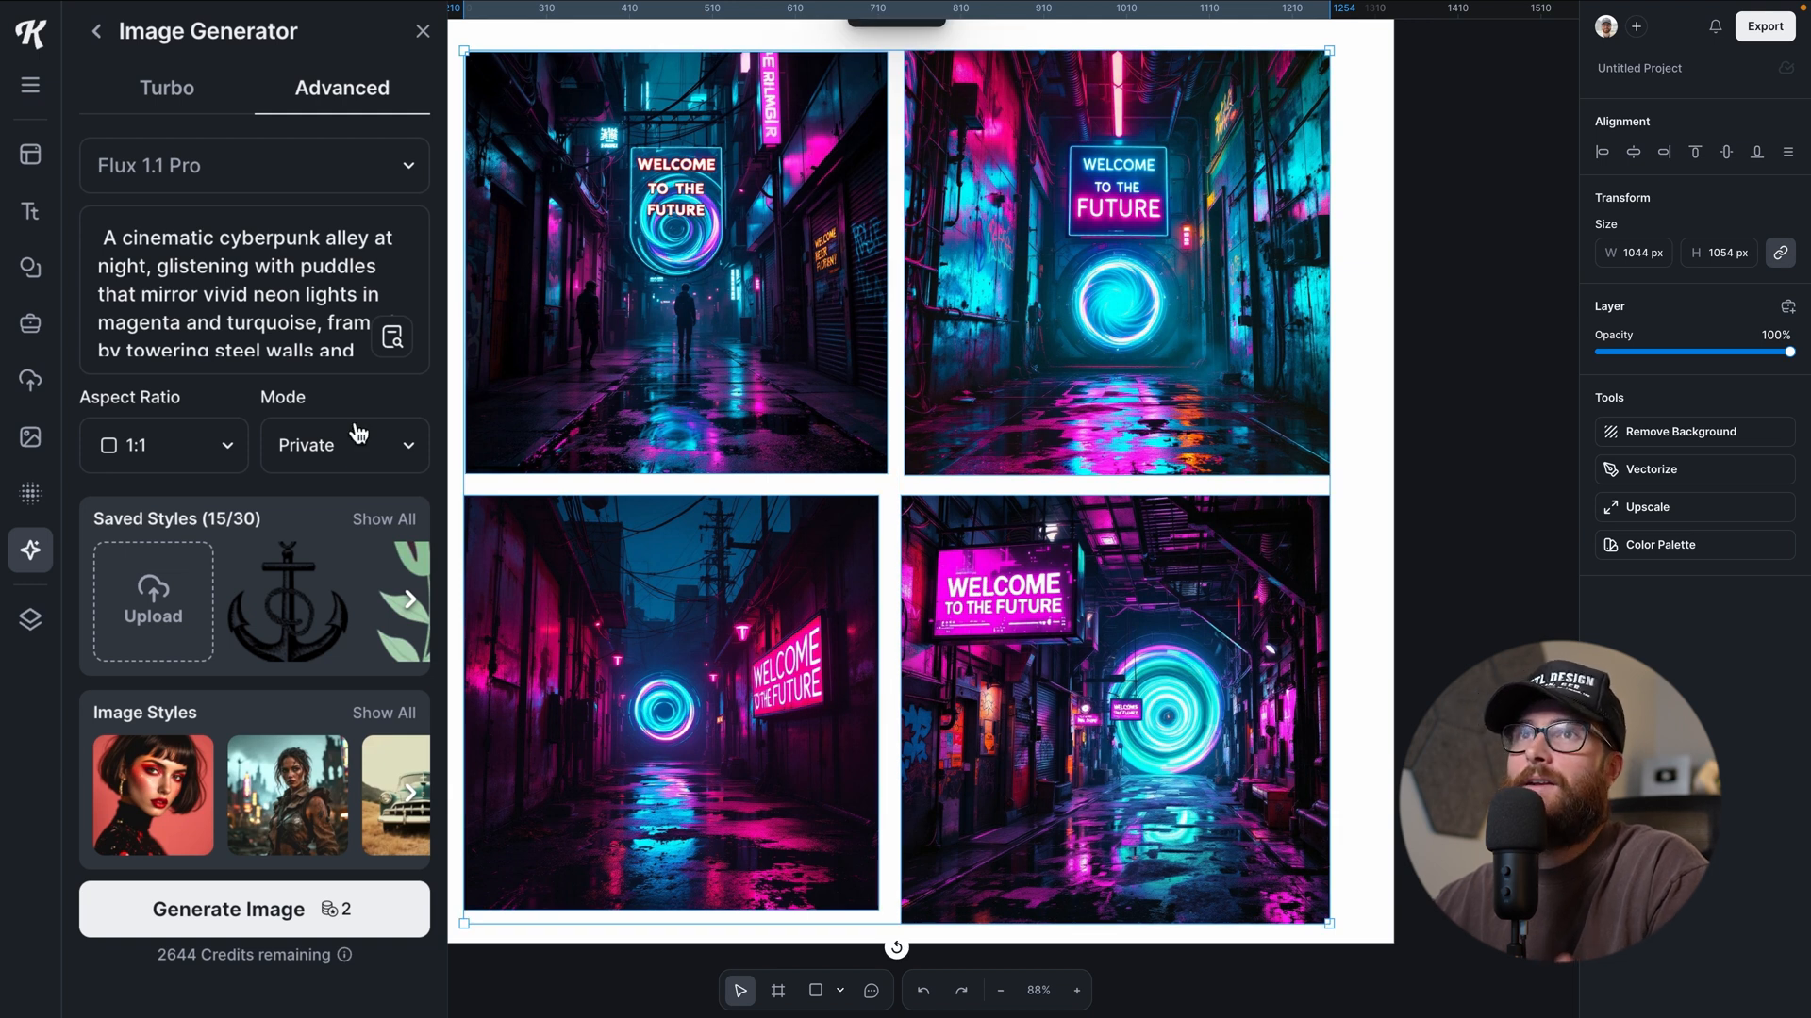
{"action": "left_click", "coordinate": [200, 306]}
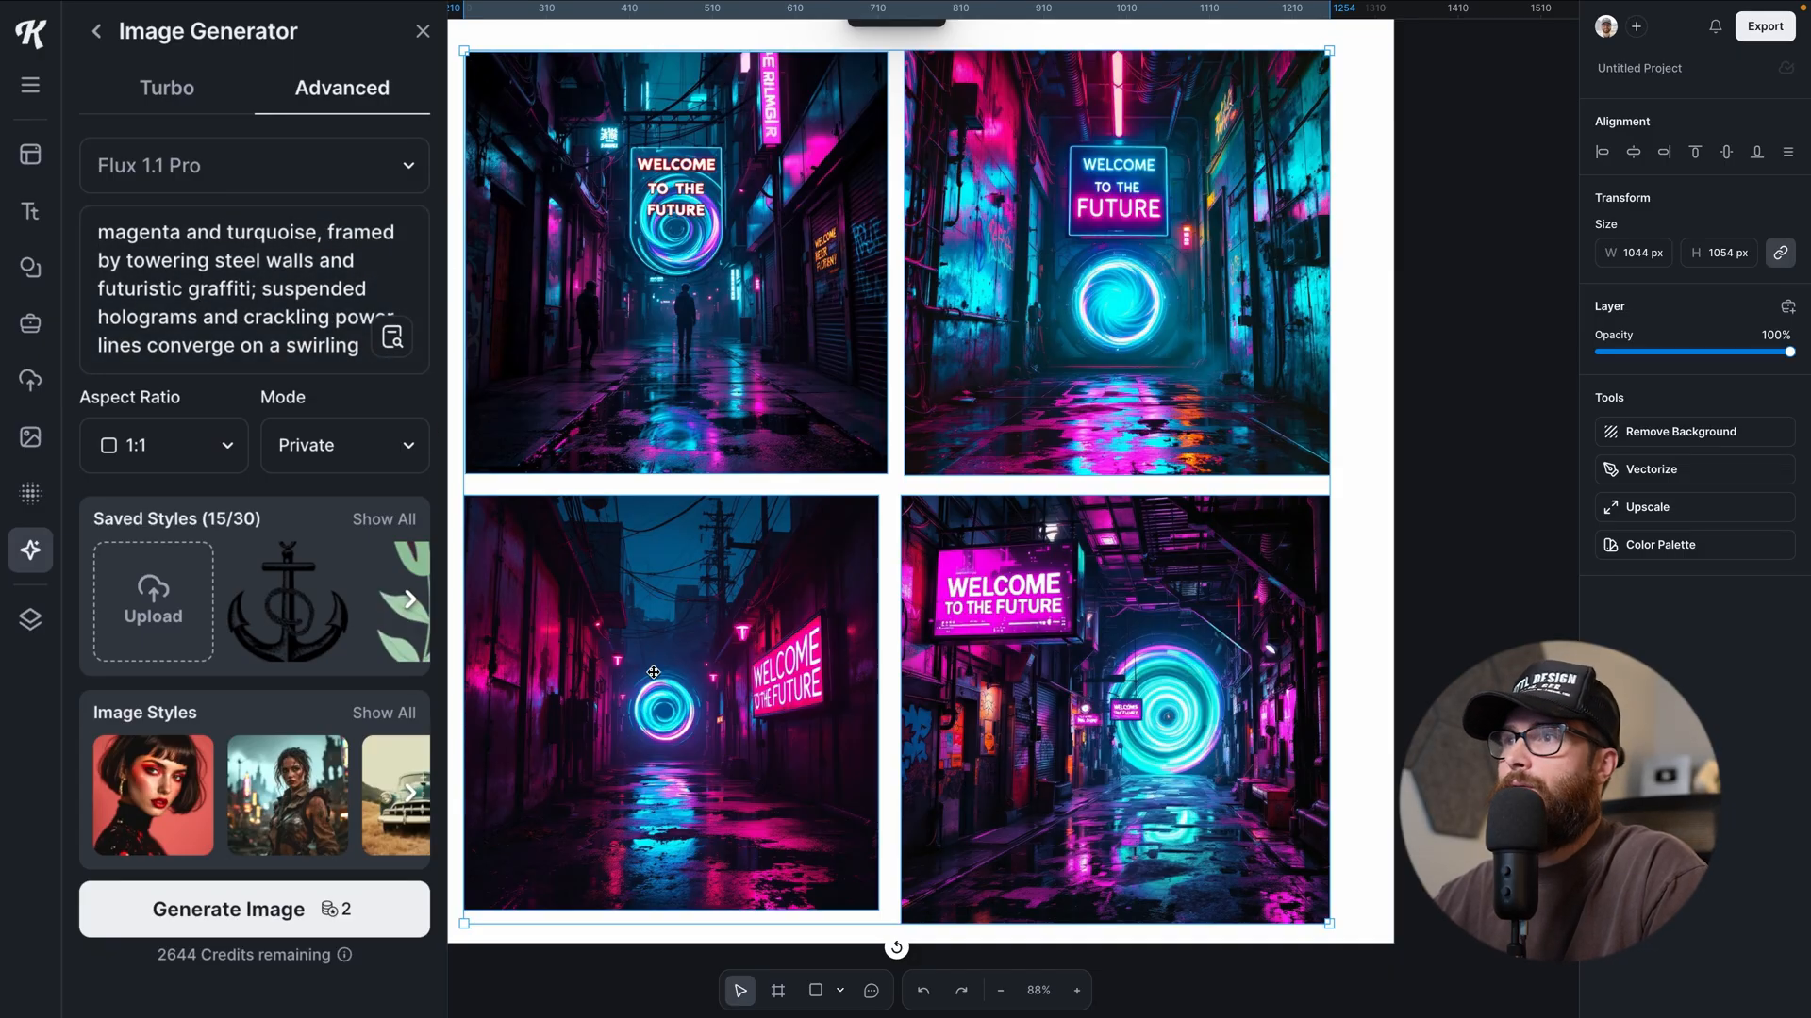
{"action": "mouse_move", "coordinate": [915, 734]}
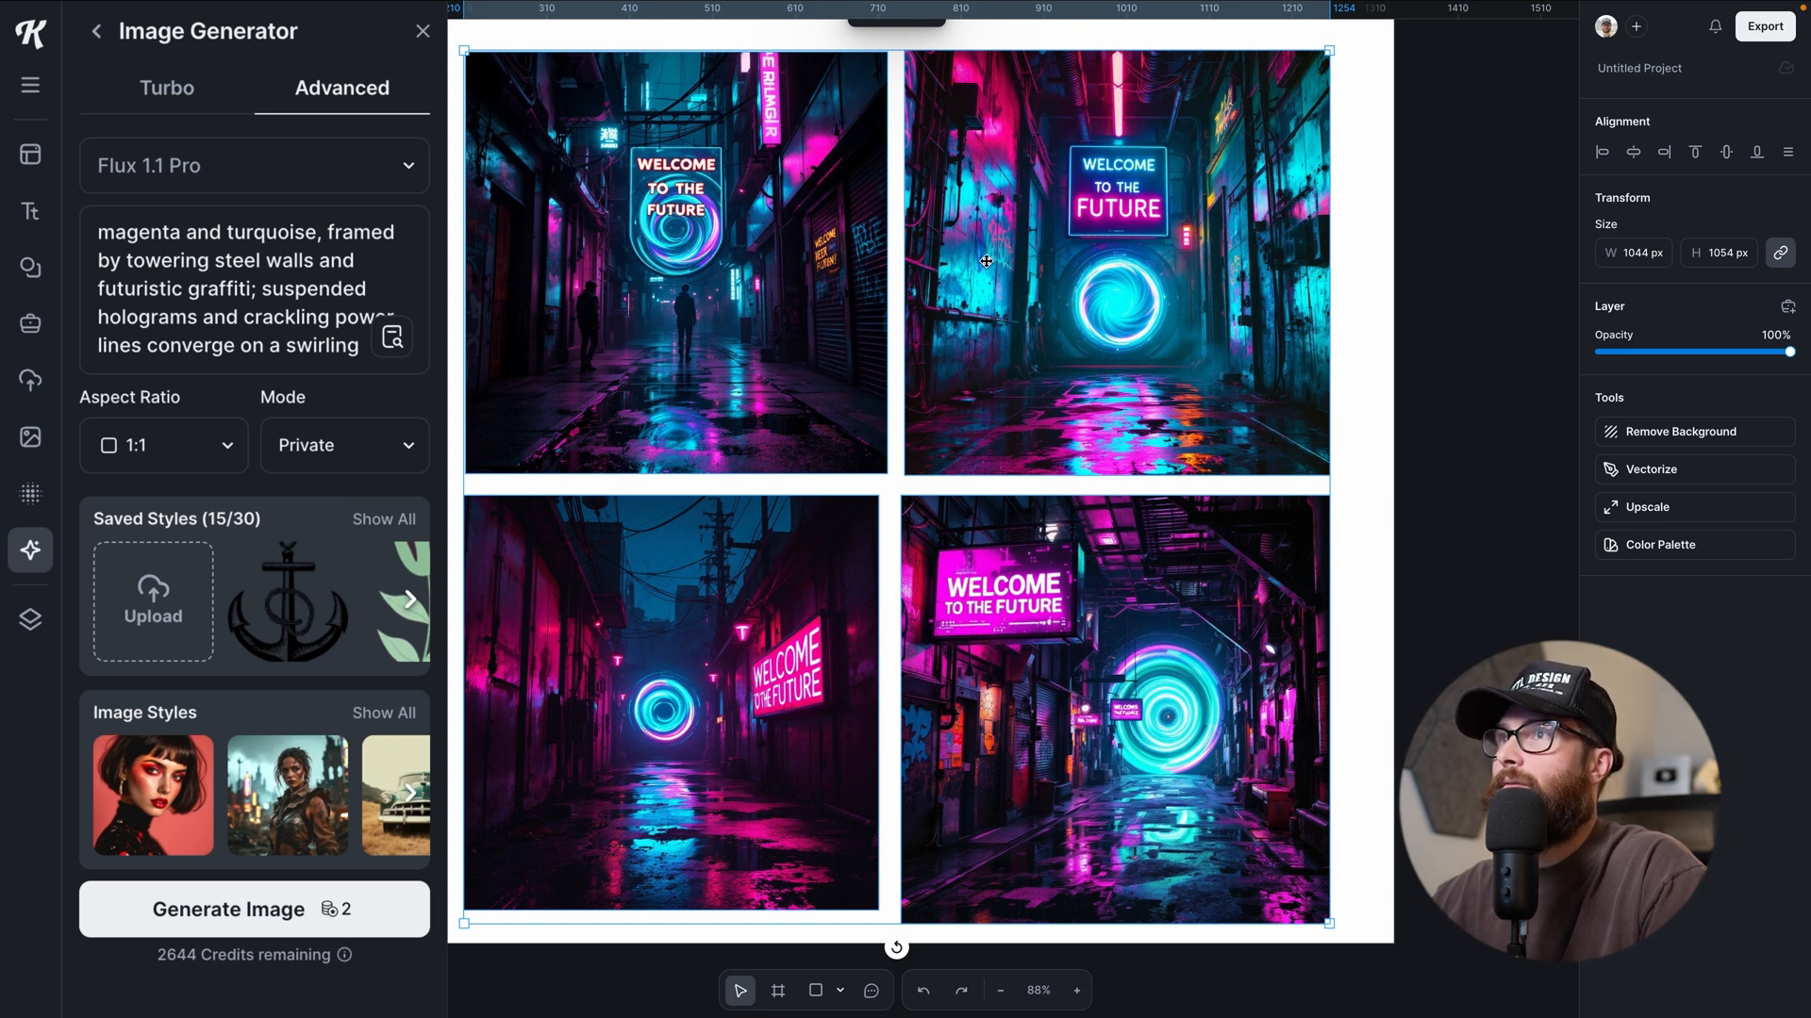
{"action": "mouse_move", "coordinate": [508, 766]}
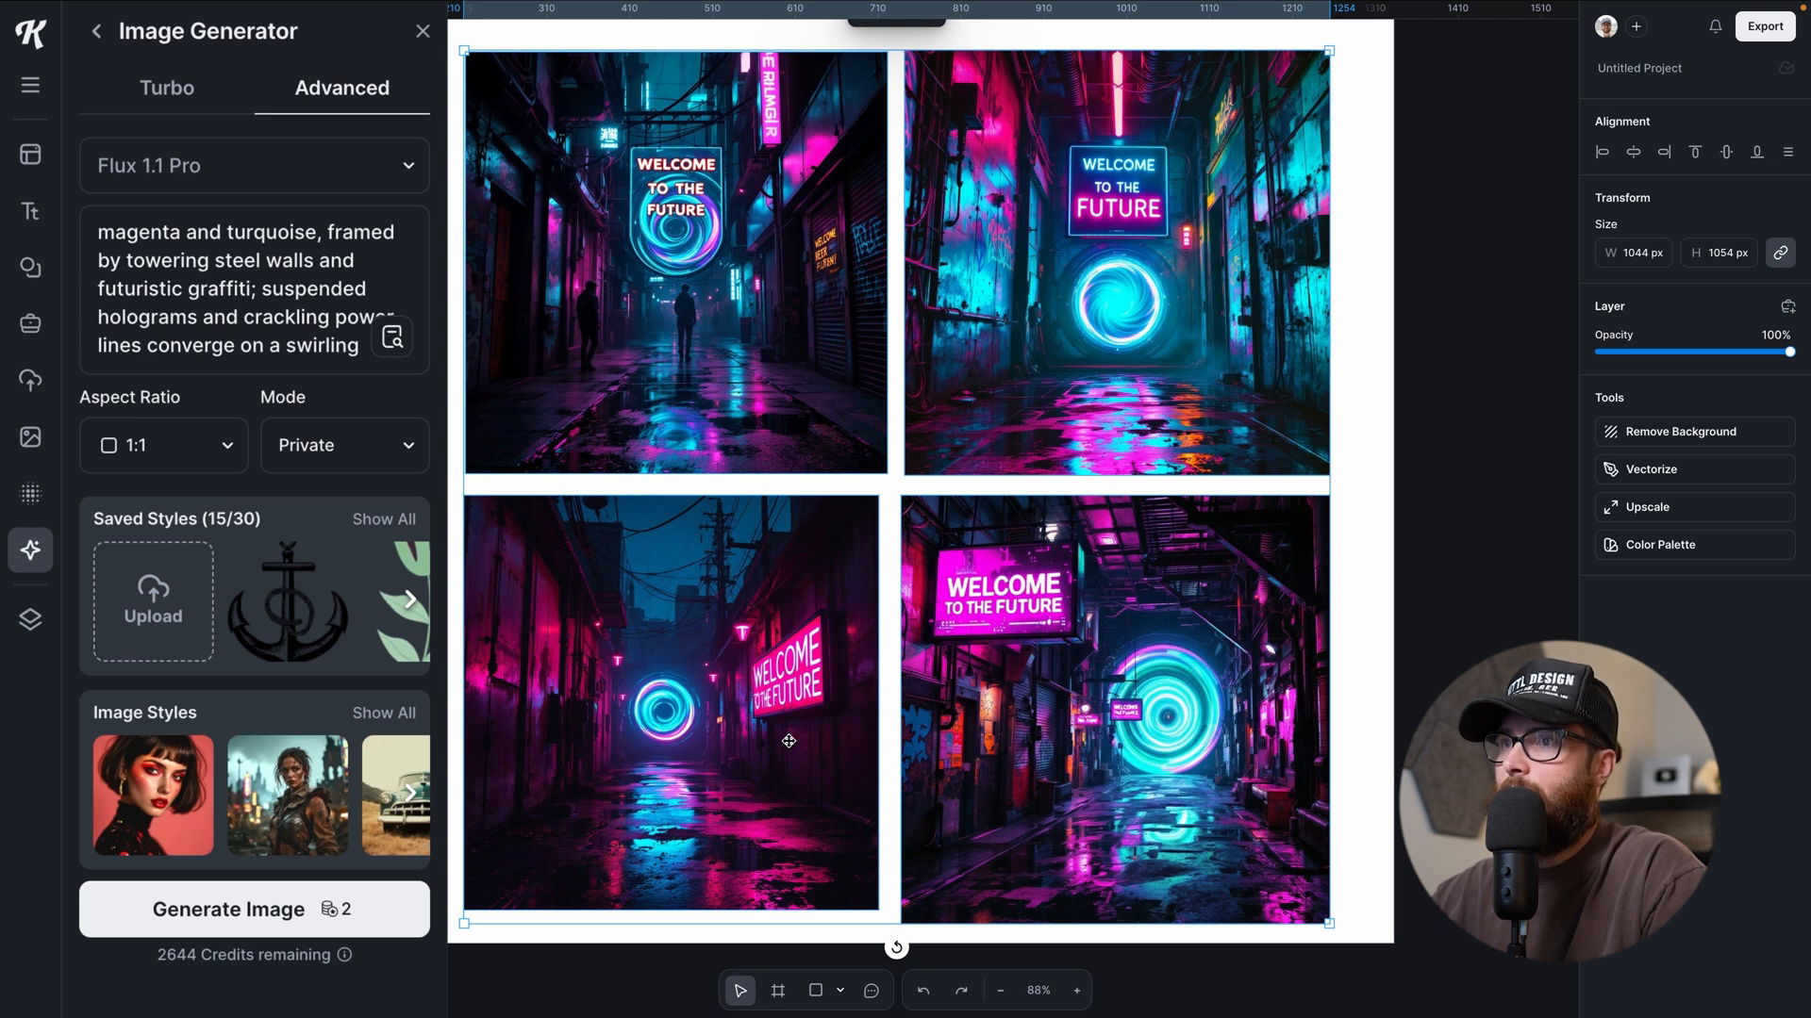
{"action": "mouse_move", "coordinate": [430, 415]}
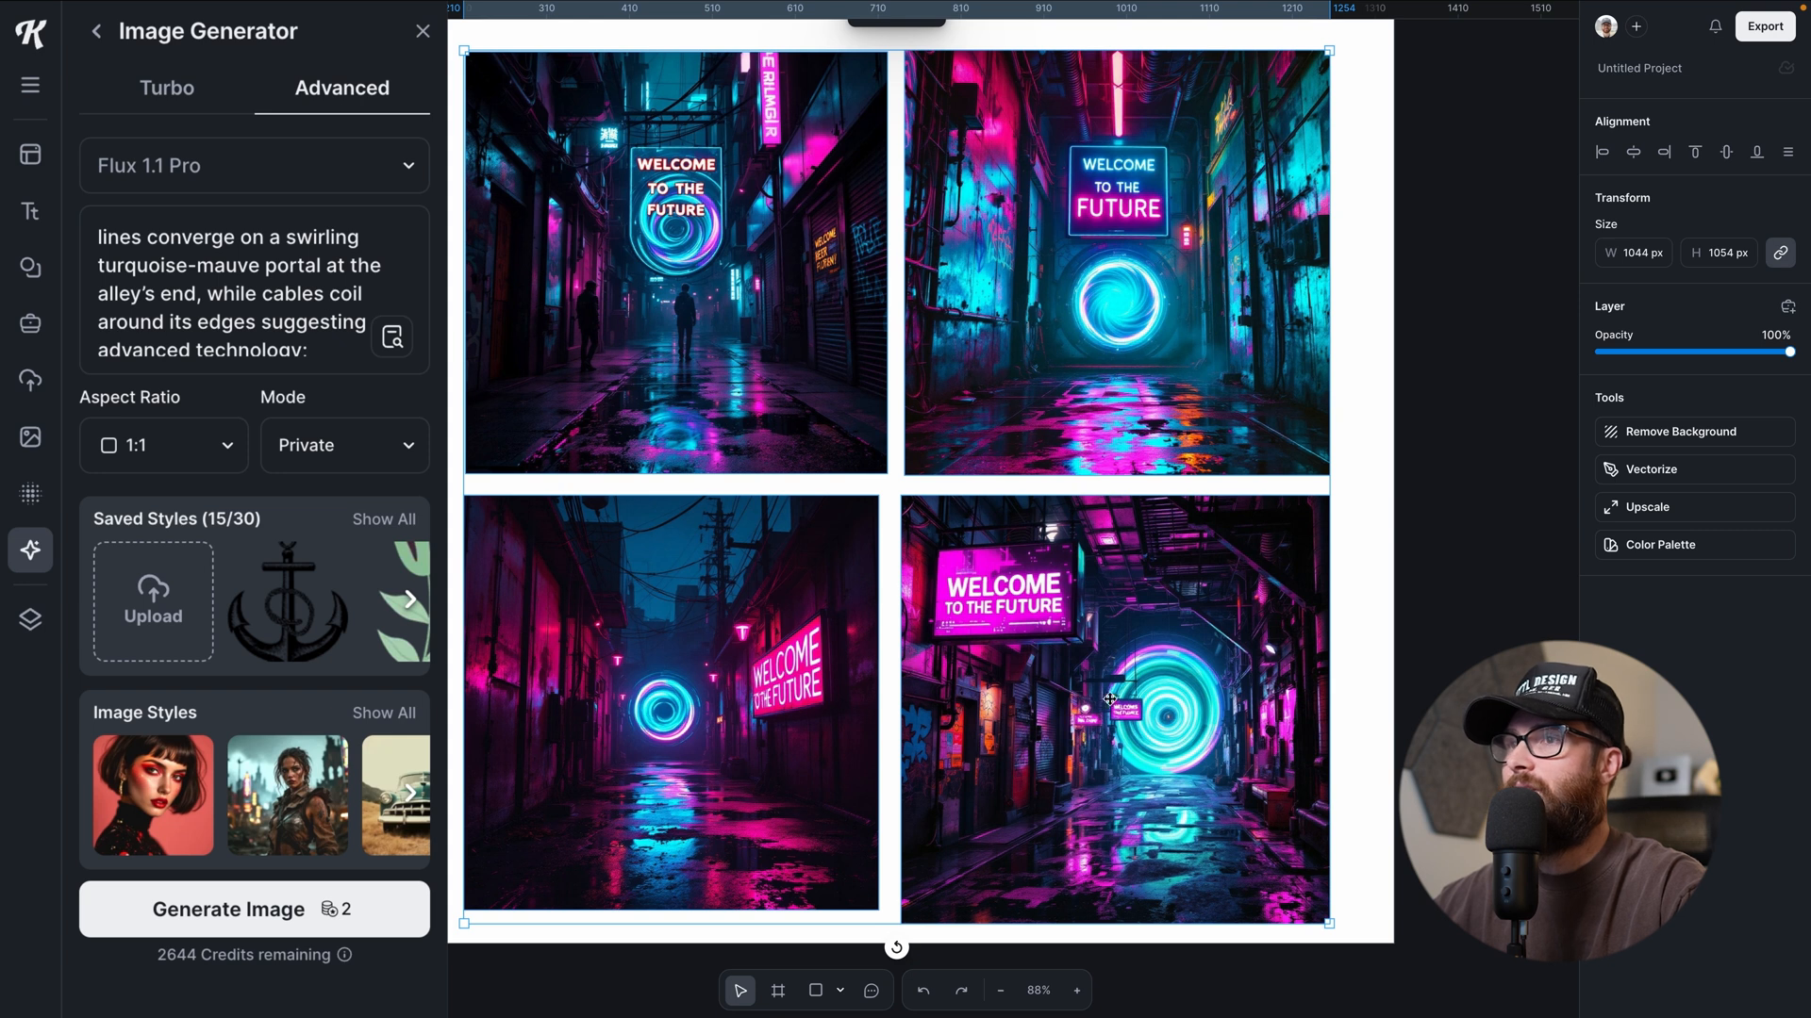
{"action": "mouse_move", "coordinate": [718, 343]}
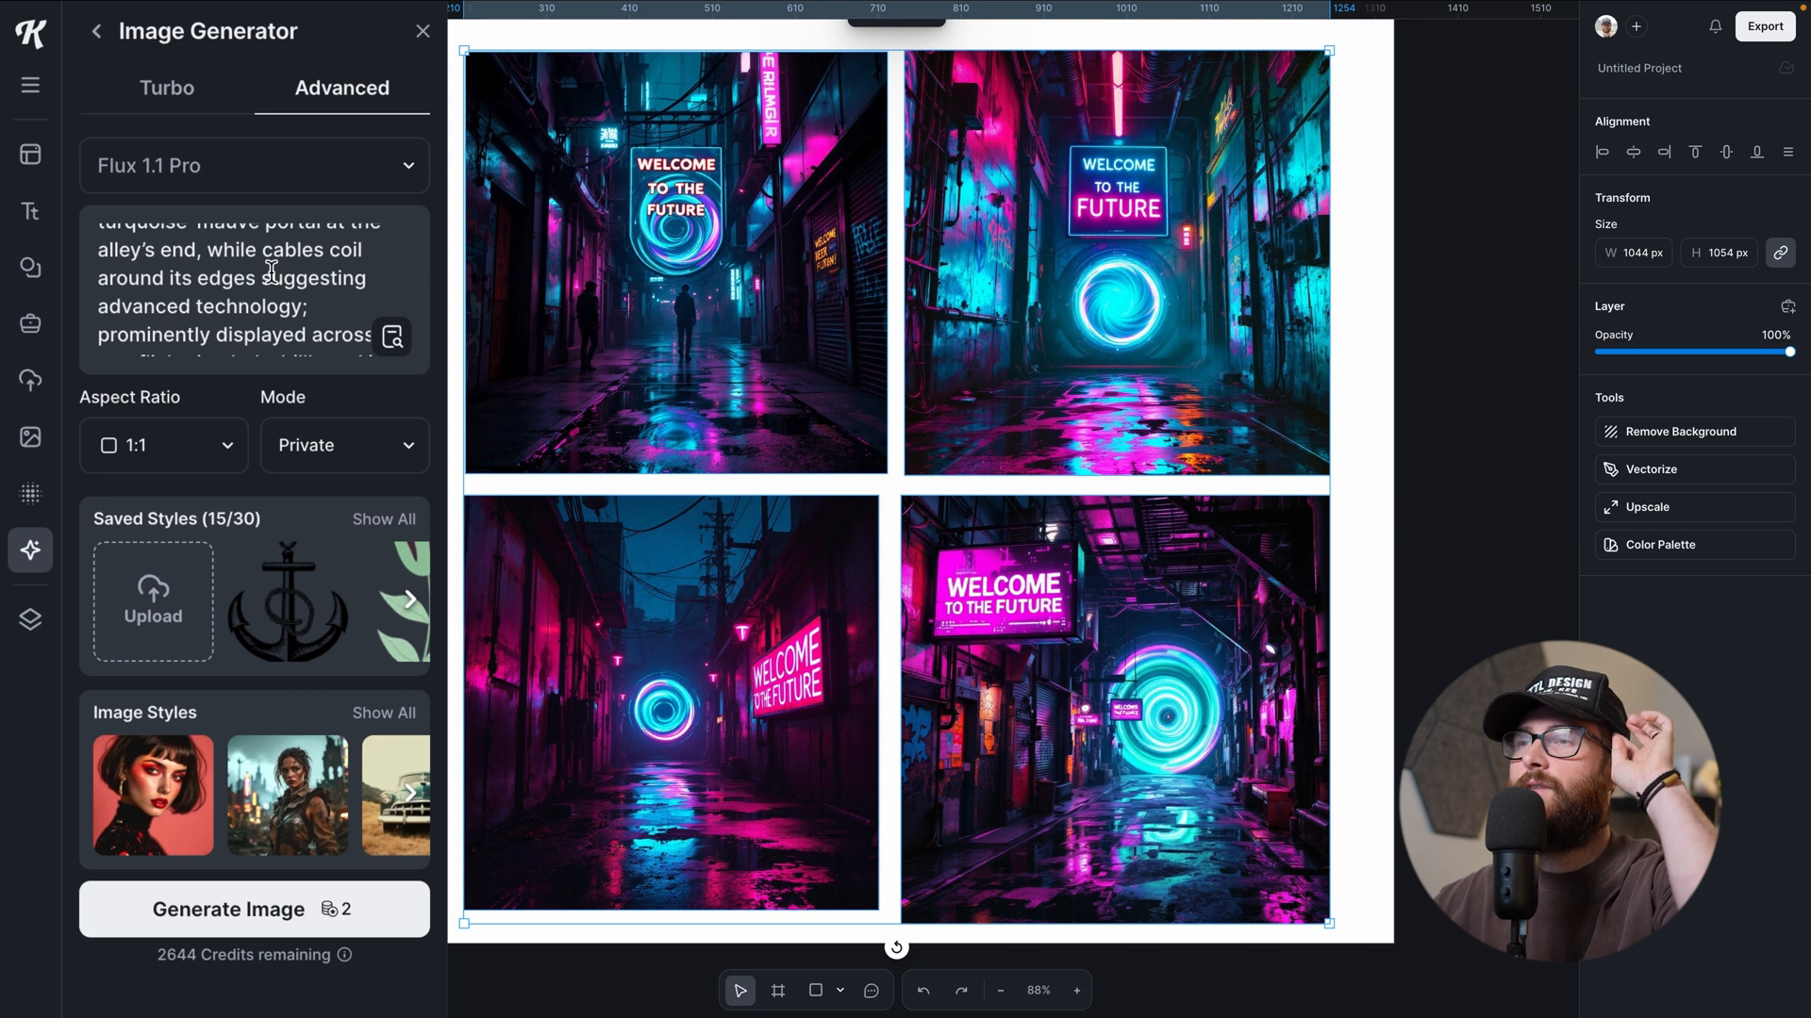
{"action": "mouse_move", "coordinate": [1082, 671]}
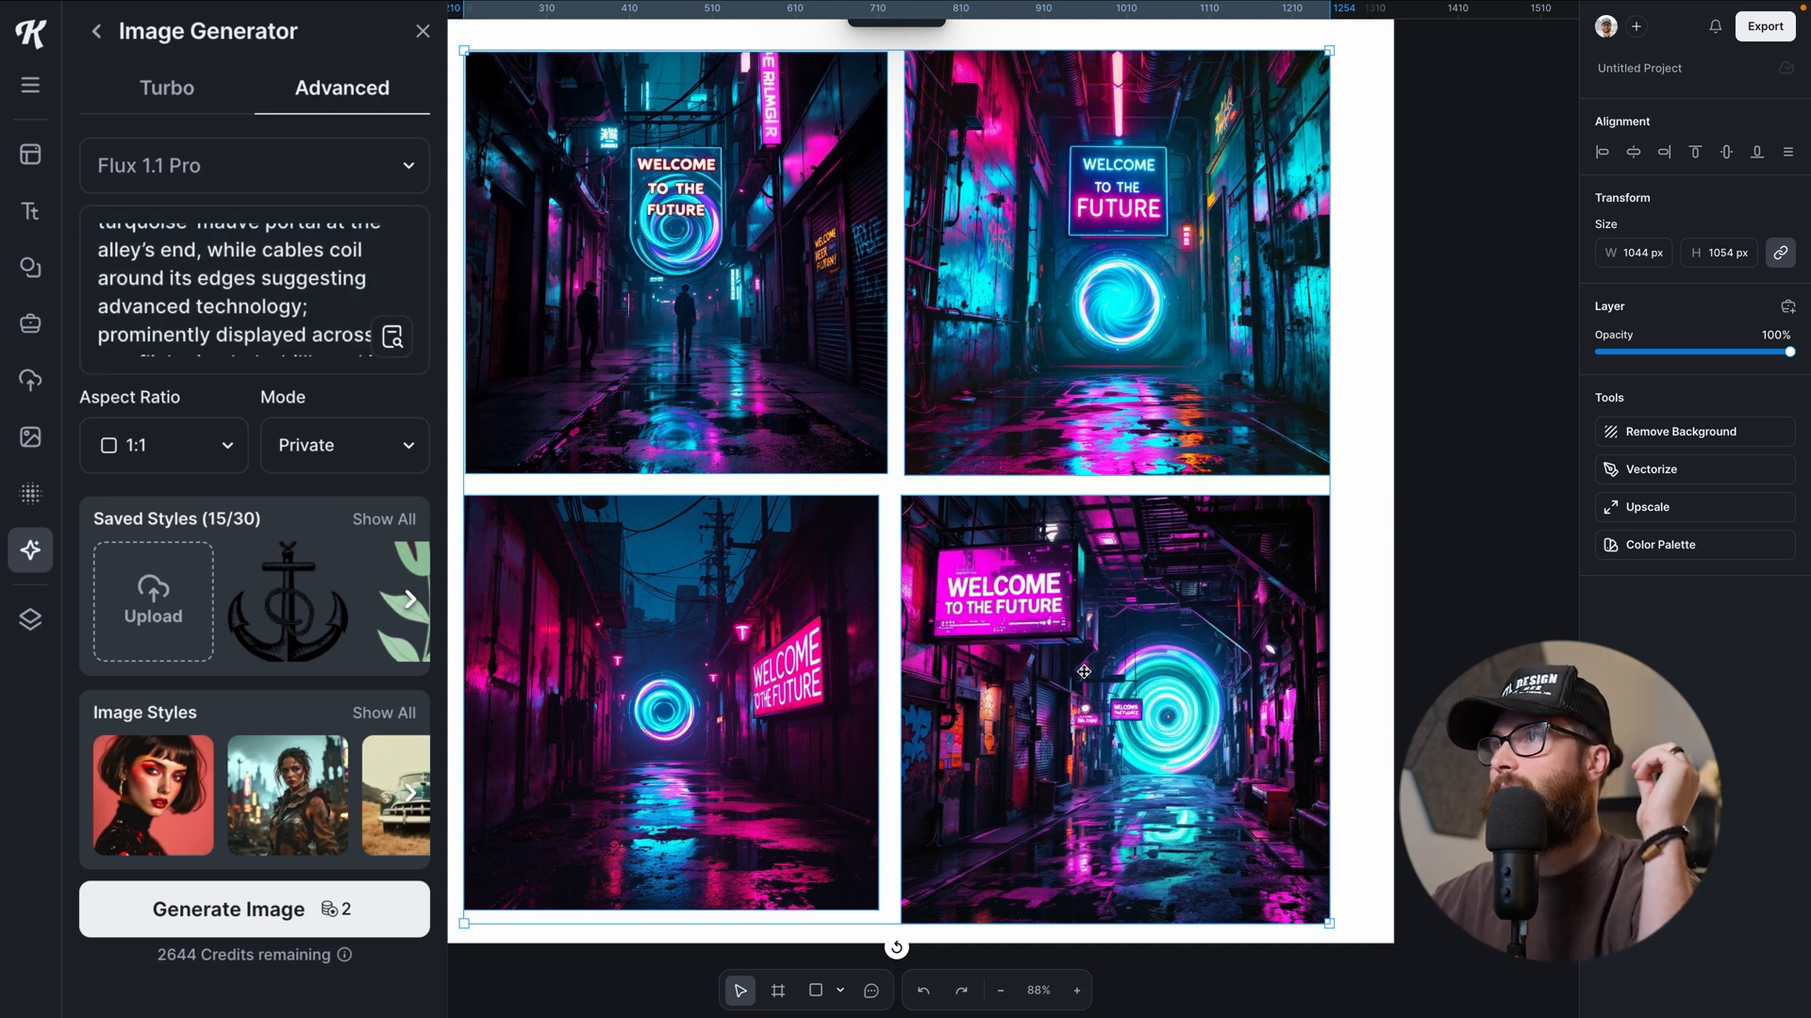
{"action": "mouse_move", "coordinate": [758, 336]}
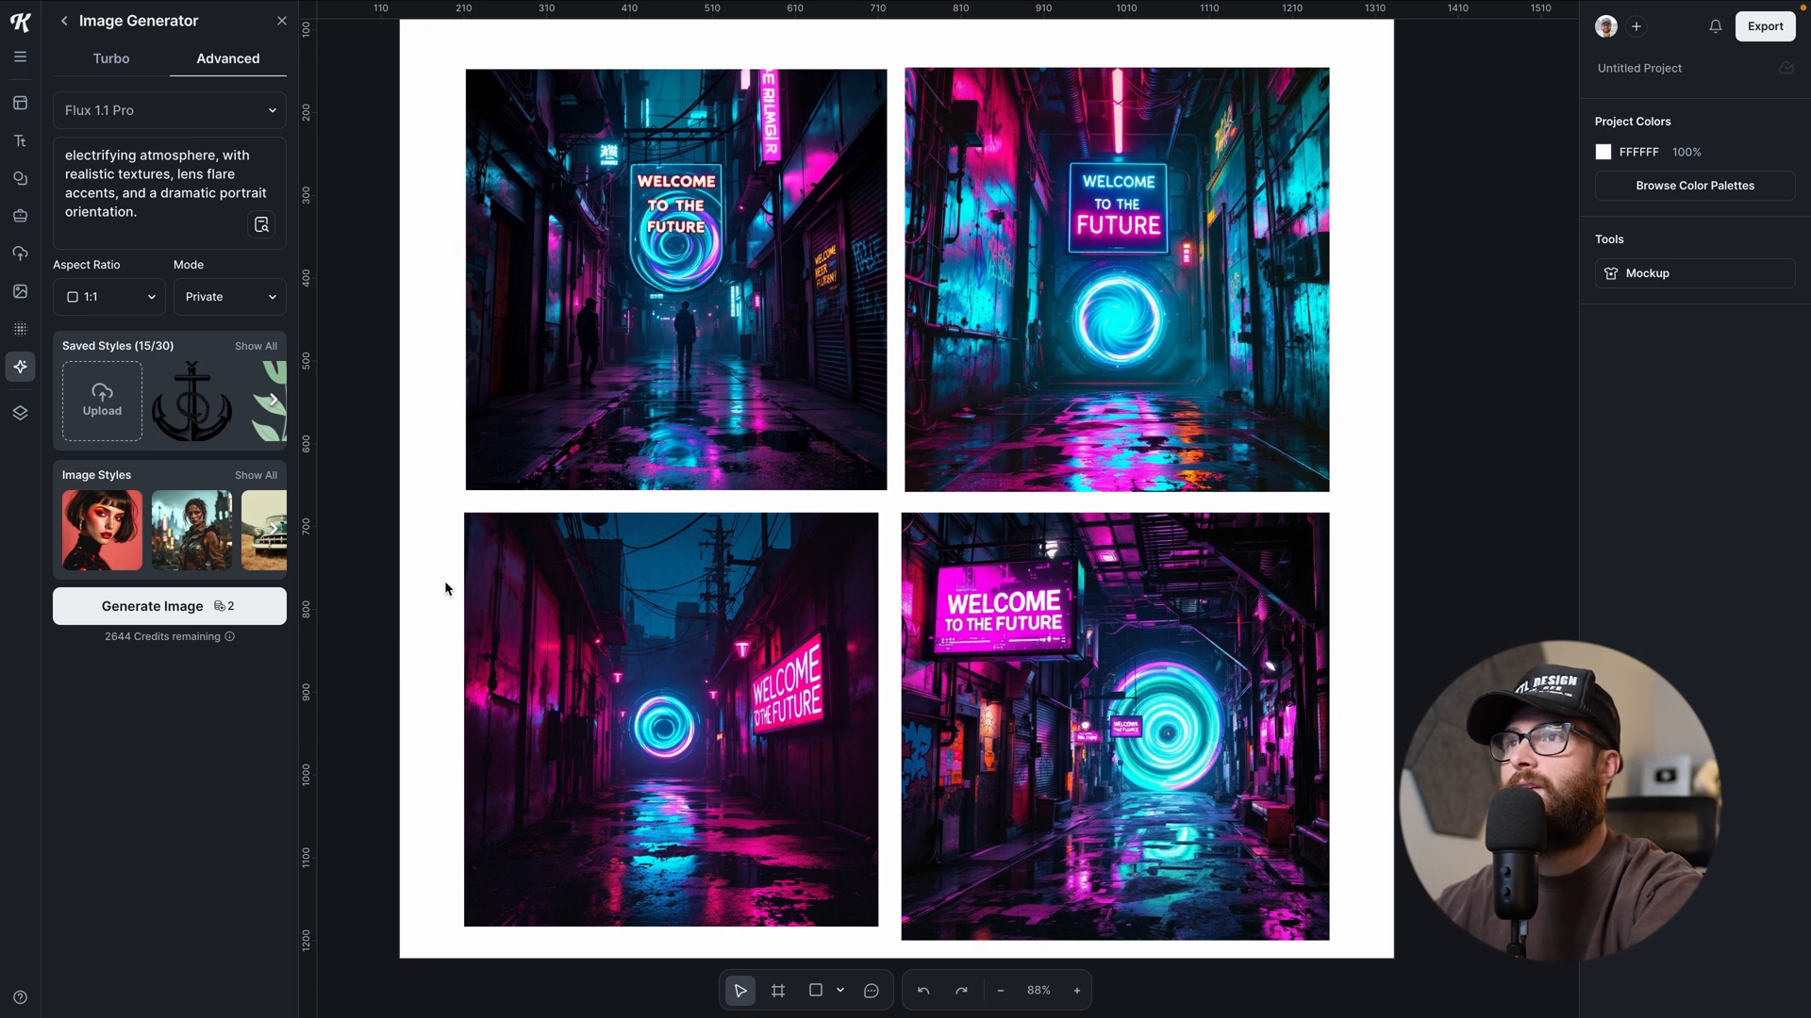
{"action": "mouse_move", "coordinate": [453, 564]}
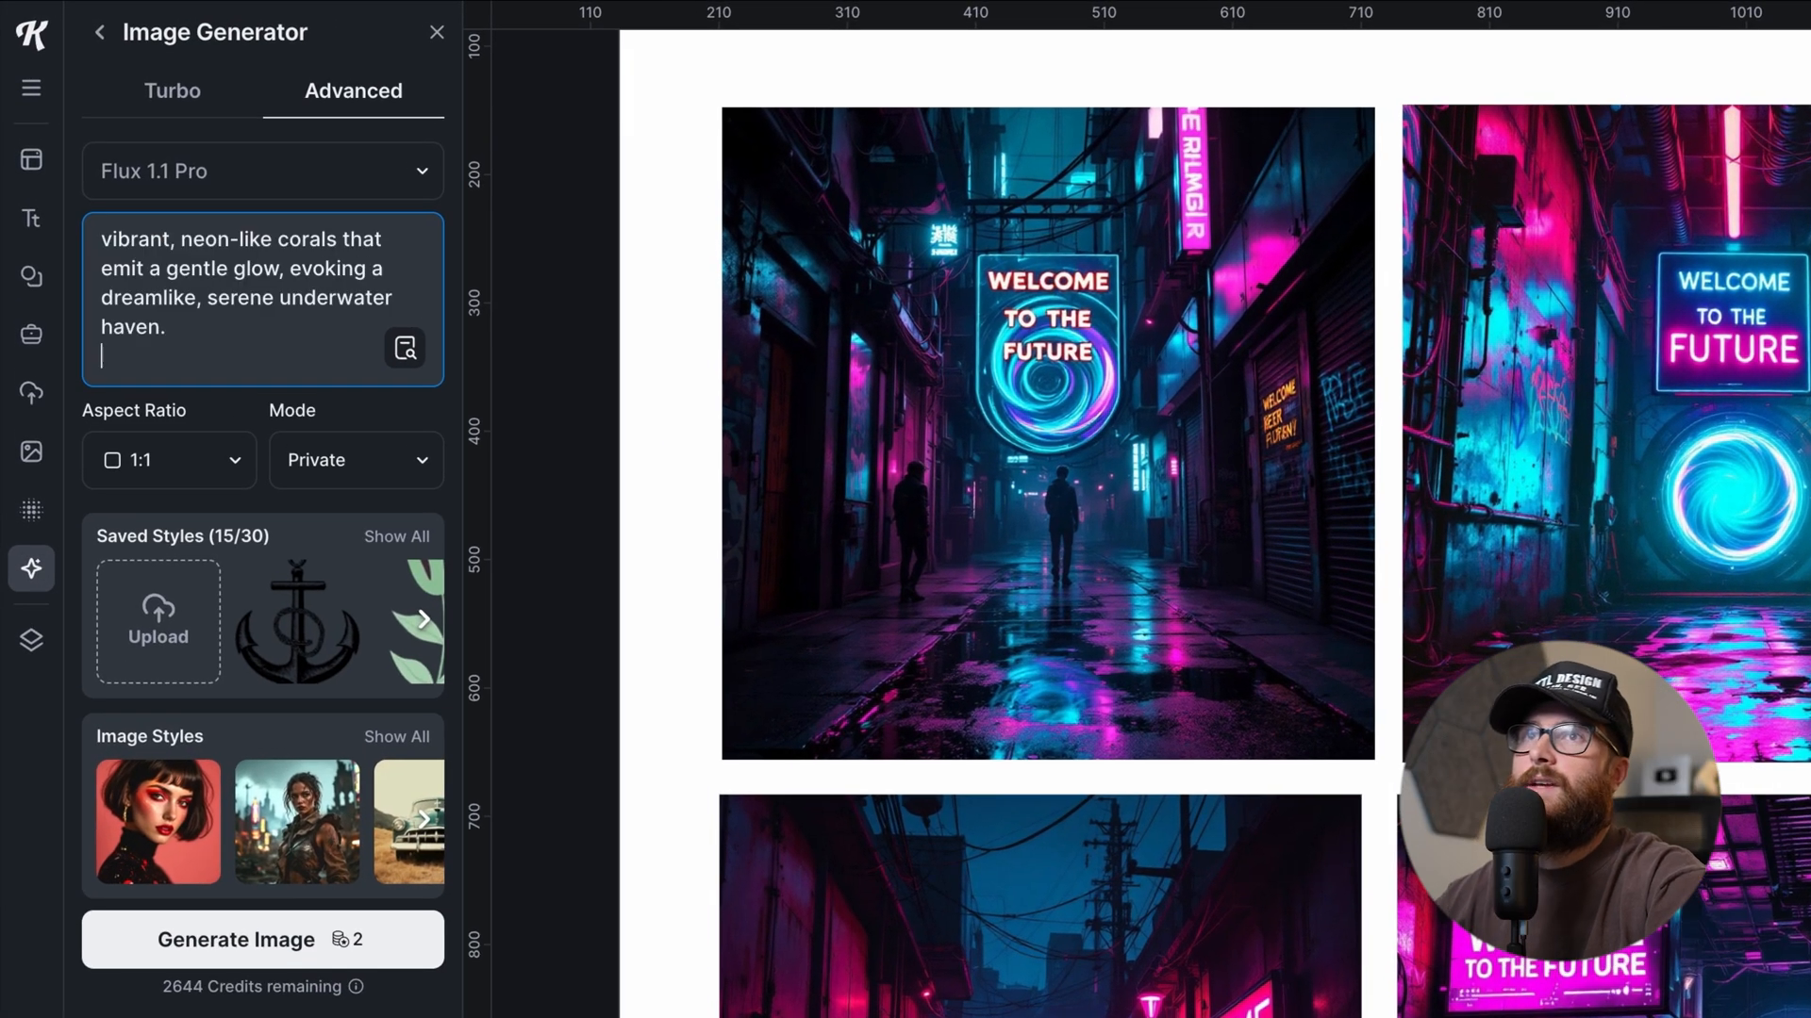
- Enter the peaceful underwater realm prompt and enlarge the turtle reef image to fill the page
{"action": "type", "text": "A peaceful underwater realm shimmering with shafts of diffuse sunlight that pierce the aquamarine surface, revealing intricate coral garden of"}
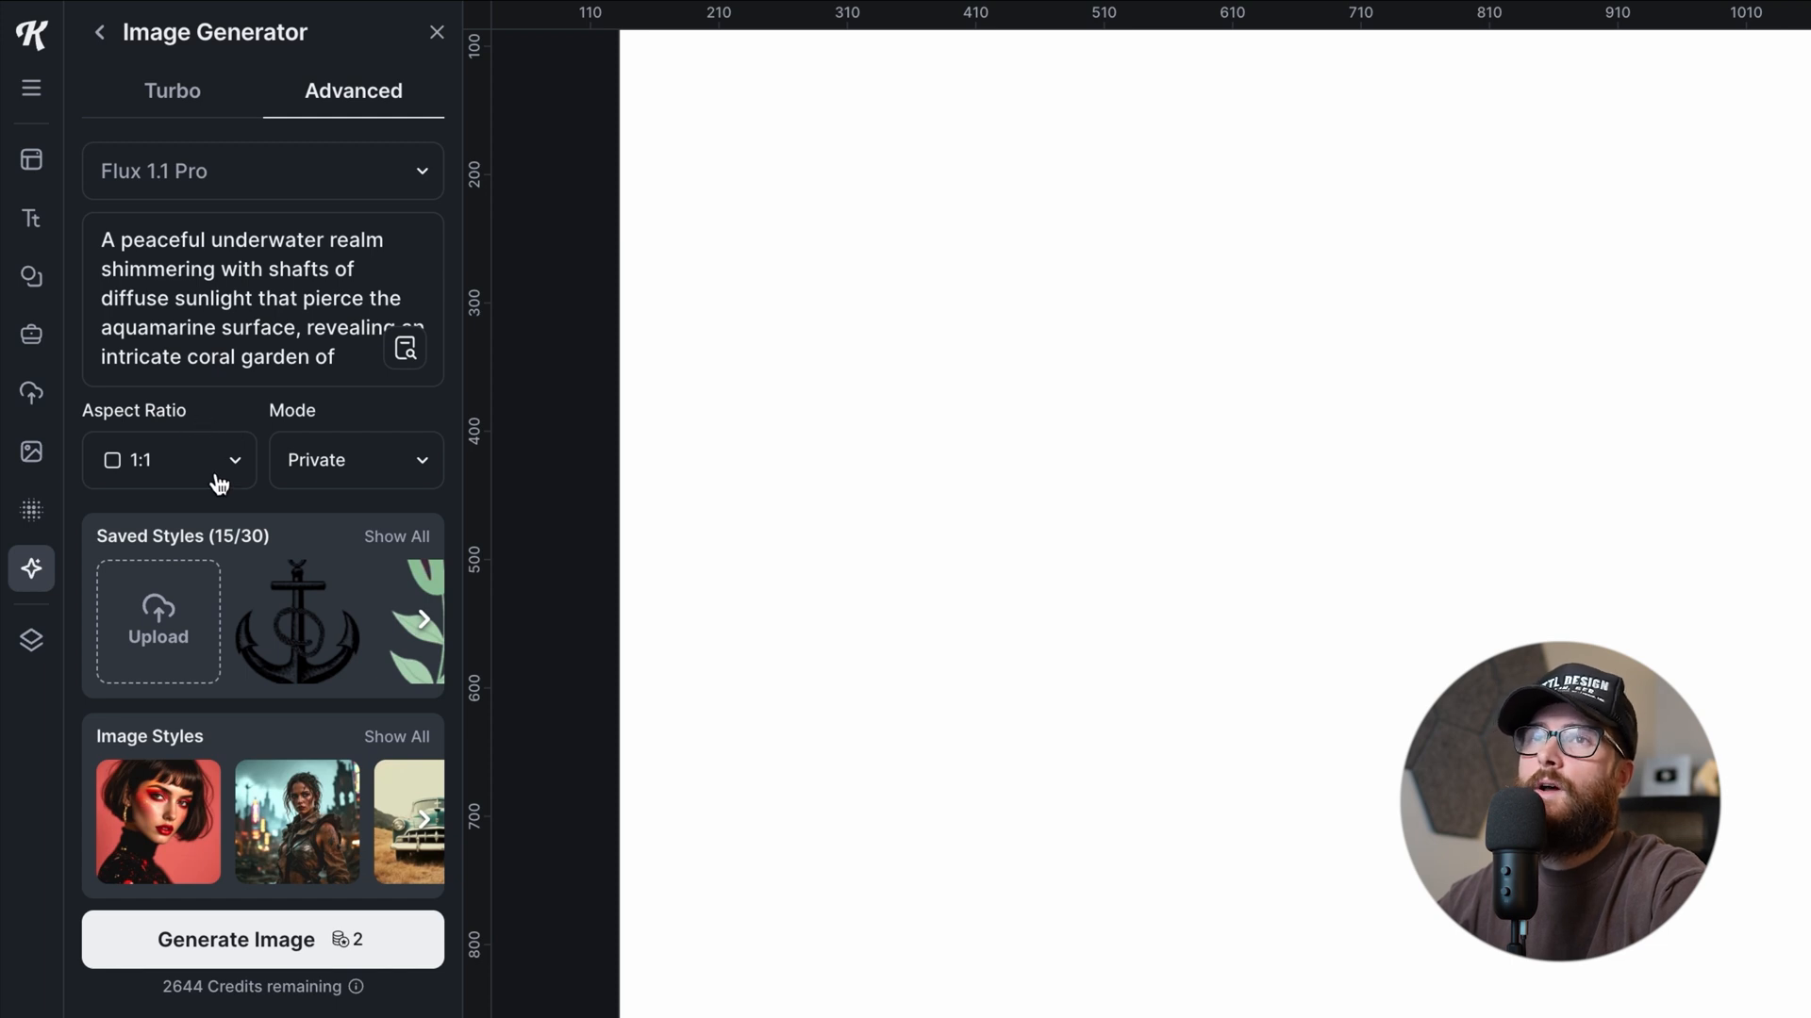
{"action": "mouse_move", "coordinate": [261, 461]}
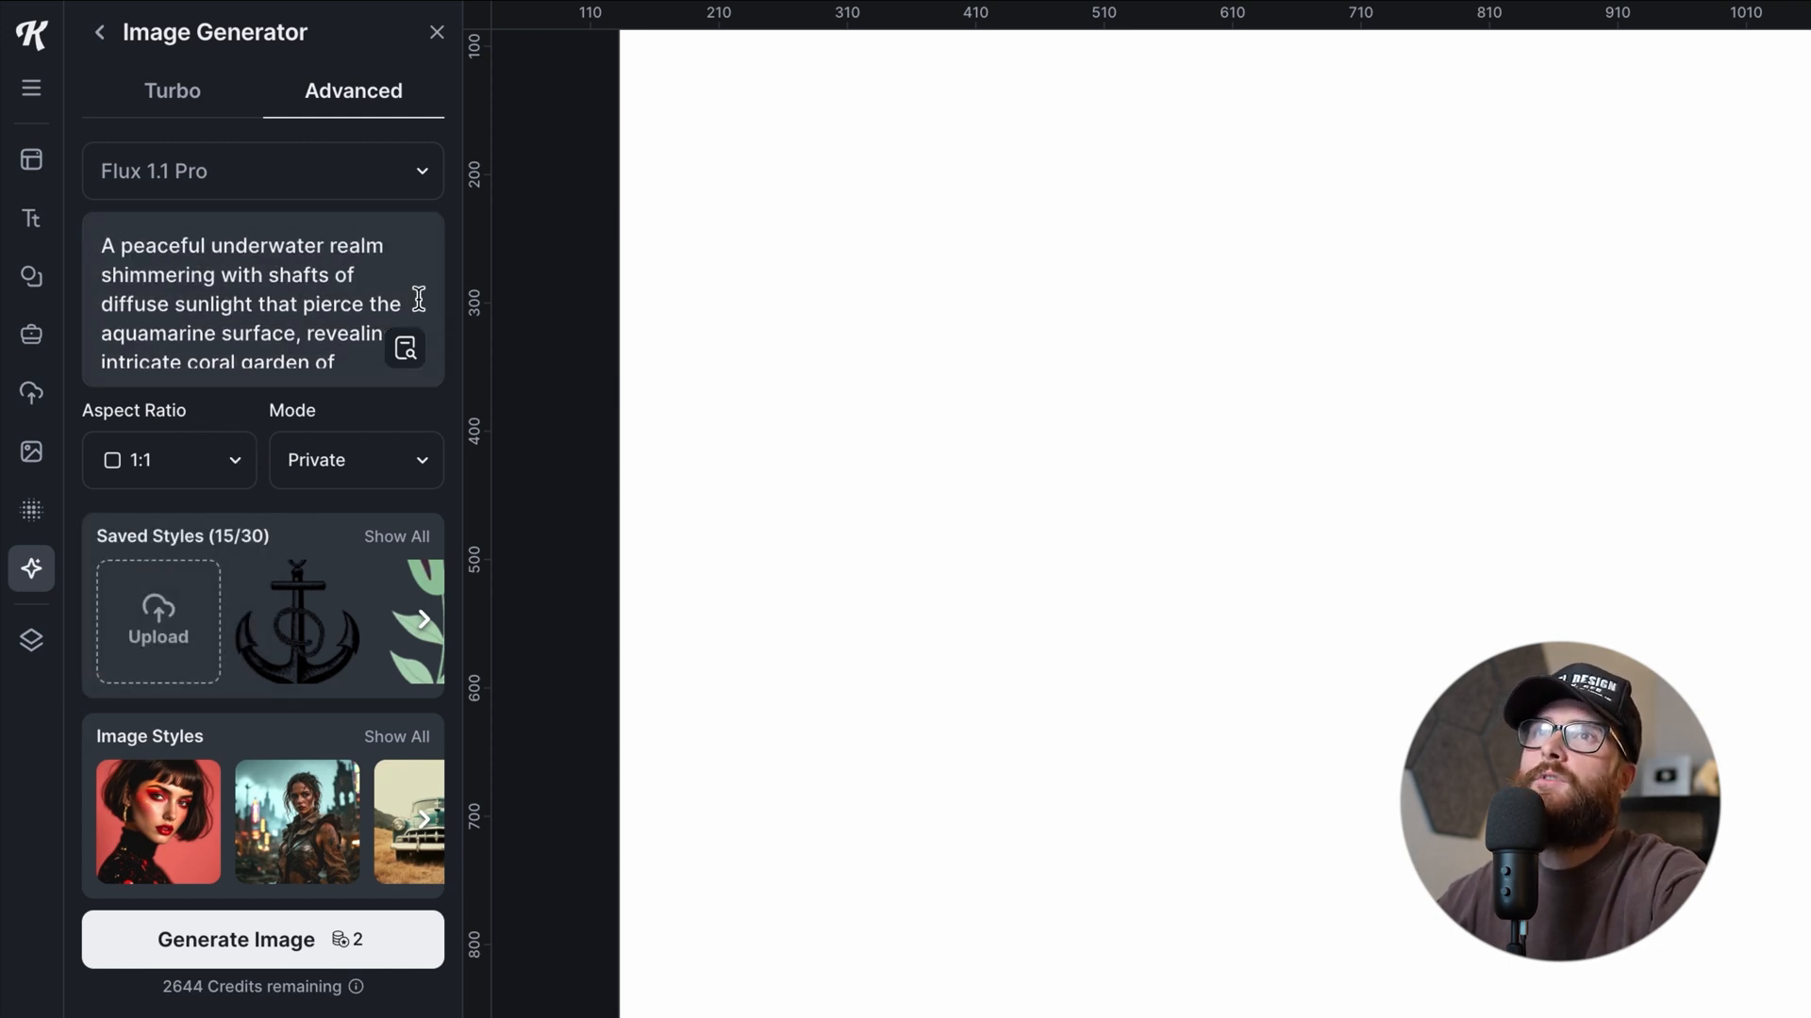
{"action": "left_click", "coordinate": [263, 939]}
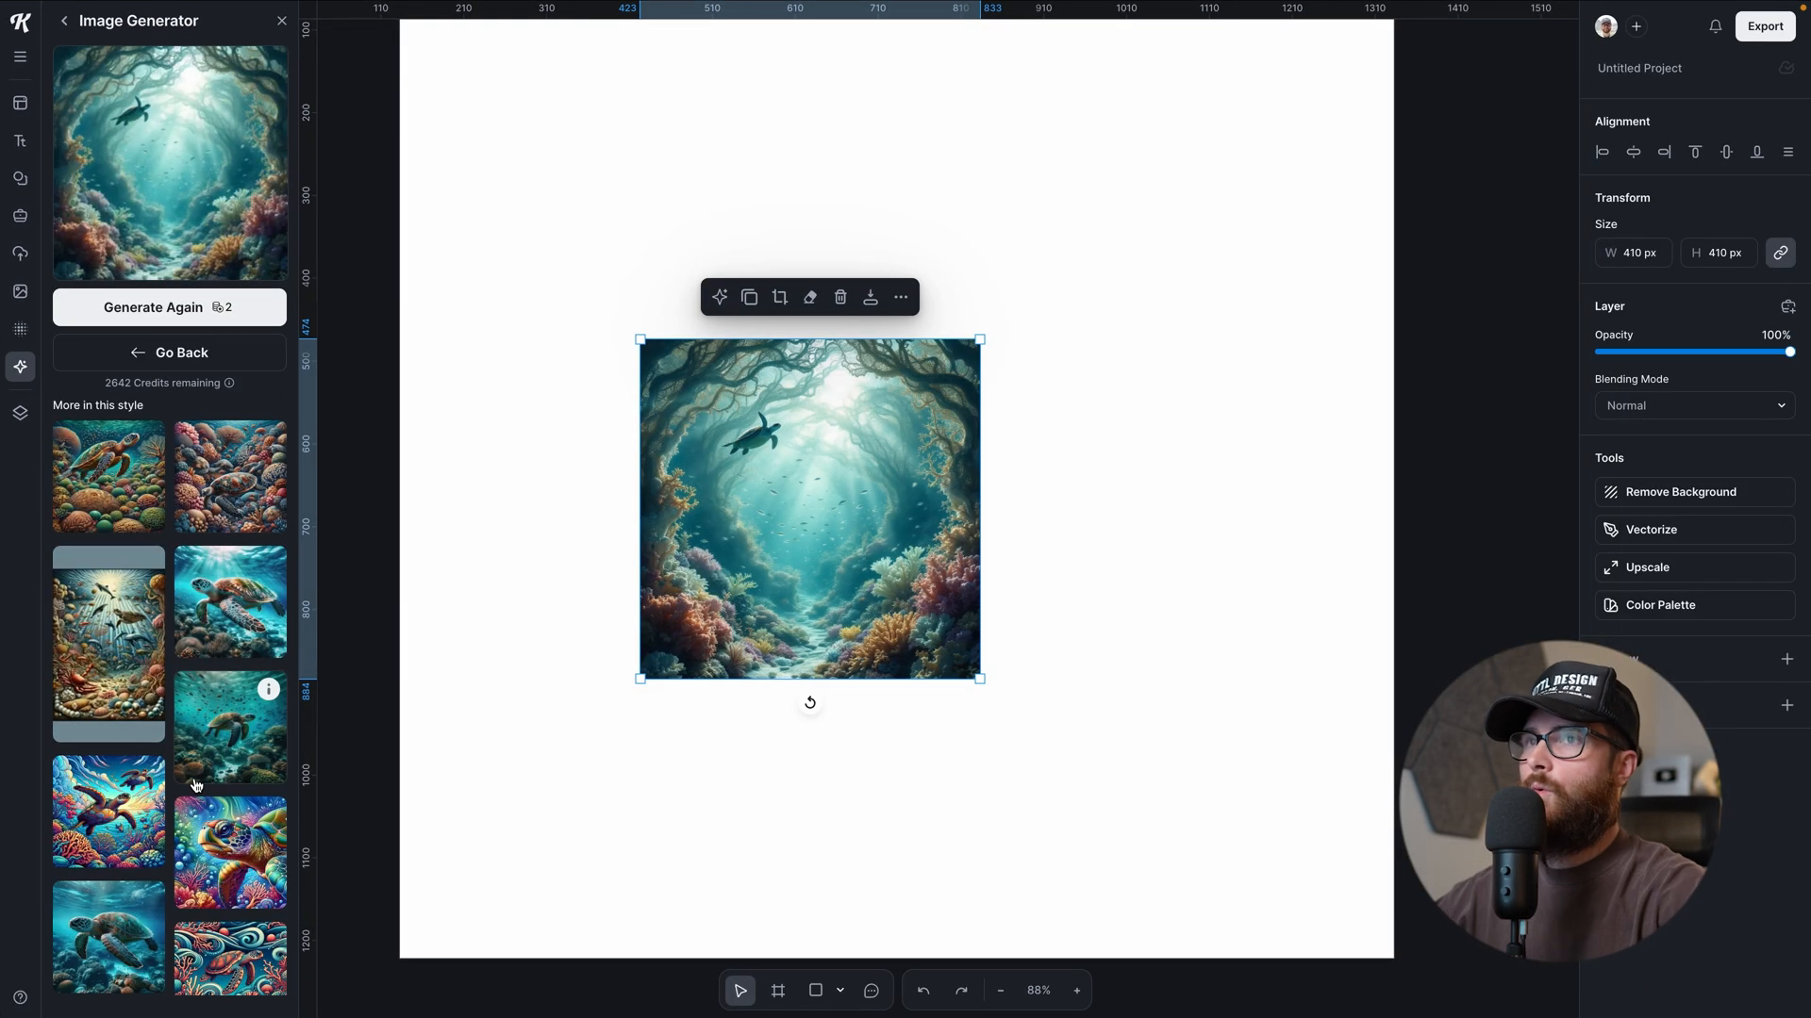
{"action": "left_click_drag", "start_coordinate": [979, 677], "coordinate": [1073, 773]}
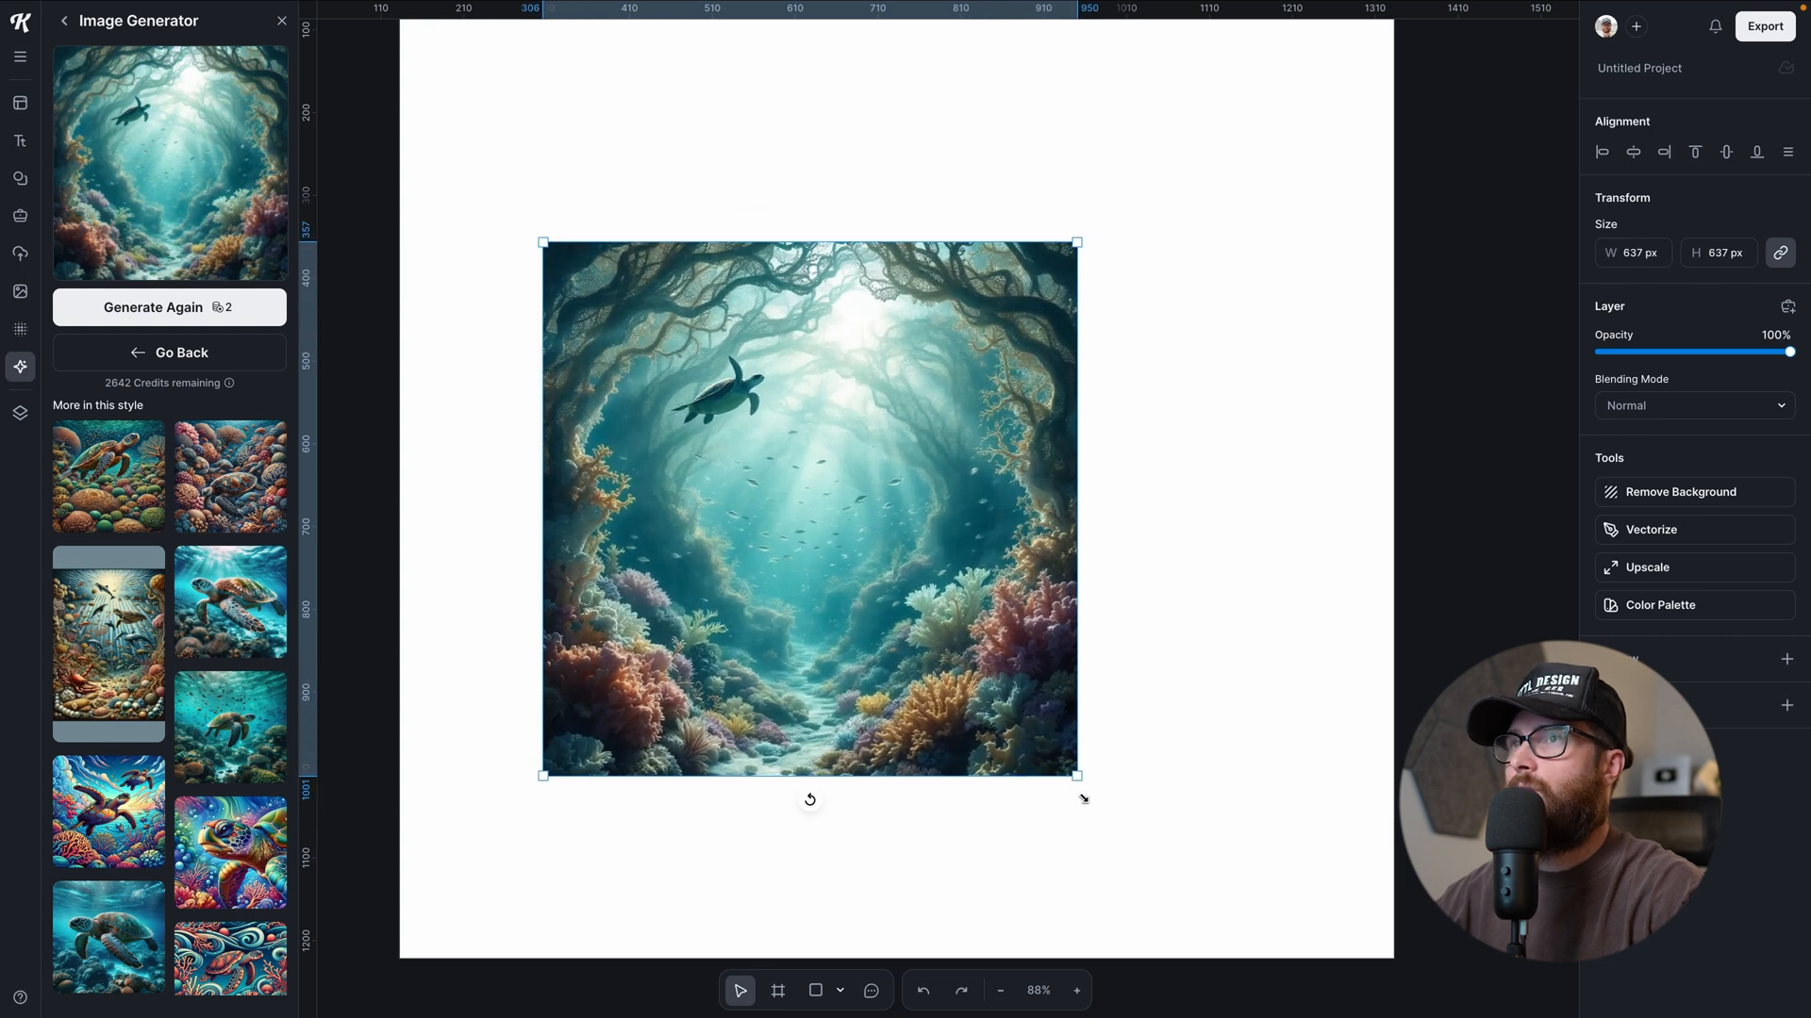
{"action": "left_click_drag", "start_coordinate": [1075, 775], "coordinate": [1243, 805]}
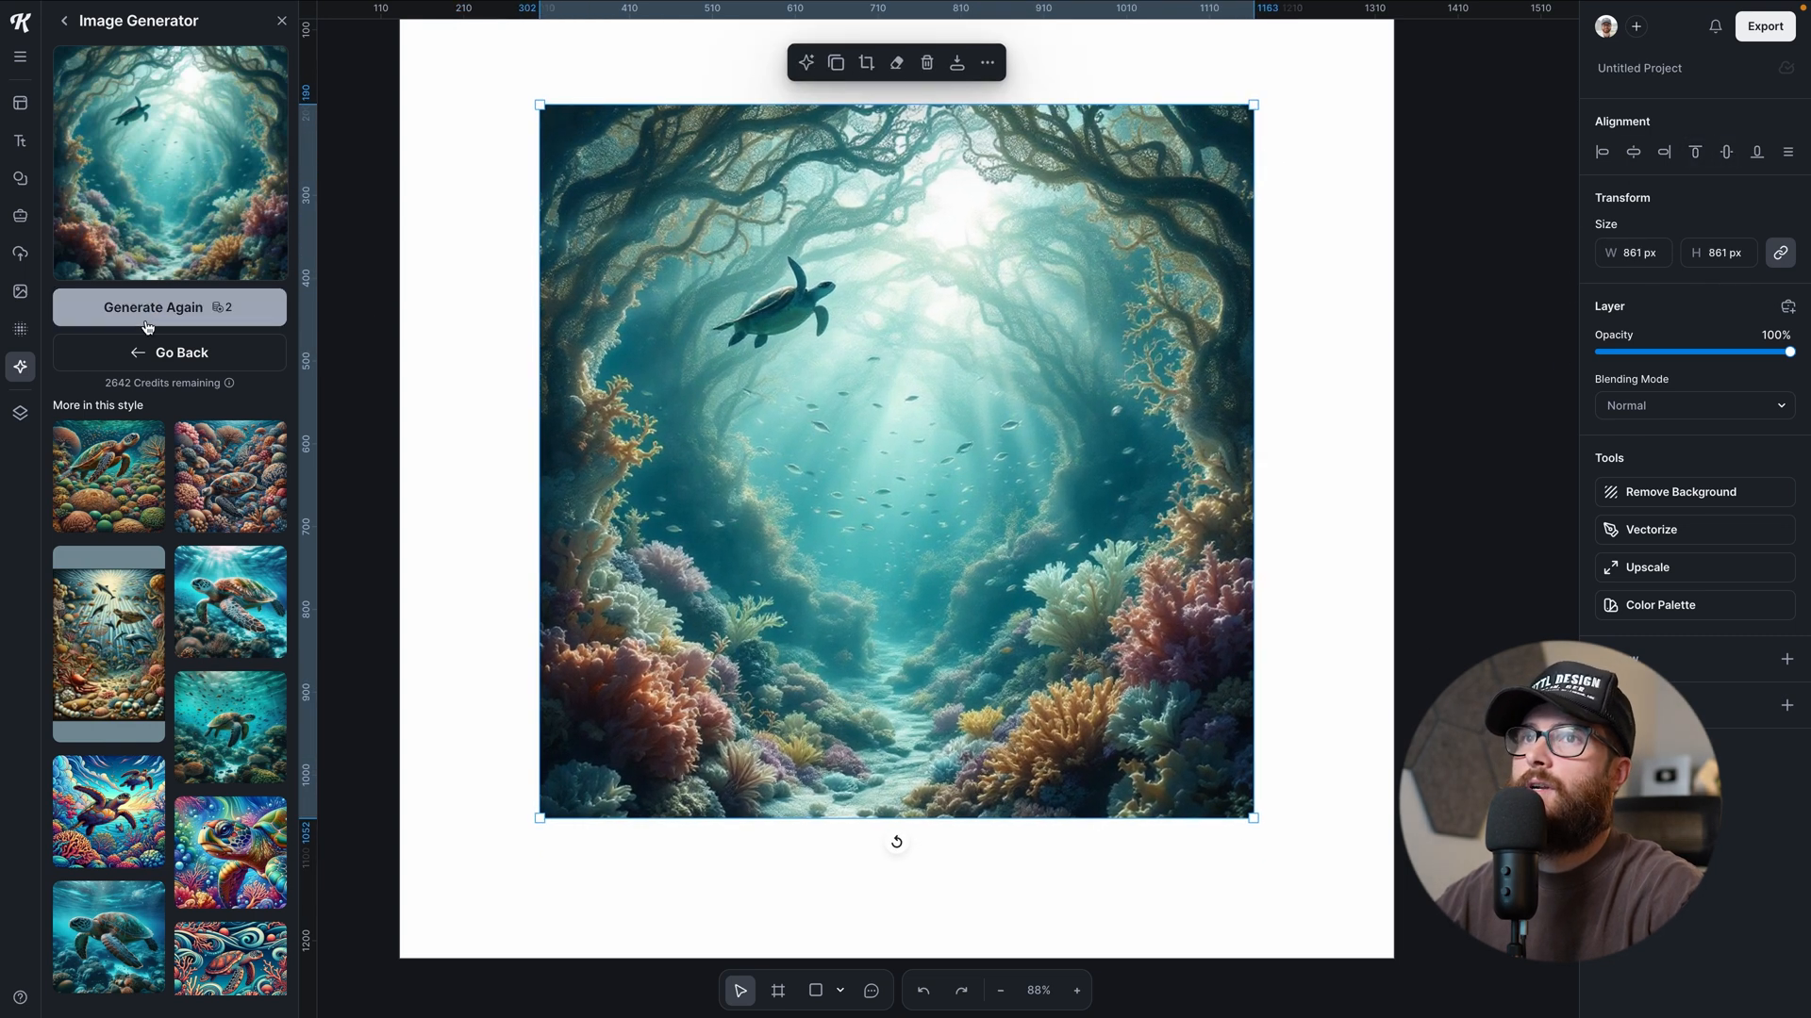
- Generate a second, bluer reef variation, enlarge it and move it toward the lower right
{"action": "left_click", "coordinate": [181, 353]}
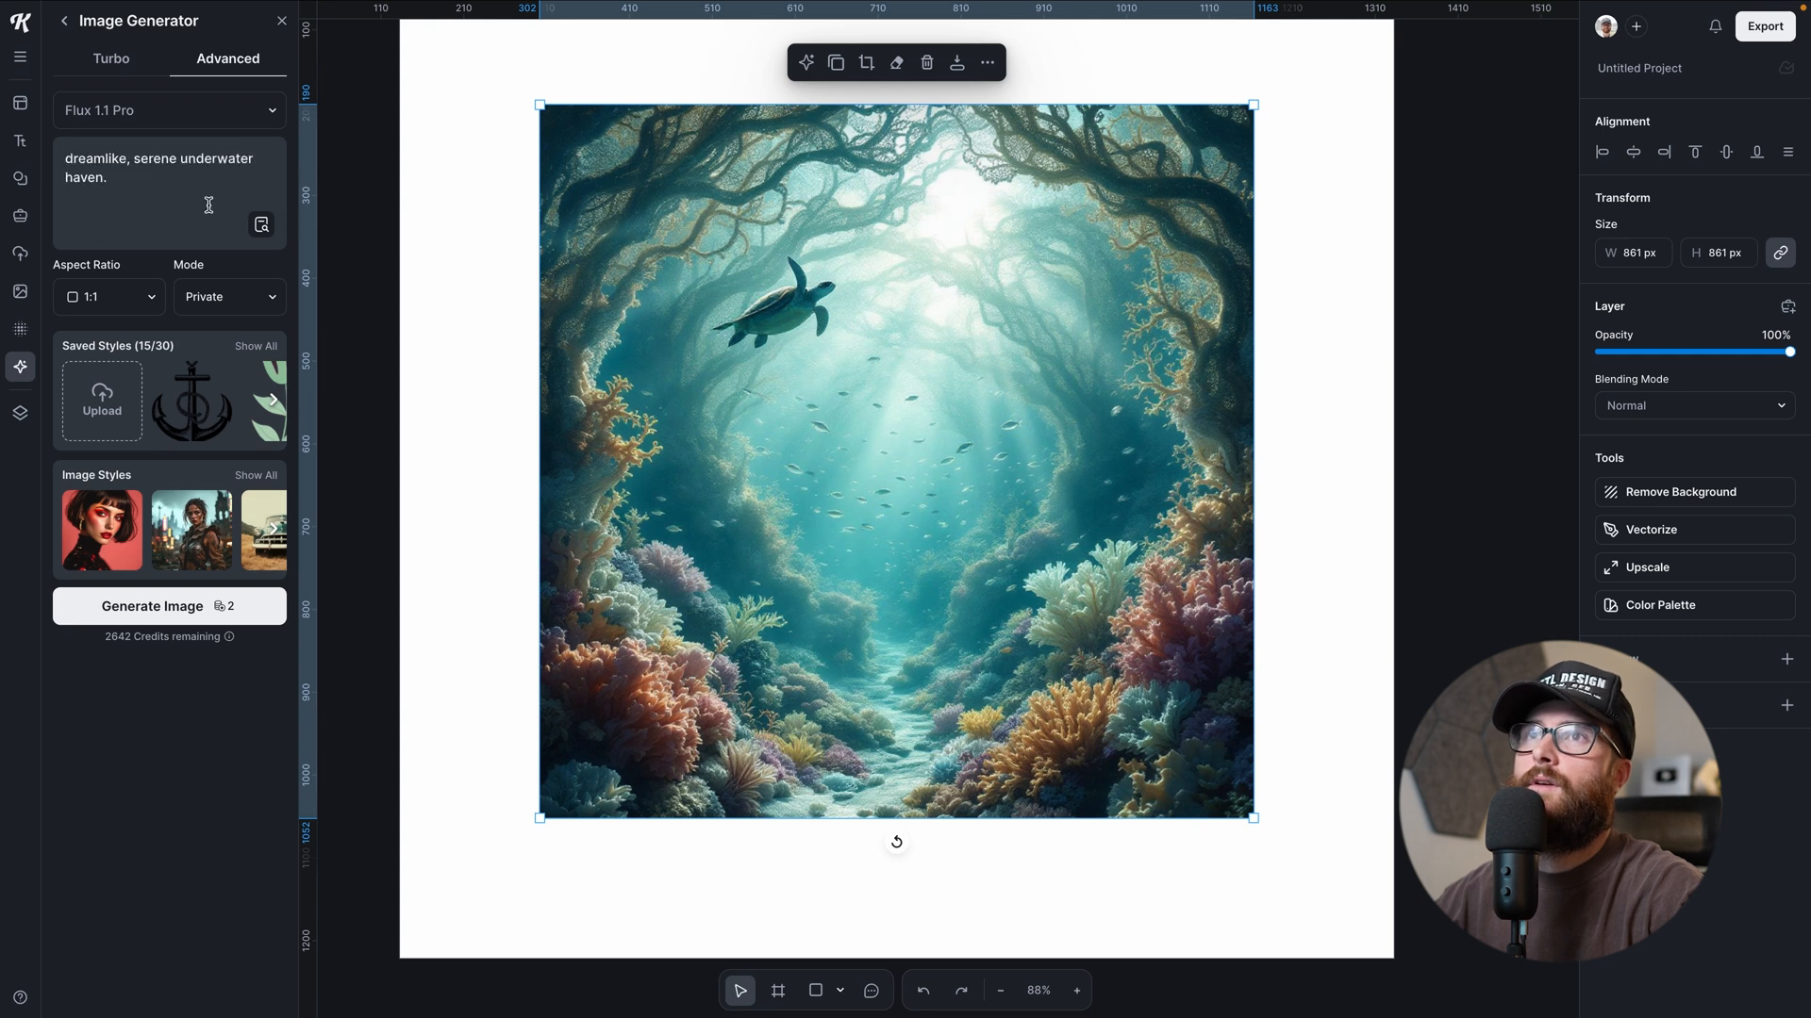
{"action": "left_click", "coordinate": [168, 606]}
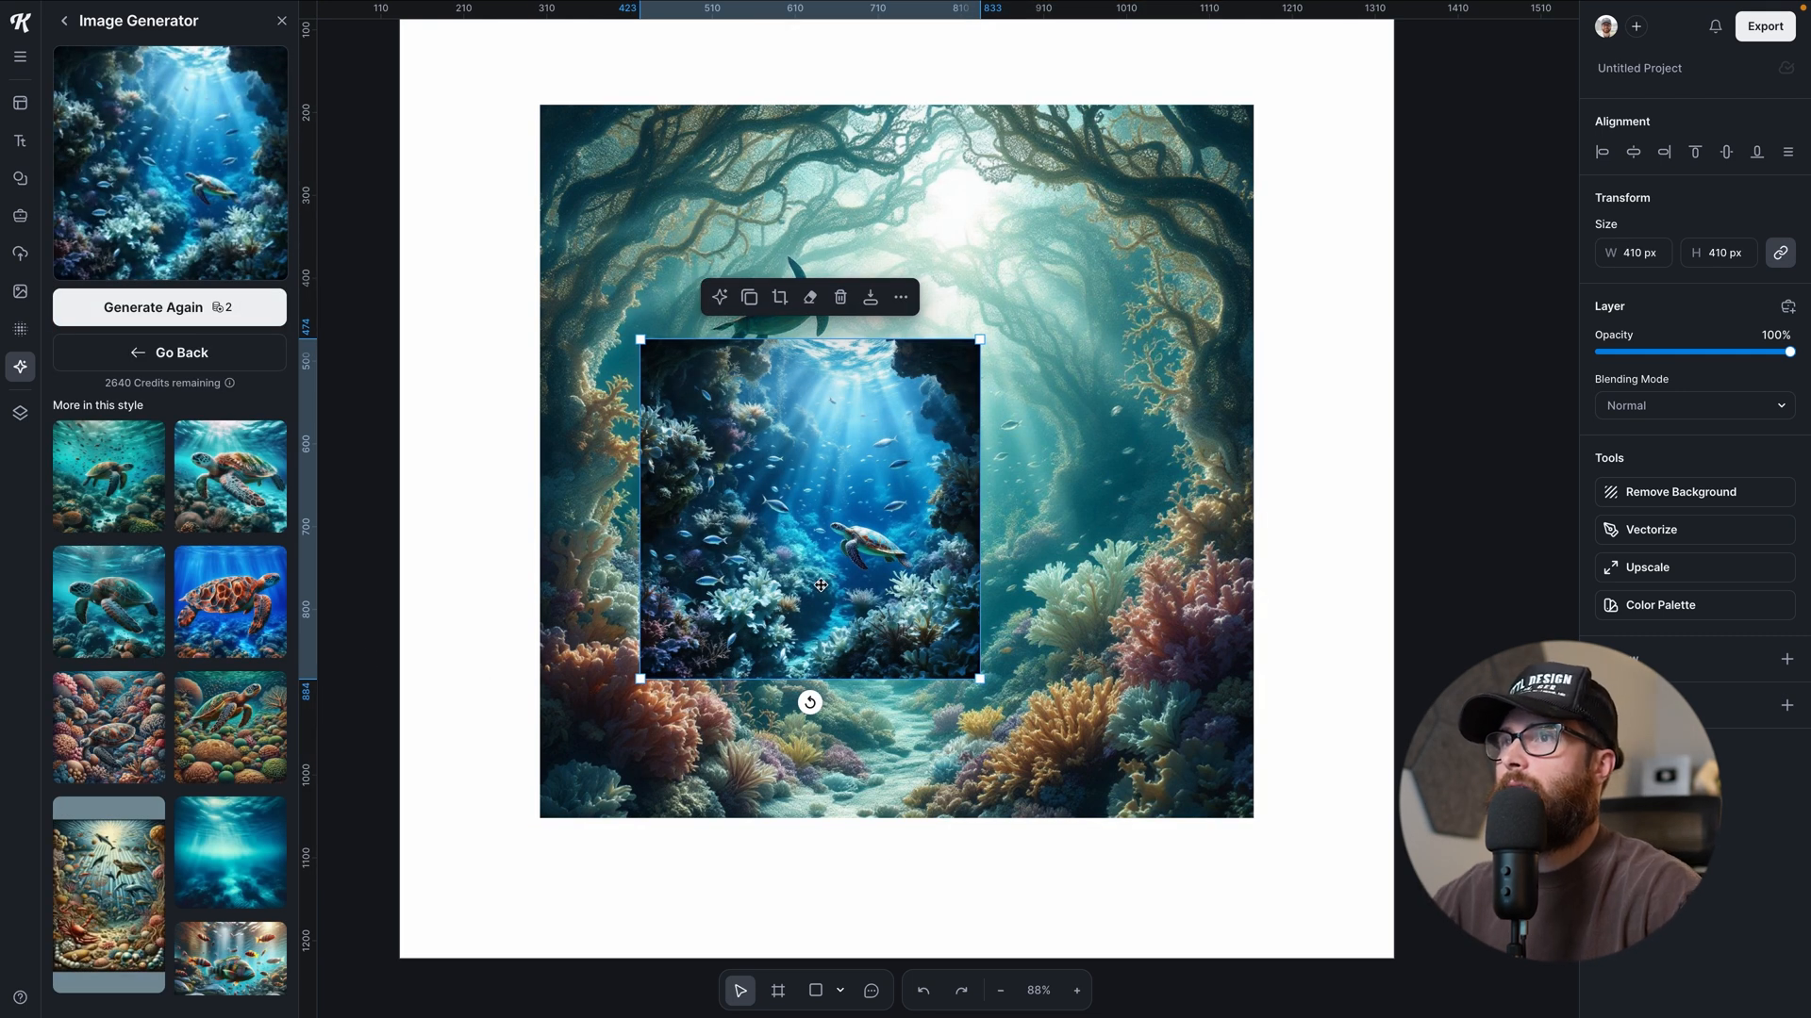
{"action": "left_click_drag", "start_coordinate": [979, 677], "coordinate": [1149, 856]}
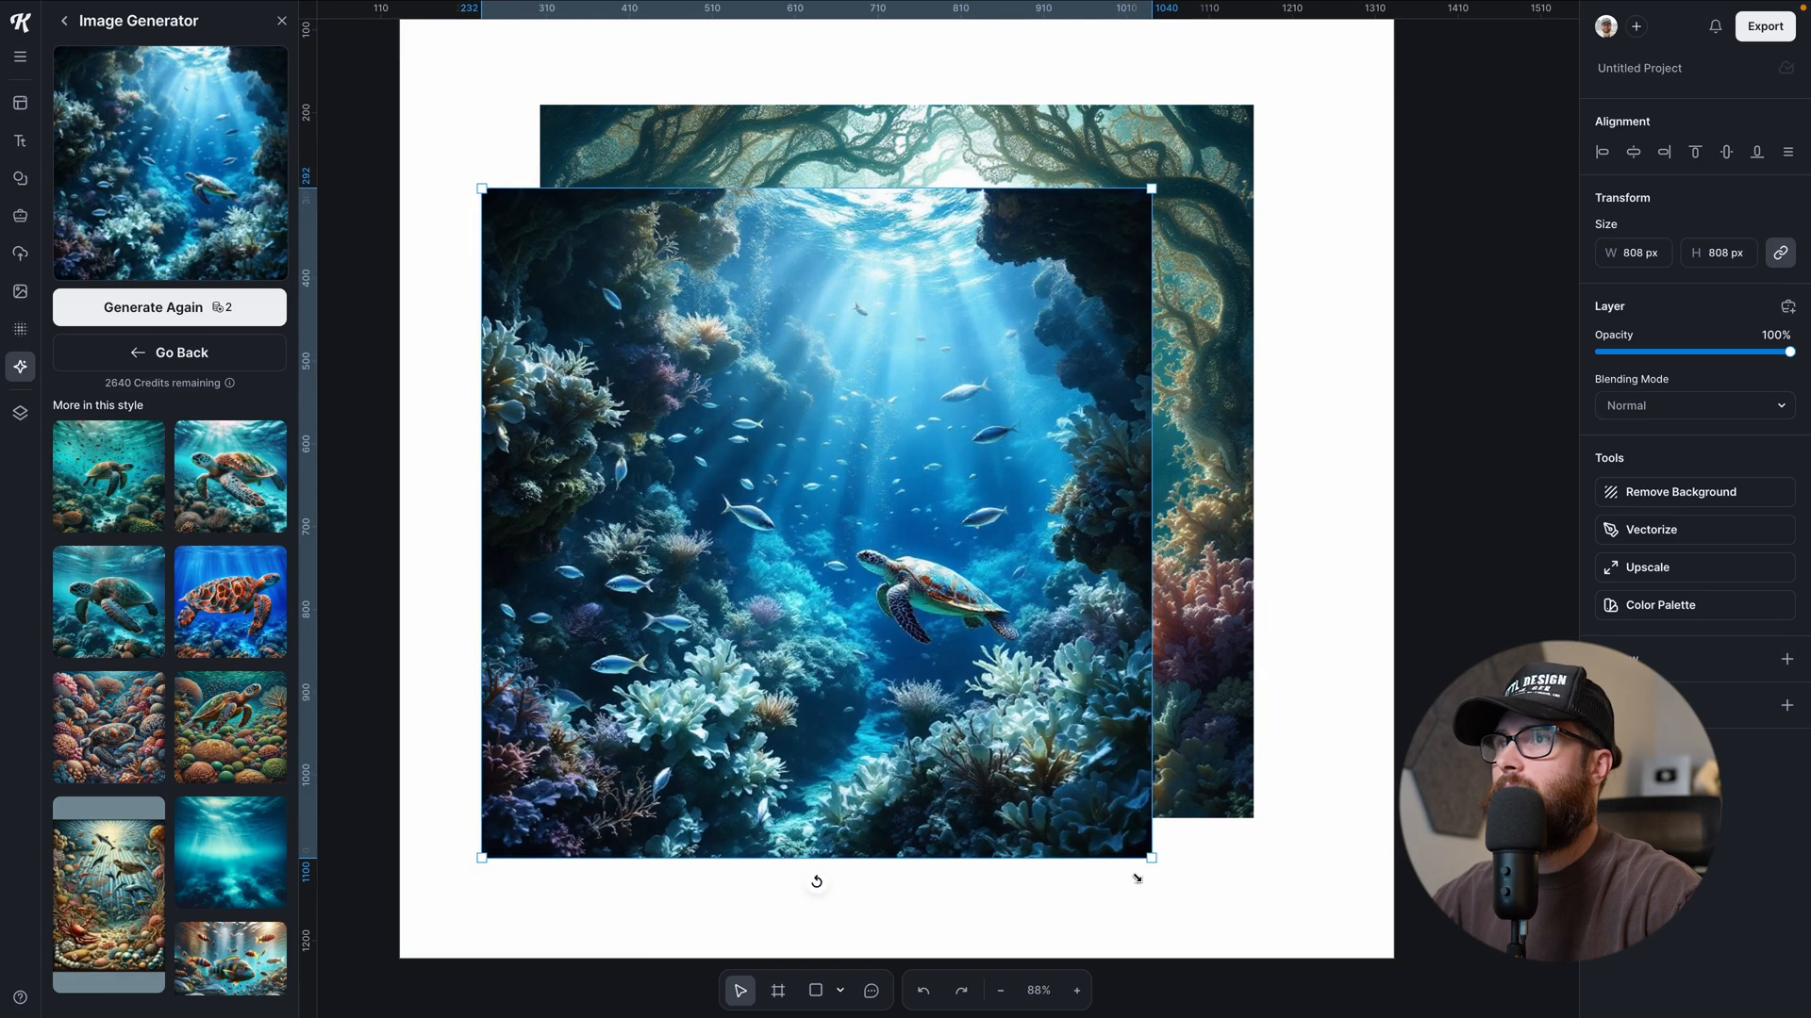
{"action": "left_click_drag", "start_coordinate": [815, 520], "coordinate": [1022, 572]}
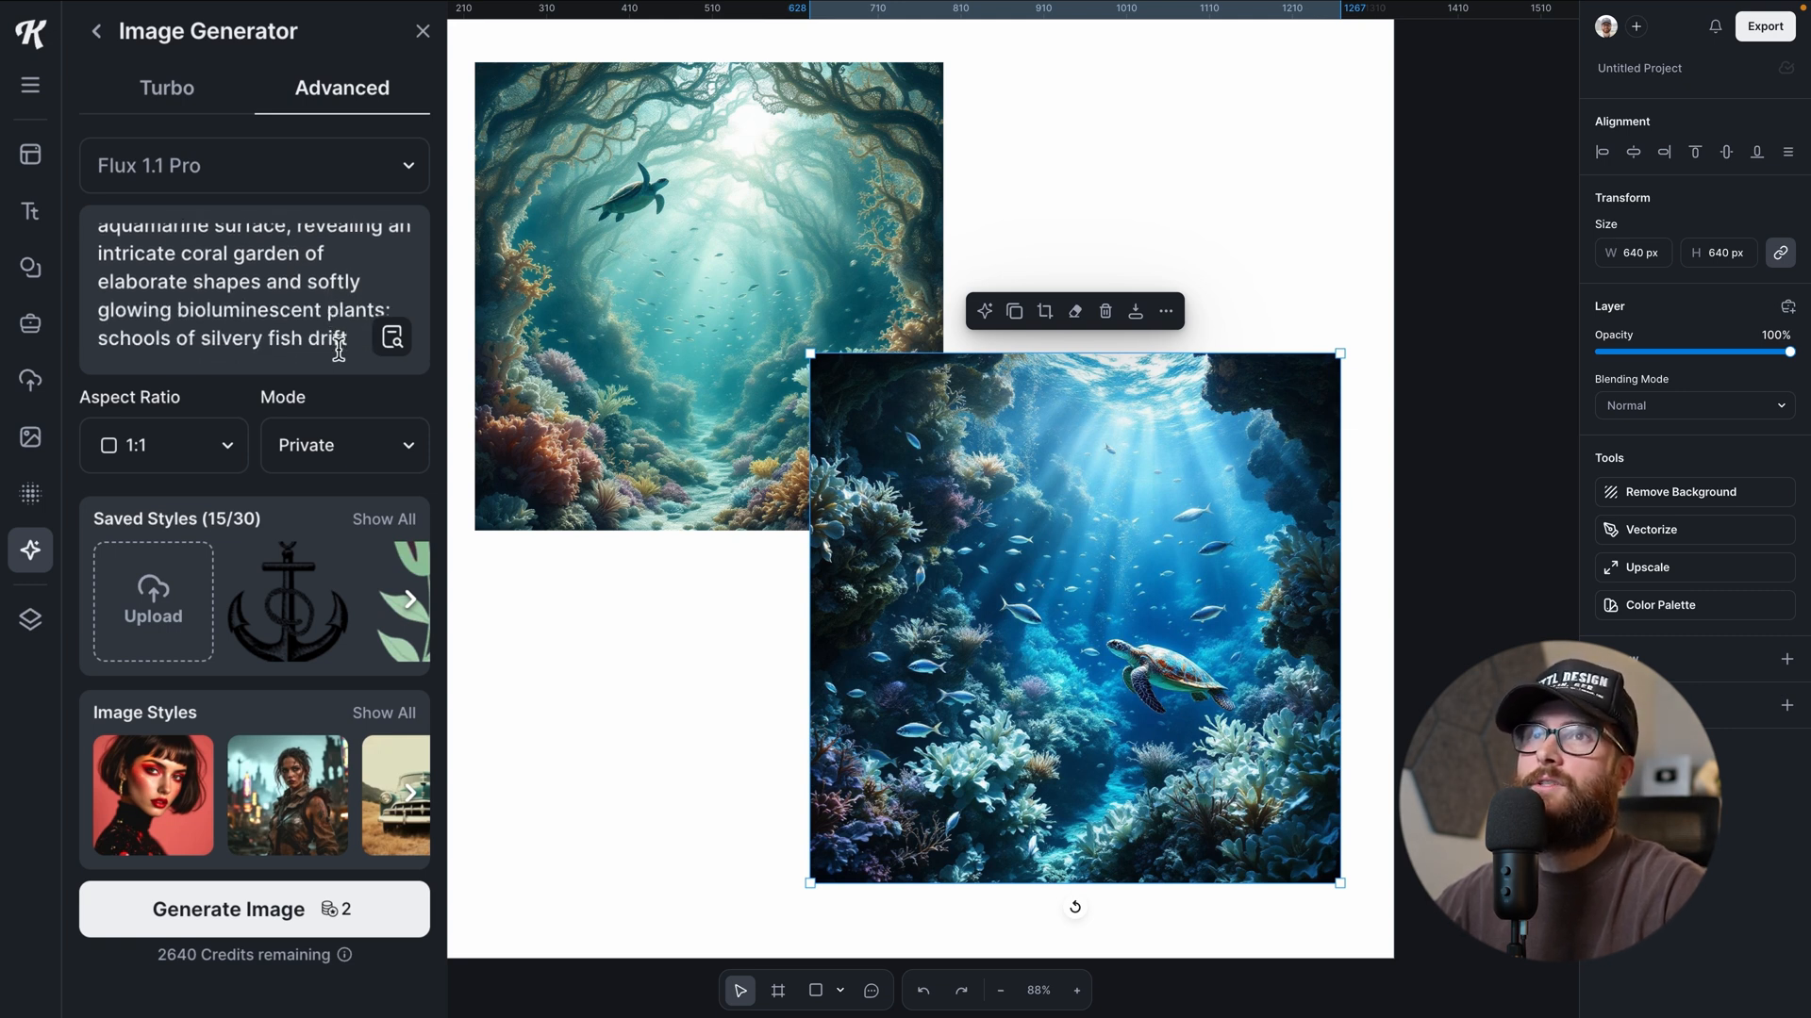
- Scroll the canvas while arranging the two reef images diagonally
{"action": "scroll", "scroll_direction": "down", "scroll_amount": 3}
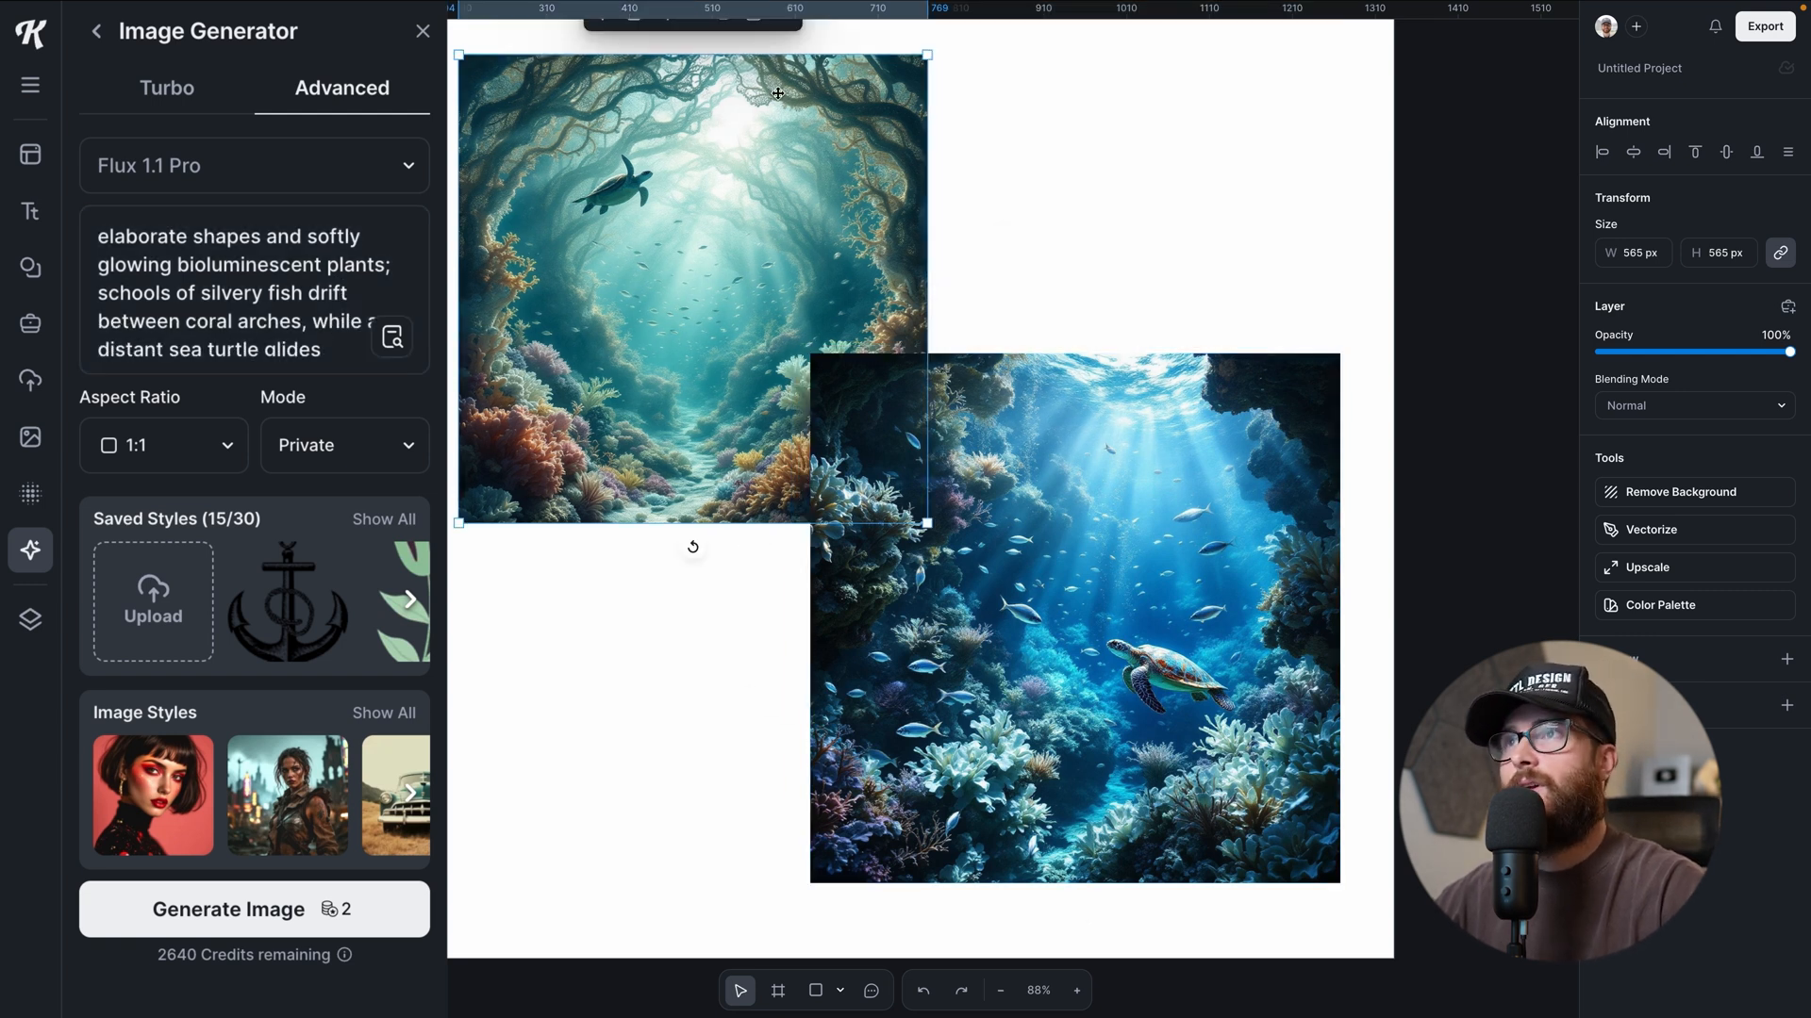
{"action": "mouse_move", "coordinate": [1175, 671]}
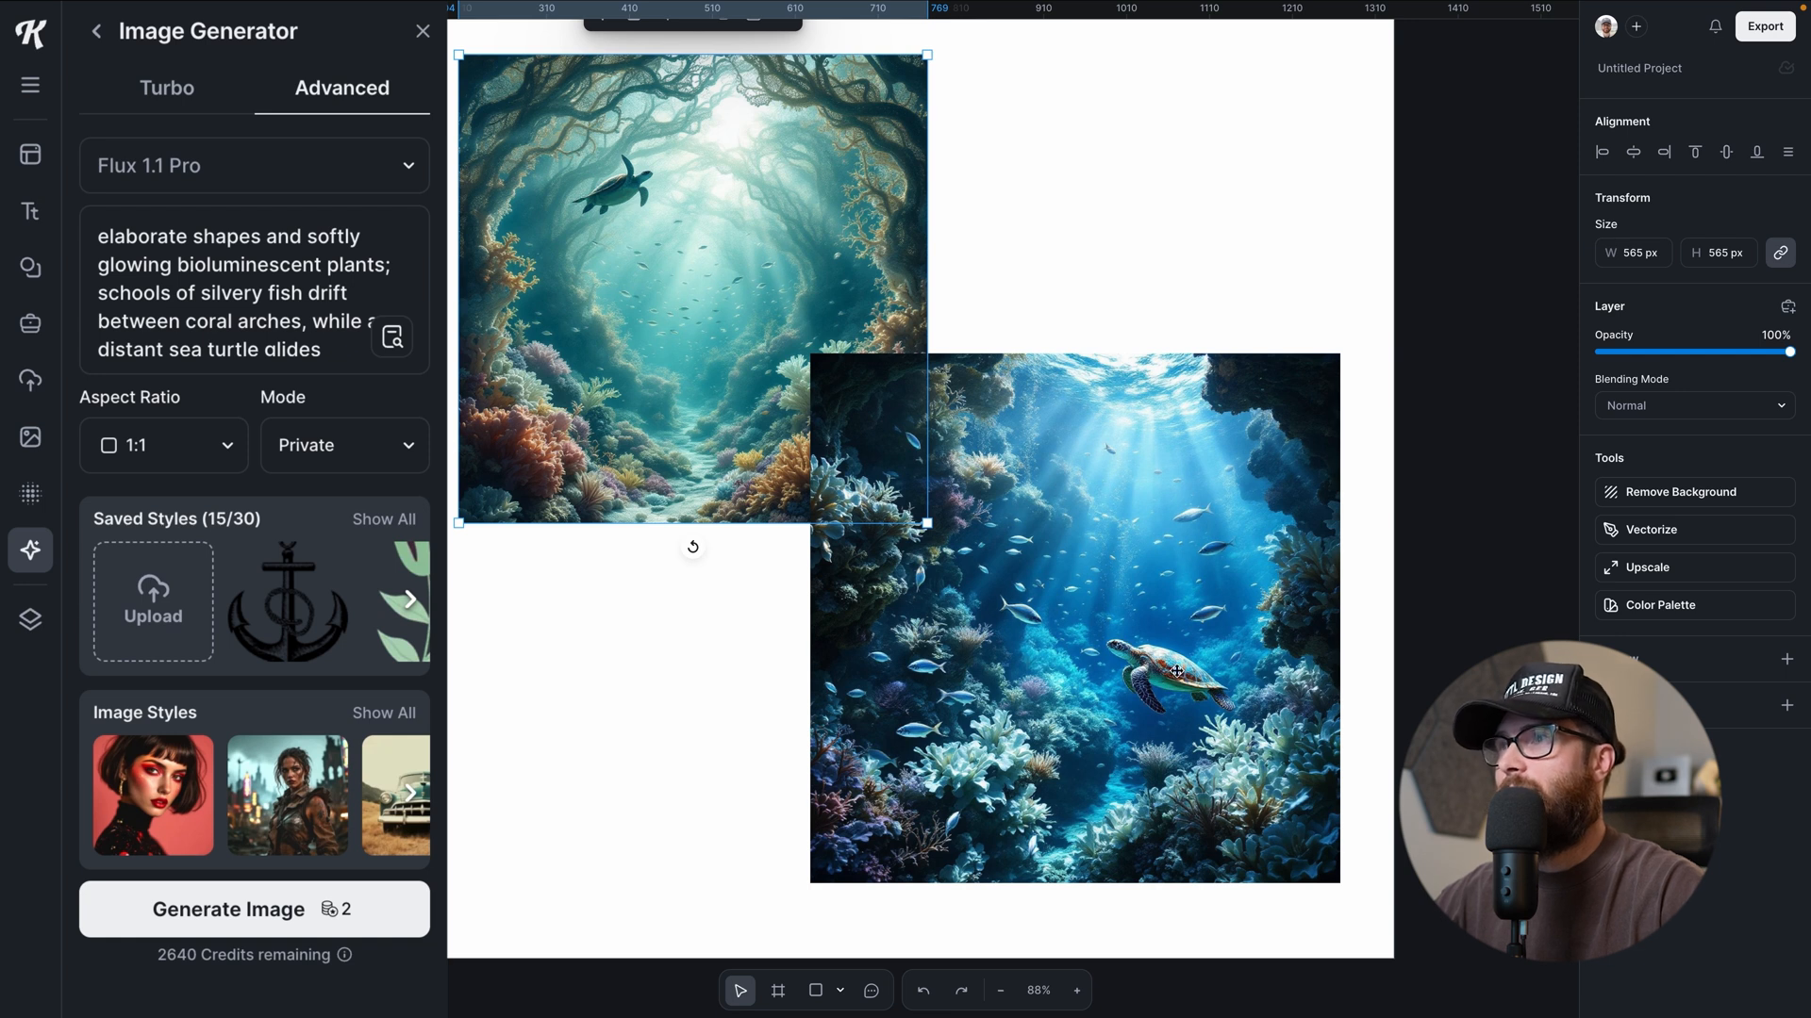
{"action": "mouse_move", "coordinate": [1113, 441]}
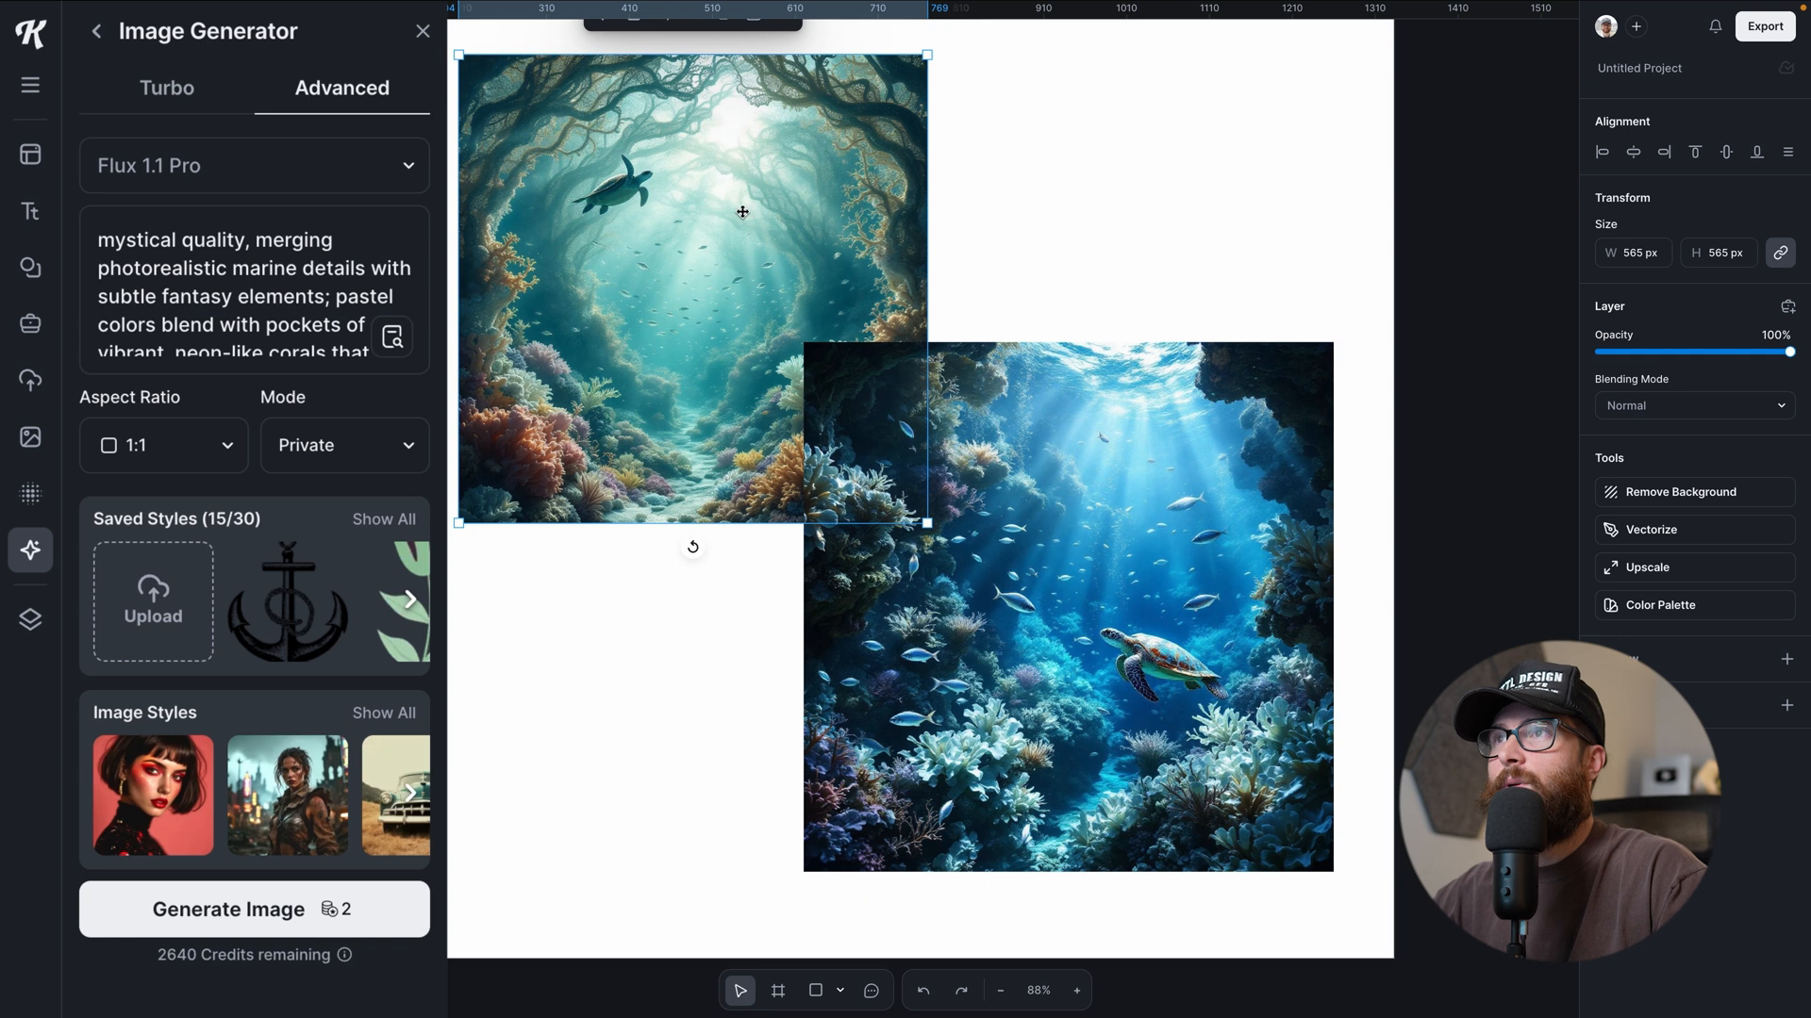
{"action": "mouse_move", "coordinate": [813, 66]}
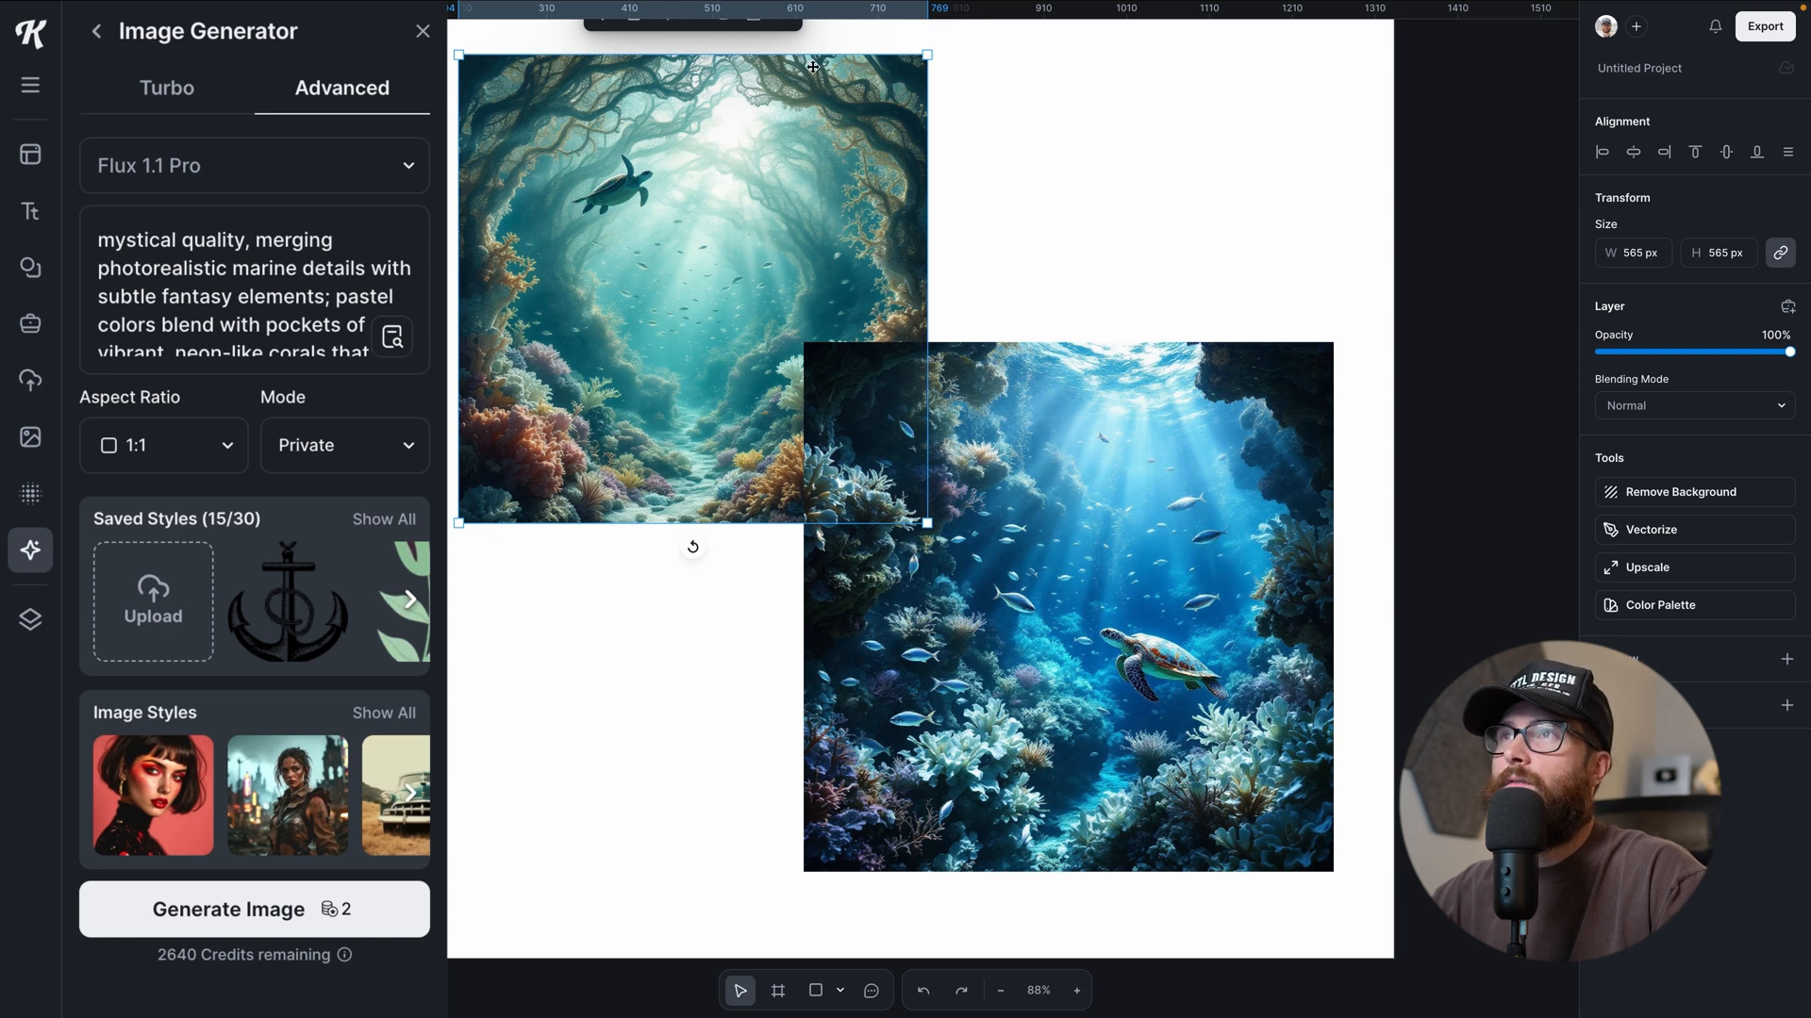
{"action": "mouse_move", "coordinate": [1020, 496]}
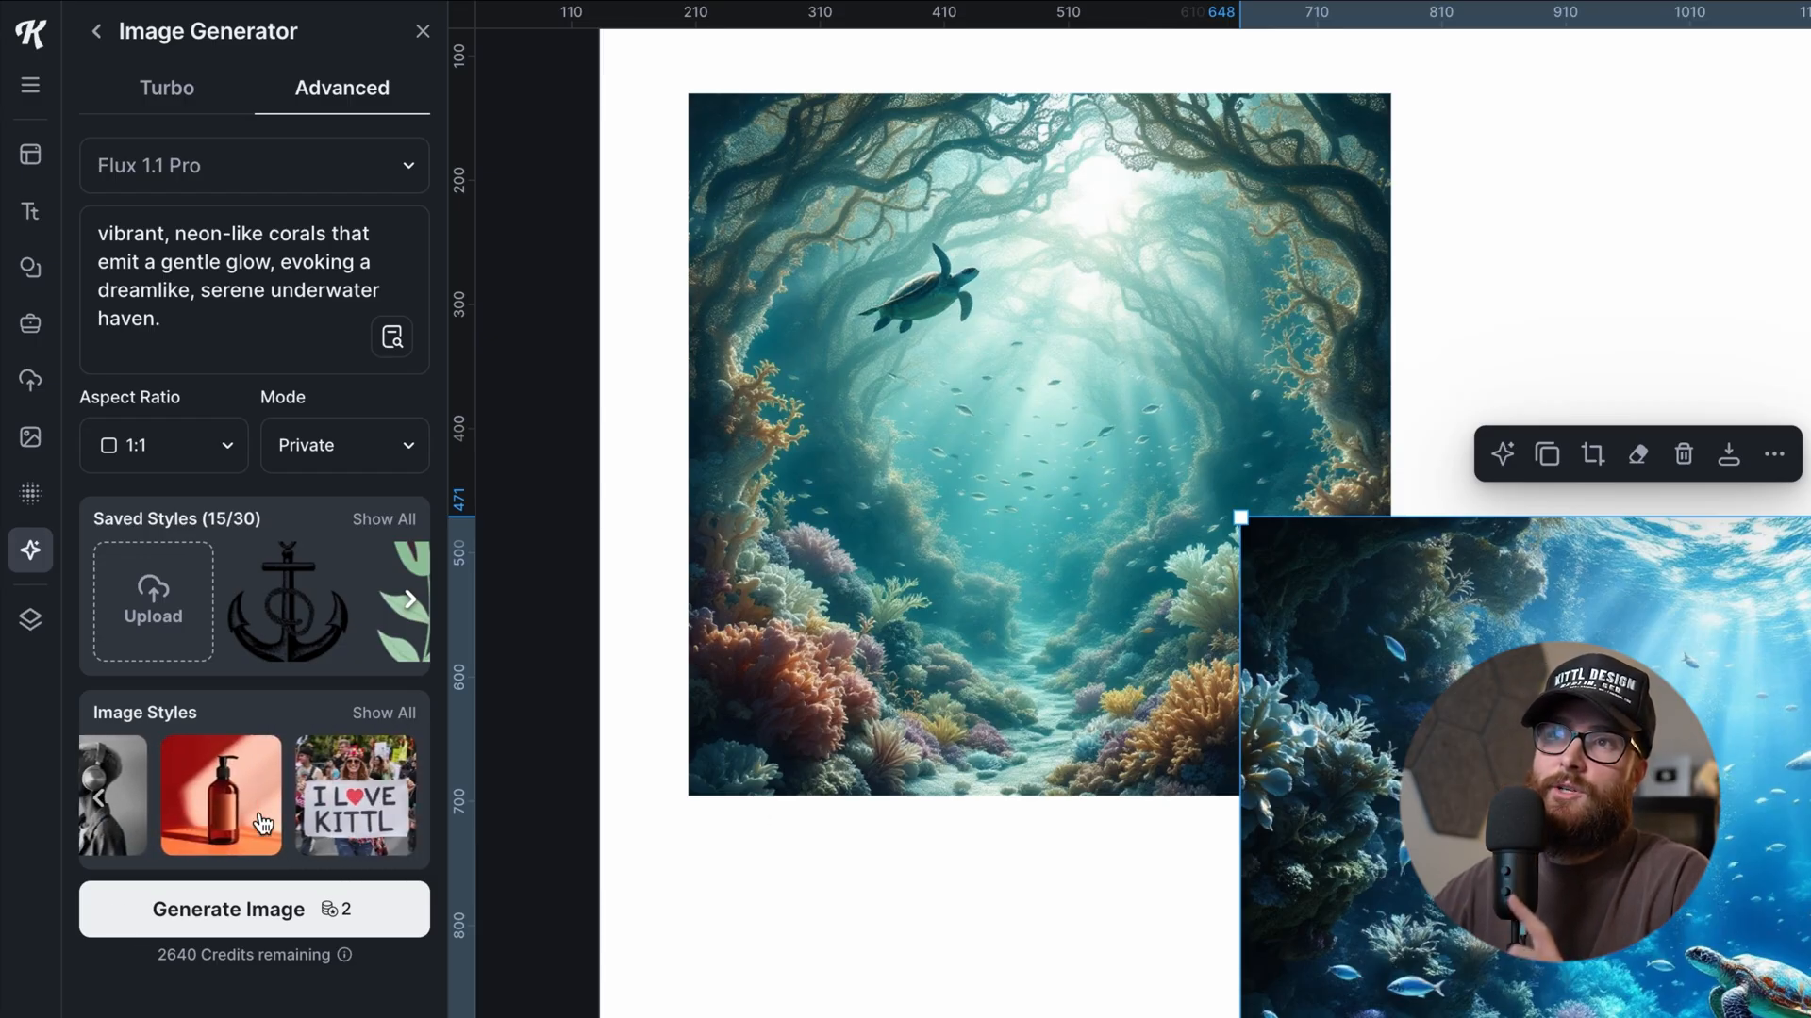
{"action": "left_click", "coordinate": [409, 598]}
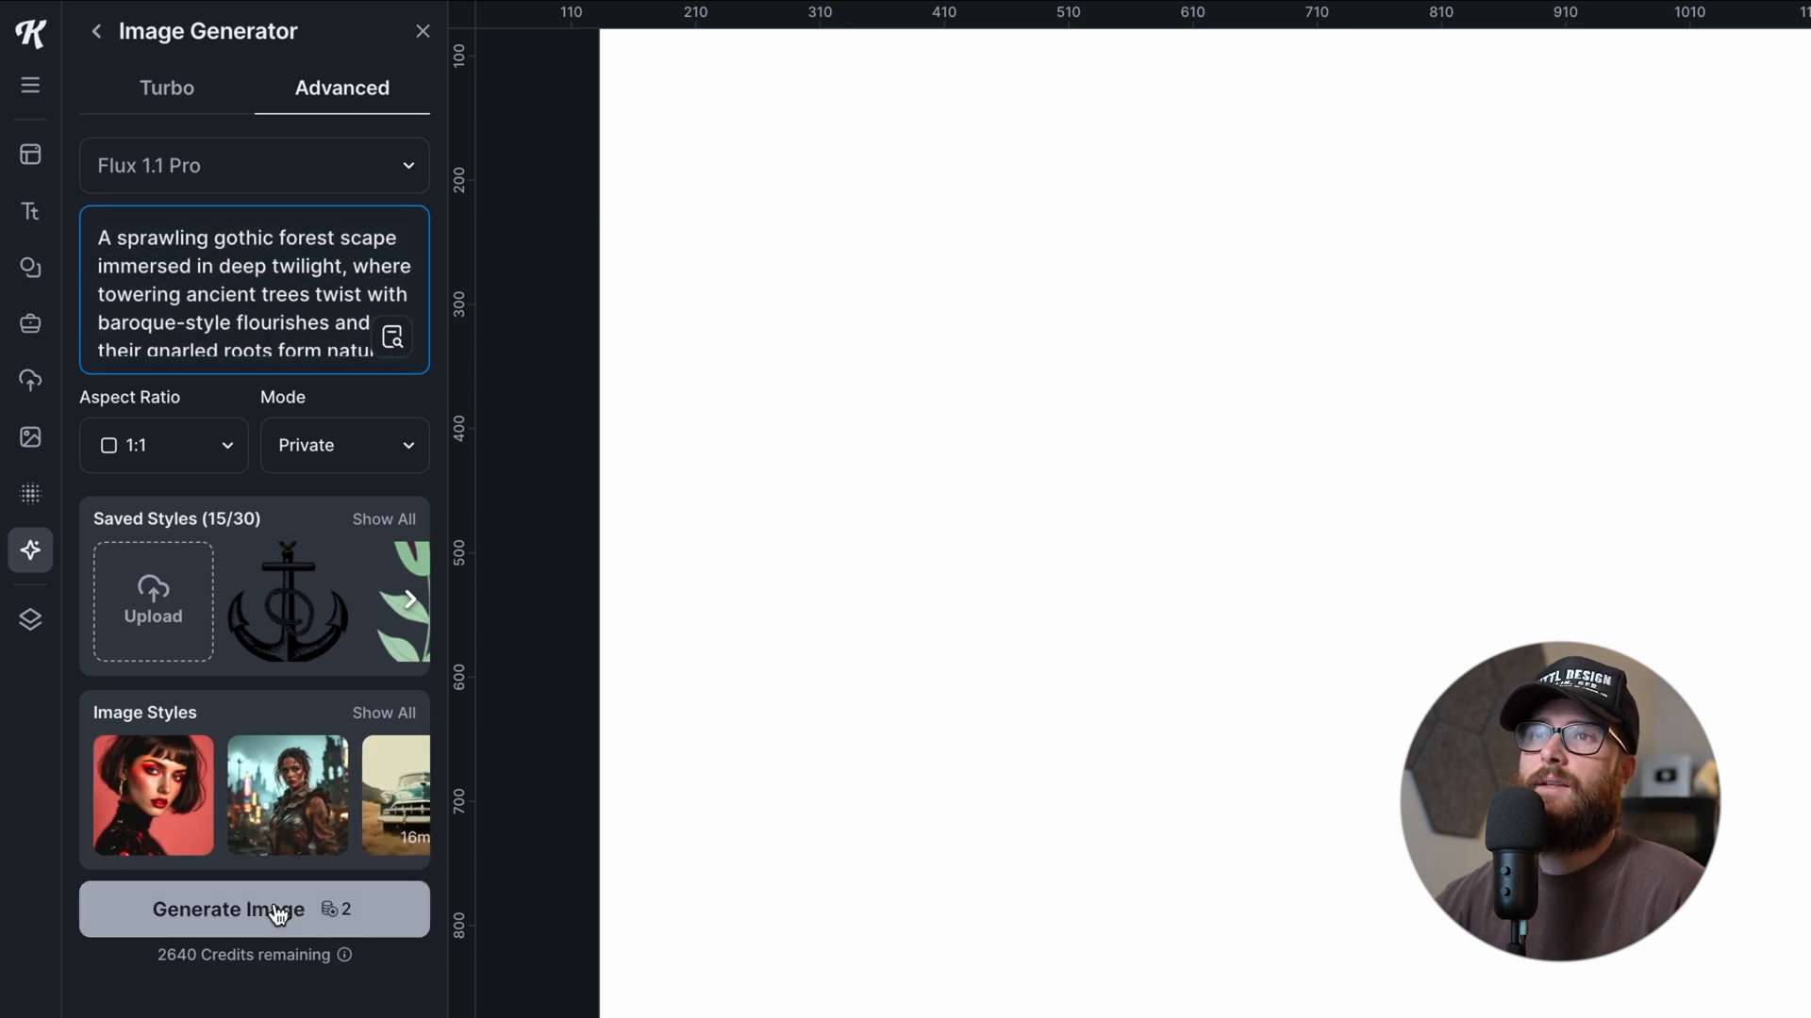
- Generate the gothic forest image, scale it to about 950 px and start a second variation
{"action": "left_click", "coordinate": [228, 909]}
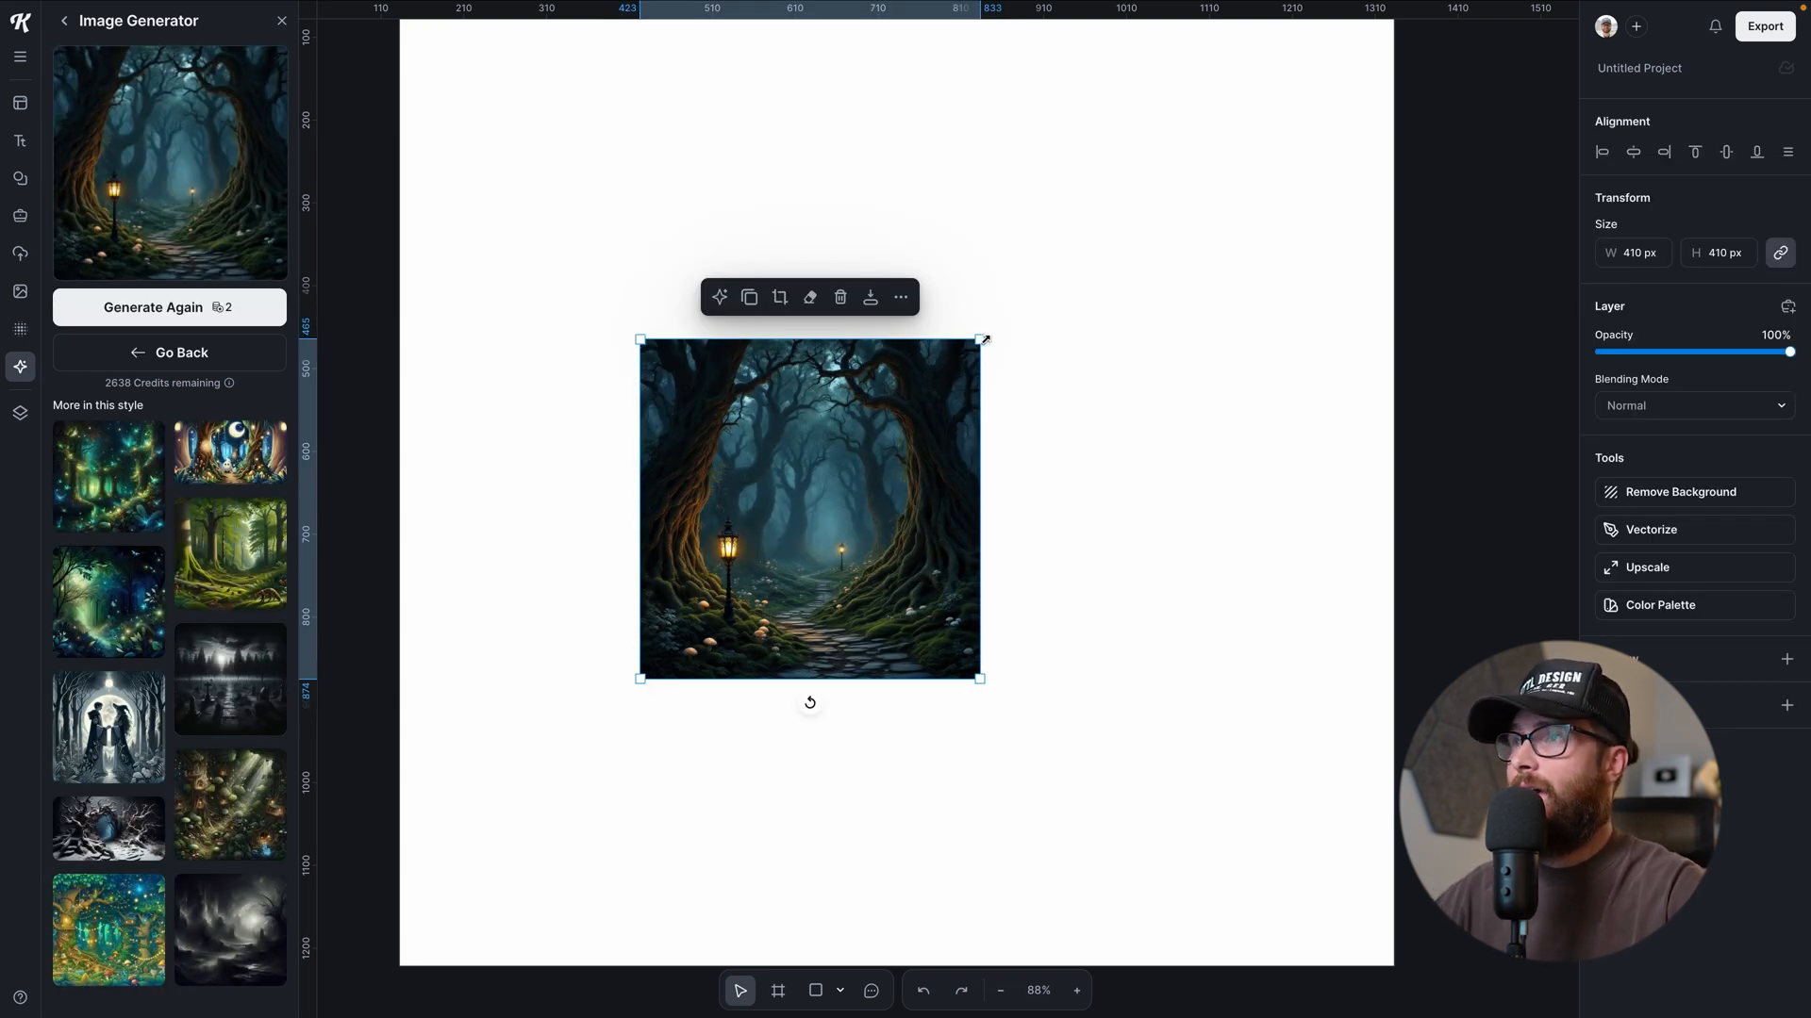
{"action": "left_click_drag", "start_coordinate": [981, 679], "coordinate": [1114, 815]}
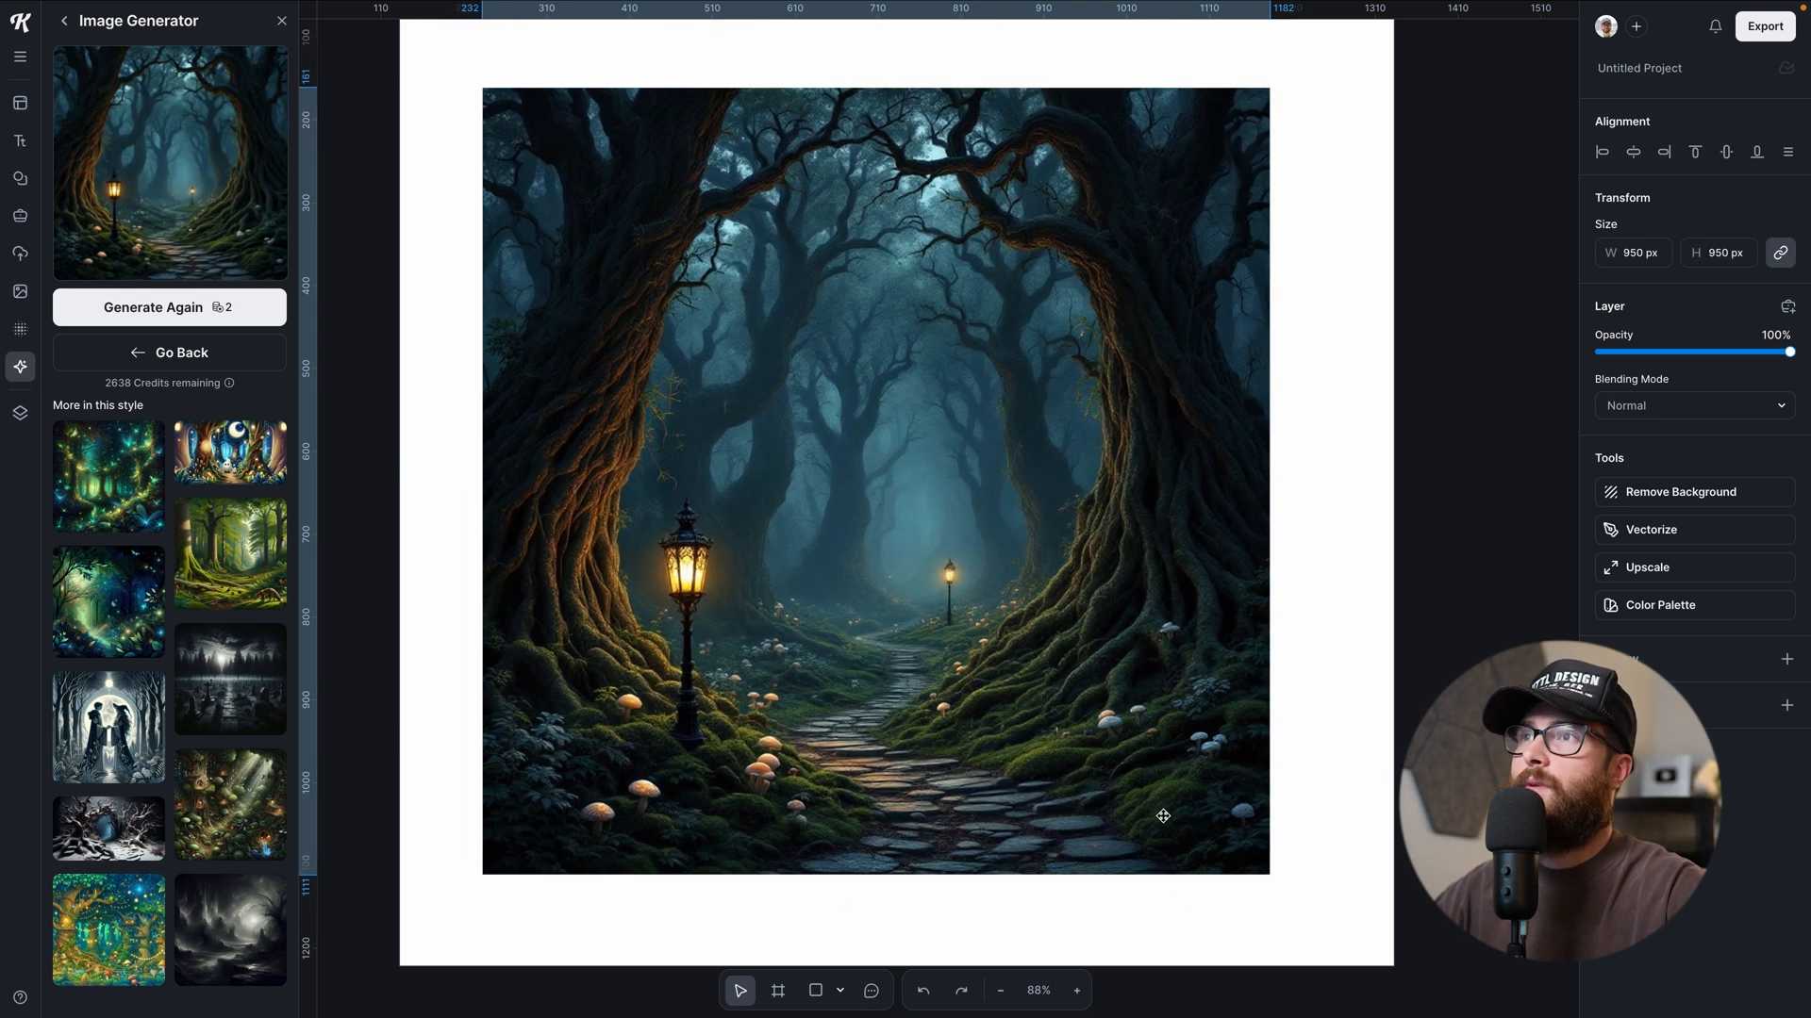
{"action": "left_click", "coordinate": [873, 479]}
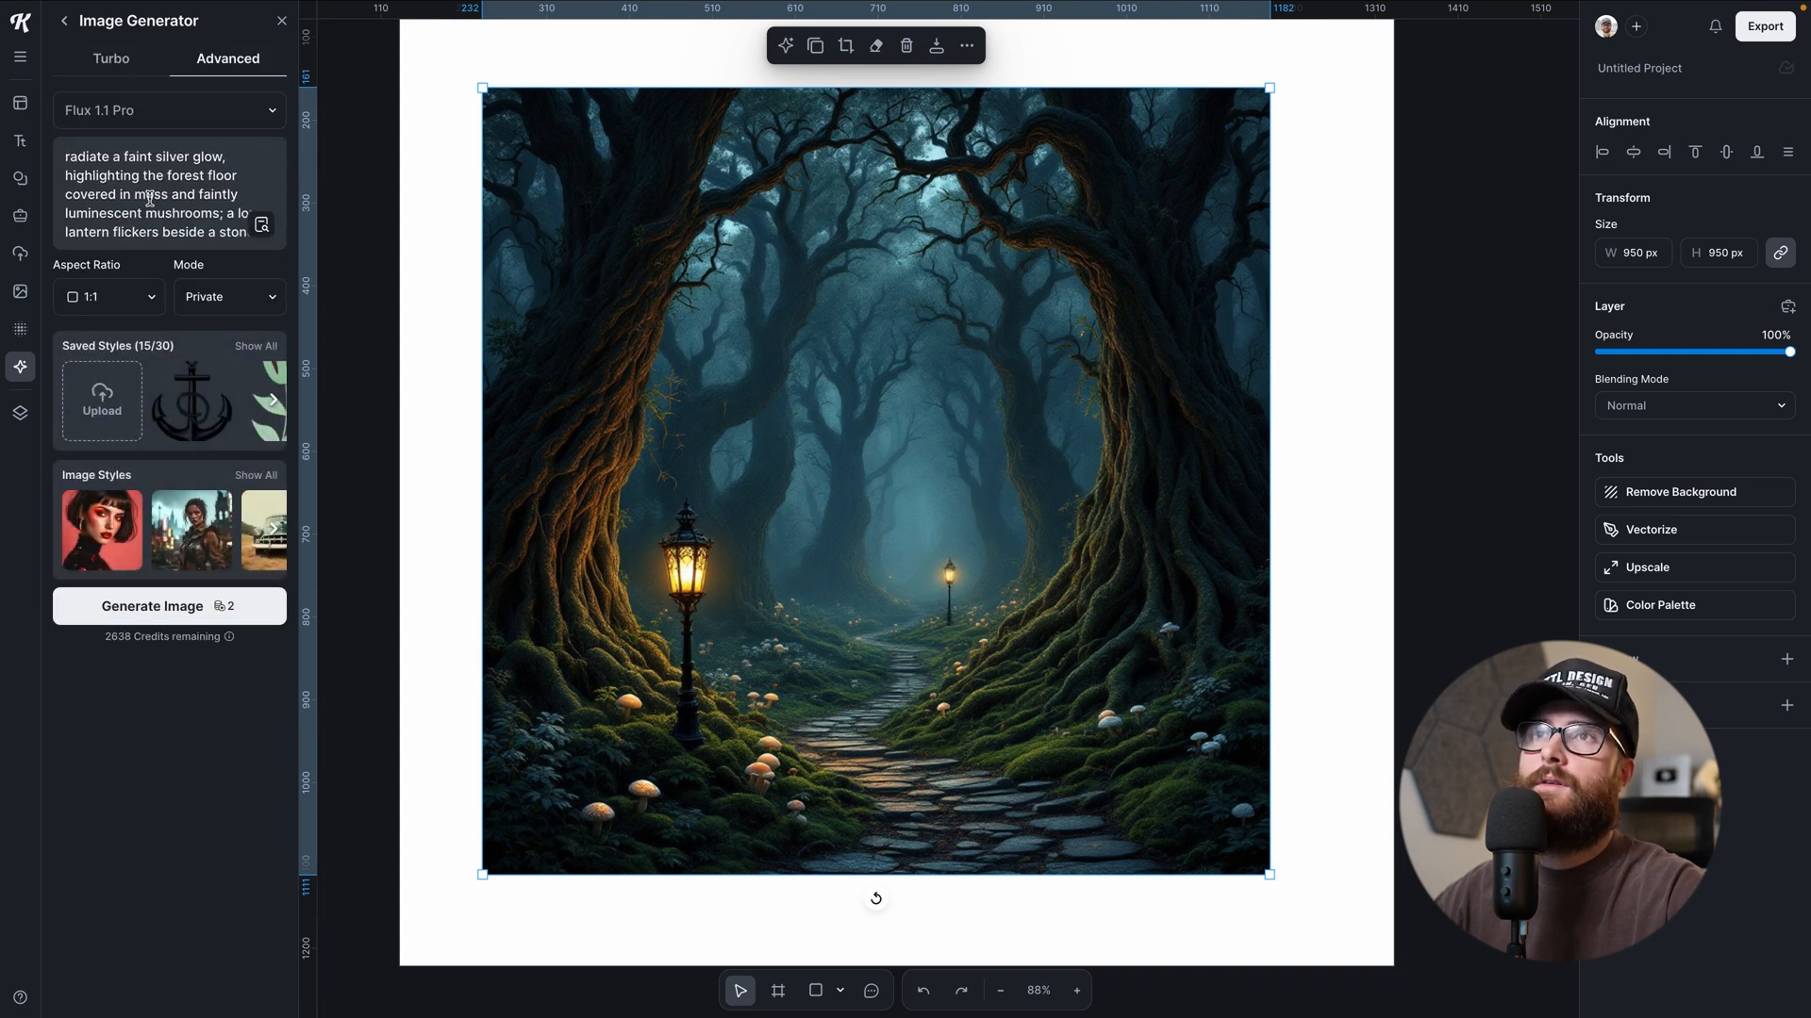
{"action": "left_click", "coordinate": [168, 605]}
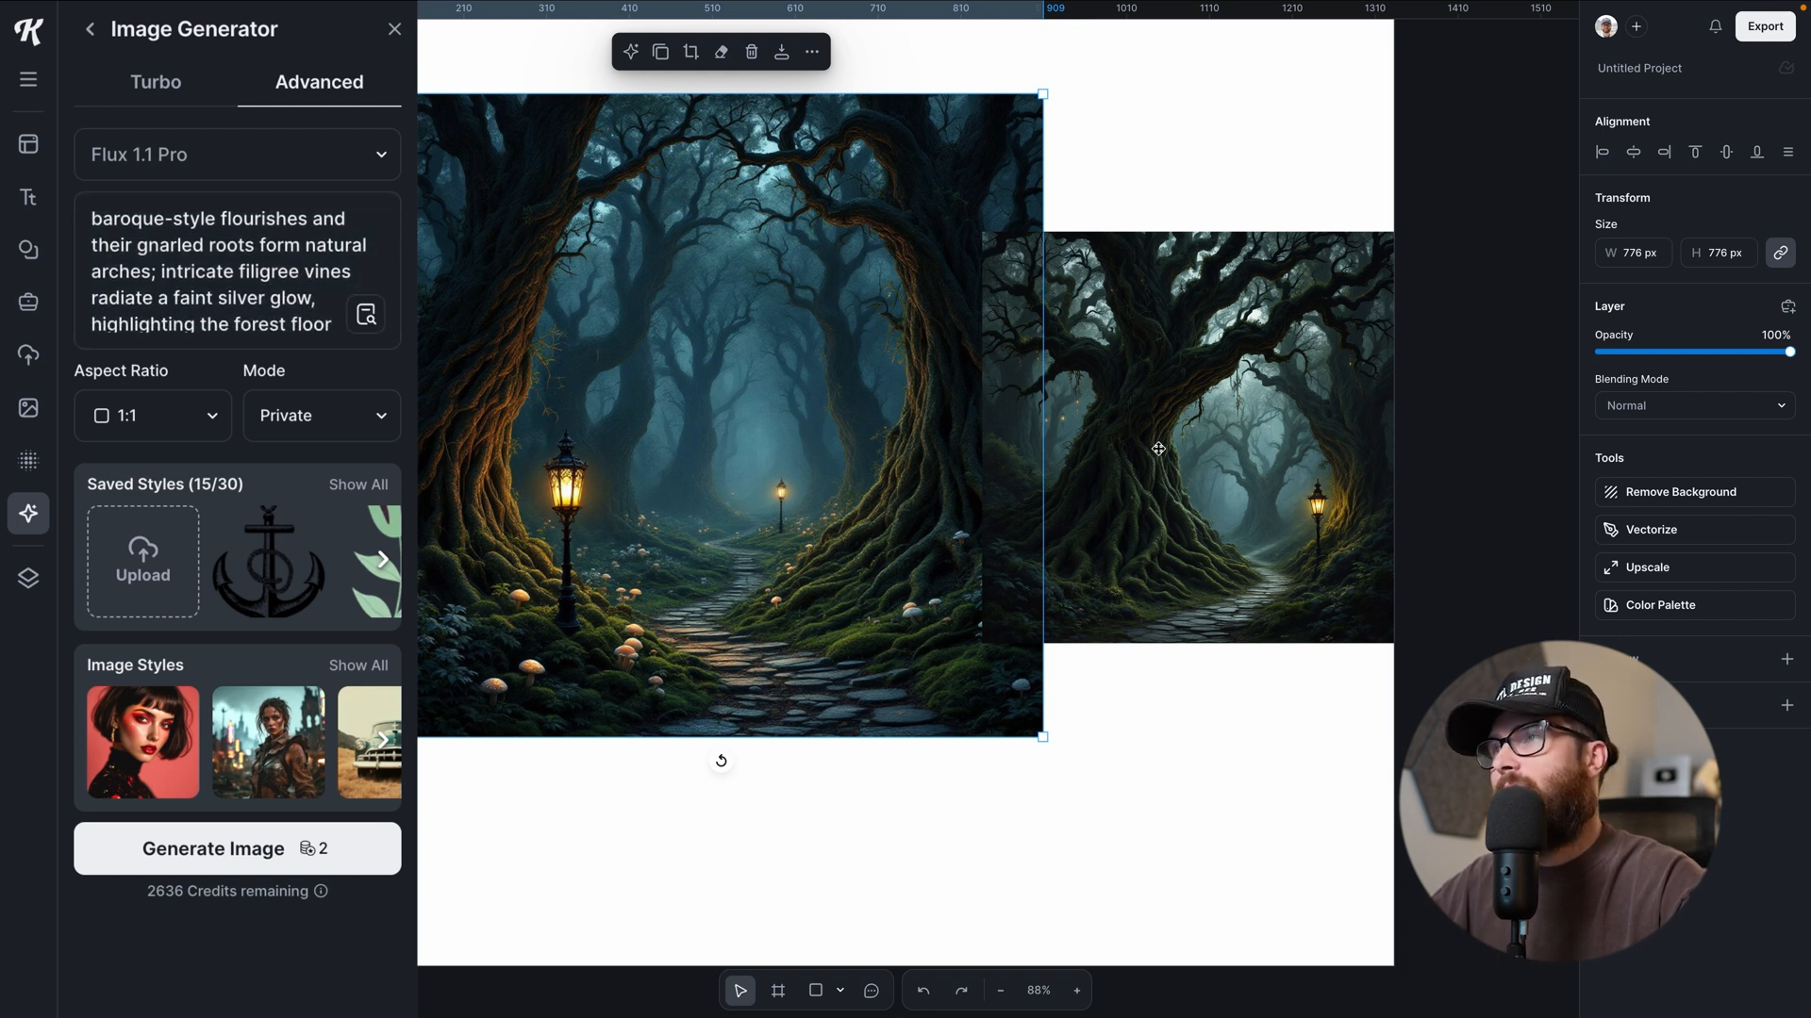
{"action": "mouse_move", "coordinate": [860, 296]}
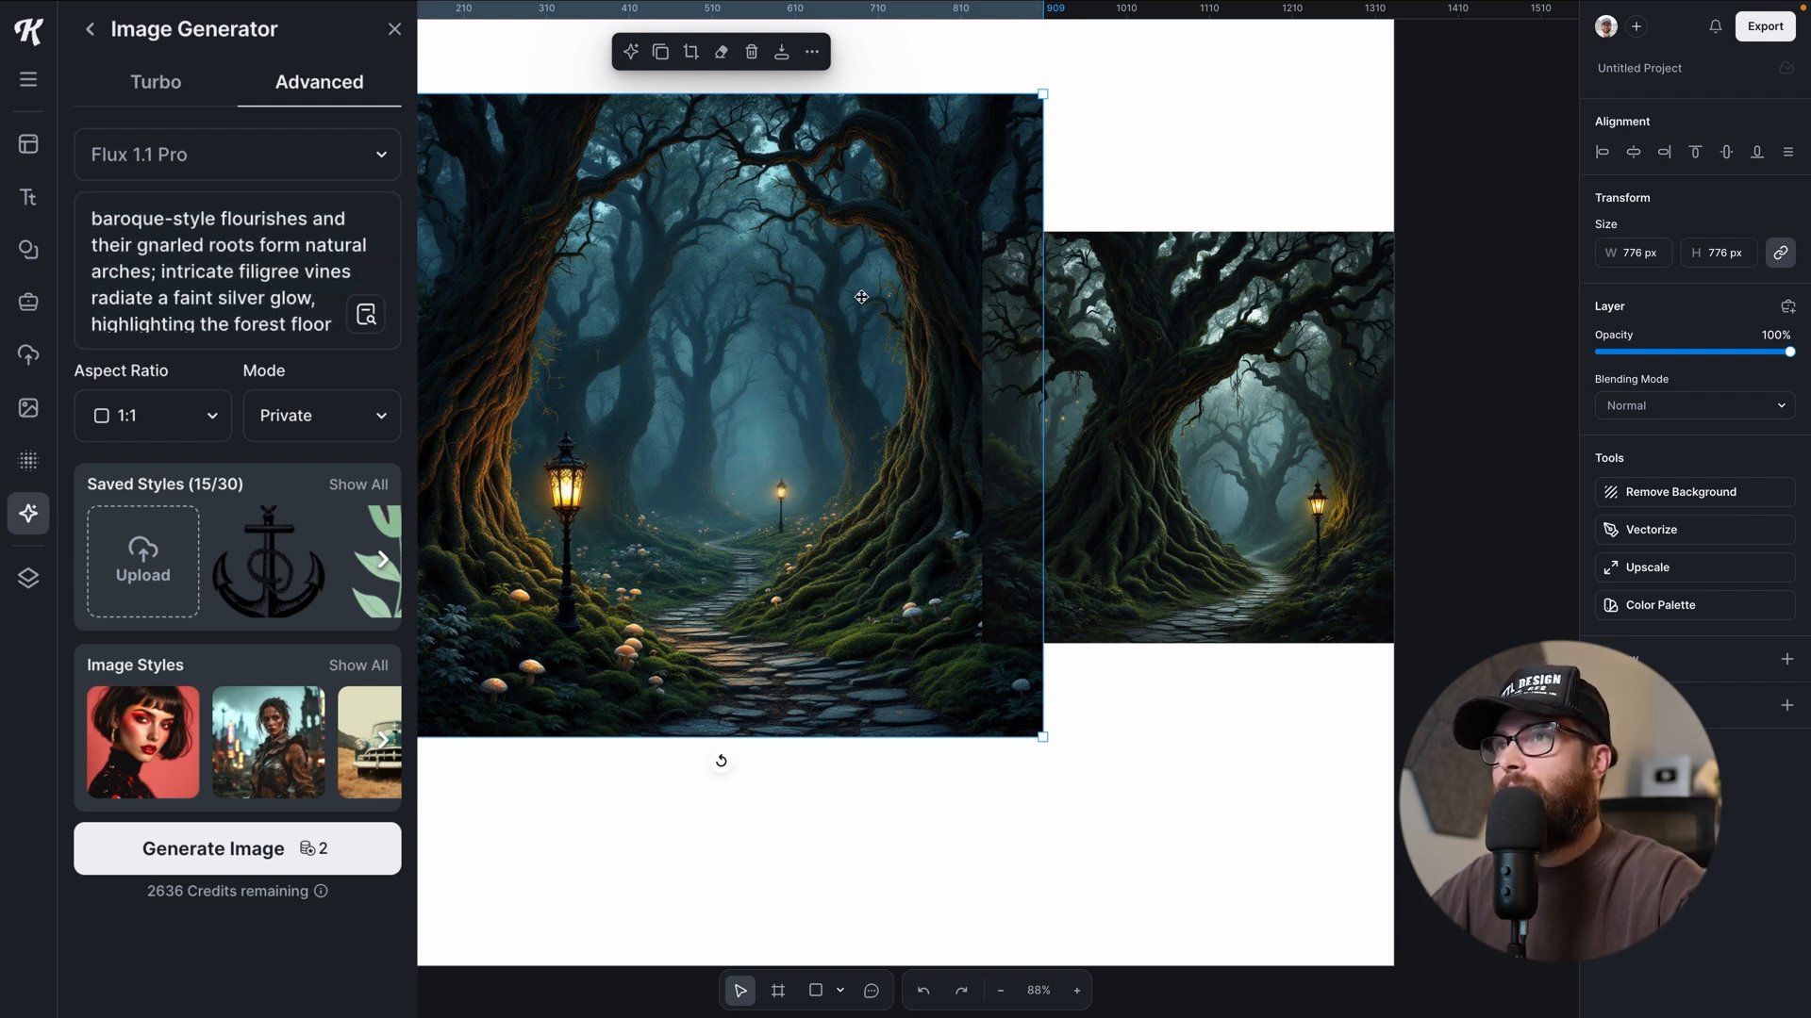
{"action": "mouse_move", "coordinate": [775, 178]}
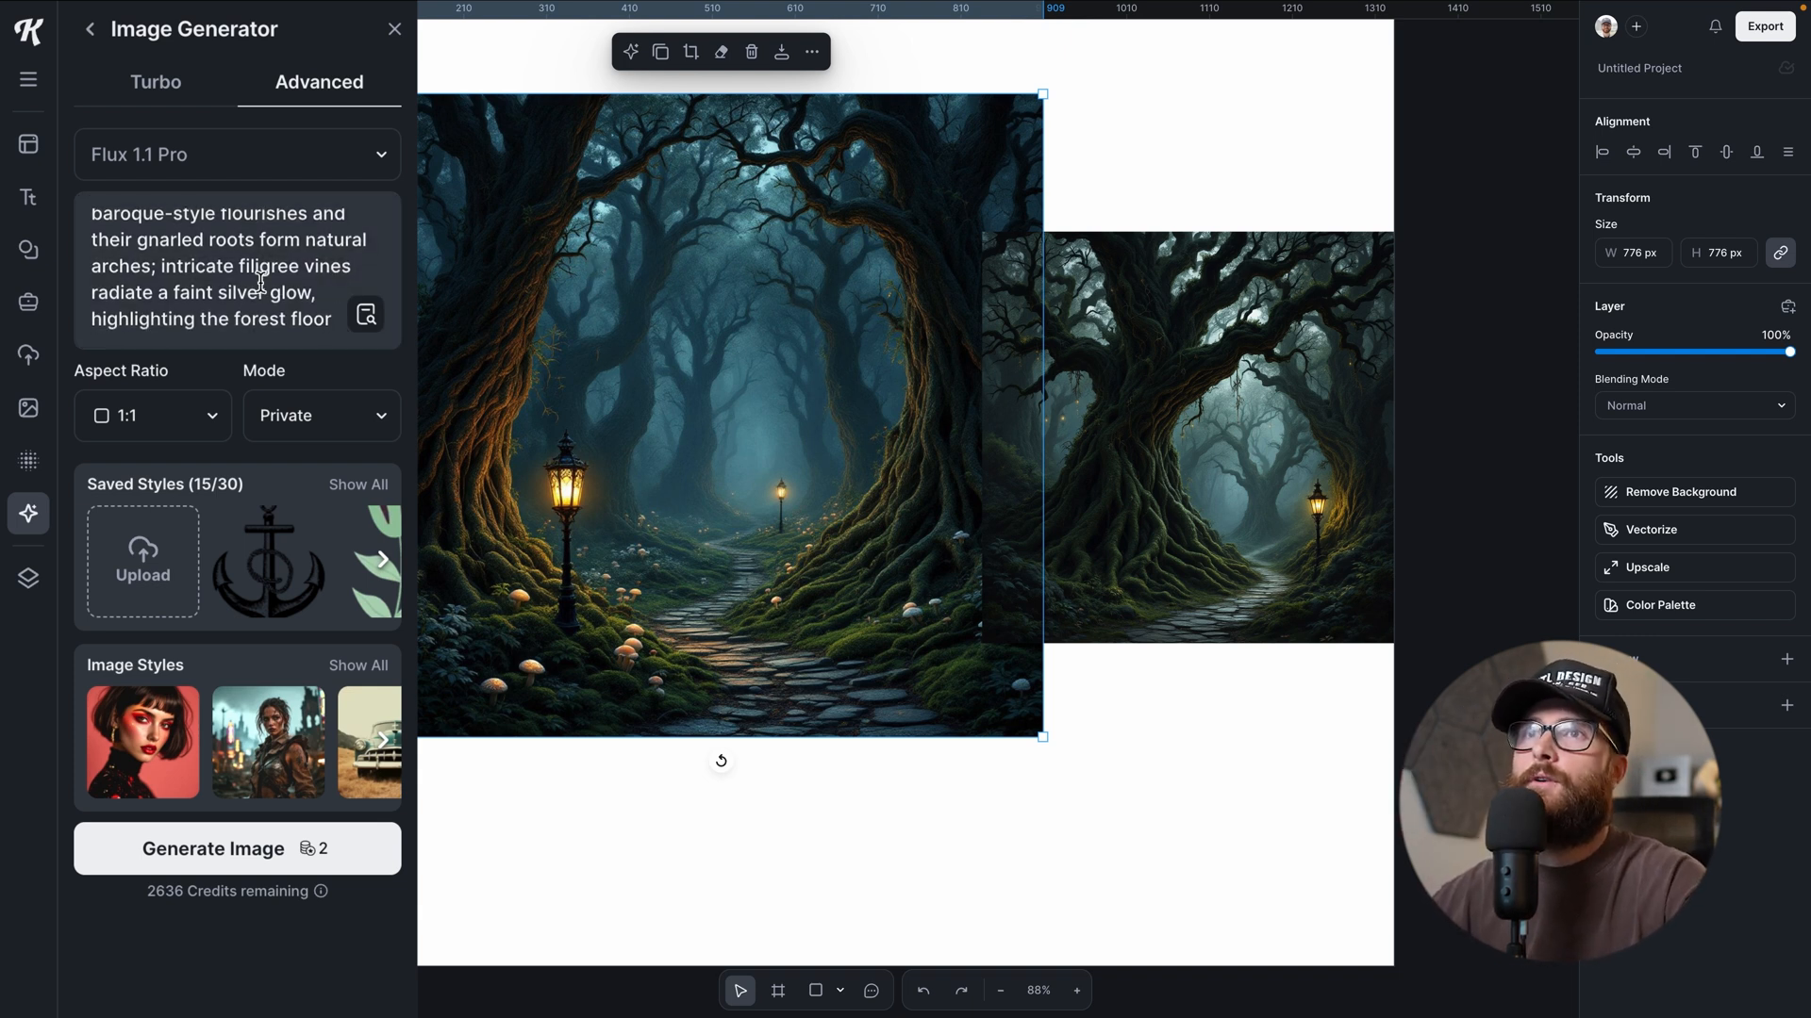
- Shrink the second forest variation to 497 px at the right of the 776 px image
{"action": "type", "text": "covered in moss and faintly"}
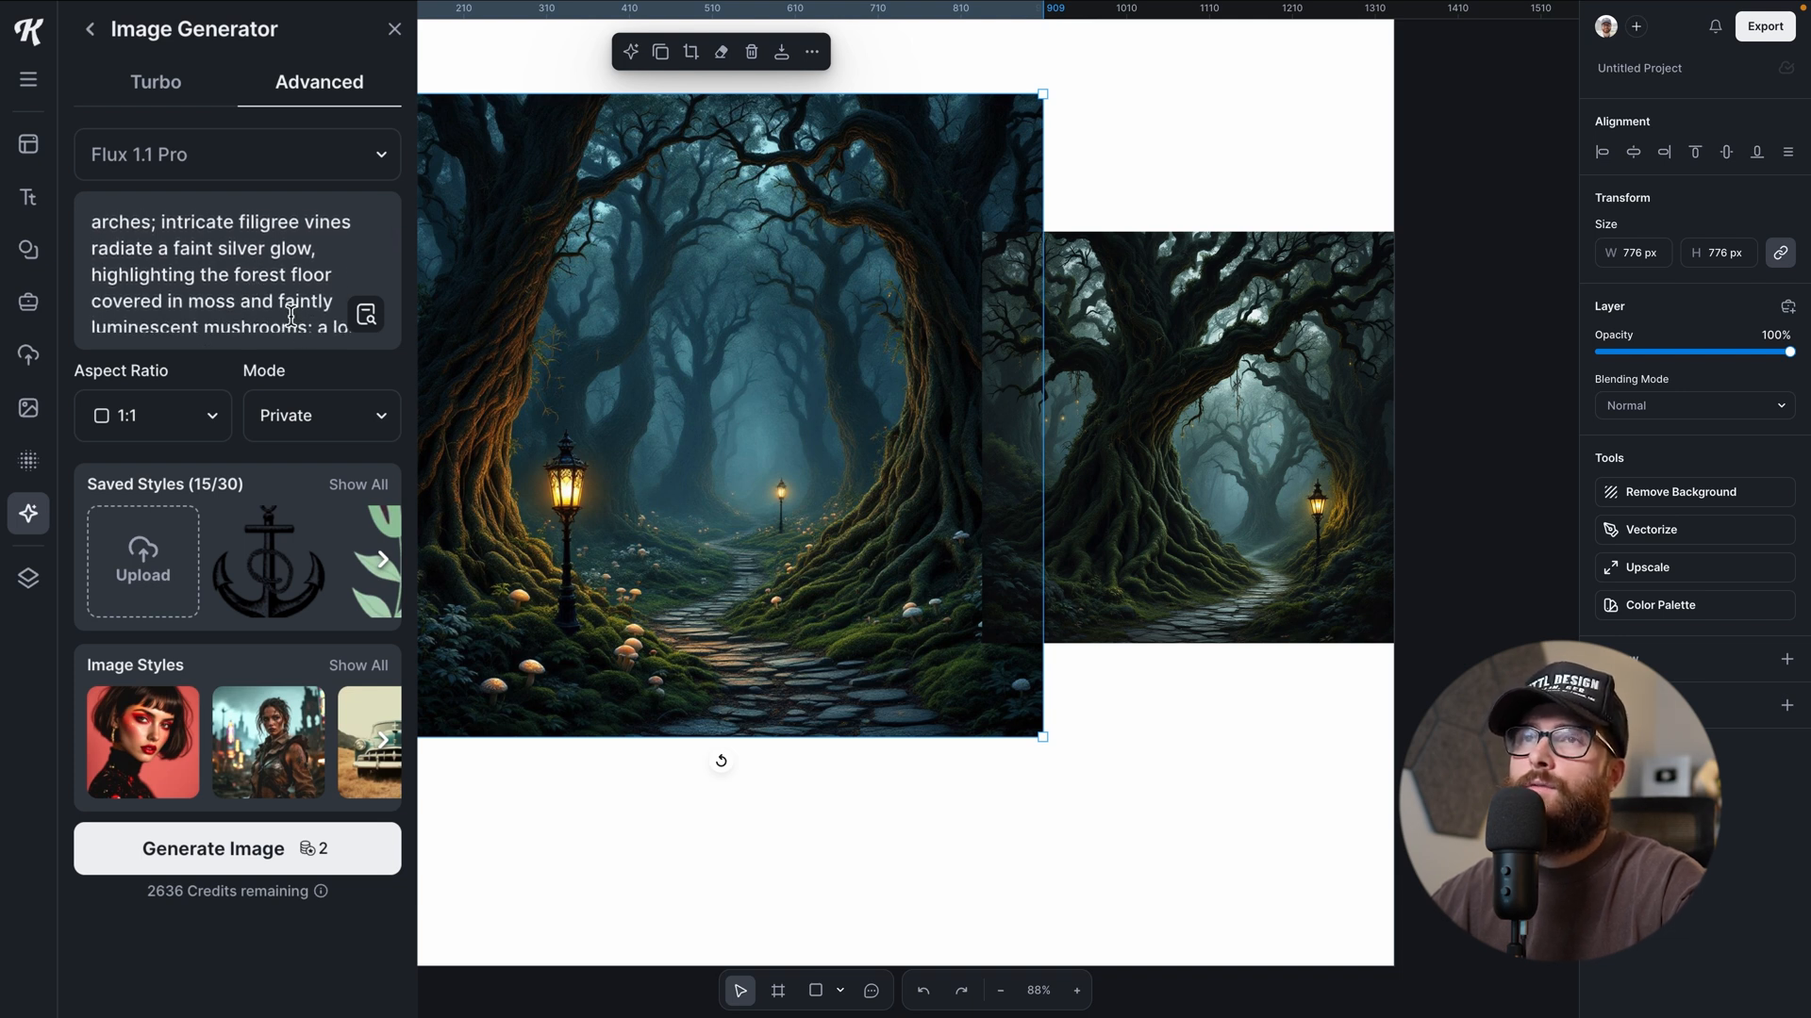
{"action": "scroll", "scroll_direction": "down", "scroll_amount": 3}
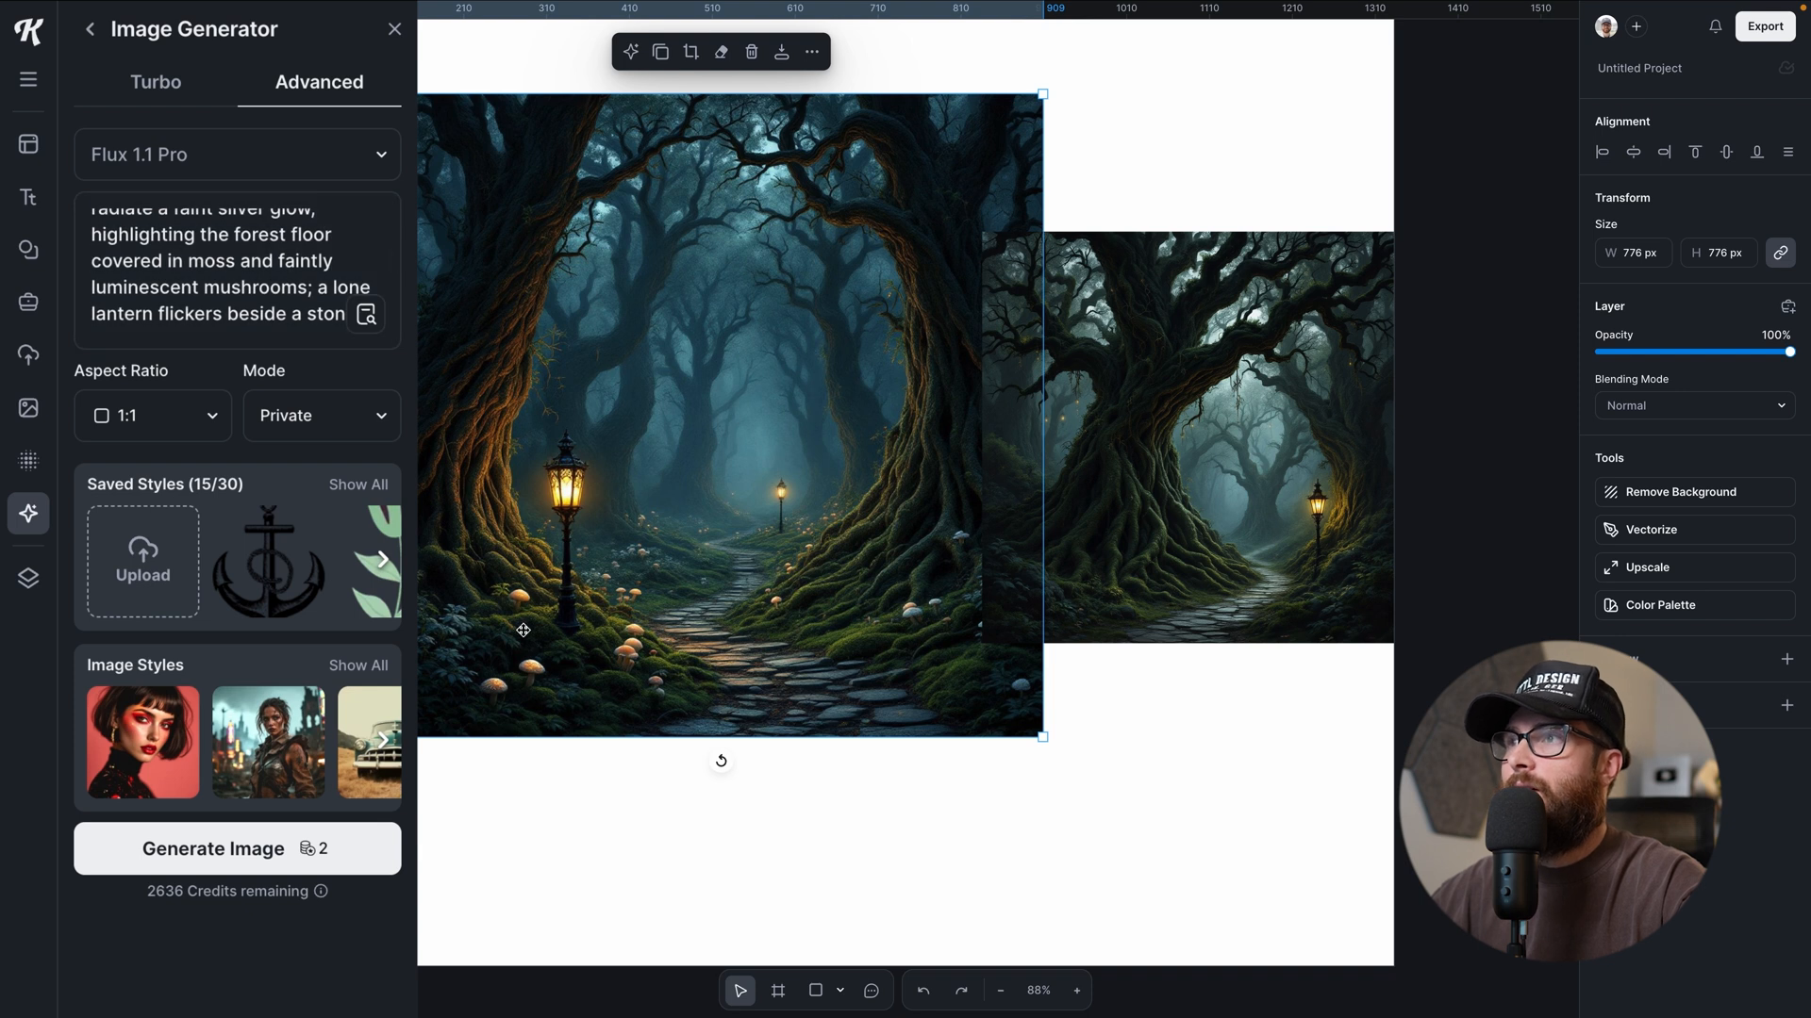
{"action": "mouse_move", "coordinate": [956, 549]}
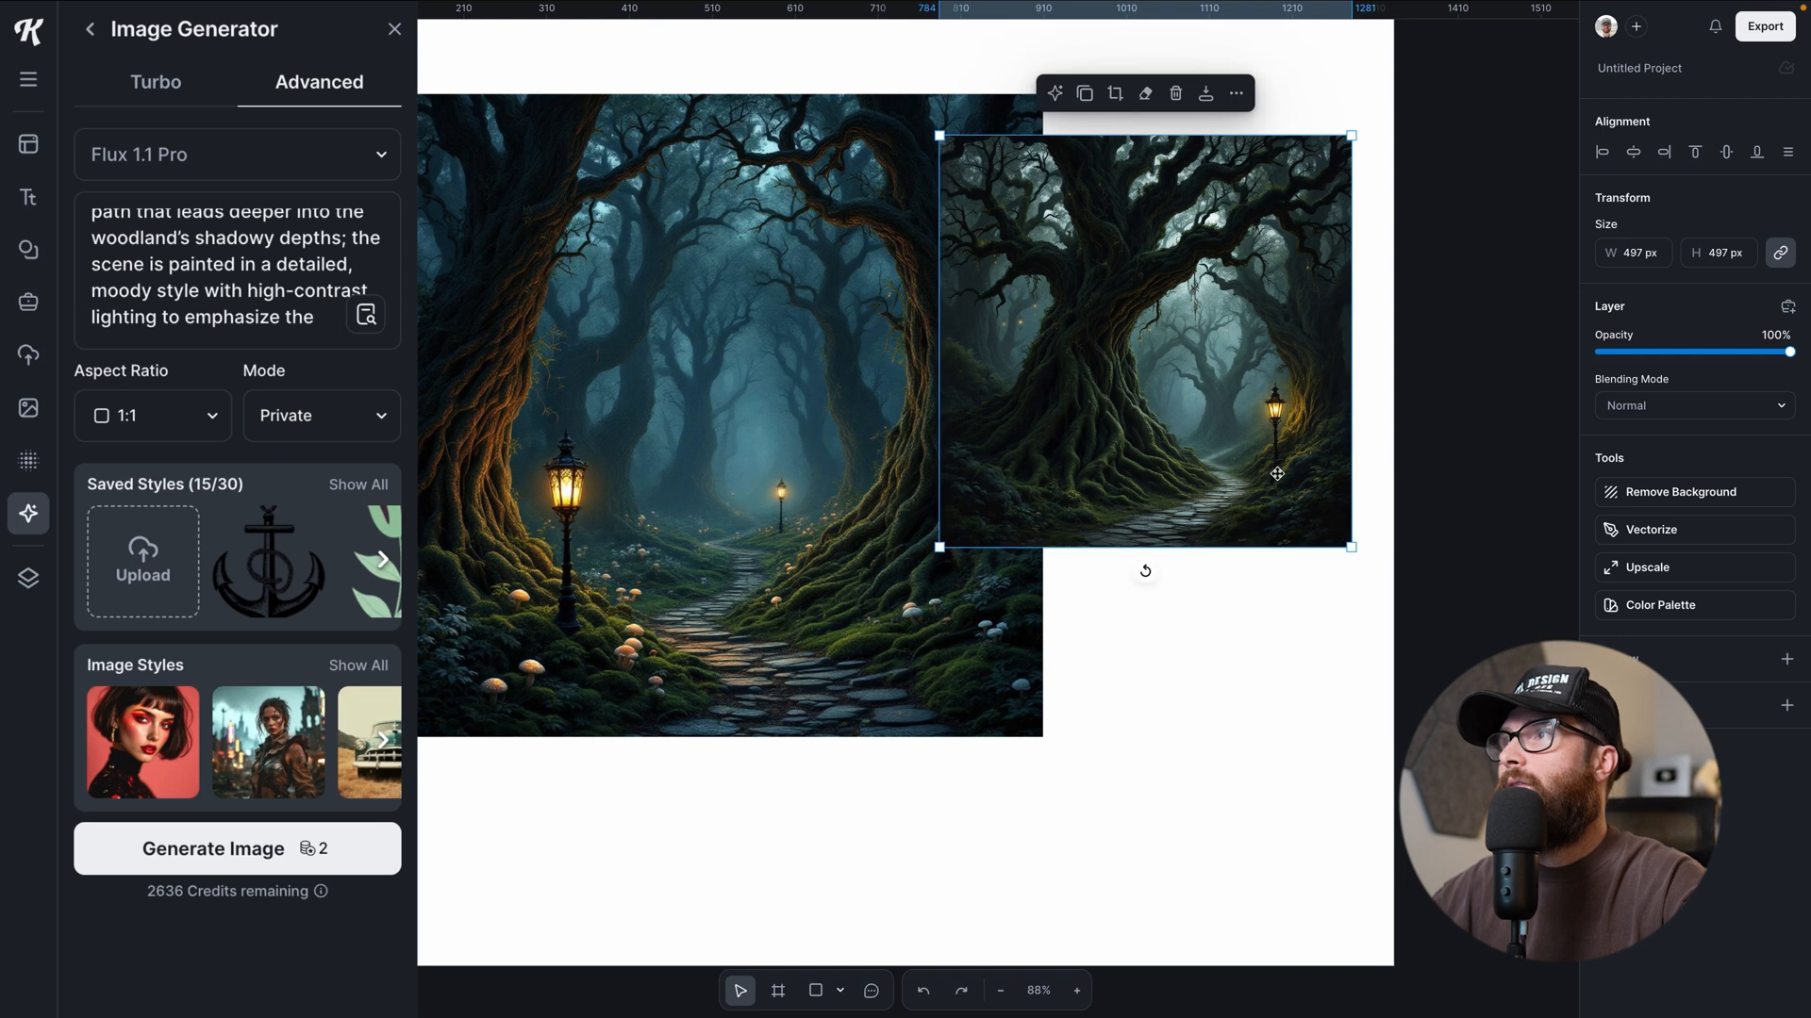
{"action": "left_click_drag", "start_coordinate": [1277, 474], "coordinate": [1333, 389]}
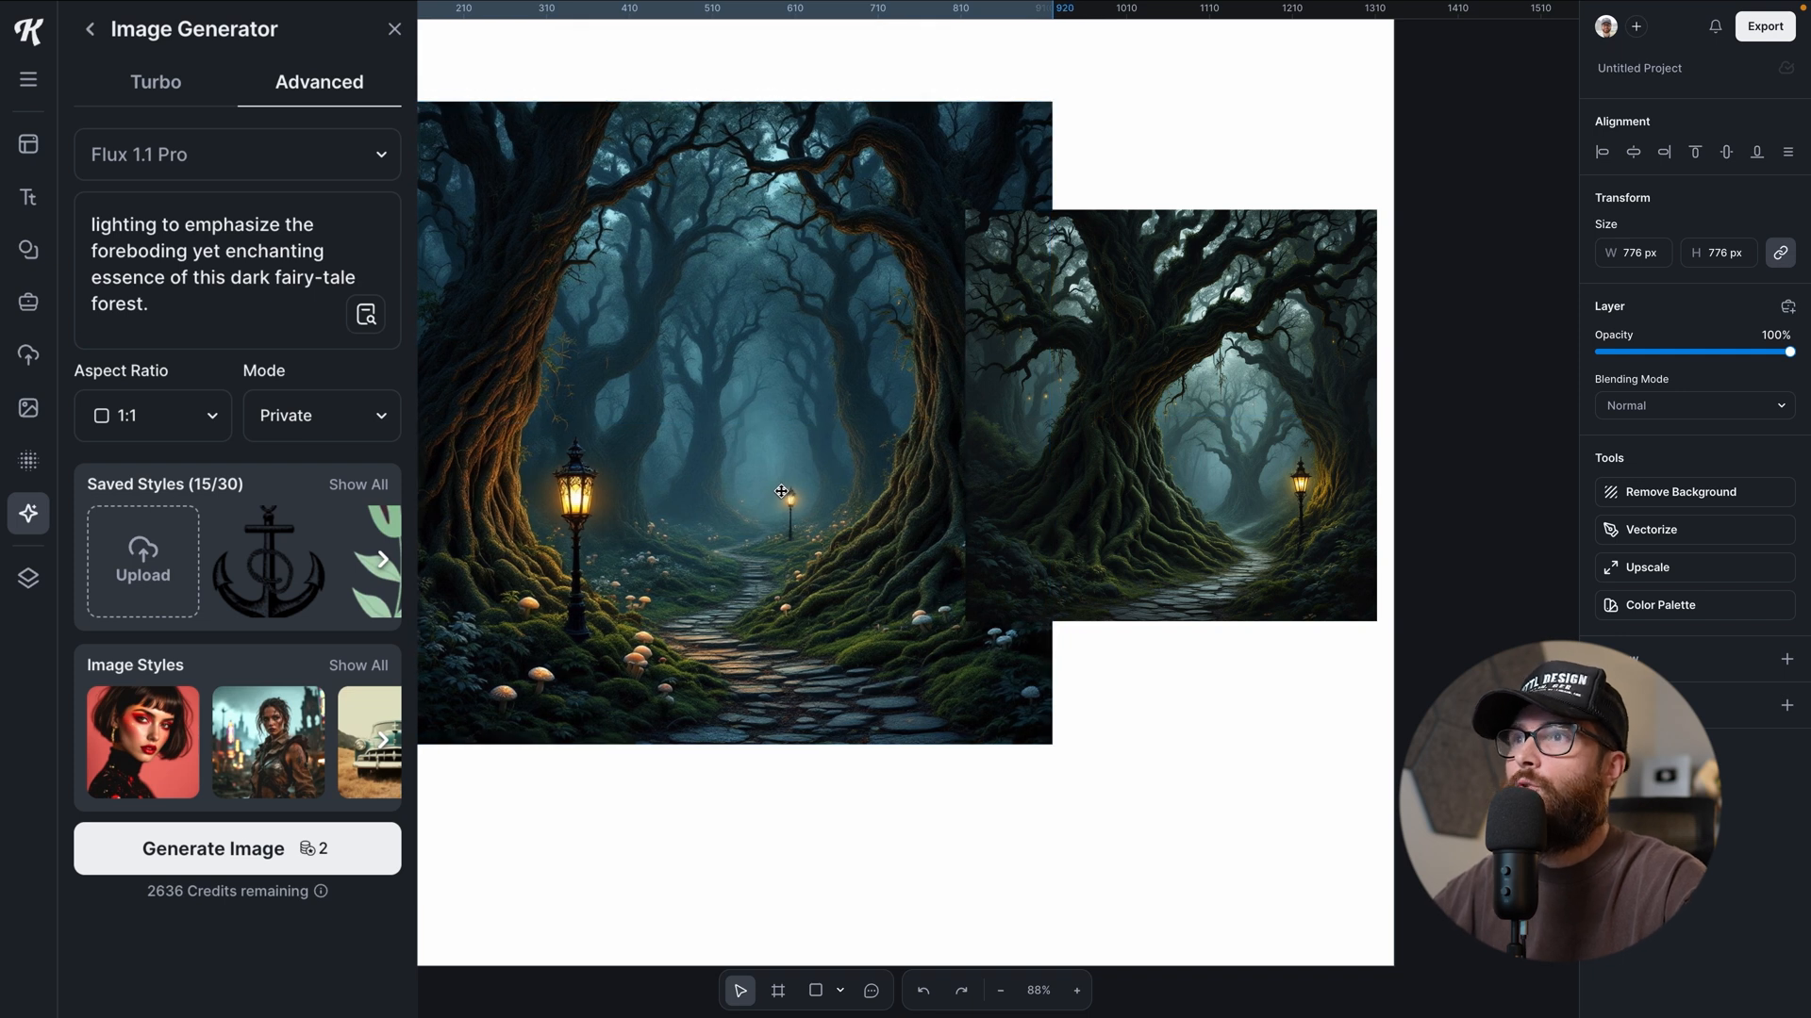
{"action": "left_click", "coordinate": [1169, 415]}
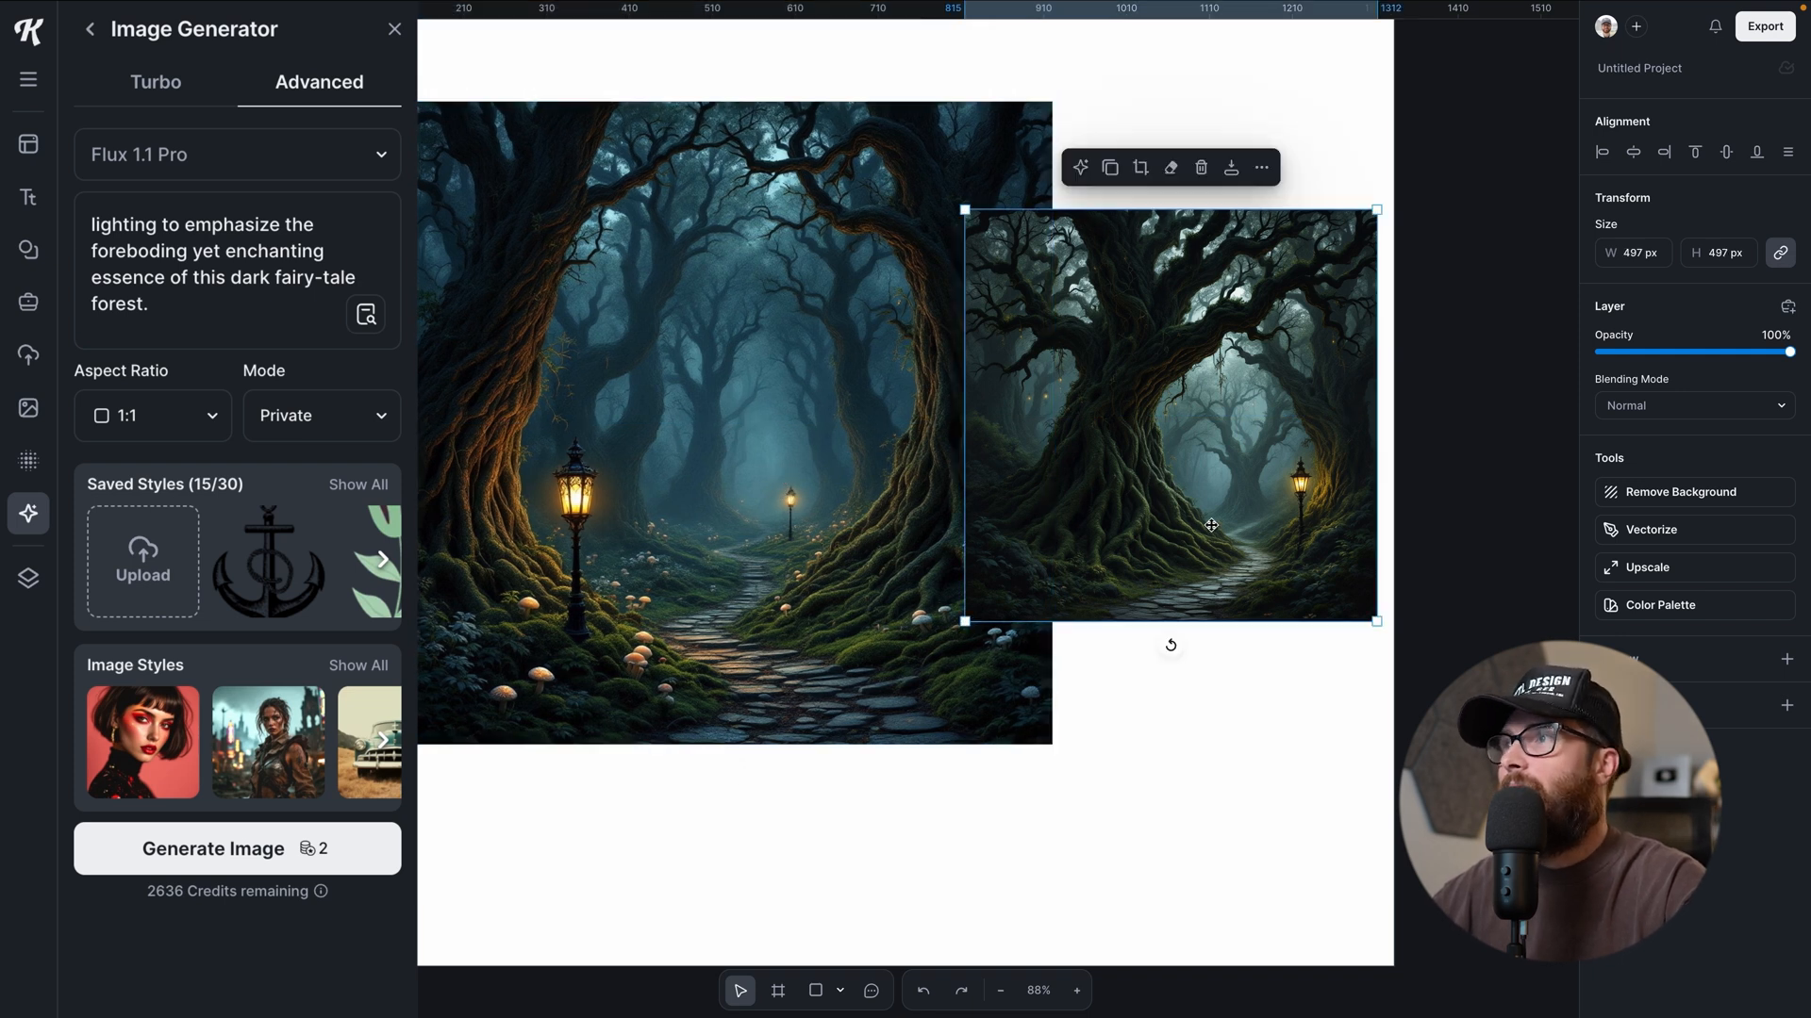
{"action": "mouse_move", "coordinate": [1196, 491]}
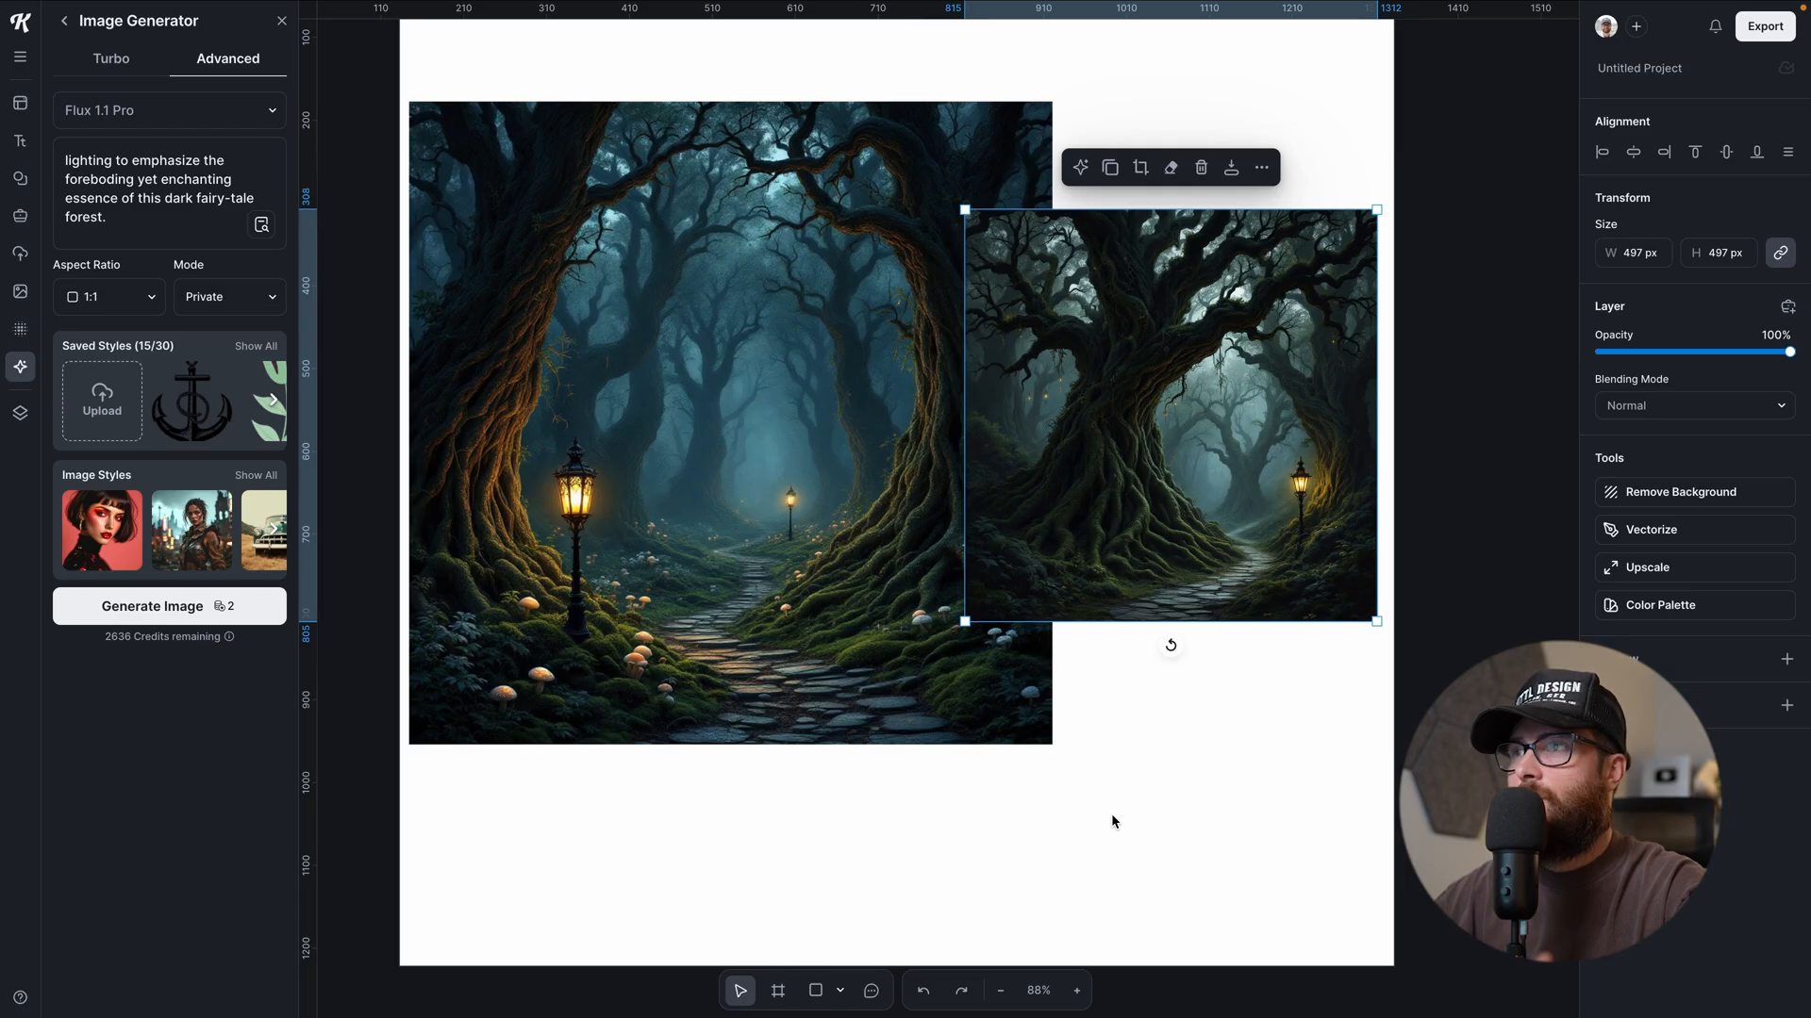
{"action": "mouse_move", "coordinate": [1117, 593]}
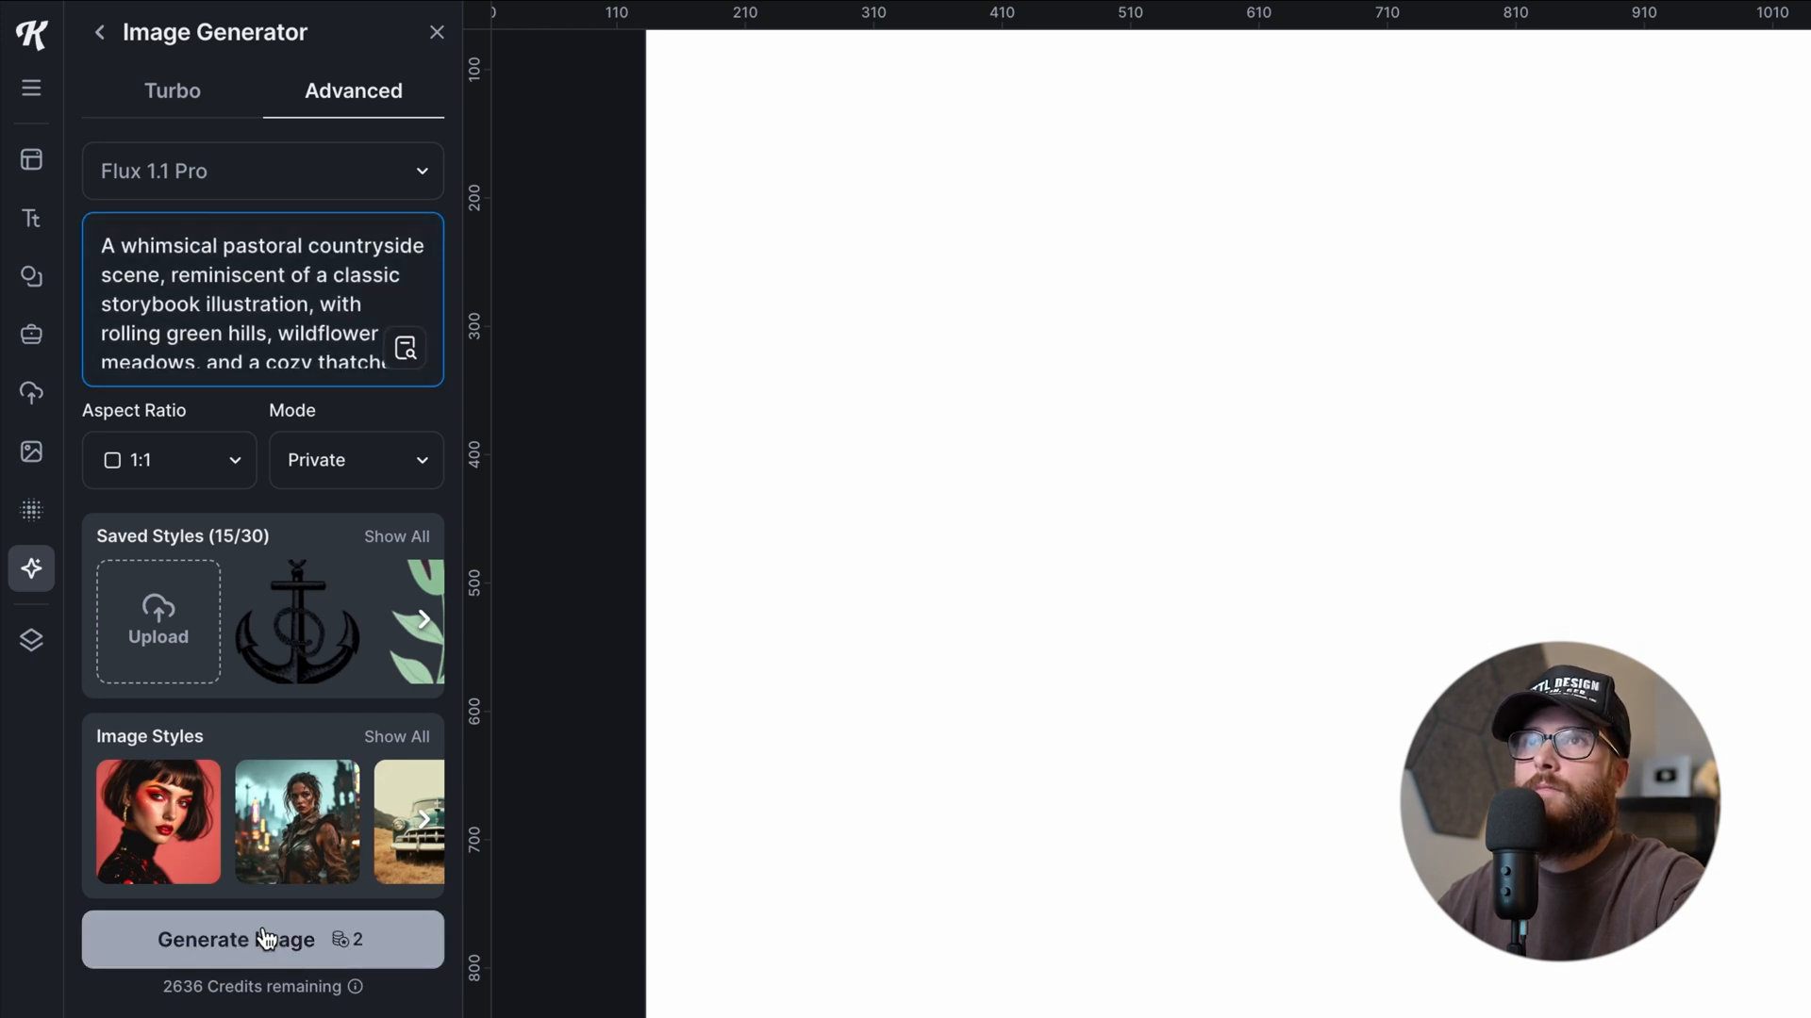
- Generate pastoral countryside versions, then scroll through the new Renaissance portrait prompt
{"action": "left_click", "coordinate": [262, 940]}
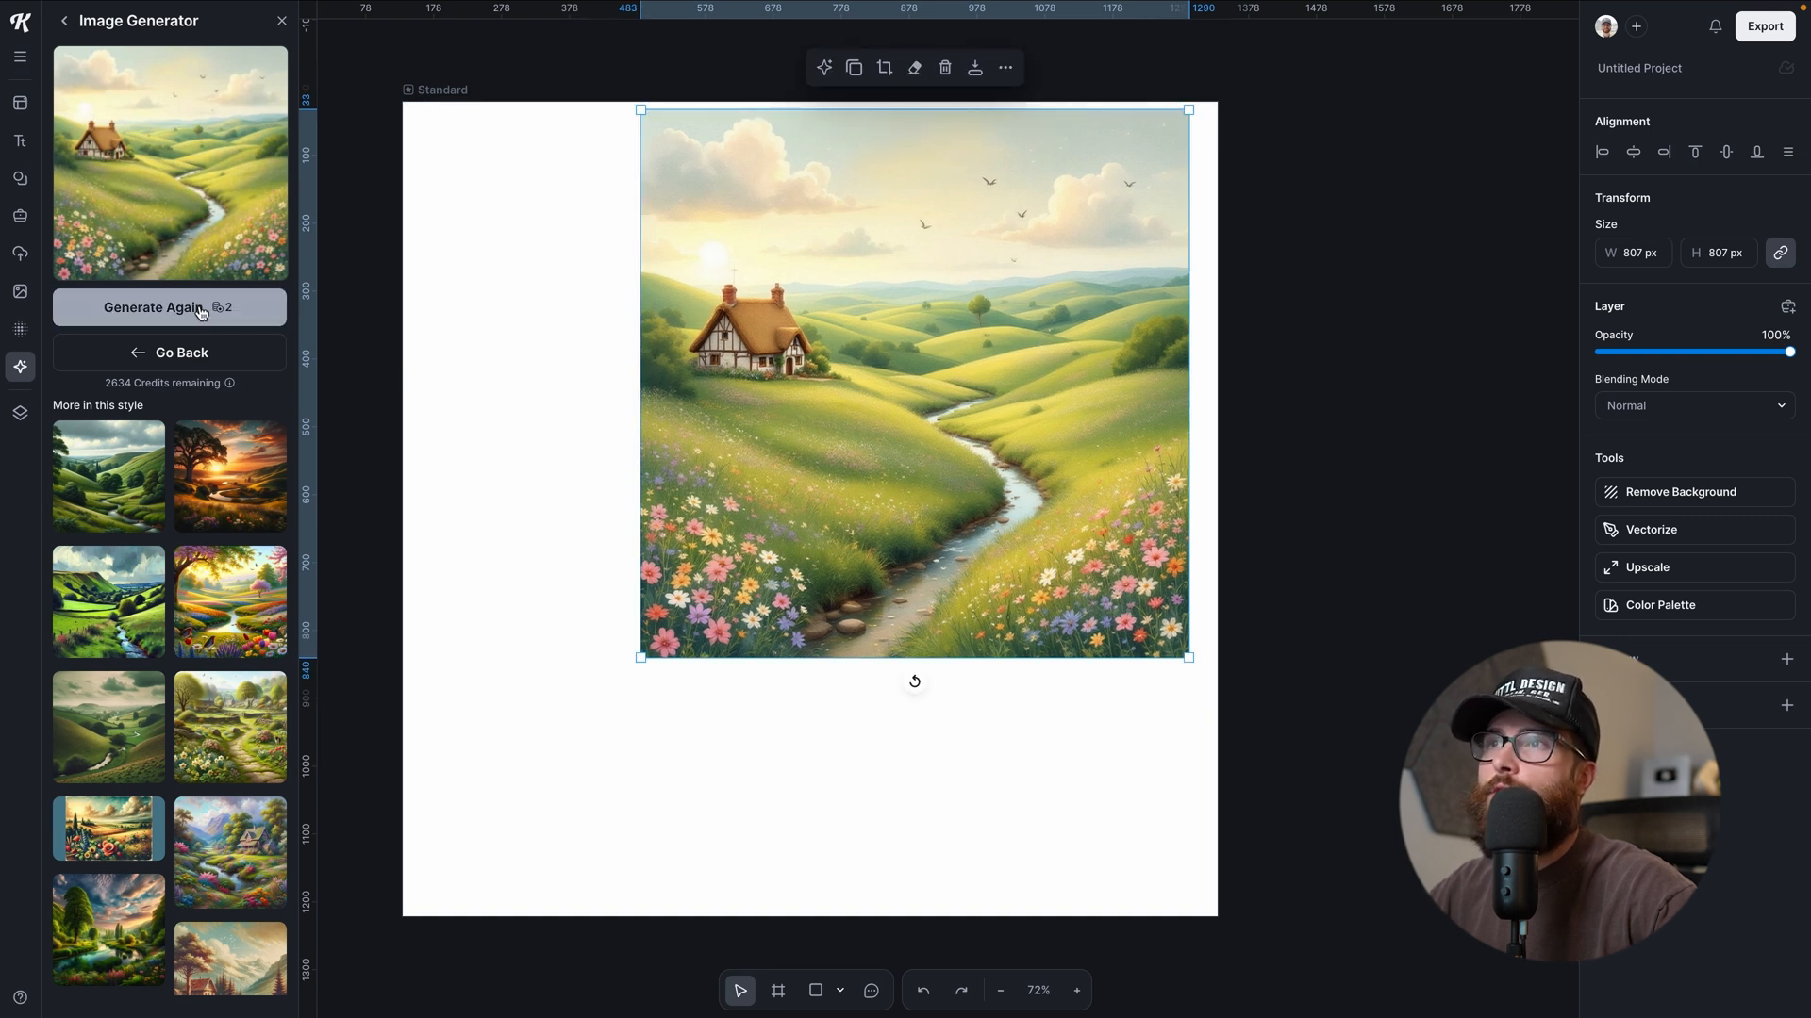
{"action": "left_click", "coordinate": [168, 307]}
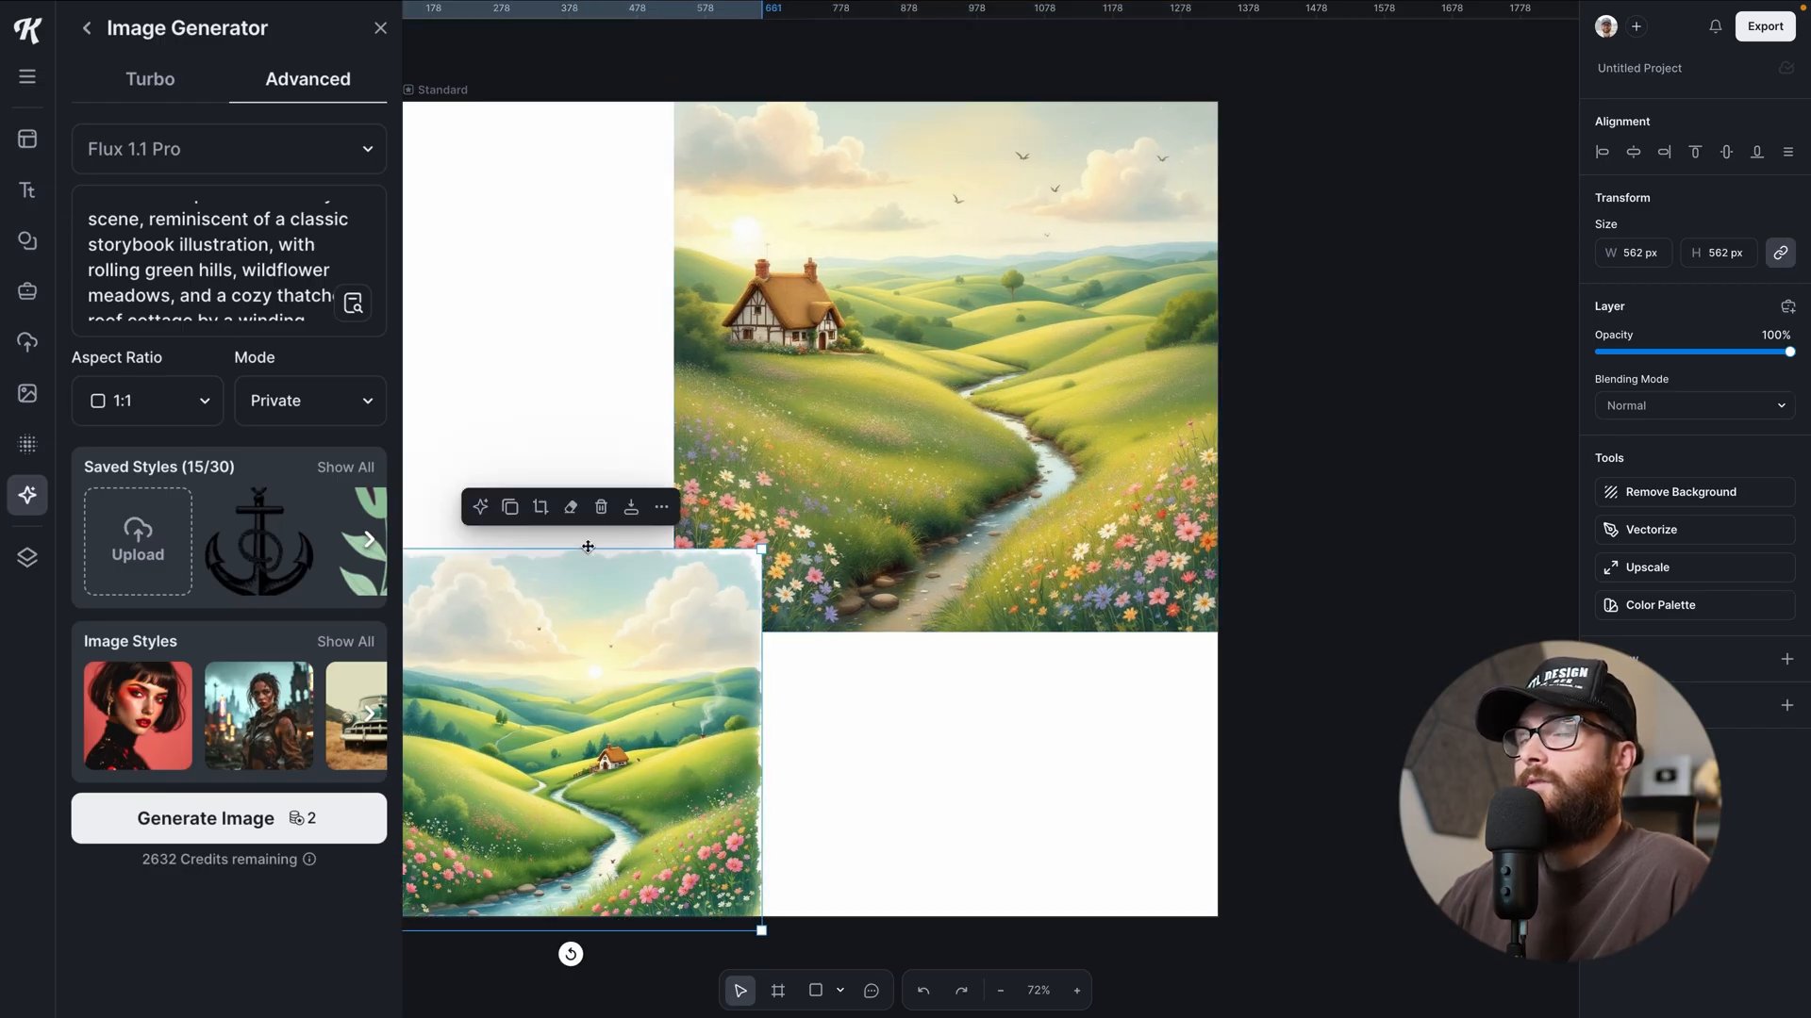
{"action": "scroll", "scroll_direction": "down", "scroll_amount": 3}
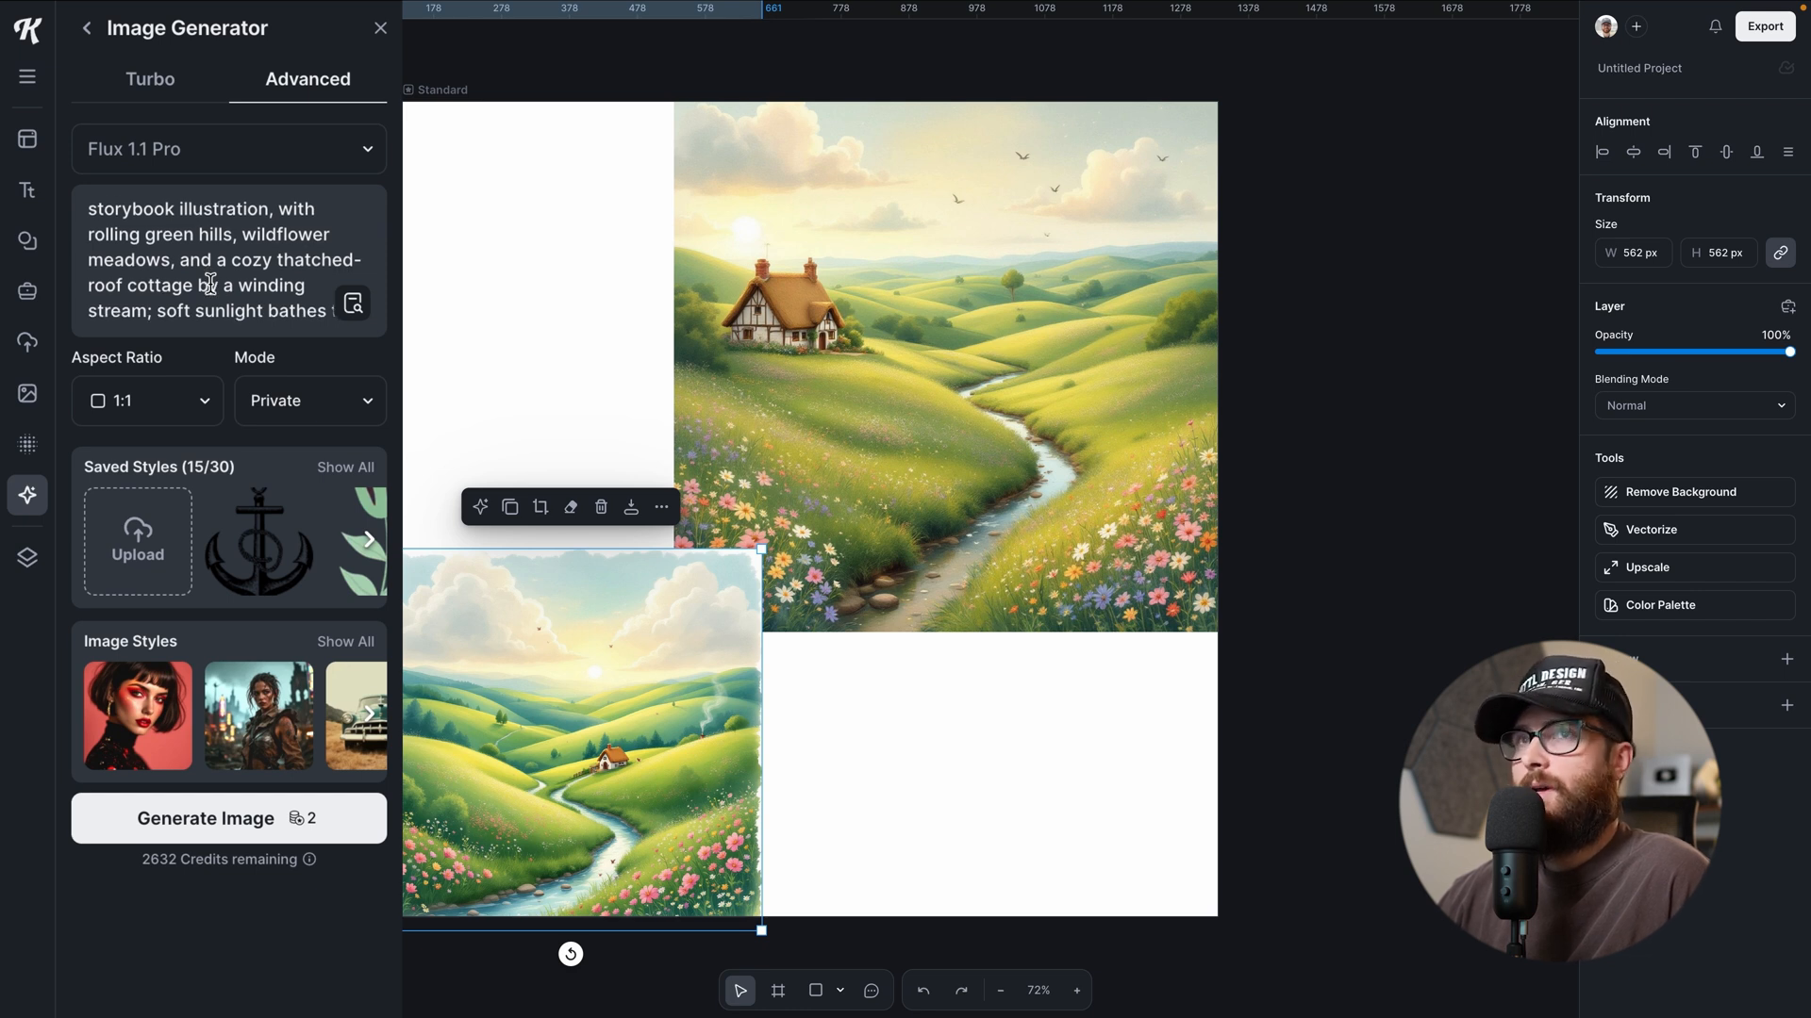
{"action": "scroll", "scroll_direction": "down", "scroll_amount": 3}
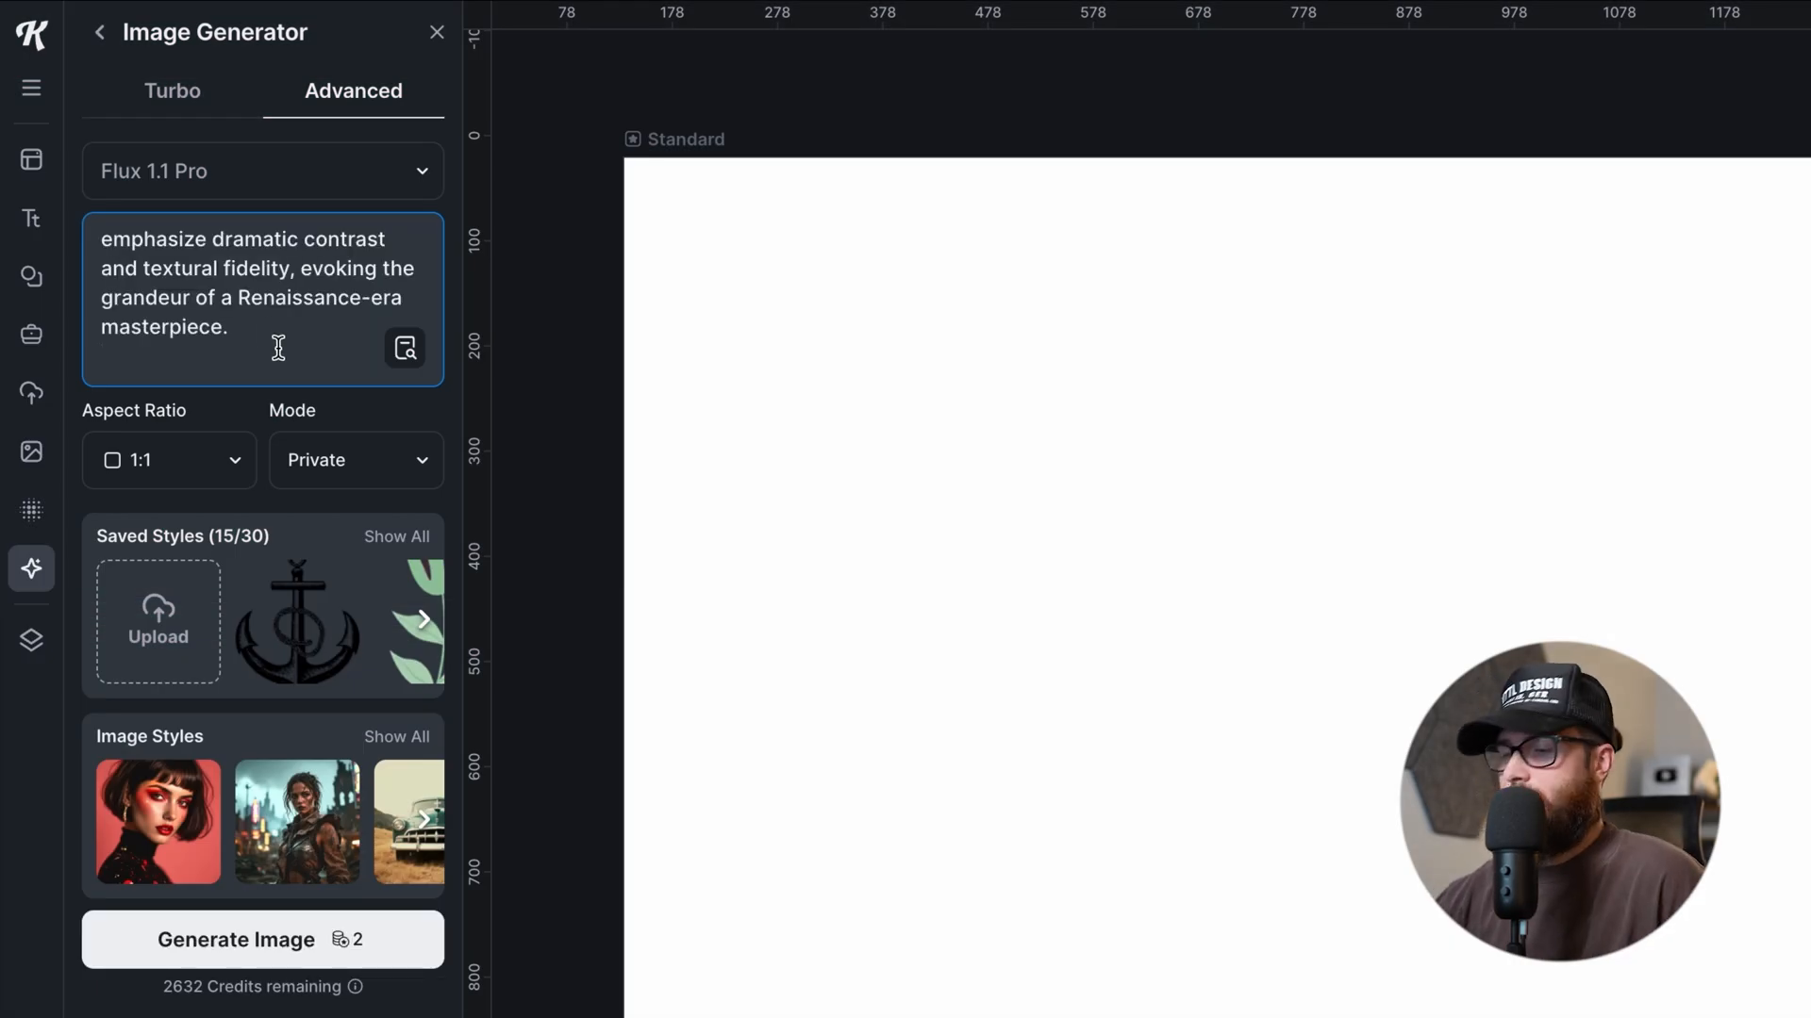
- Generate a hyper-realistic Victorian snow leopard portrait from the typed prompt with Flux 1.1 Pro
{"action": "type", "text": "A hyper-realistic portrait of a regal, anthropomorphic snow leopard dressed in elaborate Victorian attire, posed against ornate velvet drapery backdrop"}
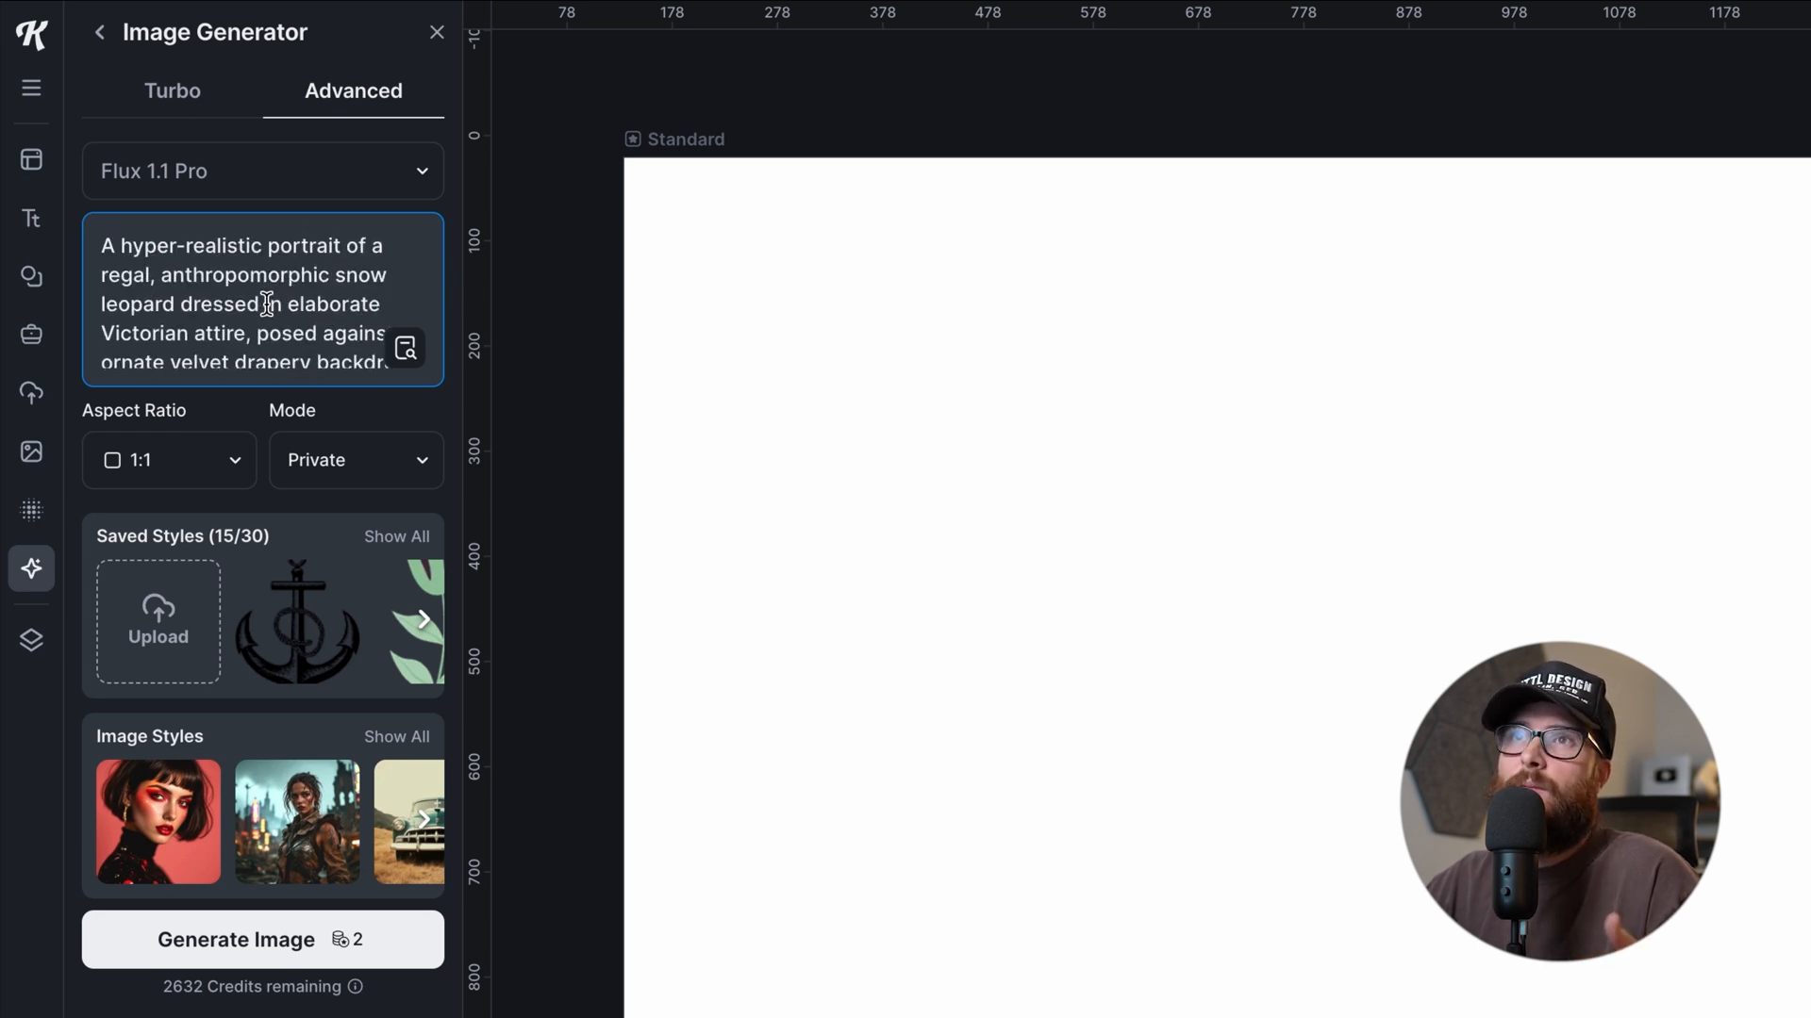
{"action": "left_click", "coordinate": [263, 940]}
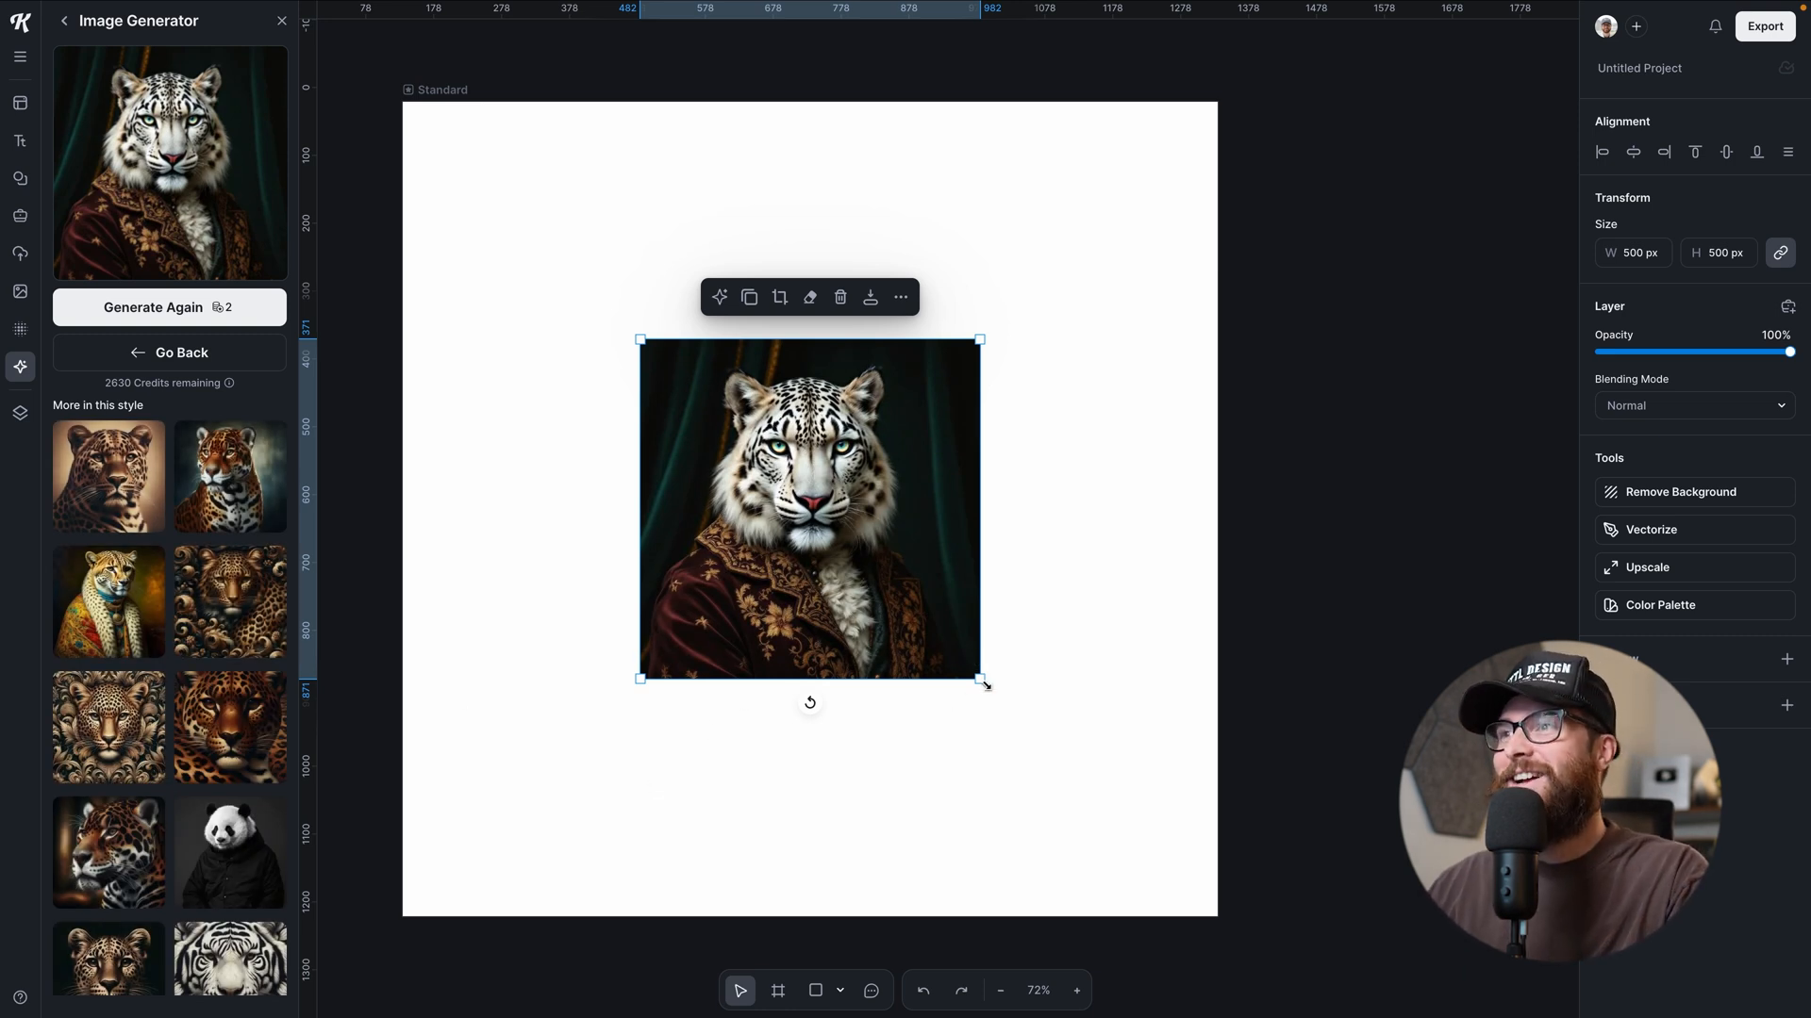
- Scale the snow leopard portrait to about 1162 px so it nearly fills the page
{"action": "left_click_drag", "start_coordinate": [980, 681], "coordinate": [1097, 796]}
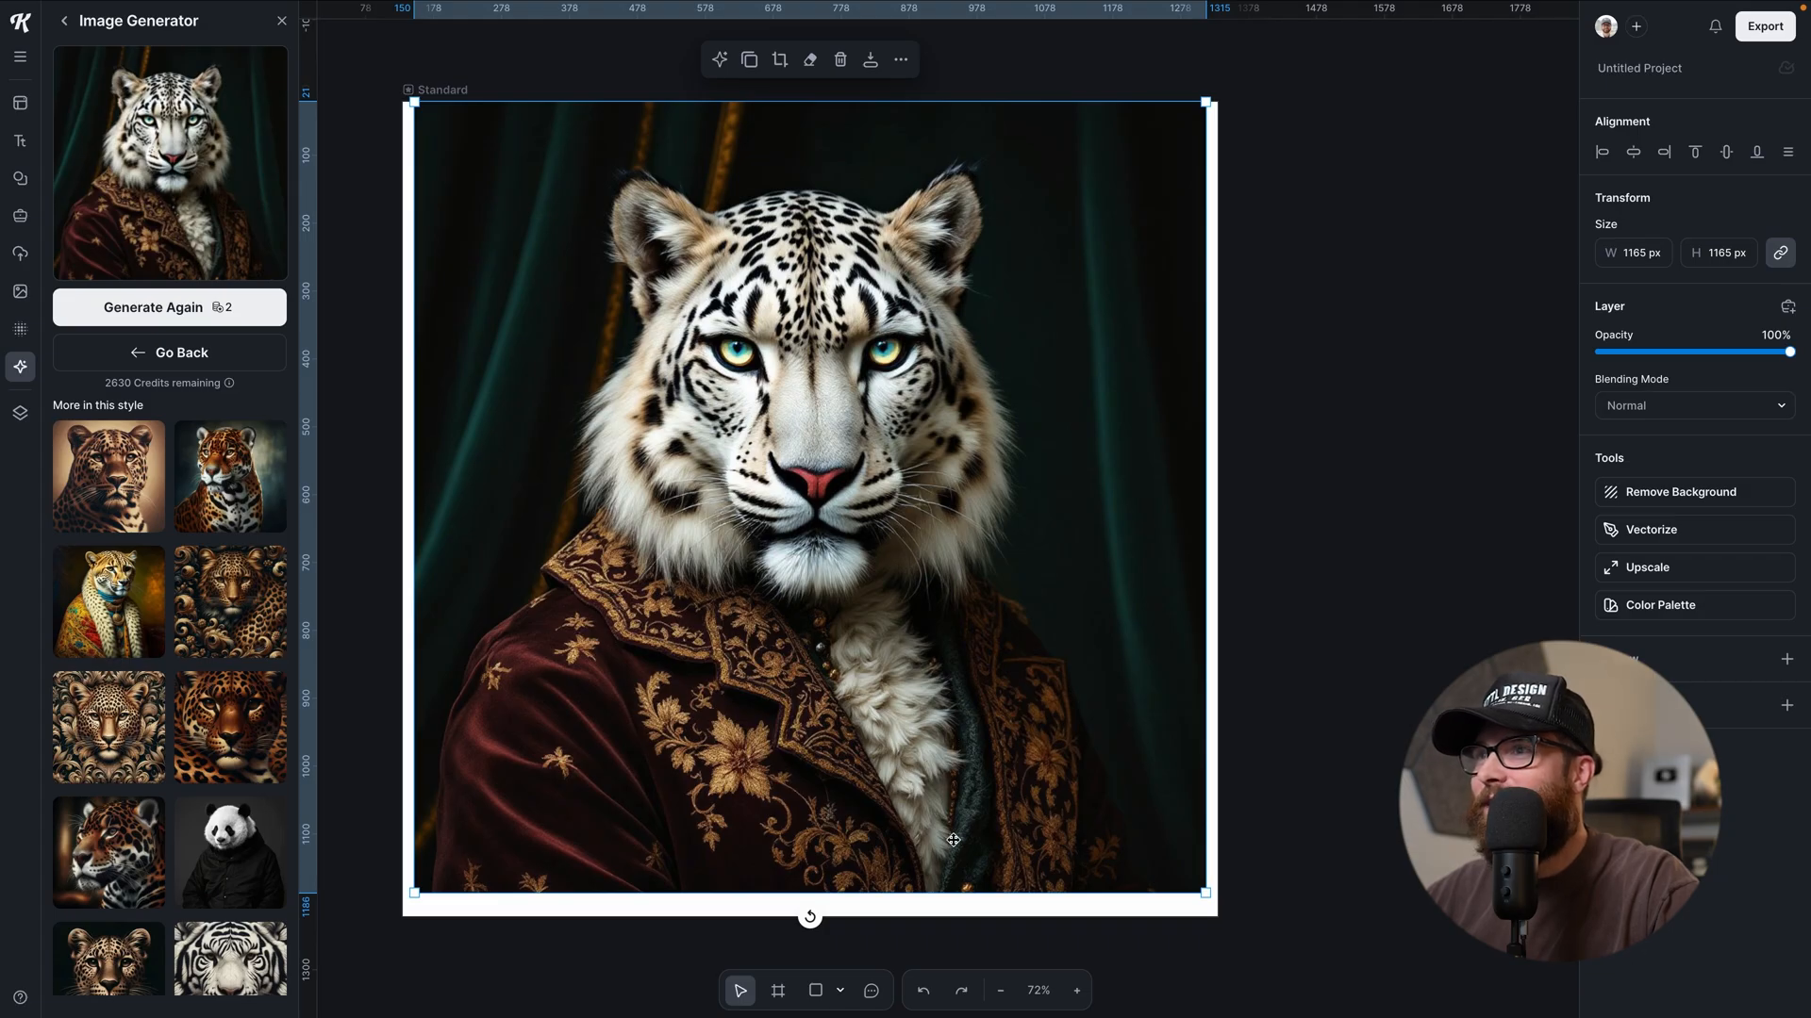
{"action": "left_click_drag", "start_coordinate": [952, 839], "coordinate": [1261, 958]}
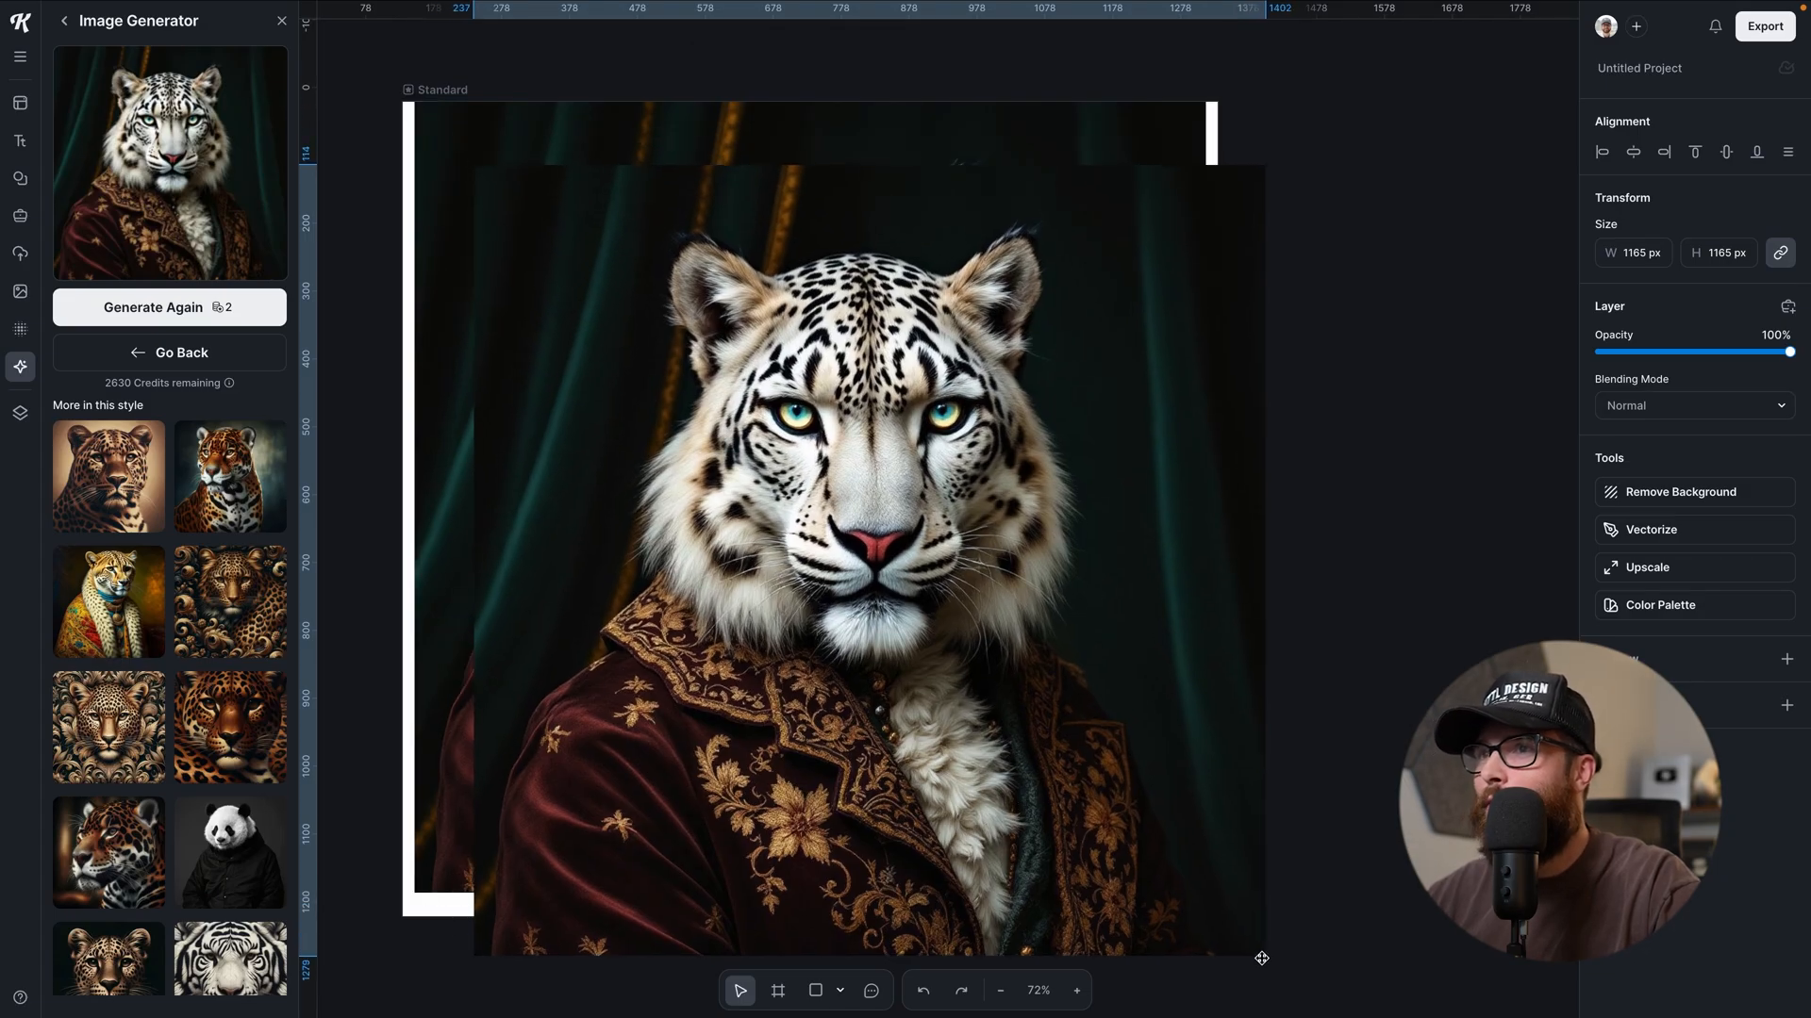
{"action": "left_click_drag", "start_coordinate": [1262, 958], "coordinate": [1282, 973]}
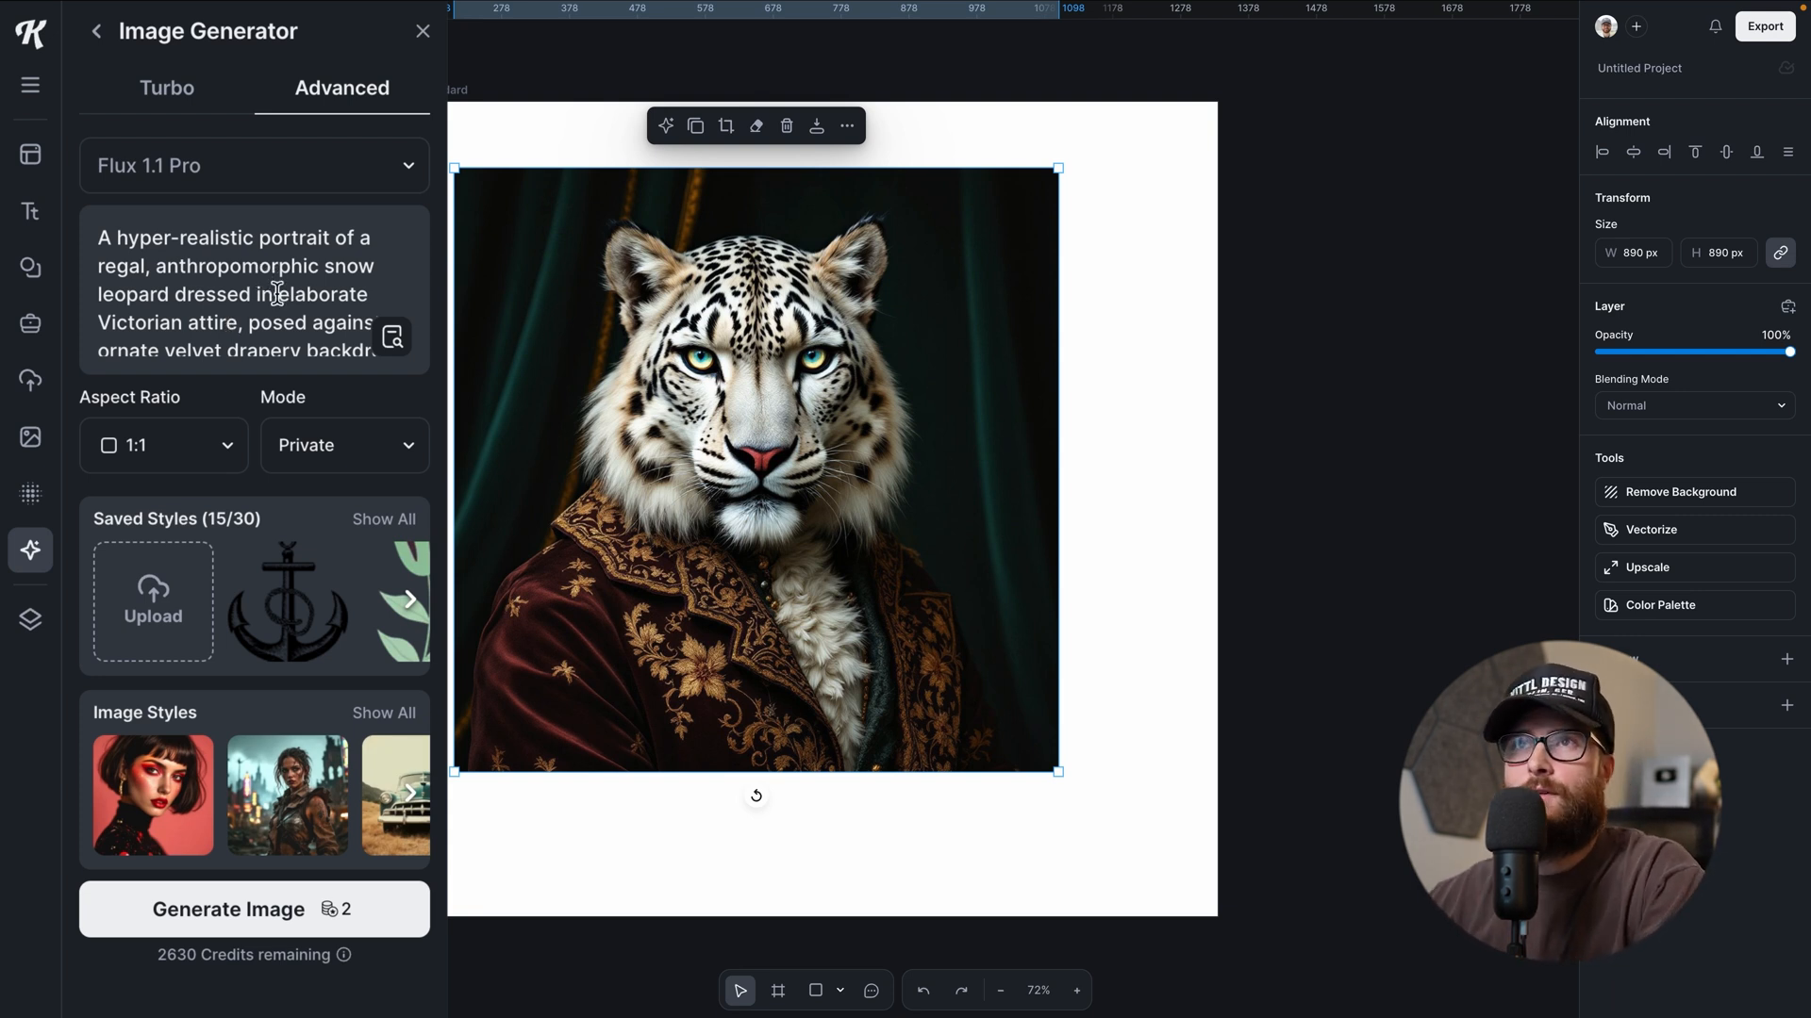
{"action": "scroll", "scroll_direction": "down", "scroll_amount": 3}
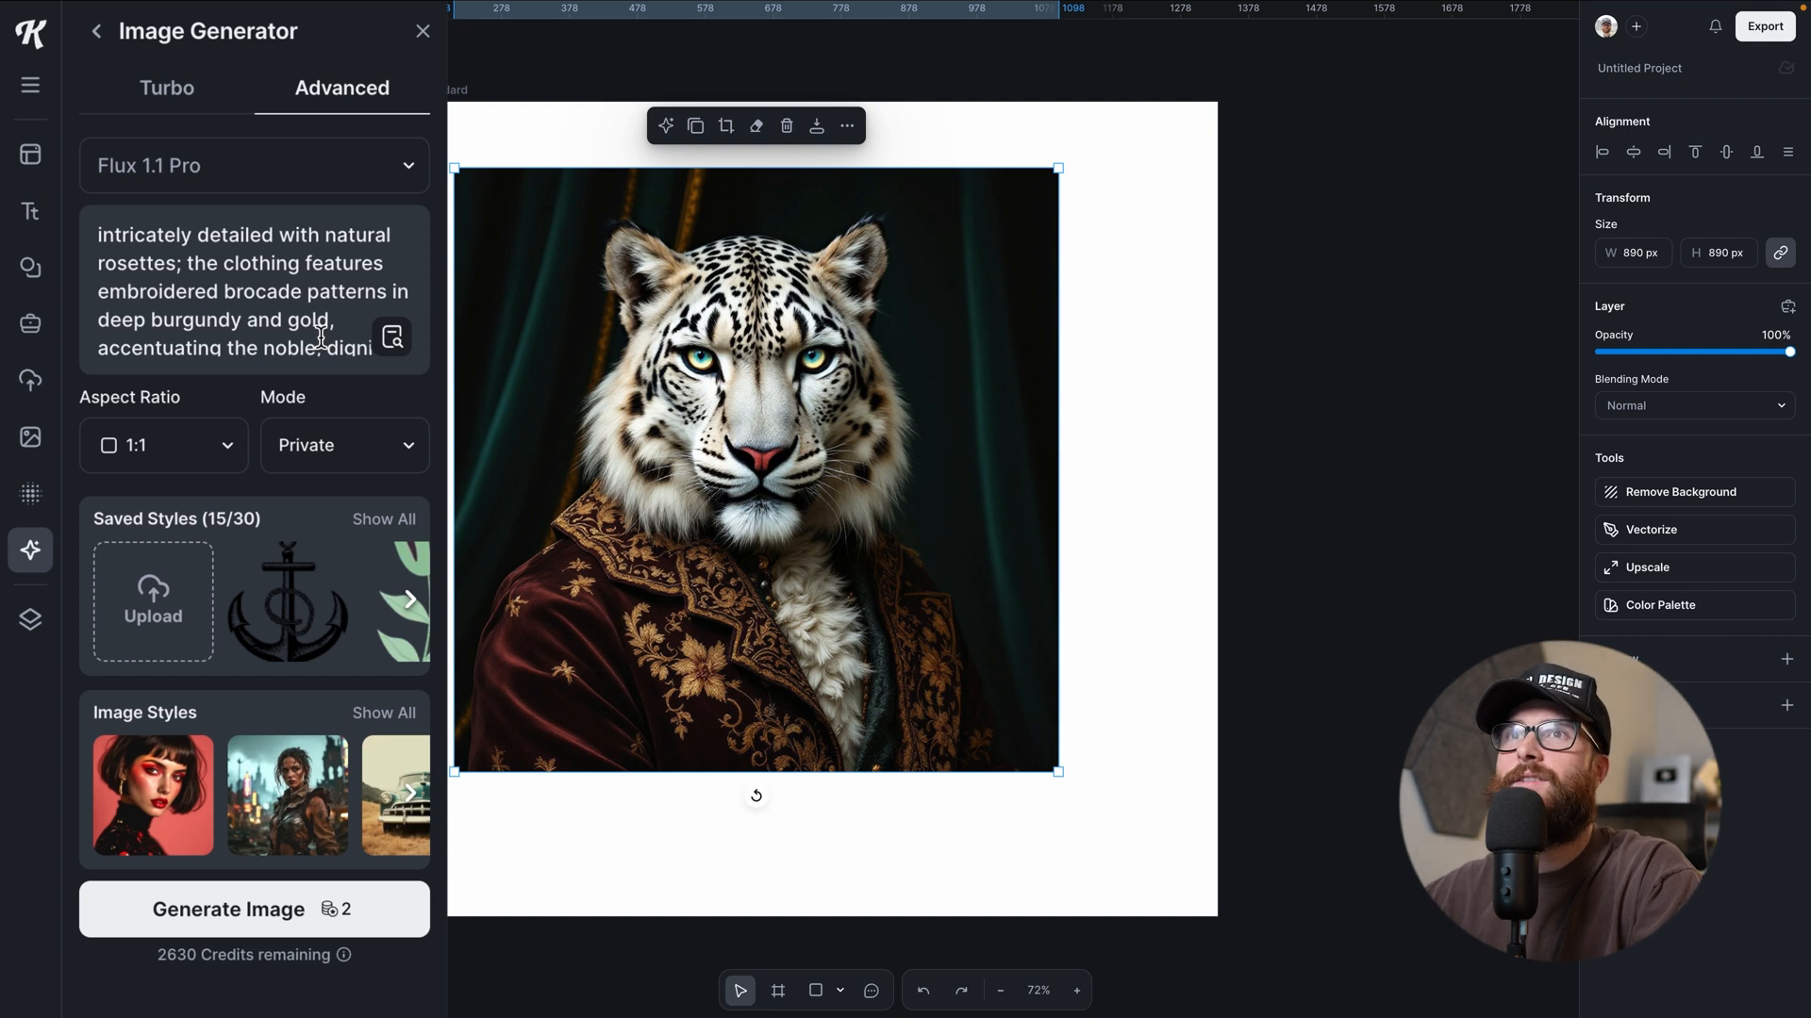
{"action": "scroll", "scroll_direction": "down", "scroll_amount": 3}
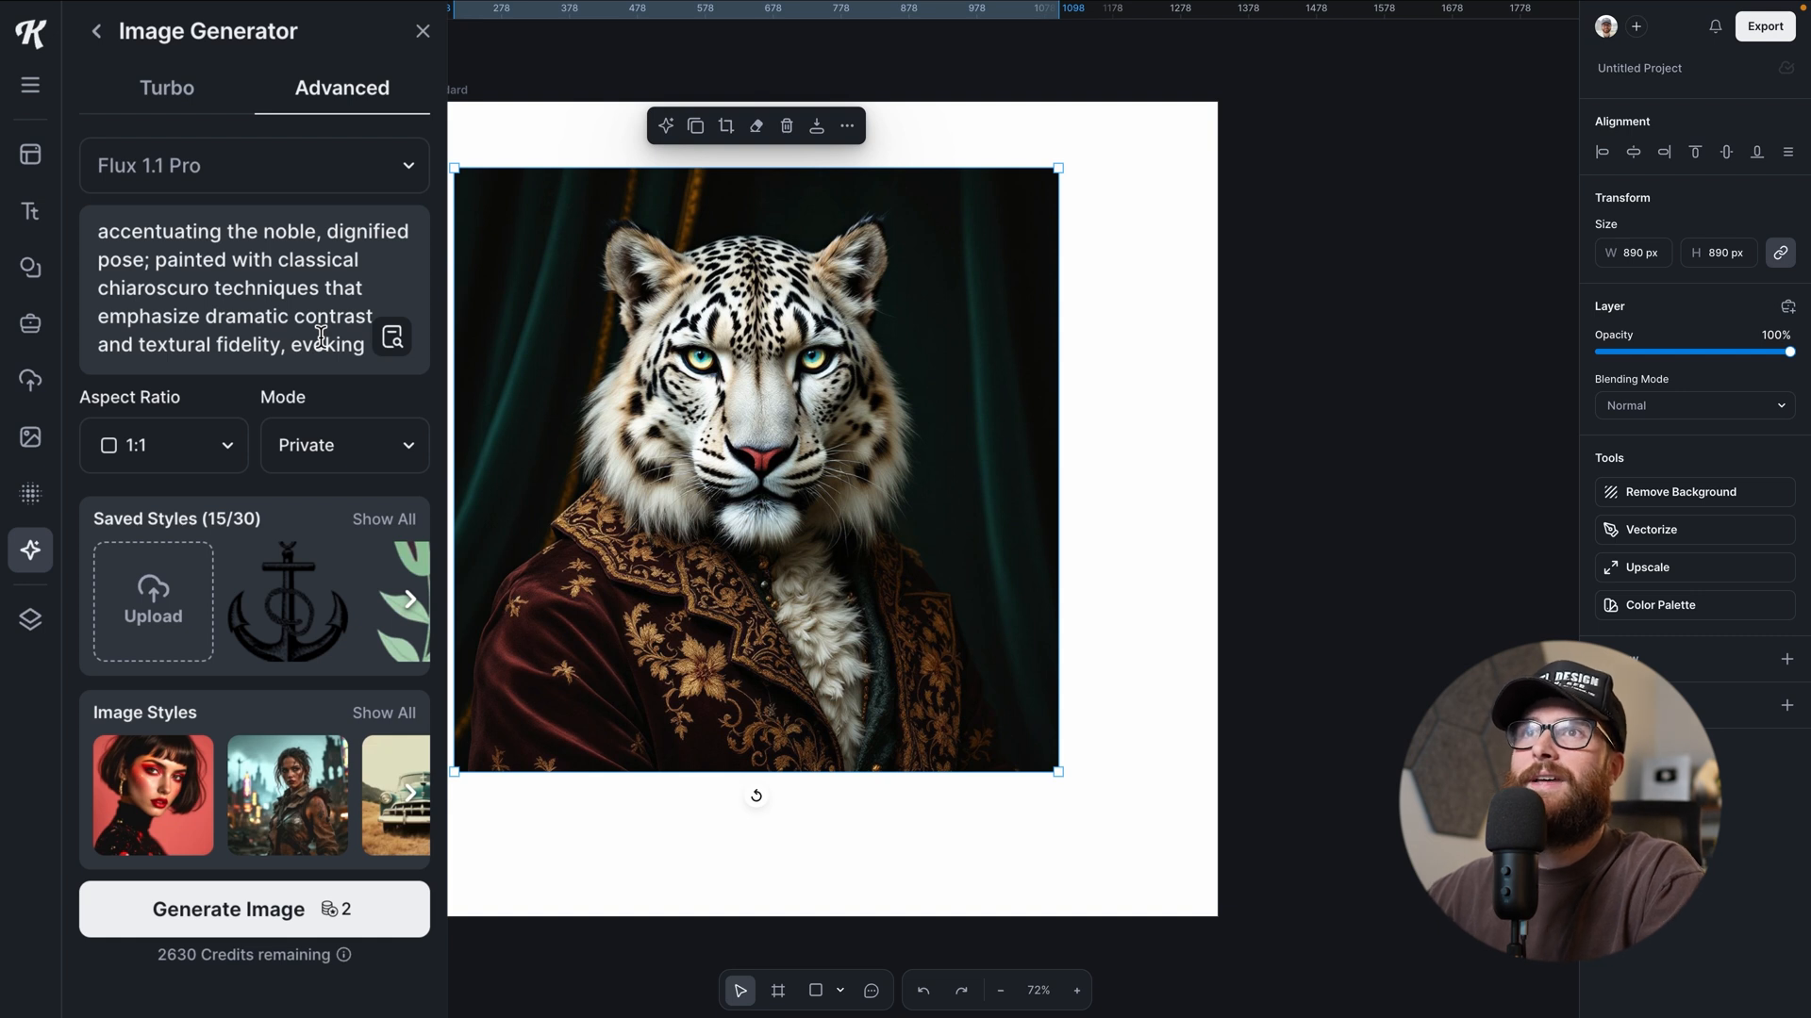
{"action": "scroll", "scroll_direction": "down", "scroll_amount": 3}
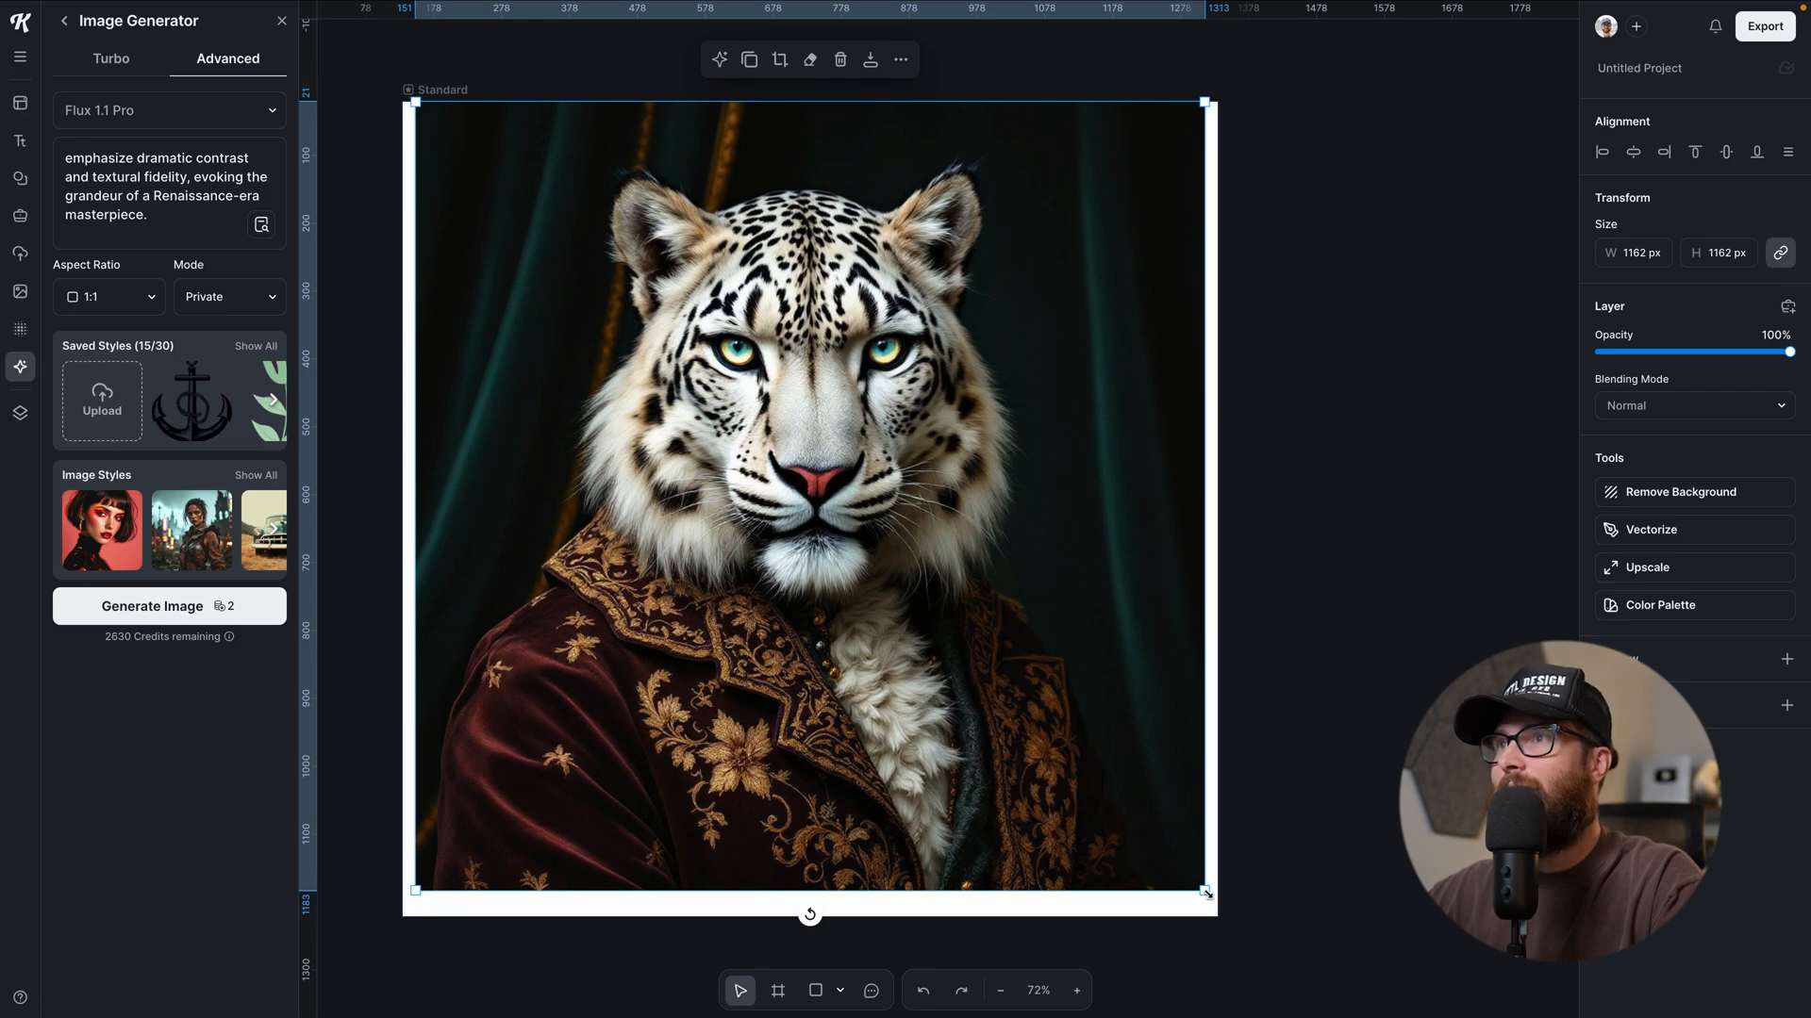
{"action": "left_click_drag", "start_coordinate": [1207, 892], "coordinate": [1166, 851]}
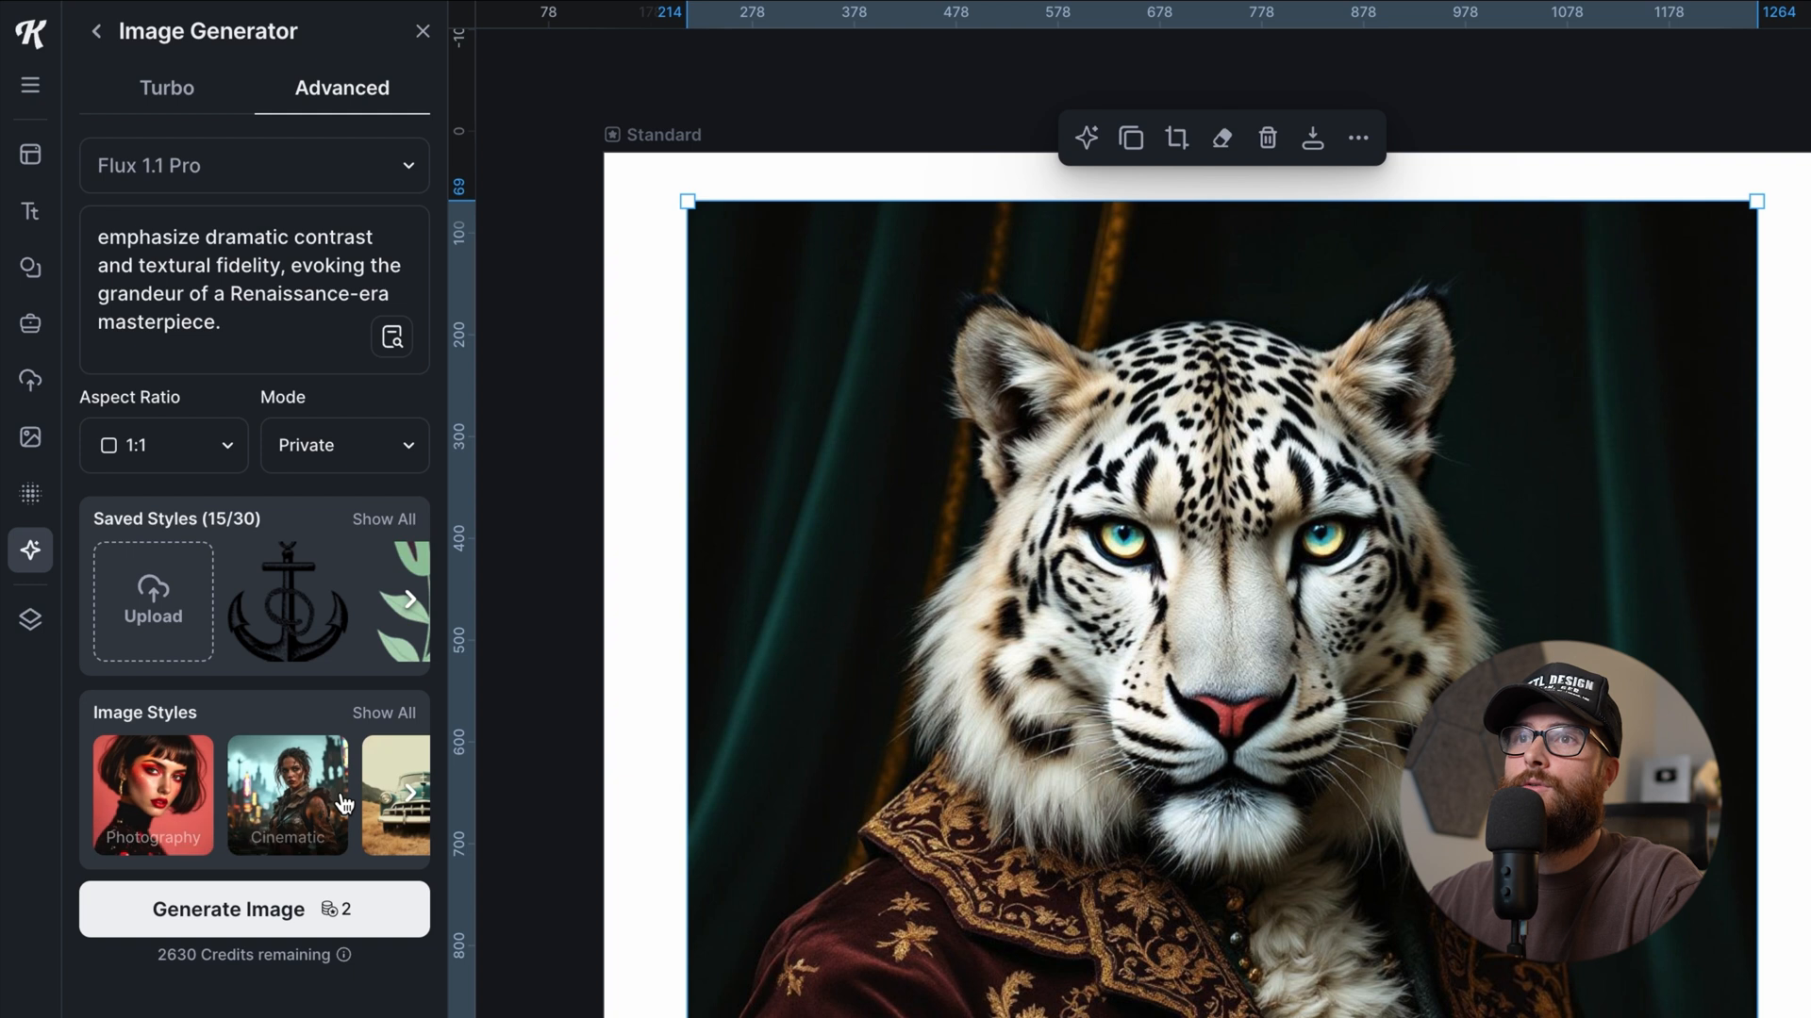
- Generate Photography and Raw style variants of the portrait, then keep only the original
{"action": "left_click", "coordinate": [410, 791]}
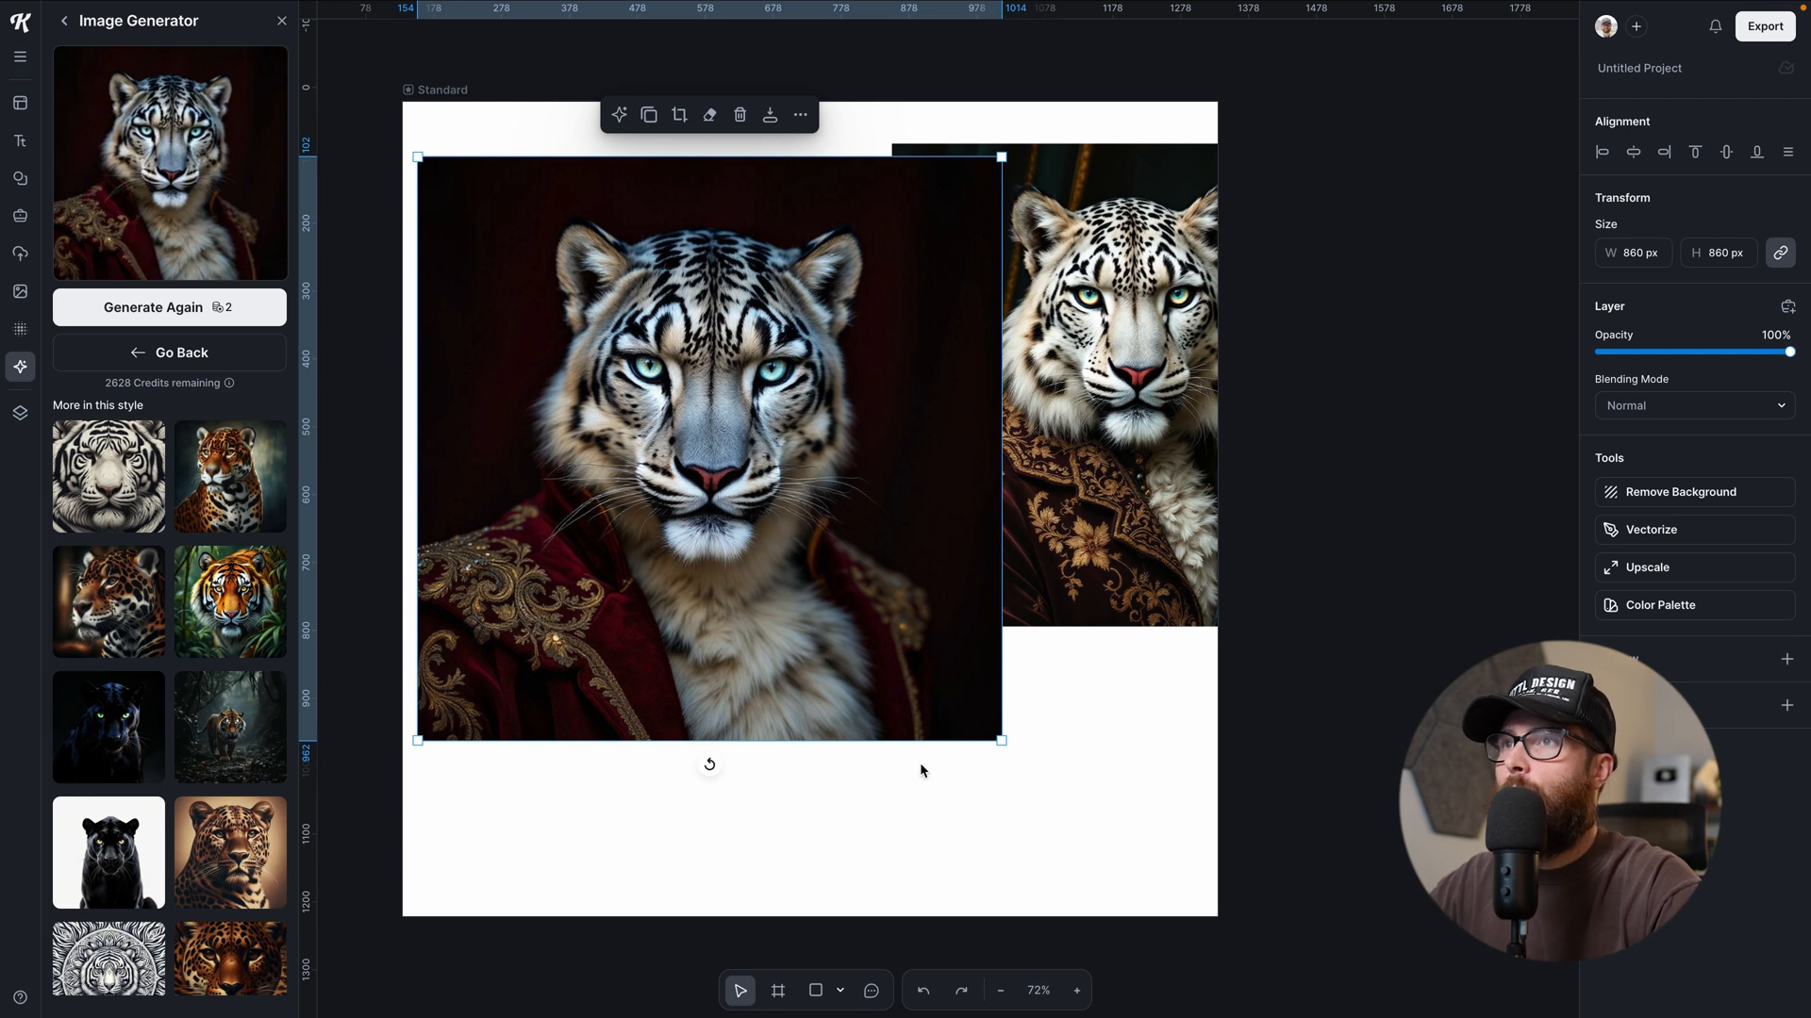
{"action": "left_click_drag", "start_coordinate": [999, 739], "coordinate": [921, 660]}
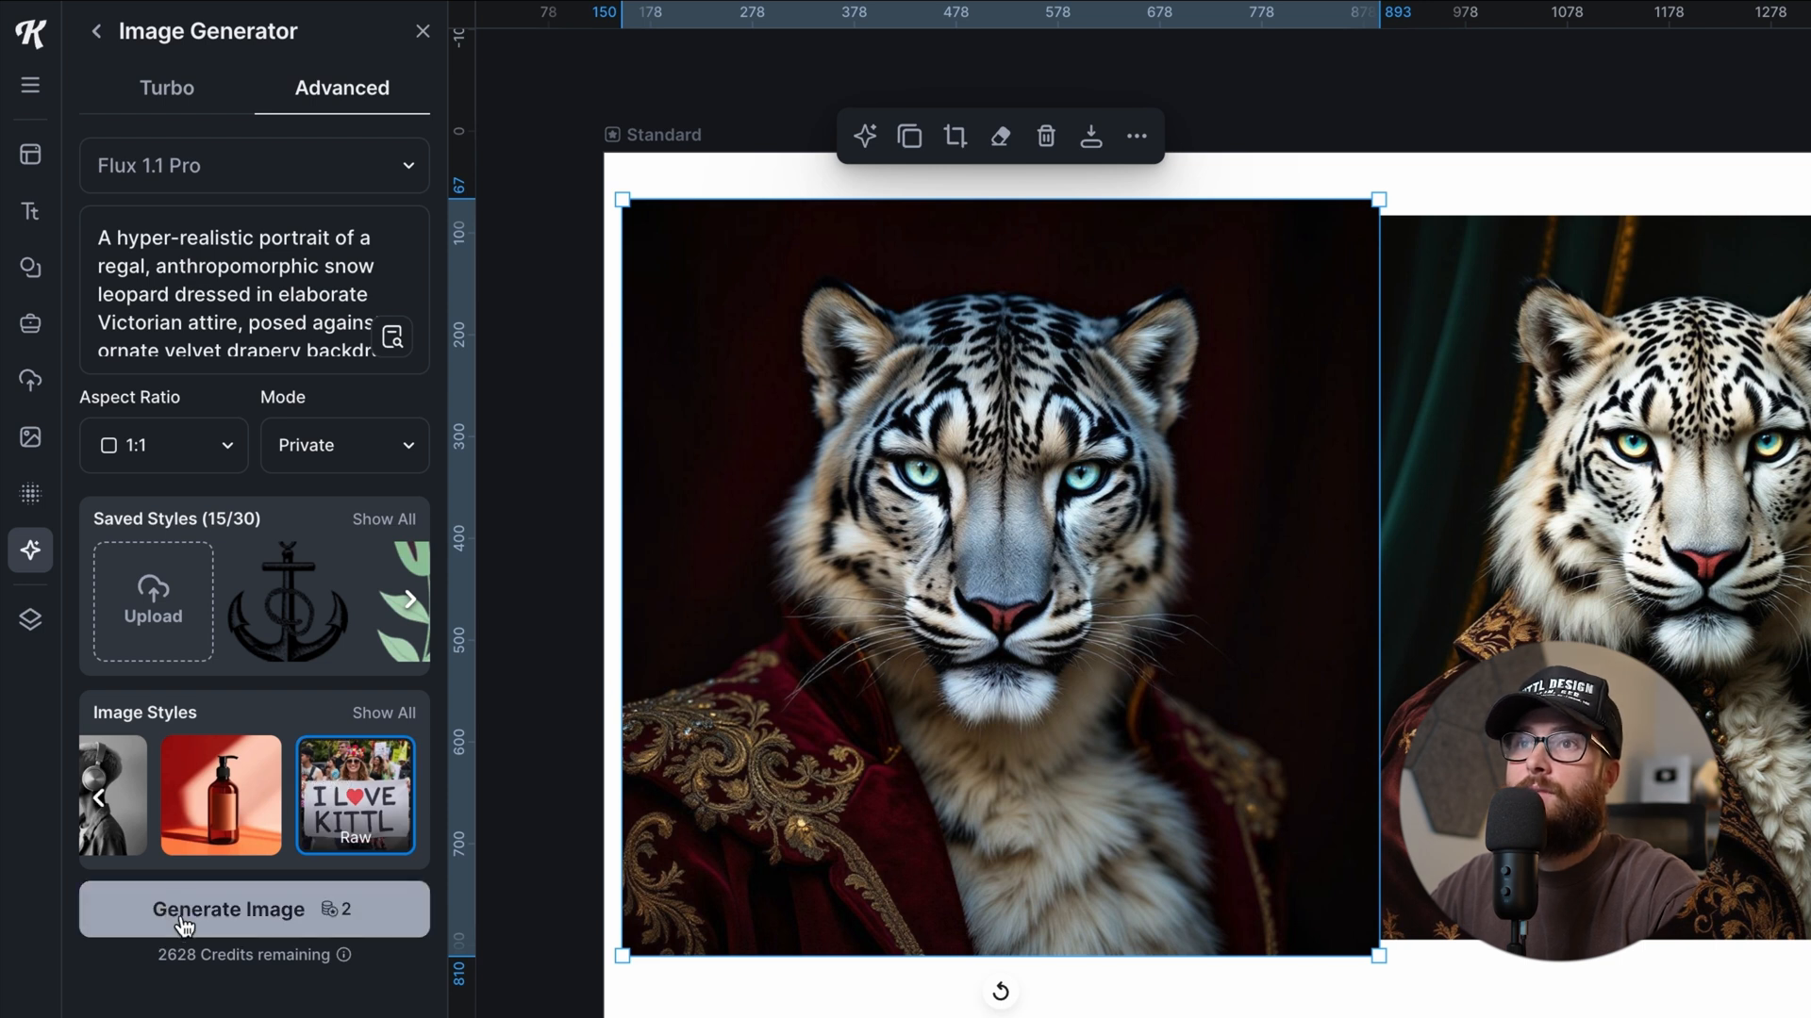
{"action": "left_click", "coordinate": [226, 909]}
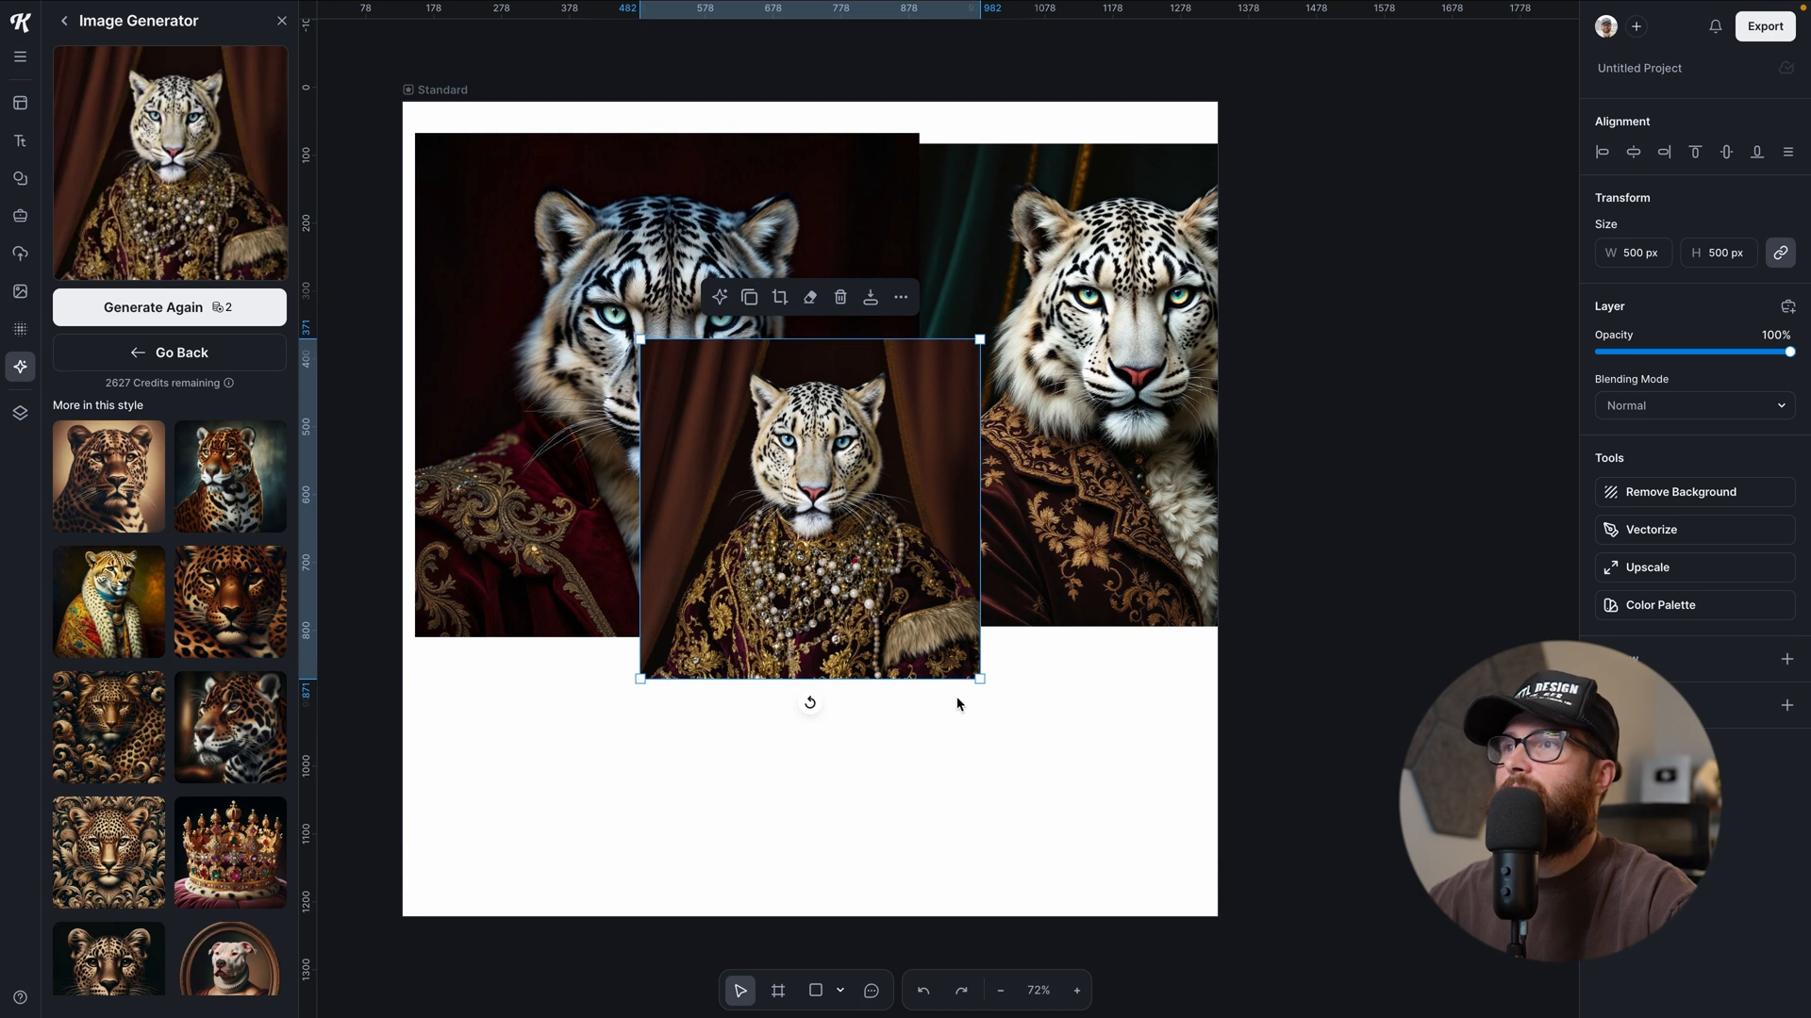
{"action": "left_click_drag", "start_coordinate": [979, 677], "coordinate": [1134, 860]}
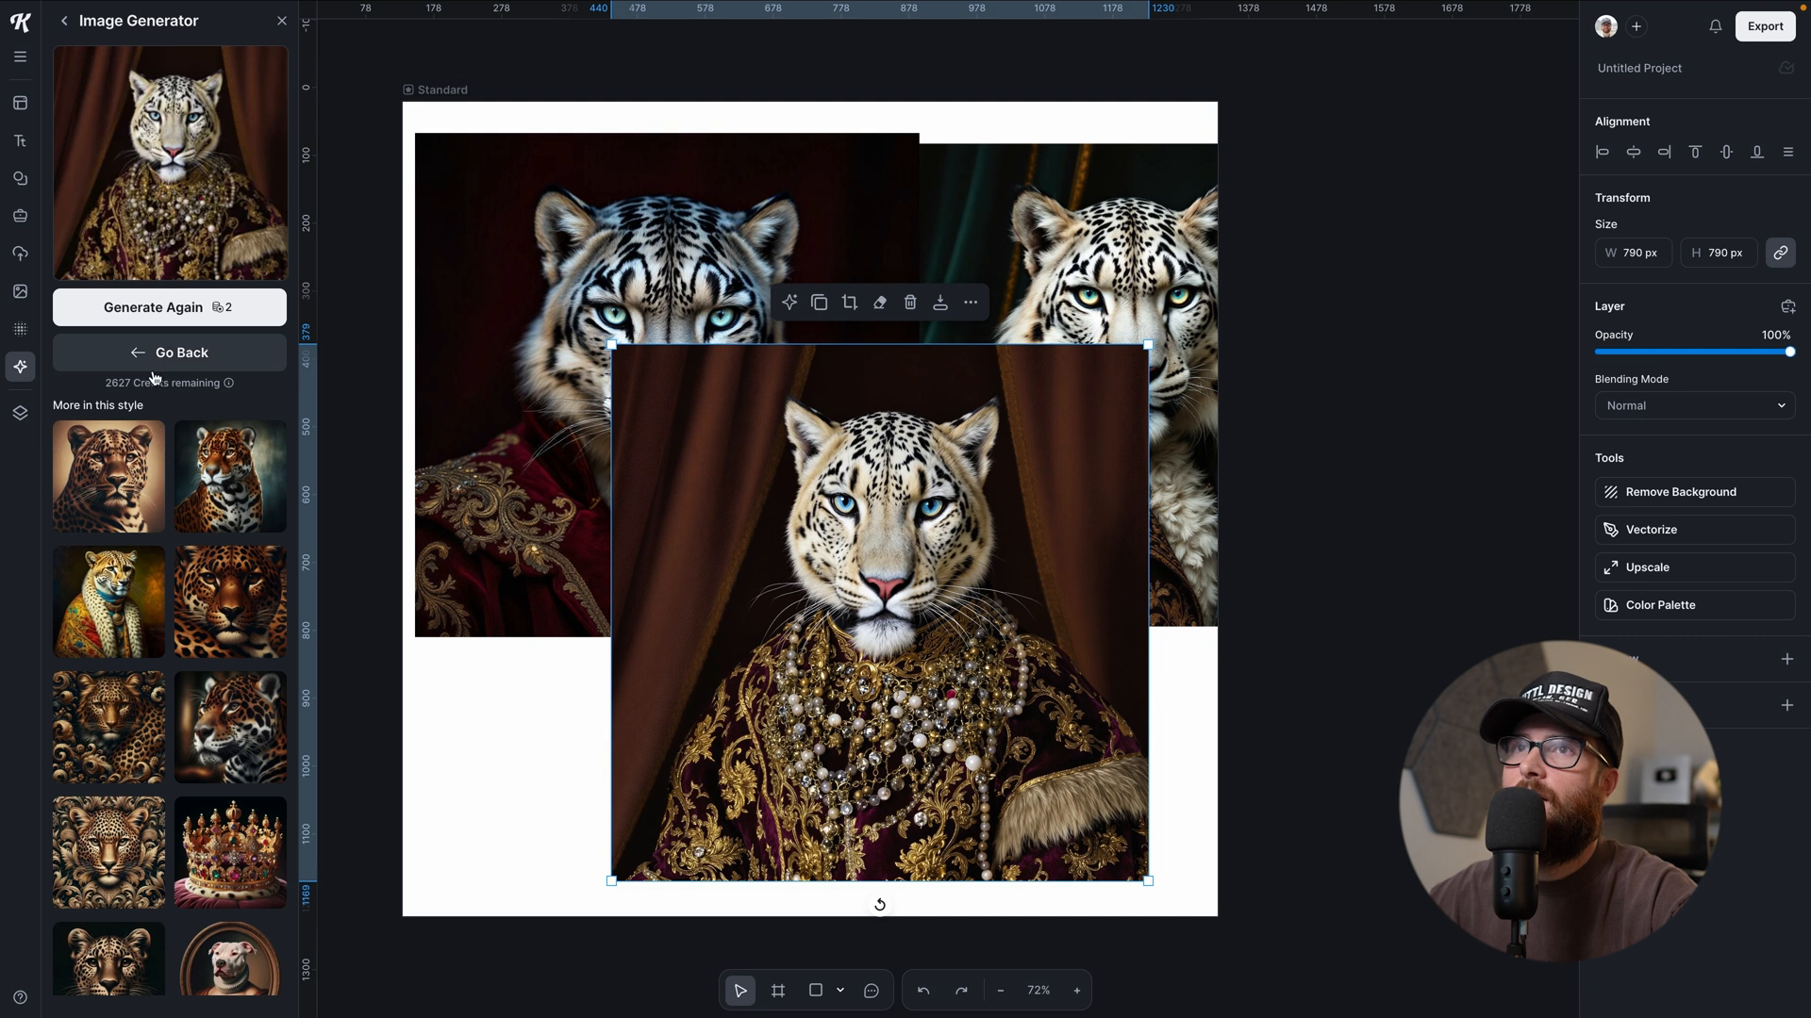
{"action": "left_click", "coordinate": [168, 353]}
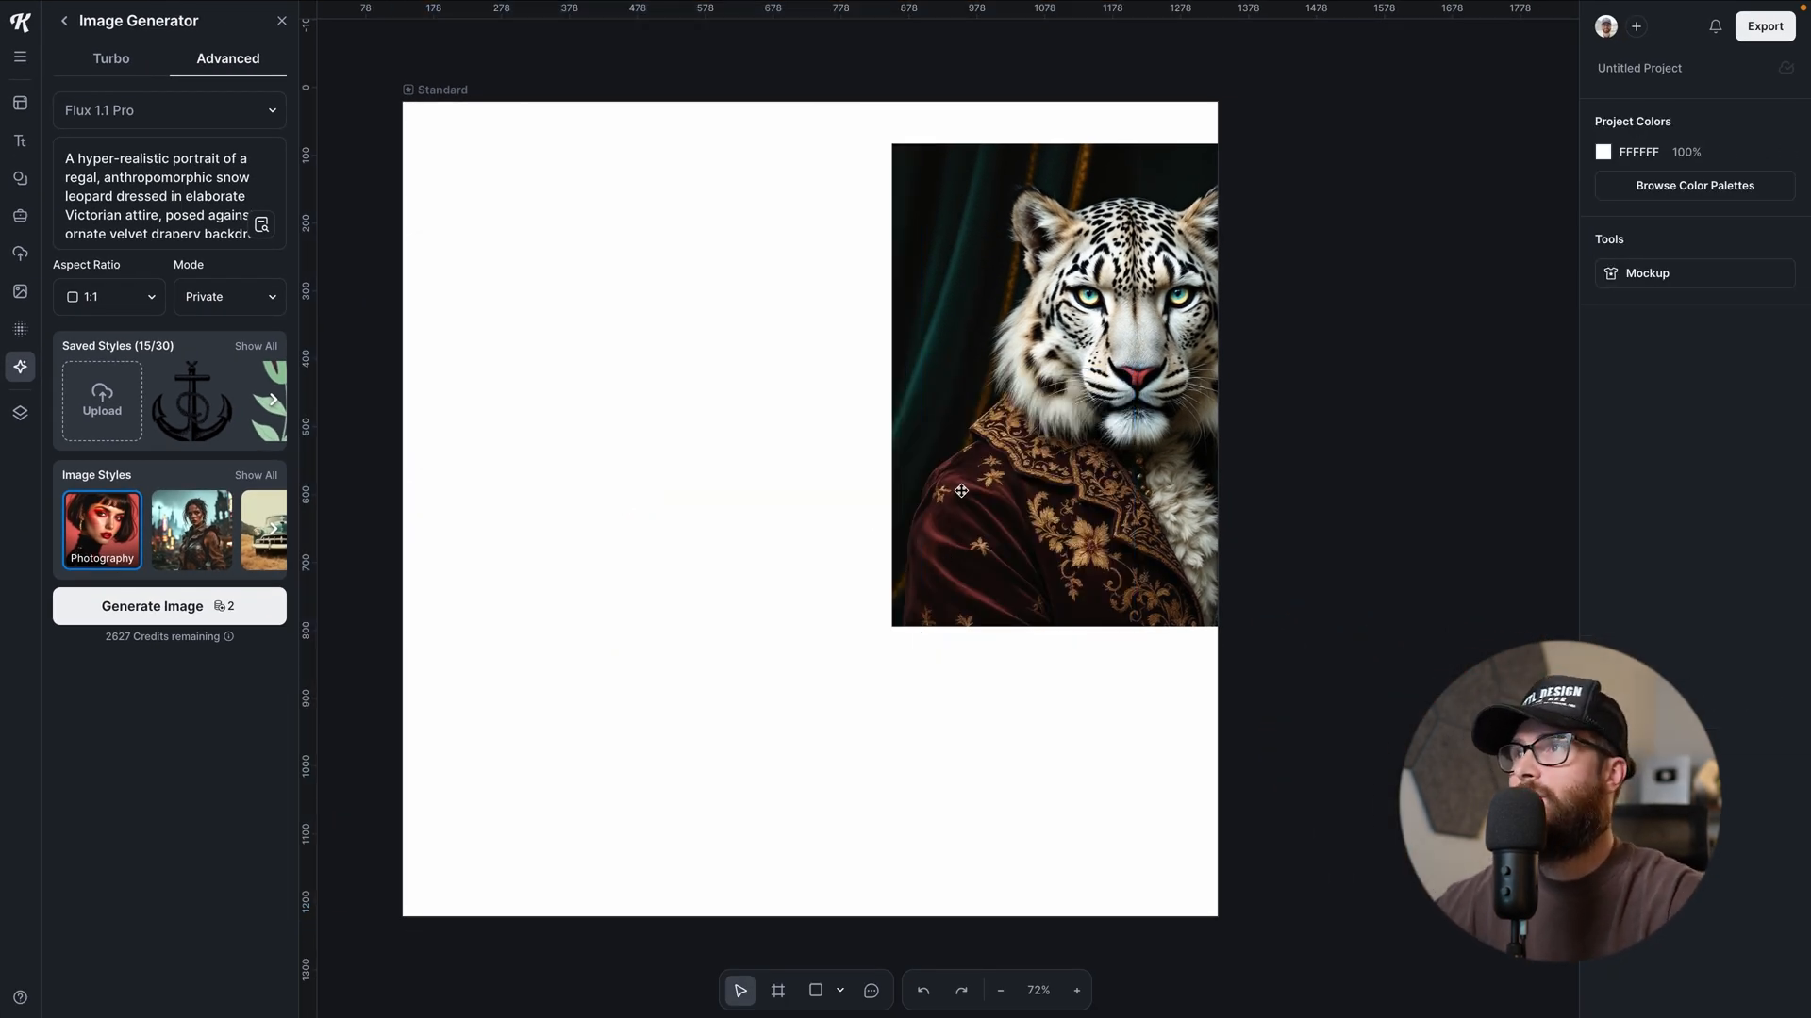
- Generate an 'anime style portrait' variant and enlarge it beside the original
{"action": "left_click", "coordinate": [1052, 381]}
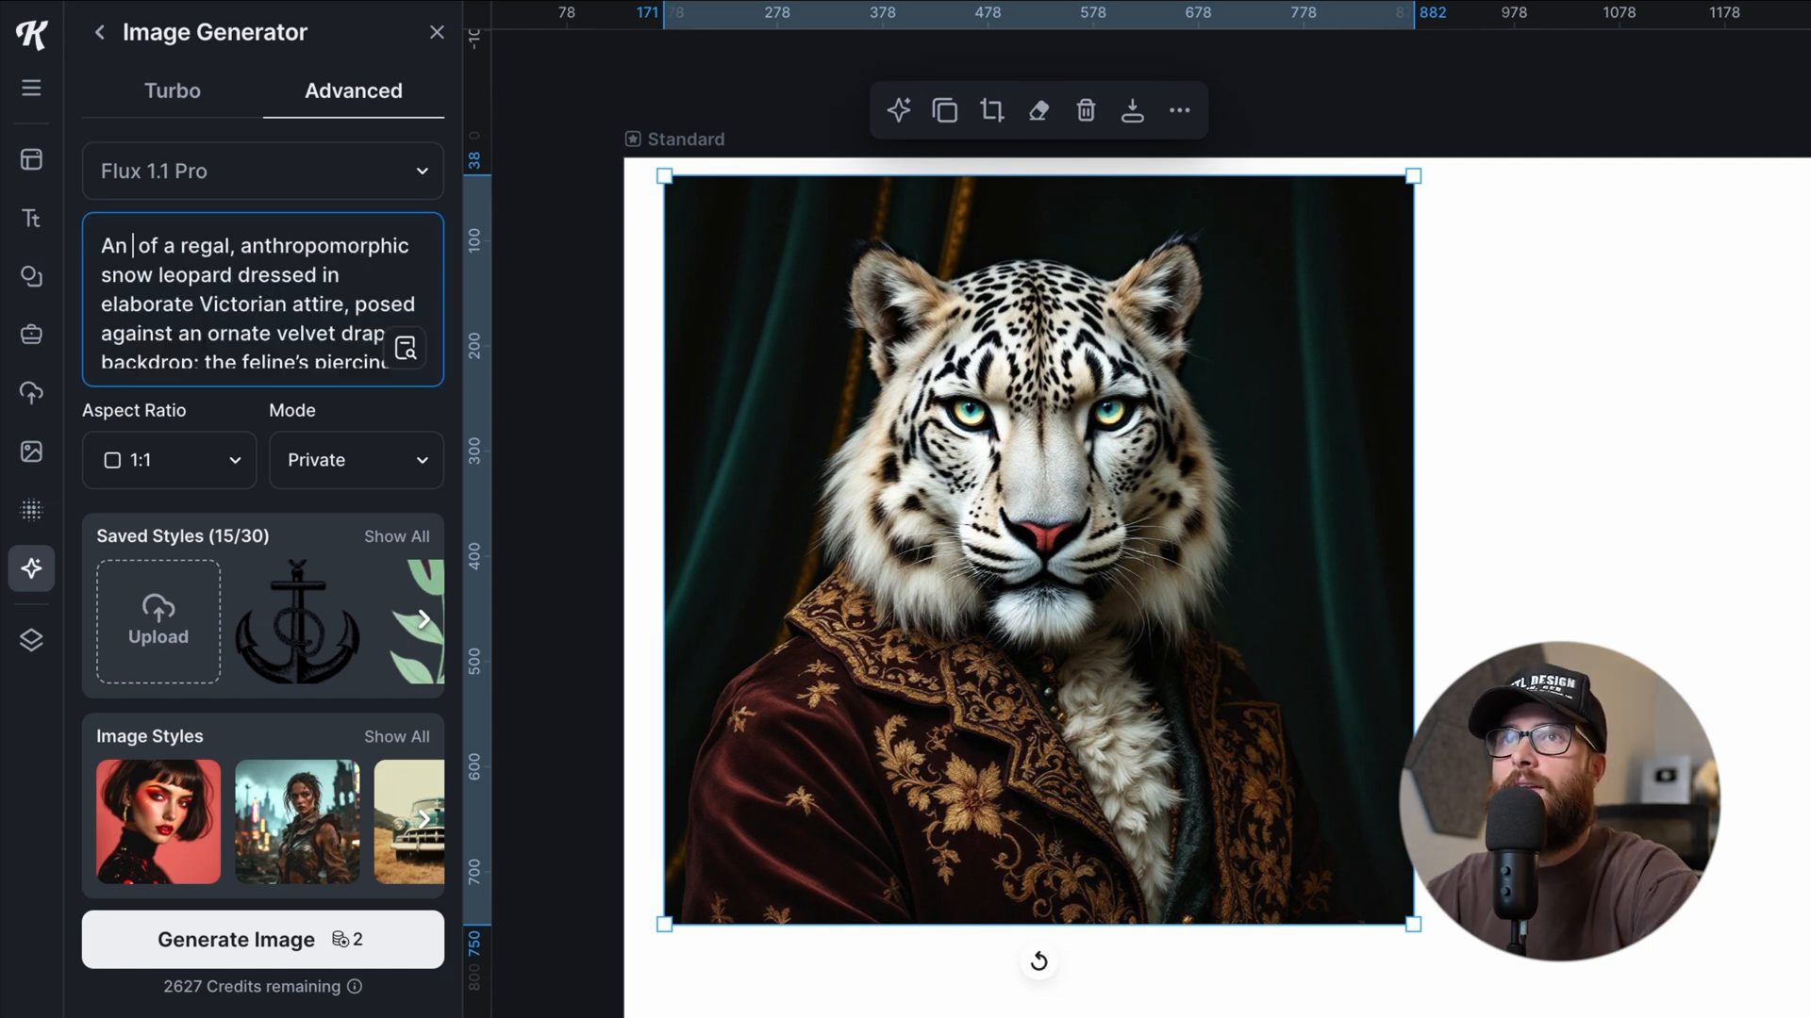
{"action": "type", "text": "anime style of a regal,"}
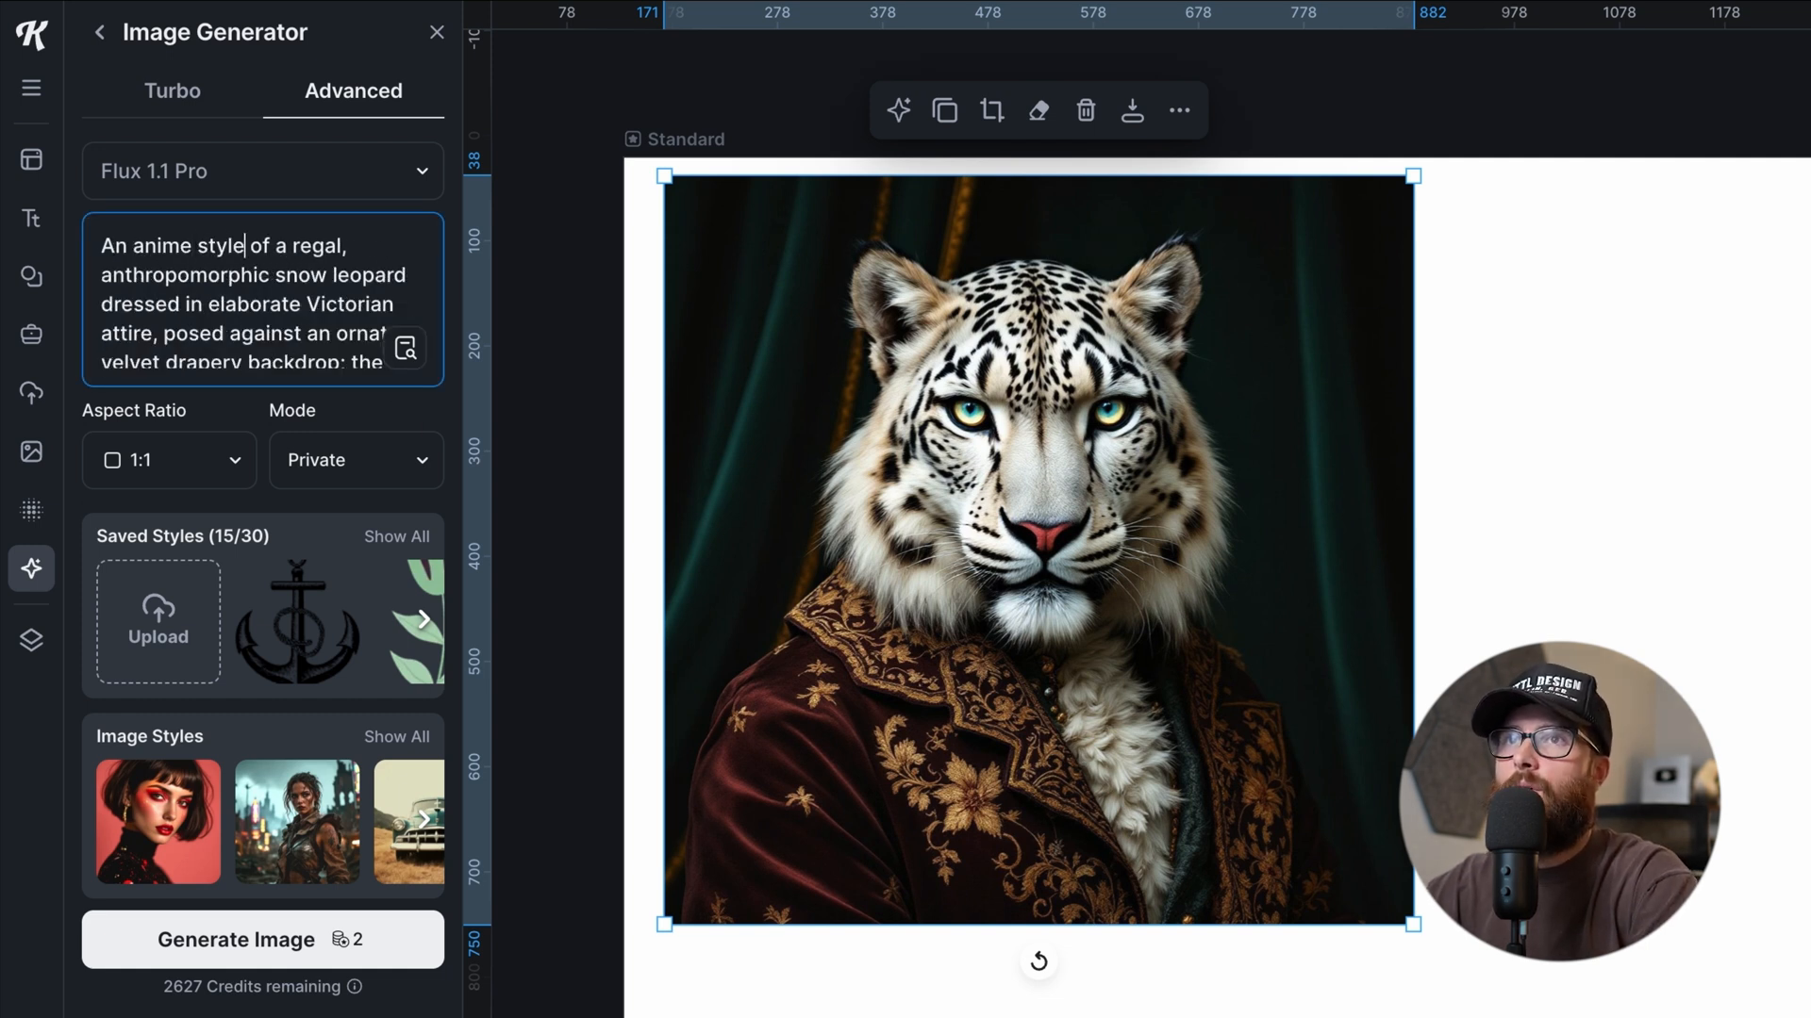
{"action": "type", "text": "portrait"}
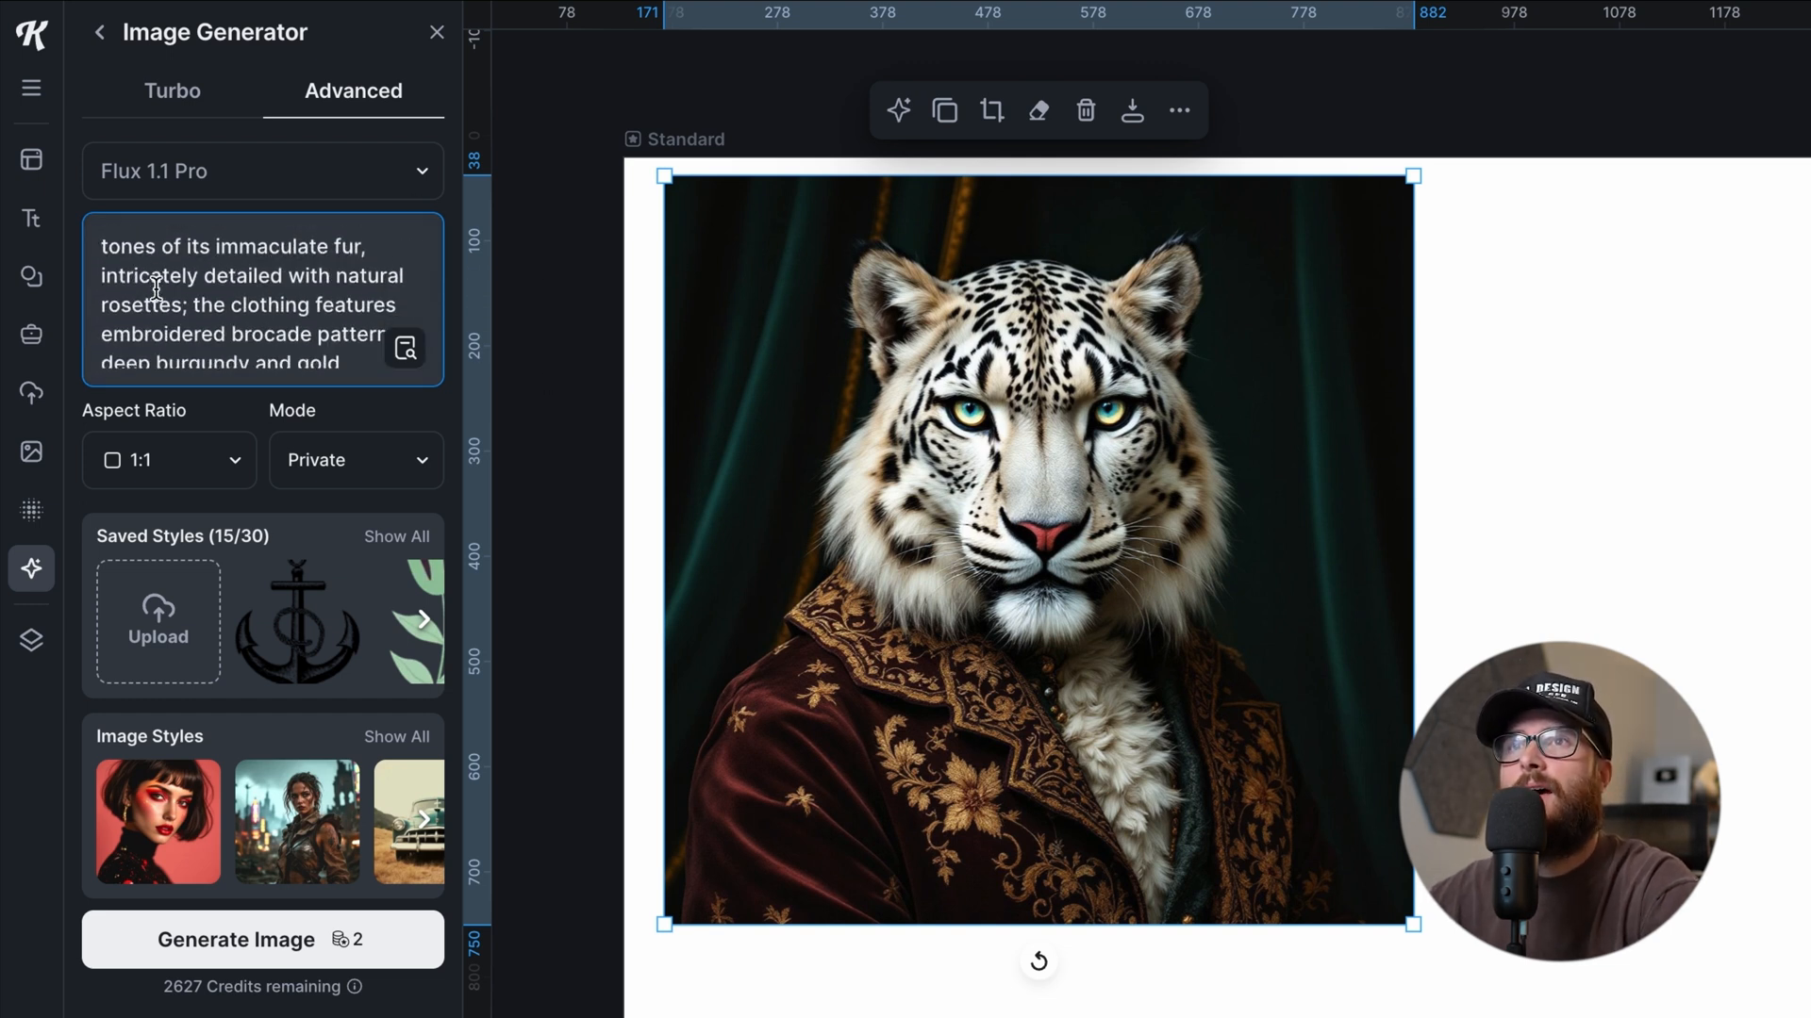
{"action": "left_click", "coordinate": [262, 939]}
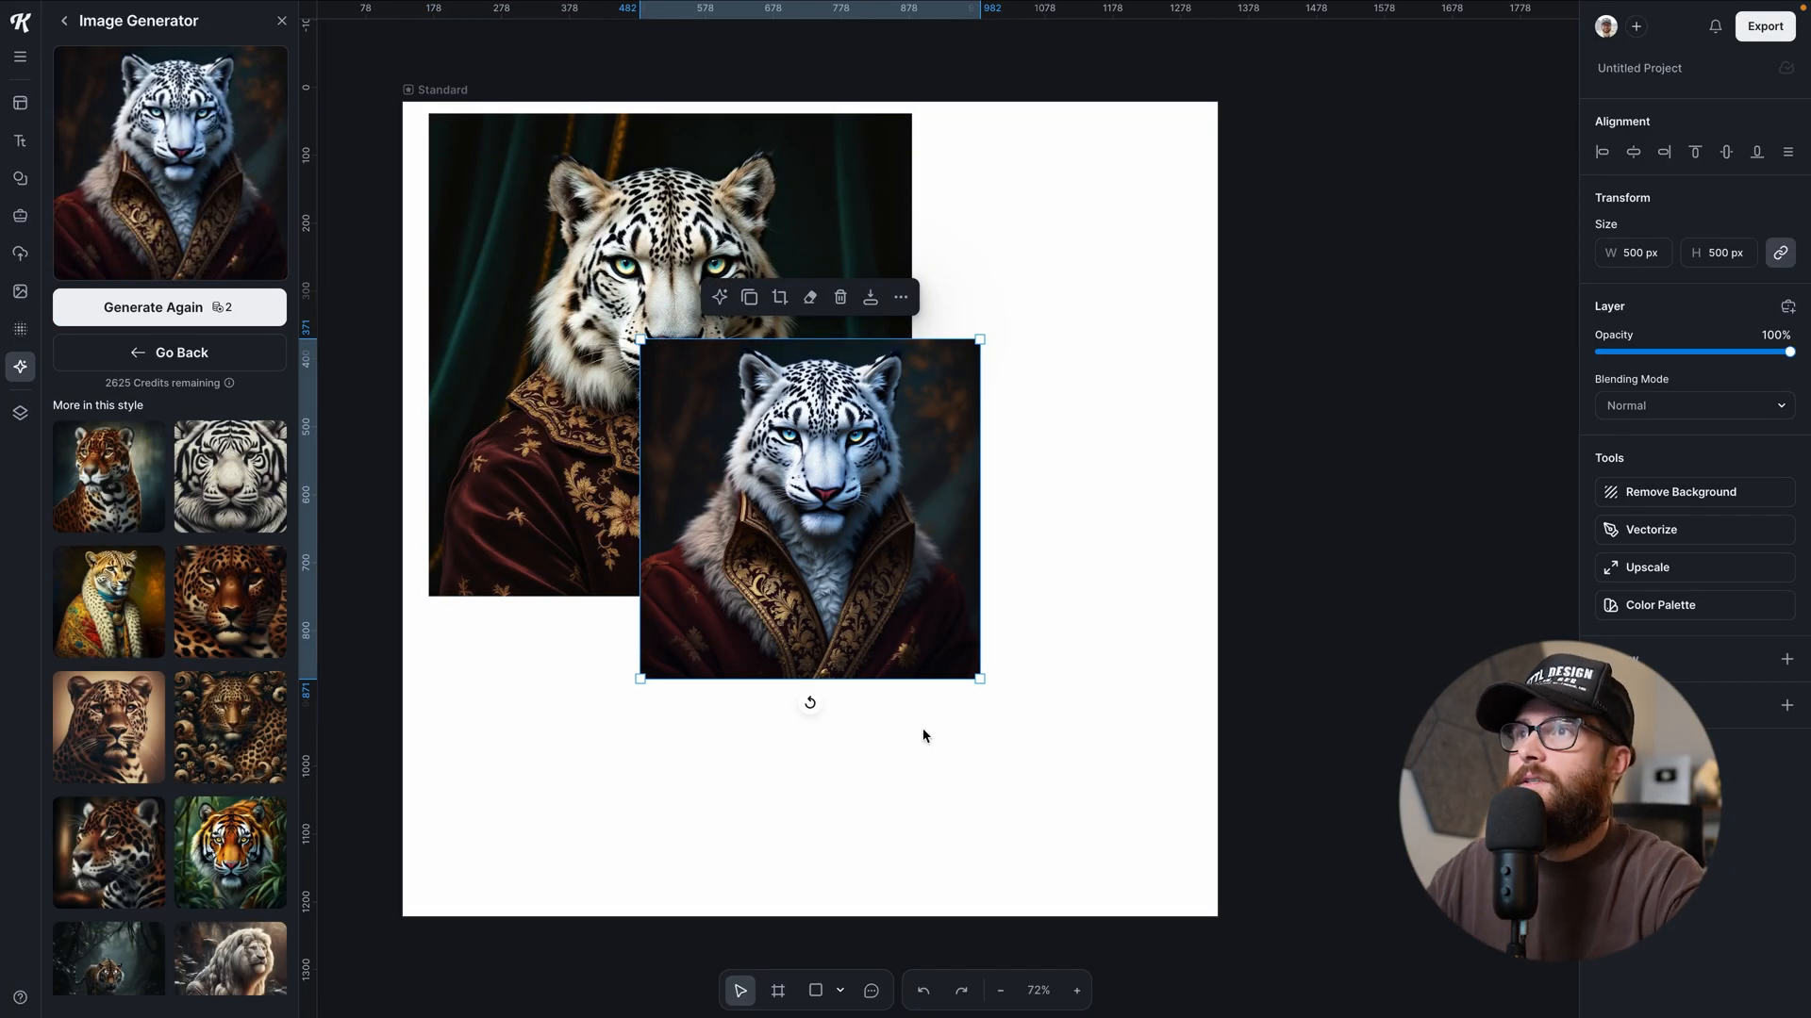
{"action": "left_click_drag", "start_coordinate": [980, 679], "coordinate": [1079, 776]}
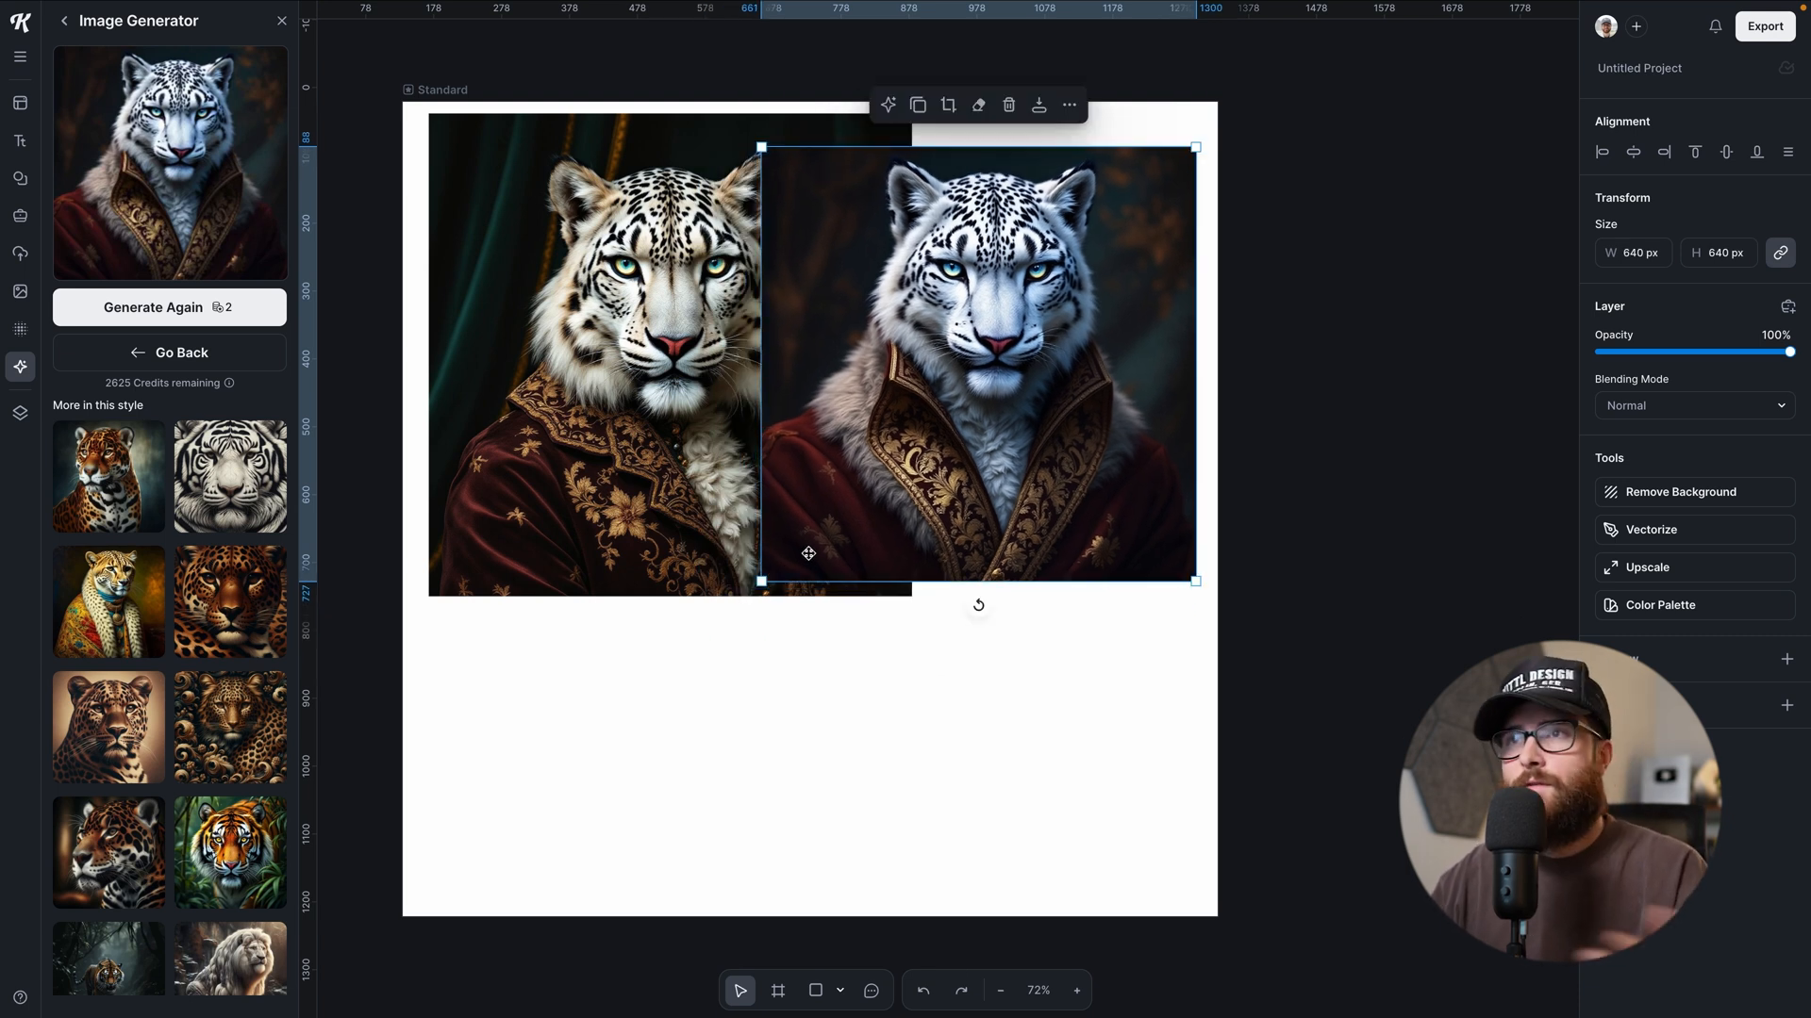
- Return to the prompt settings and start rewording the prompt for a manga anime version
{"action": "left_click", "coordinate": [170, 353]}
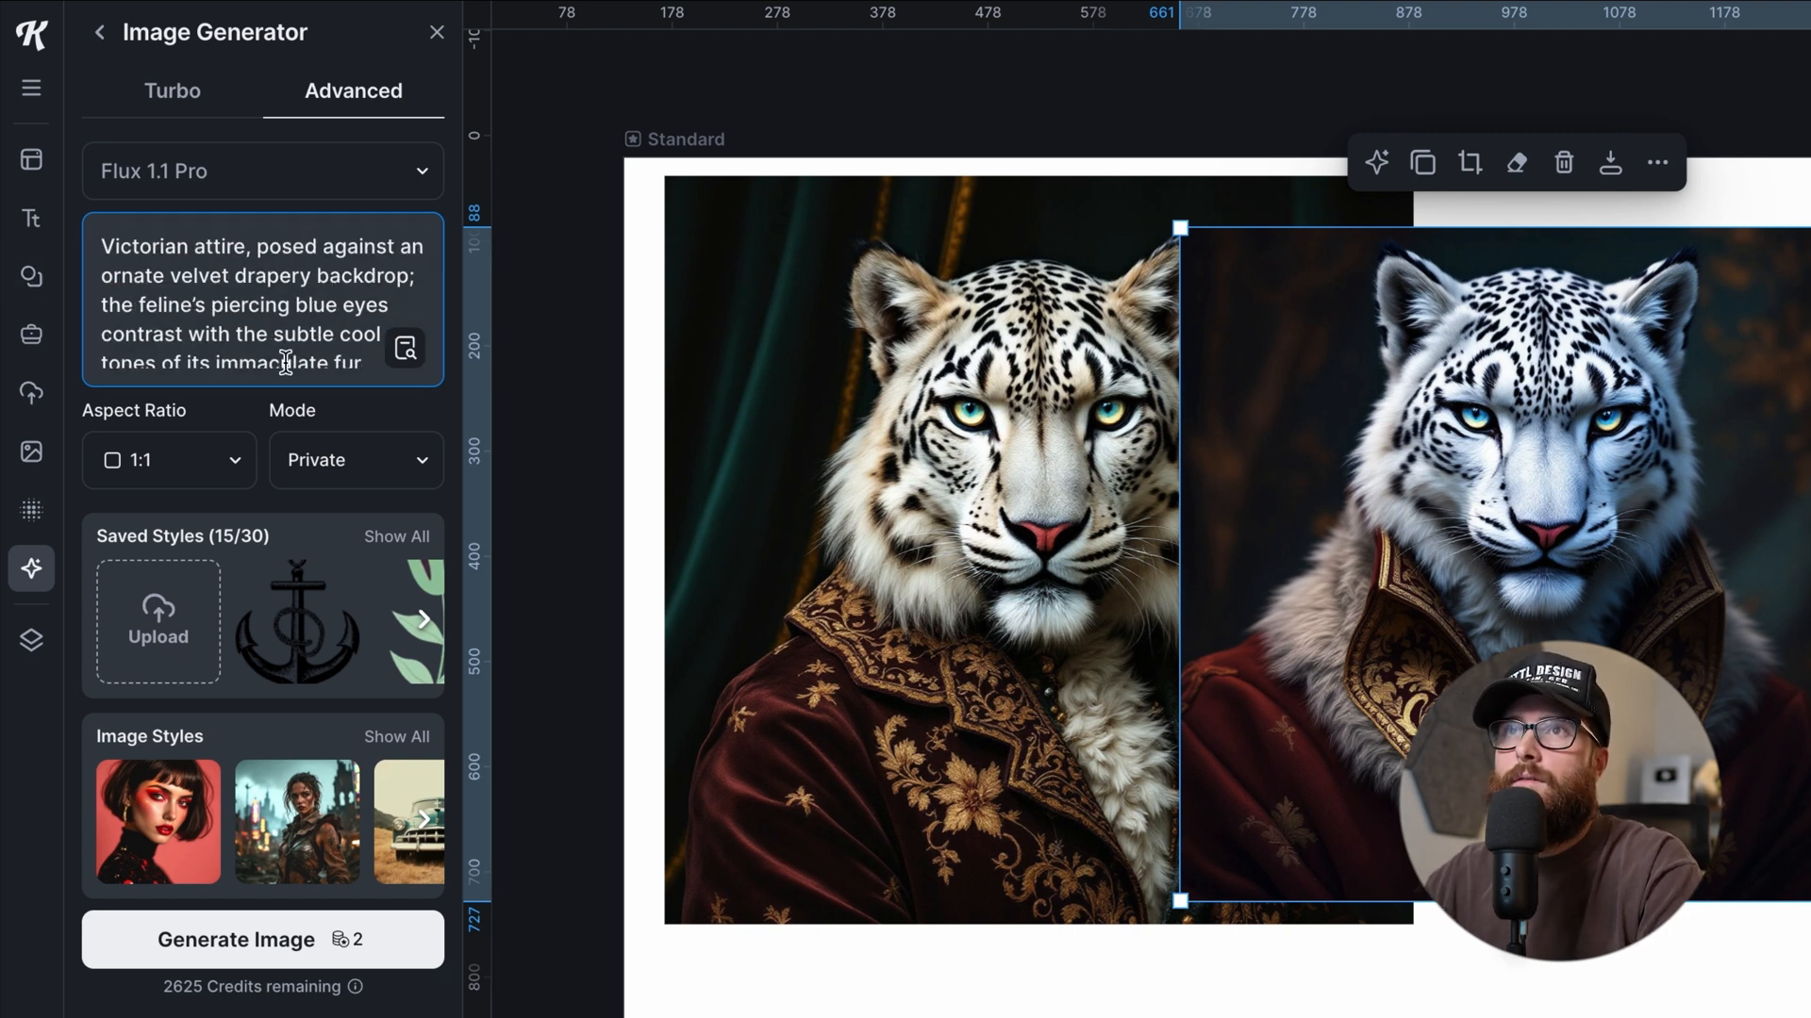
{"action": "scroll", "scroll_direction": "down", "scroll_amount": 3}
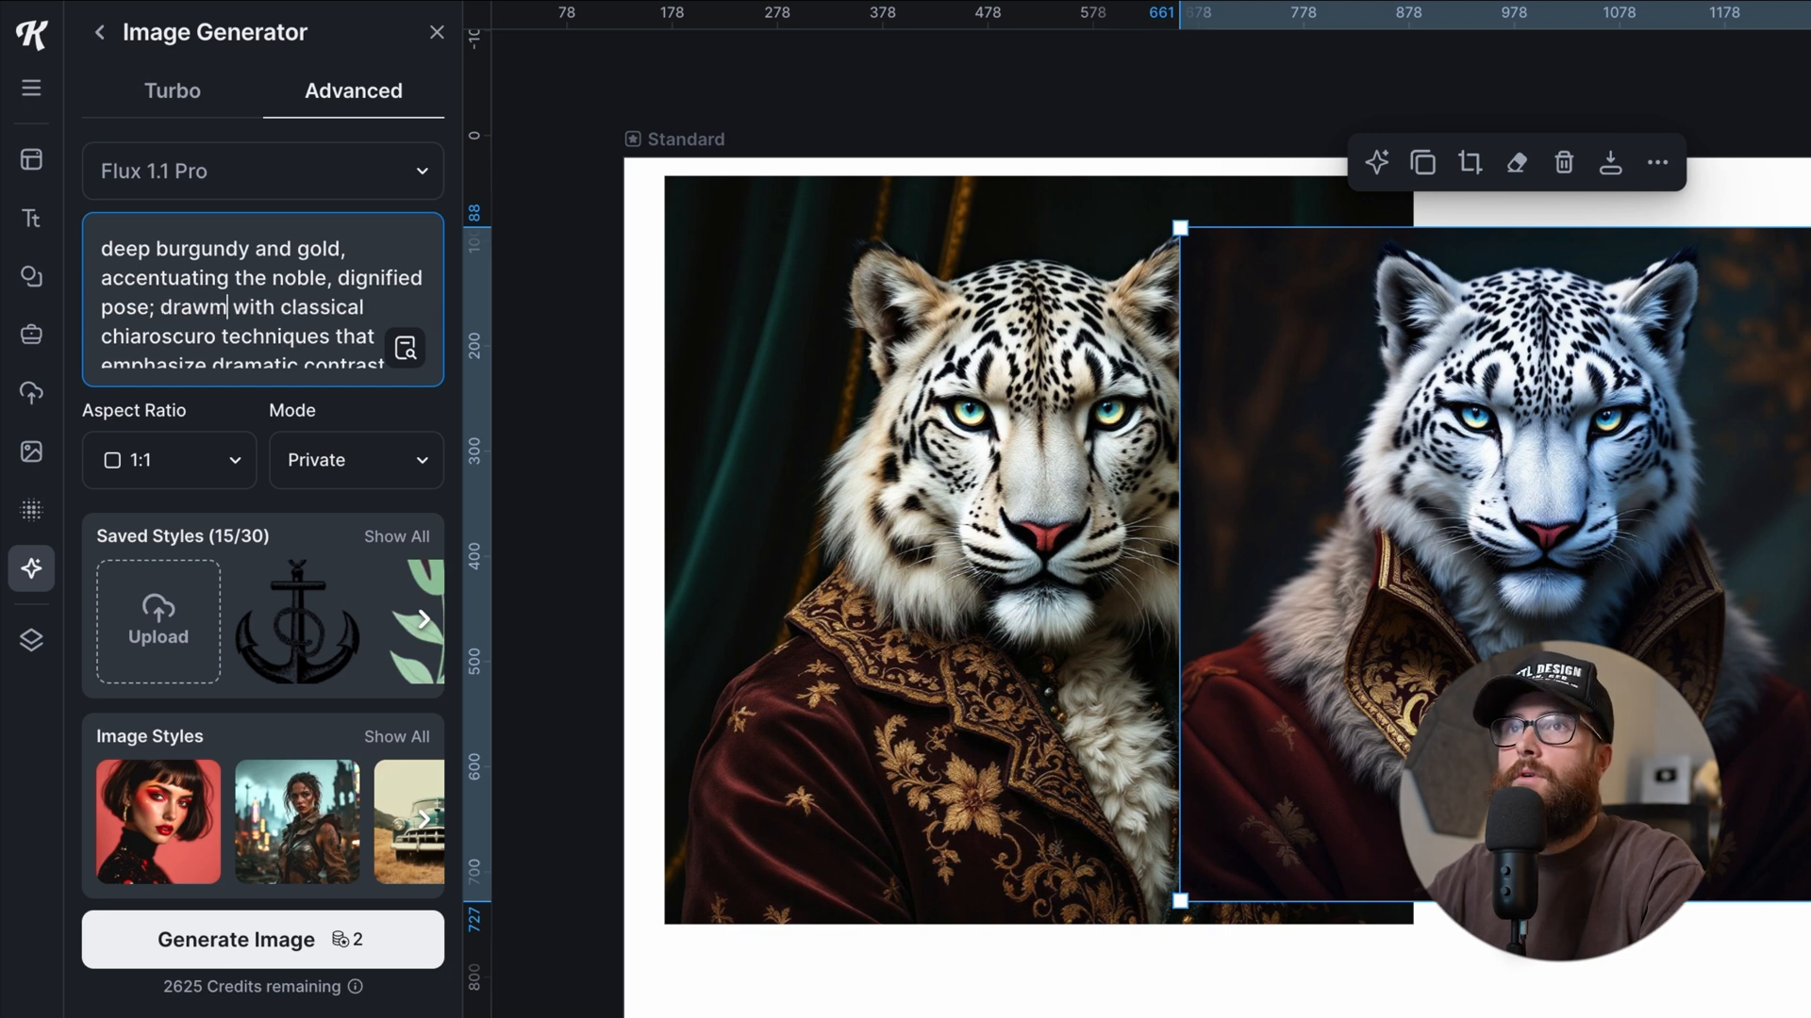
{"action": "left_click", "coordinate": [262, 939]}
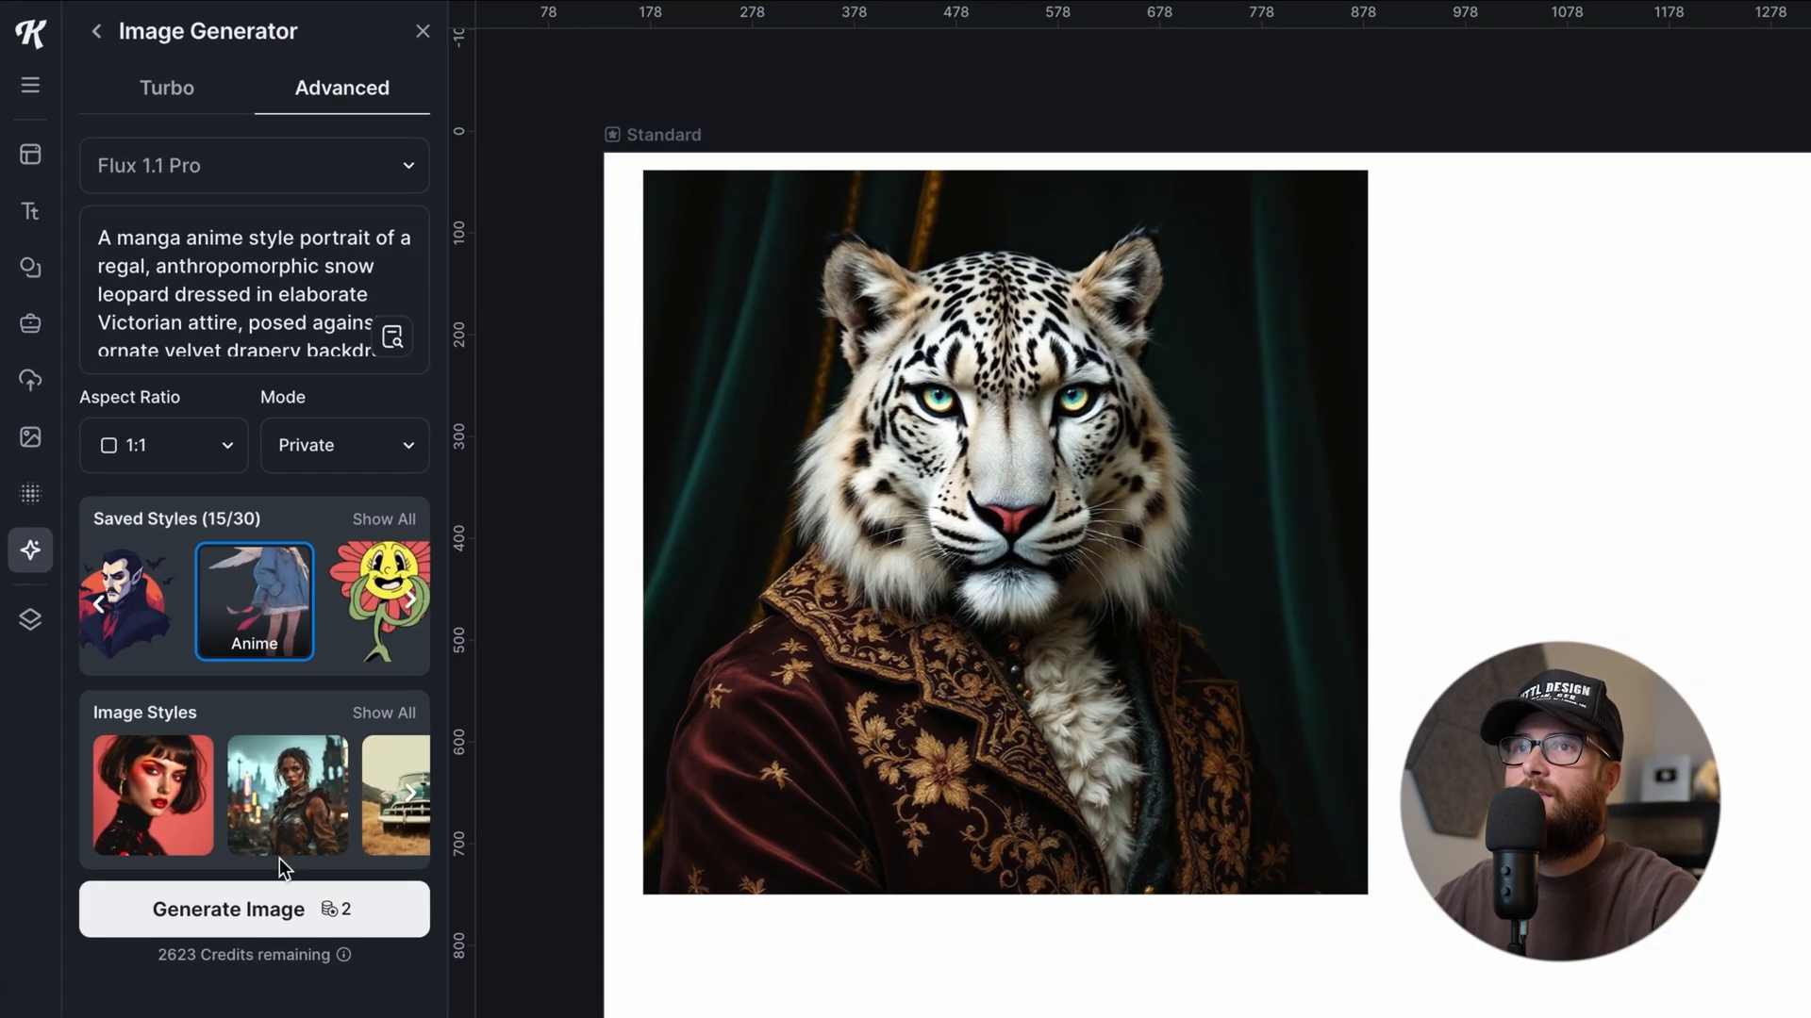
- Generate the manga anime snow leopard portrait and enlarge it to about 1036 px over the original
{"action": "left_click", "coordinate": [228, 909]}
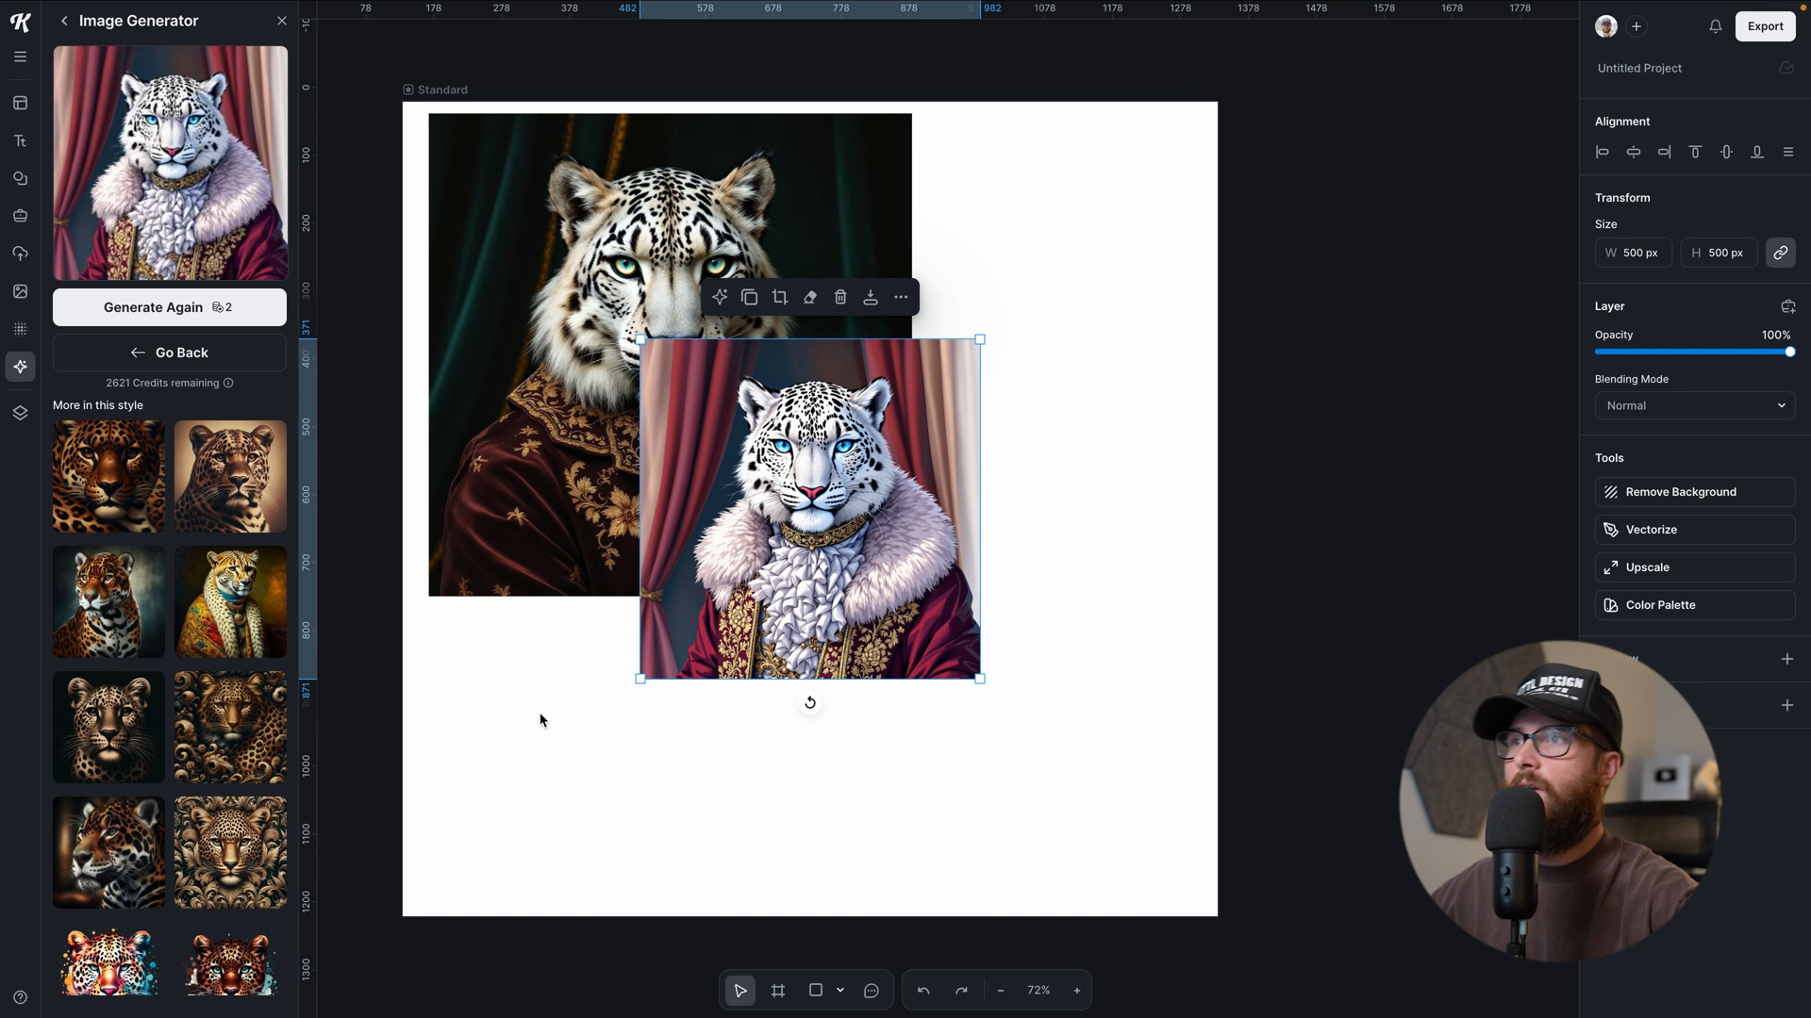
{"action": "left_click_drag", "start_coordinate": [980, 679], "coordinate": [1099, 797]}
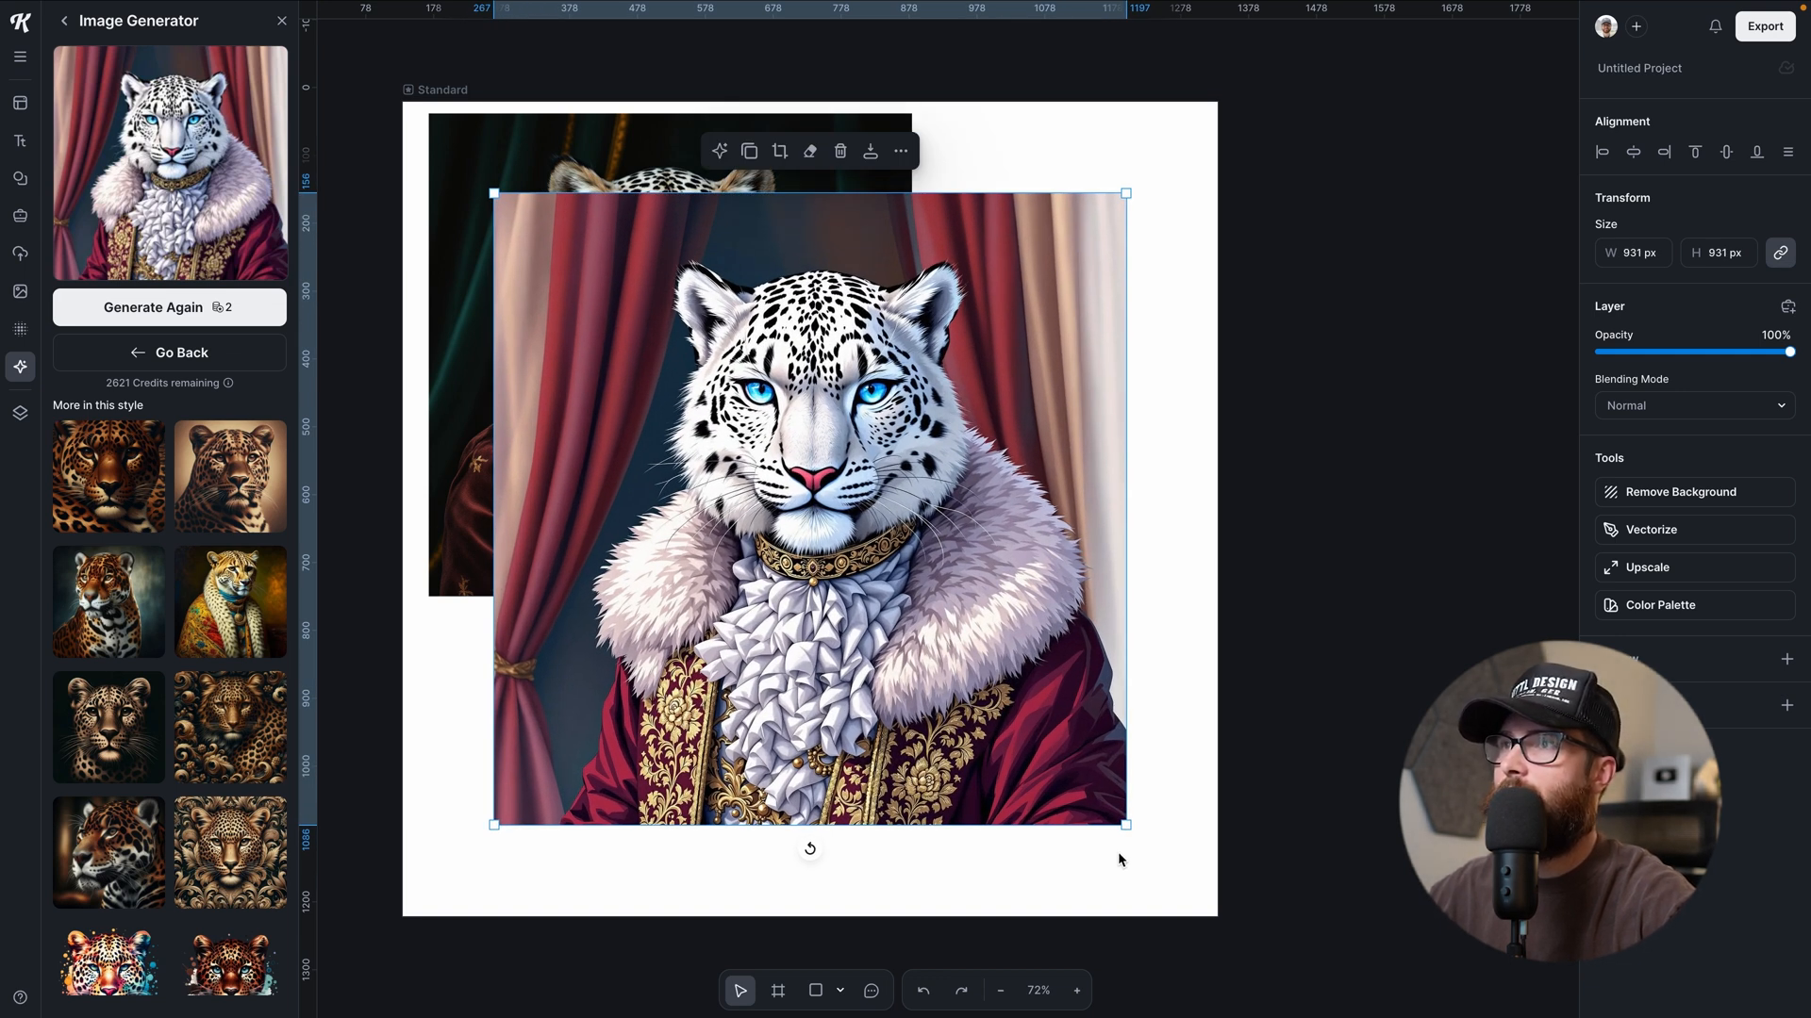
{"action": "left_click_drag", "start_coordinate": [809, 508], "coordinate": [841, 505]}
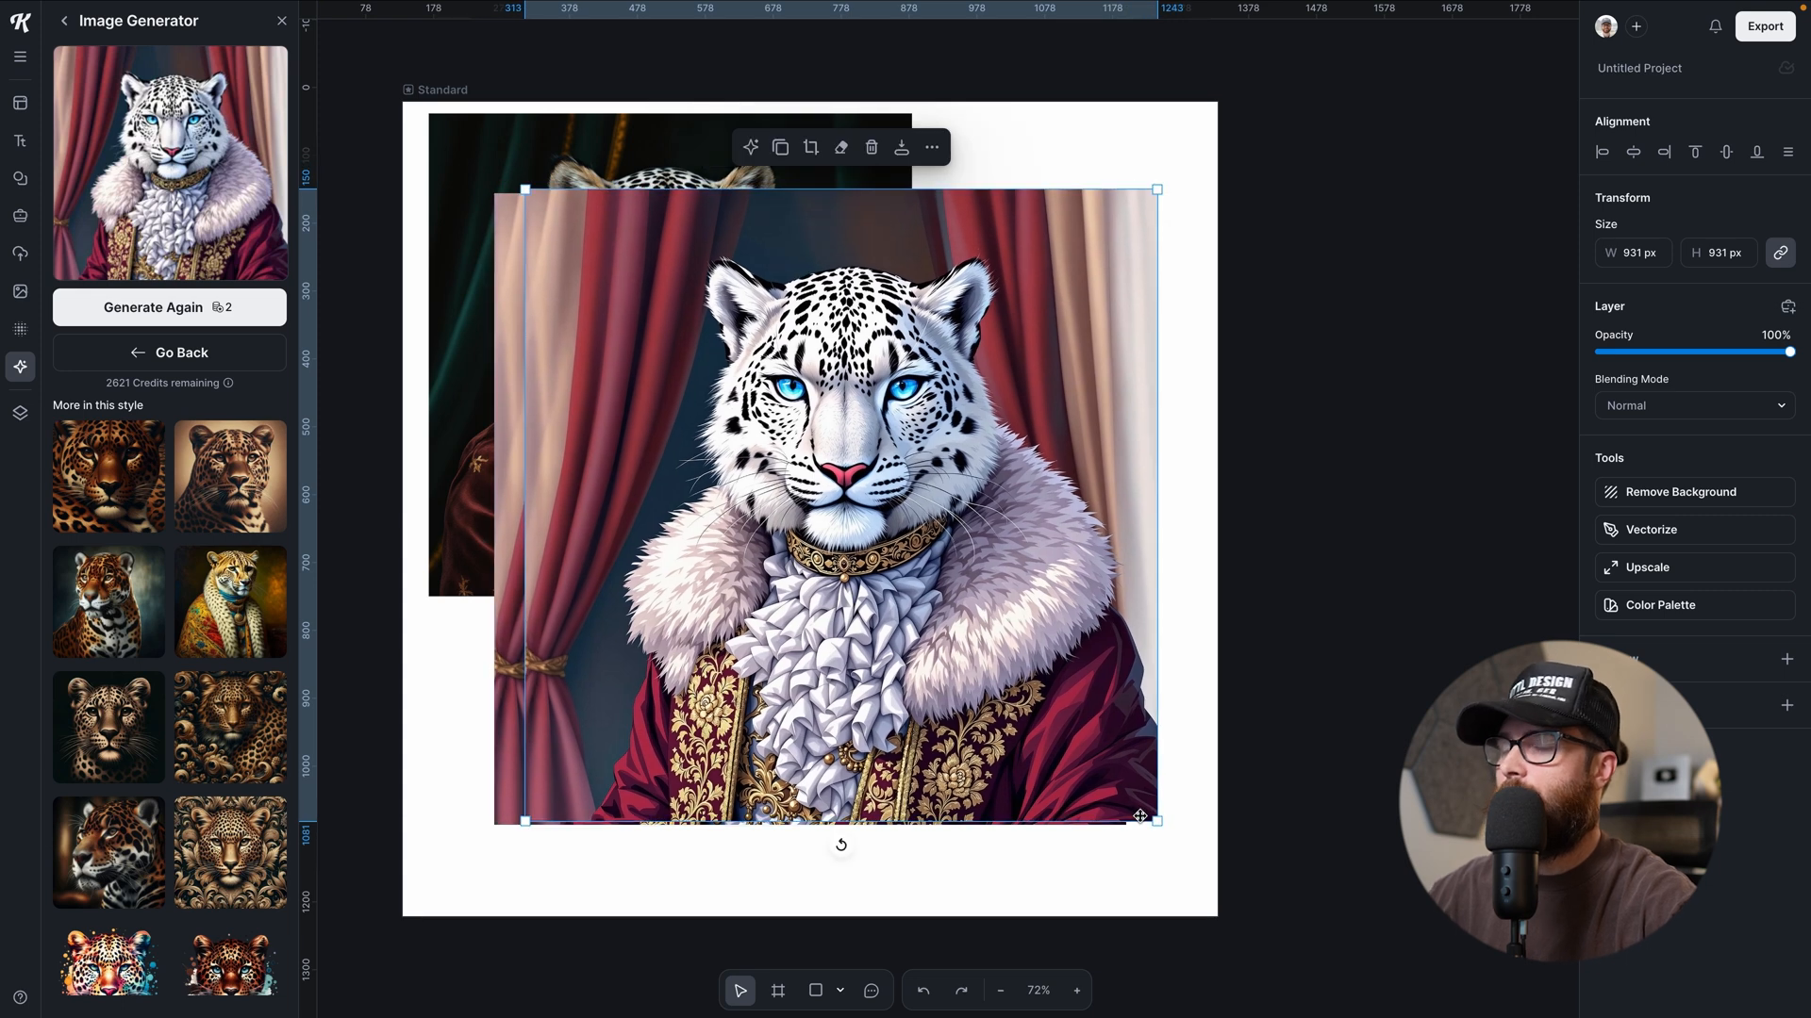
{"action": "left_click_drag", "start_coordinate": [1154, 818], "coordinate": [1170, 841]}
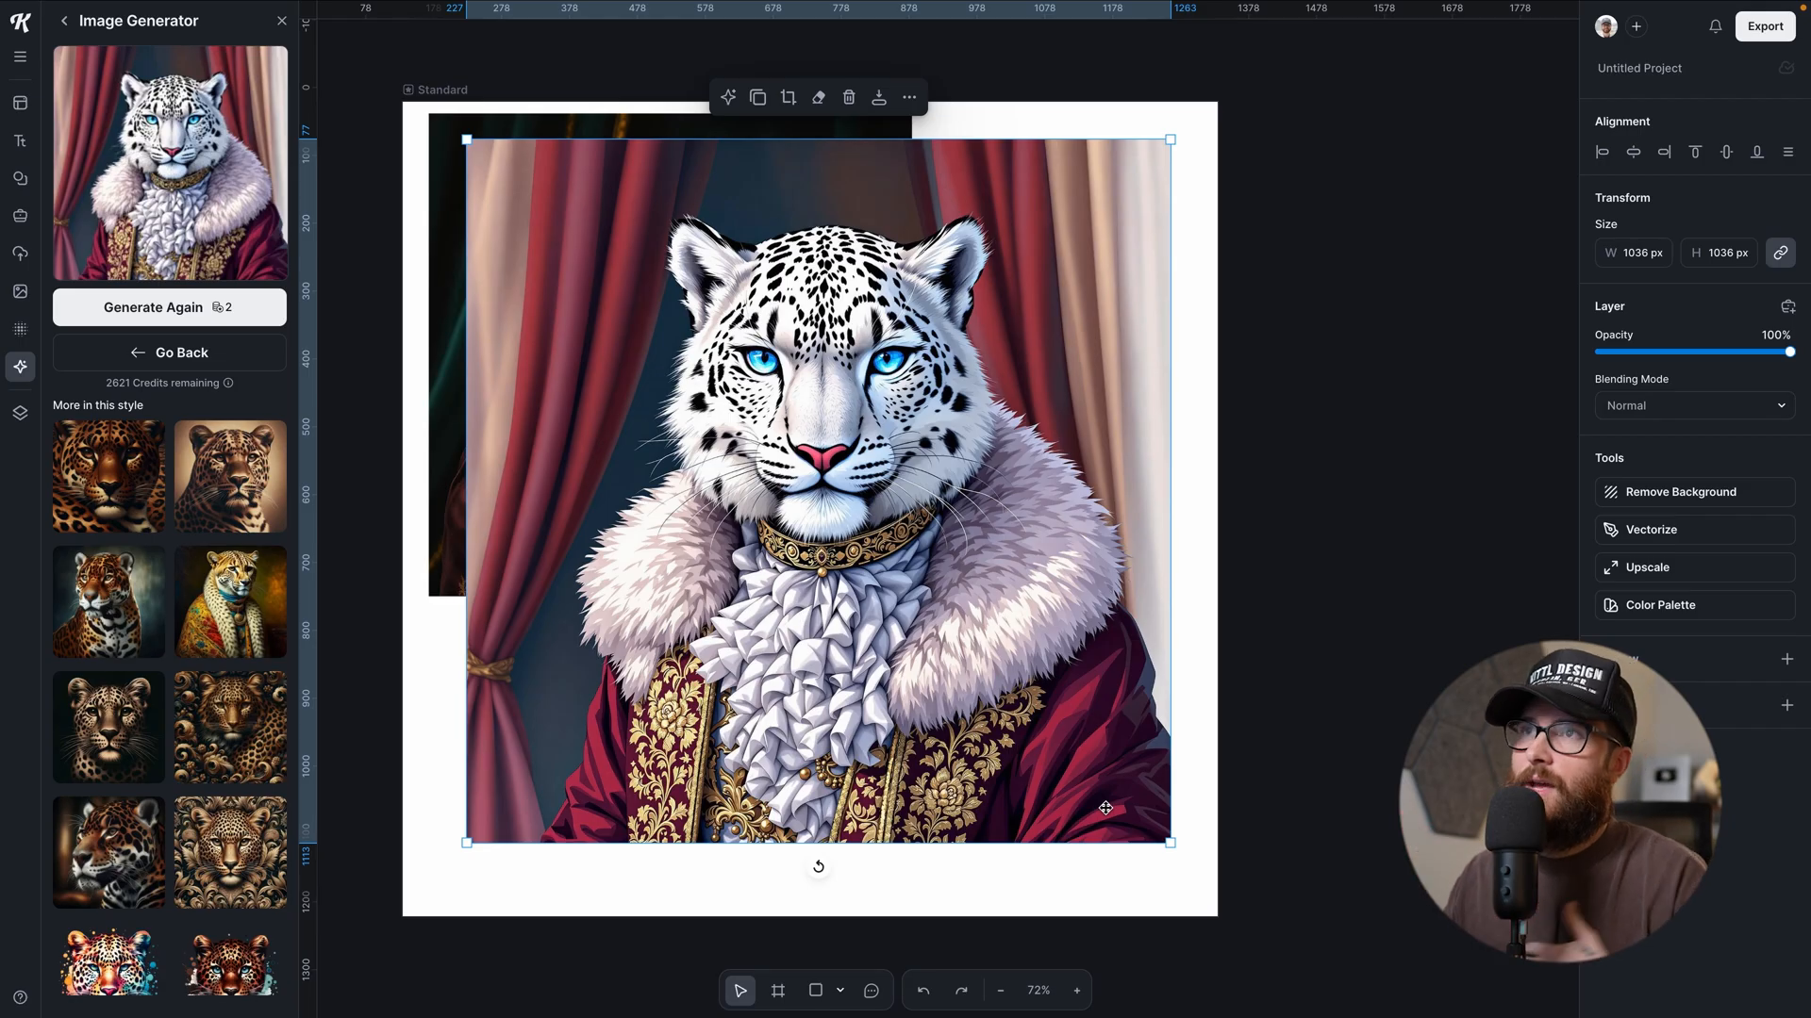